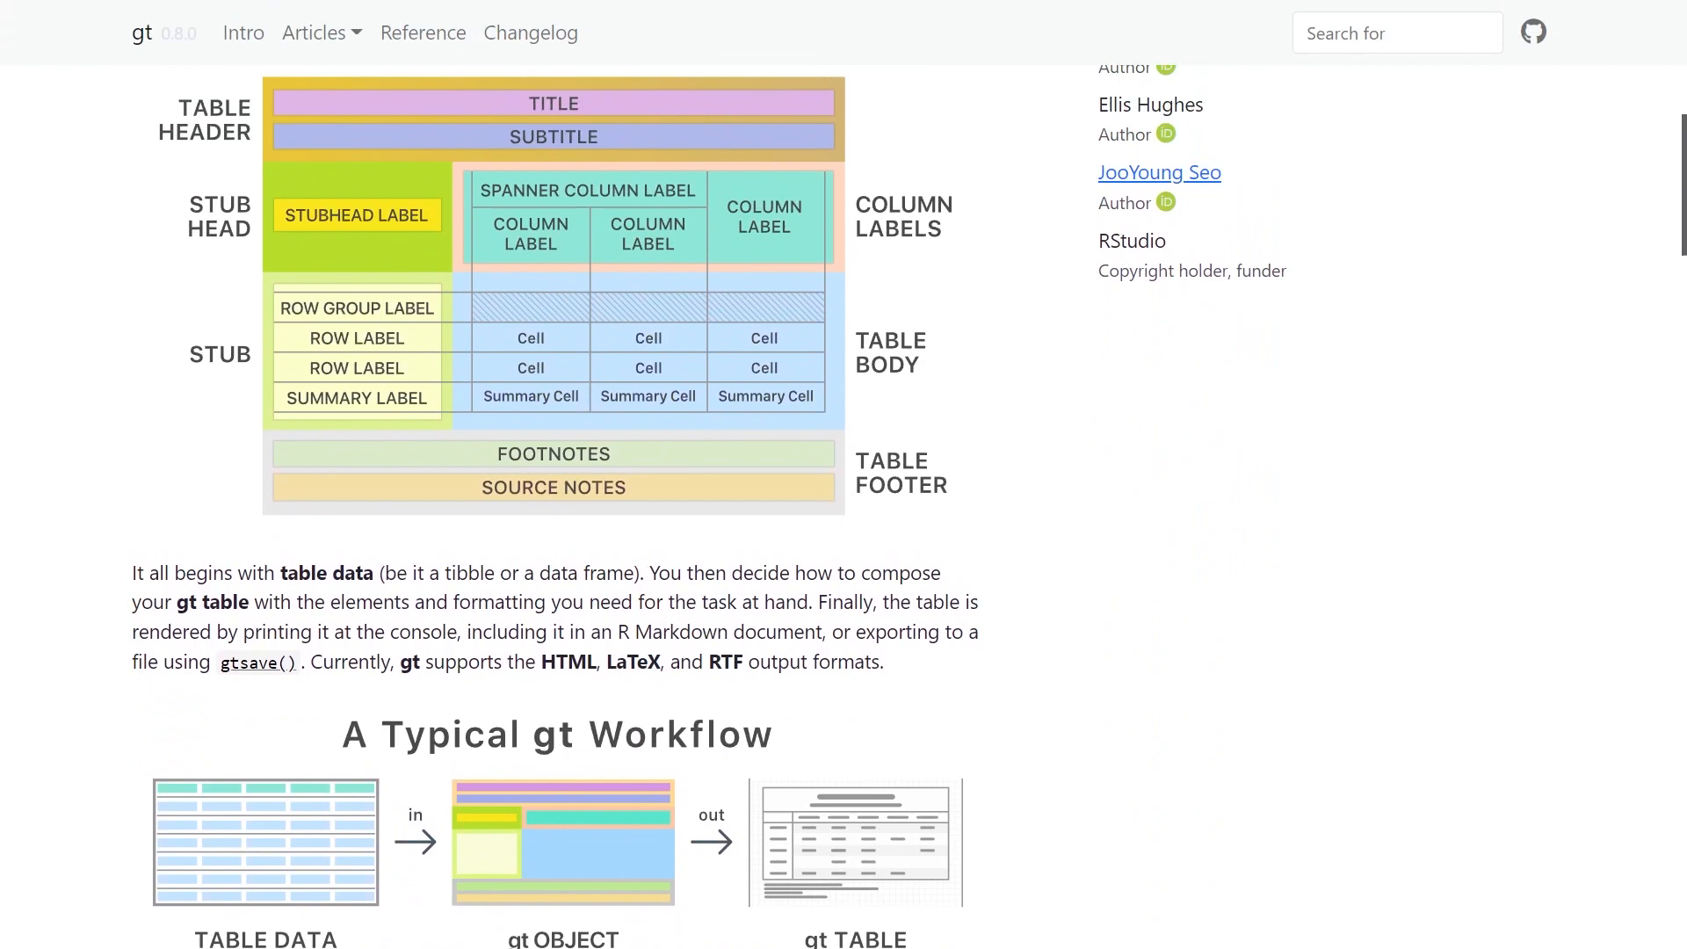
- Preview the num_1/int_1/lett tibble as a plain gt table in the Viewer
scroll(up, 3)
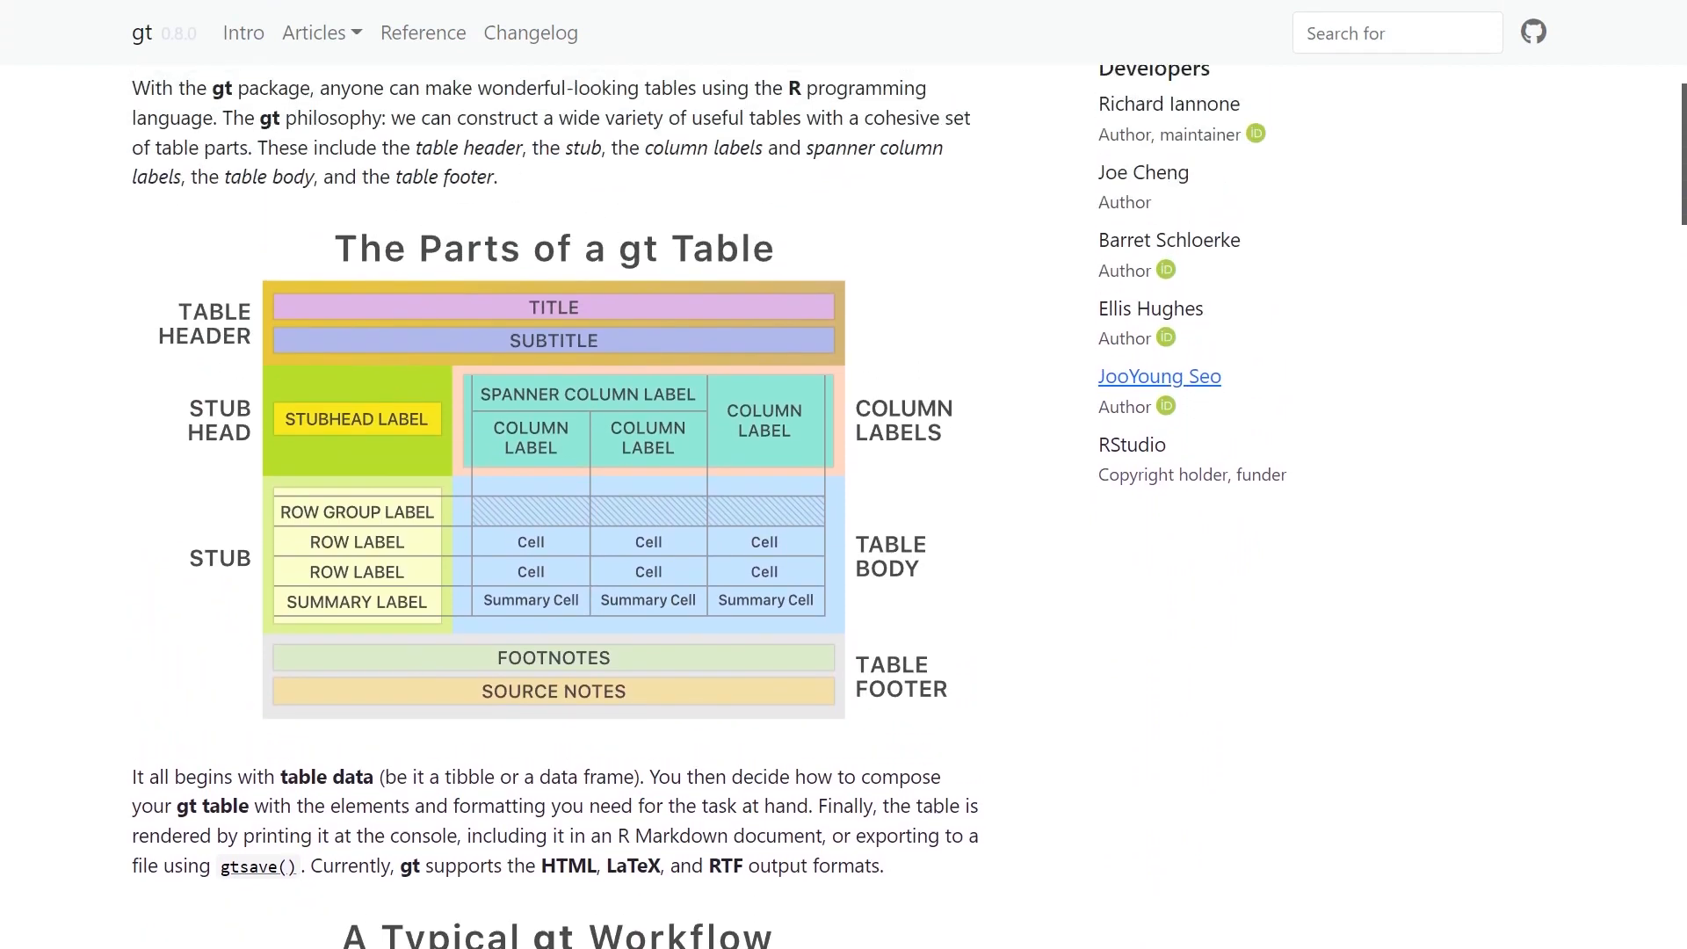
scroll(up, 3)
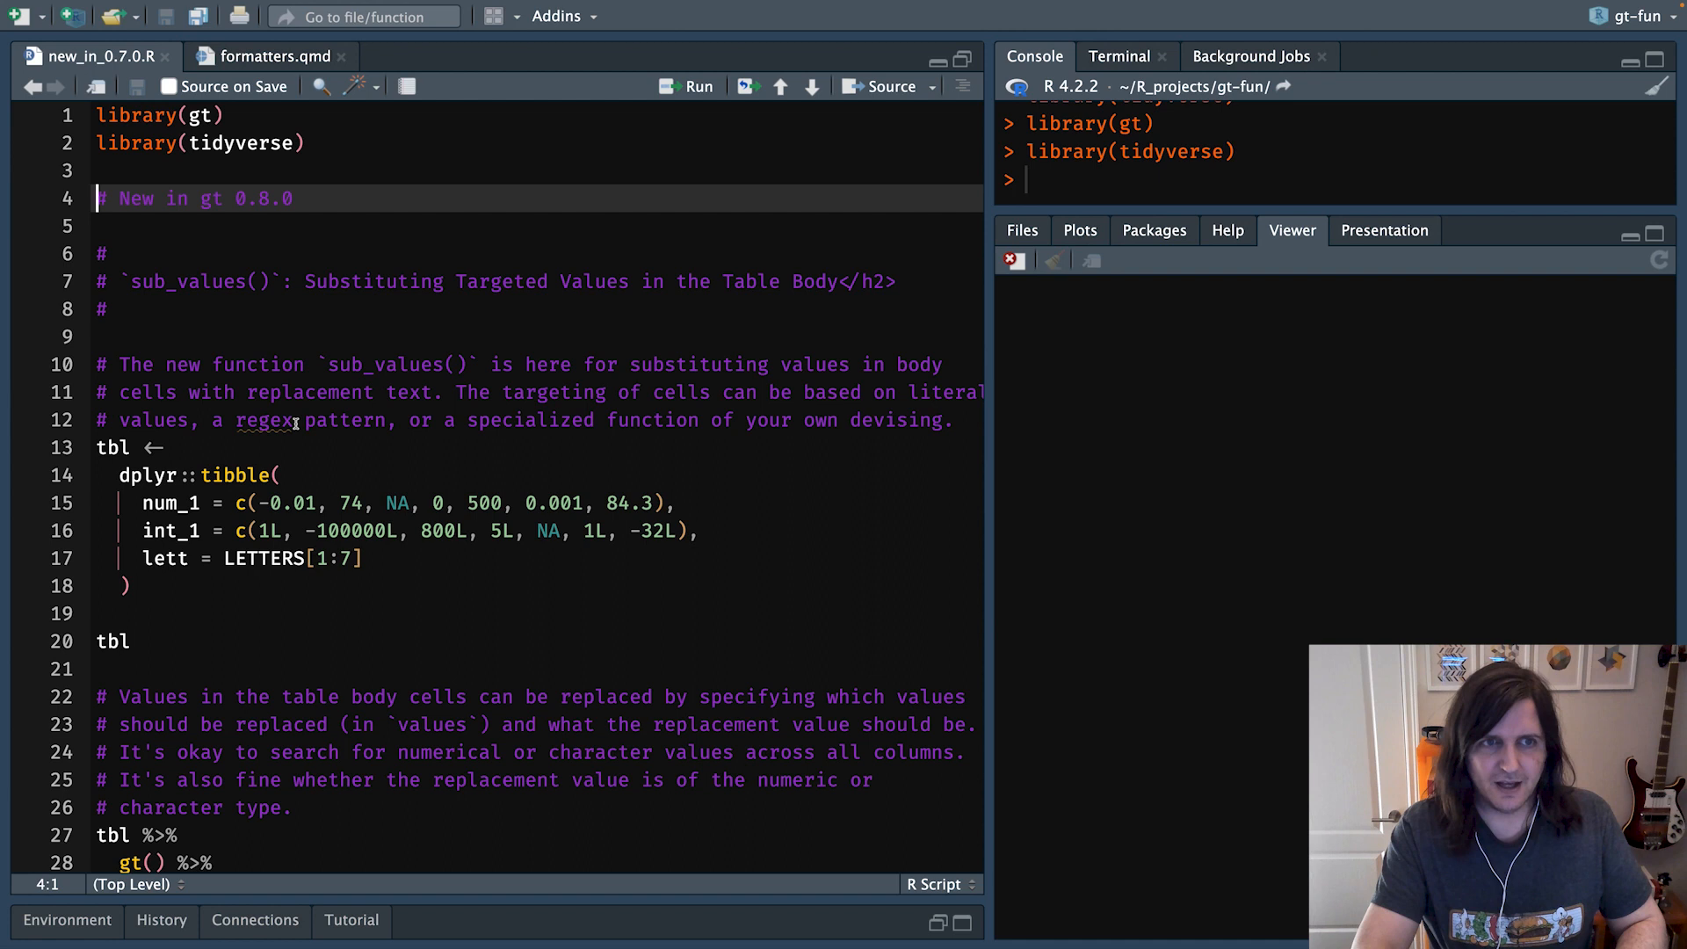
scroll(down, 3)
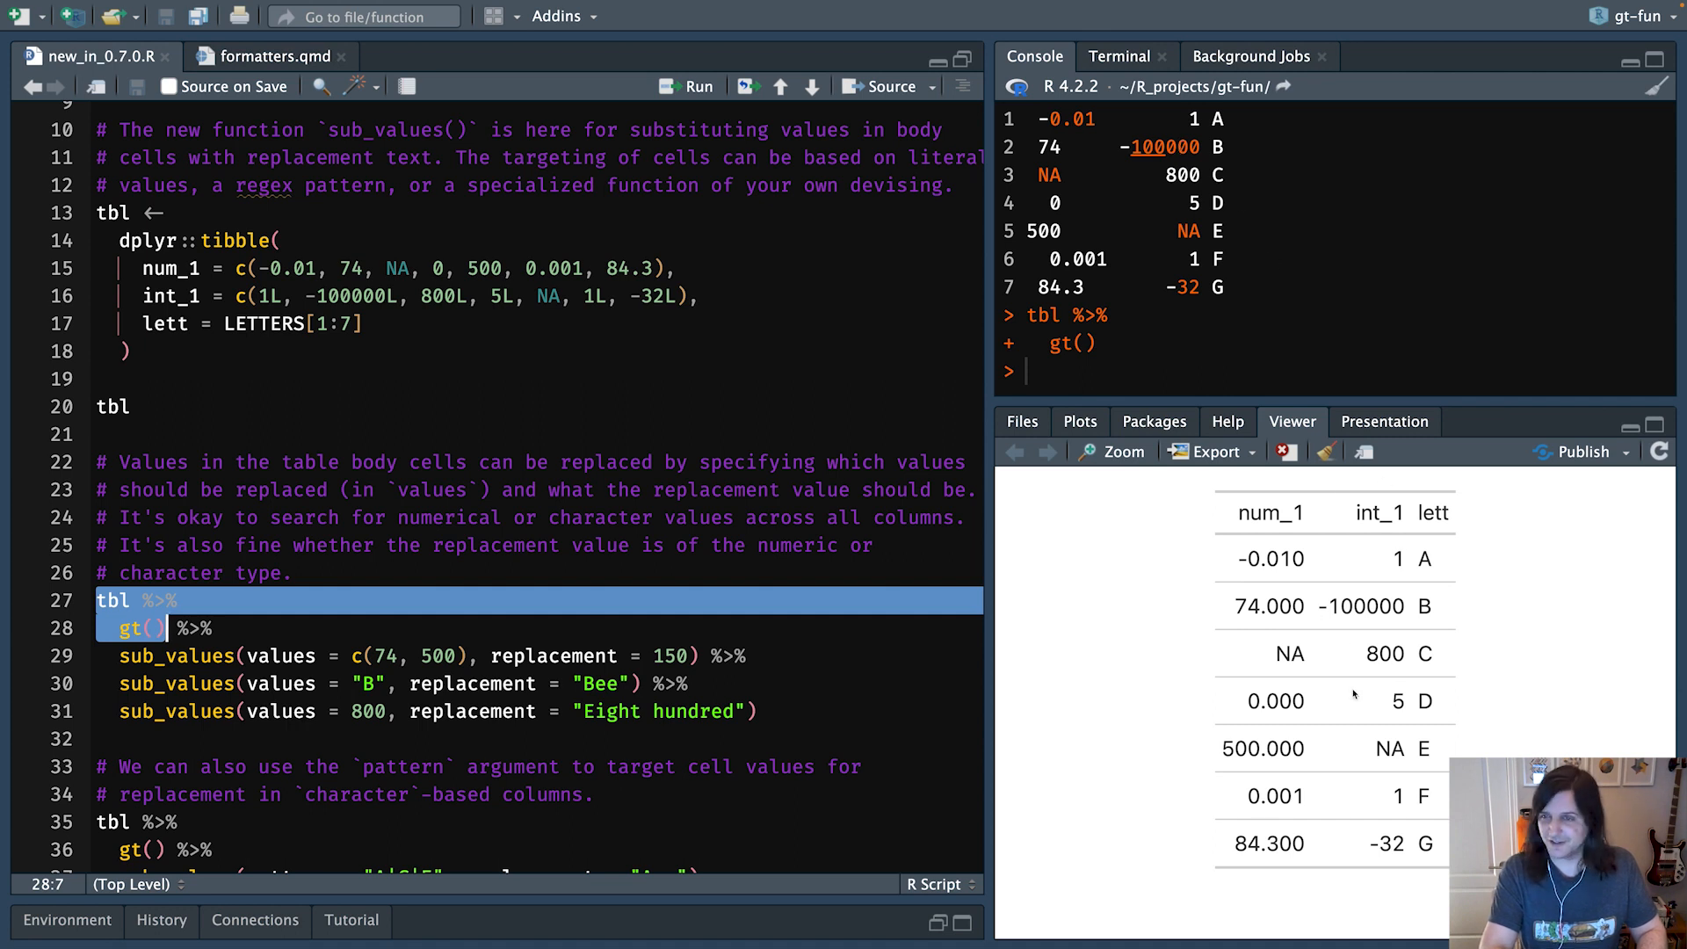
double_click(175, 655)
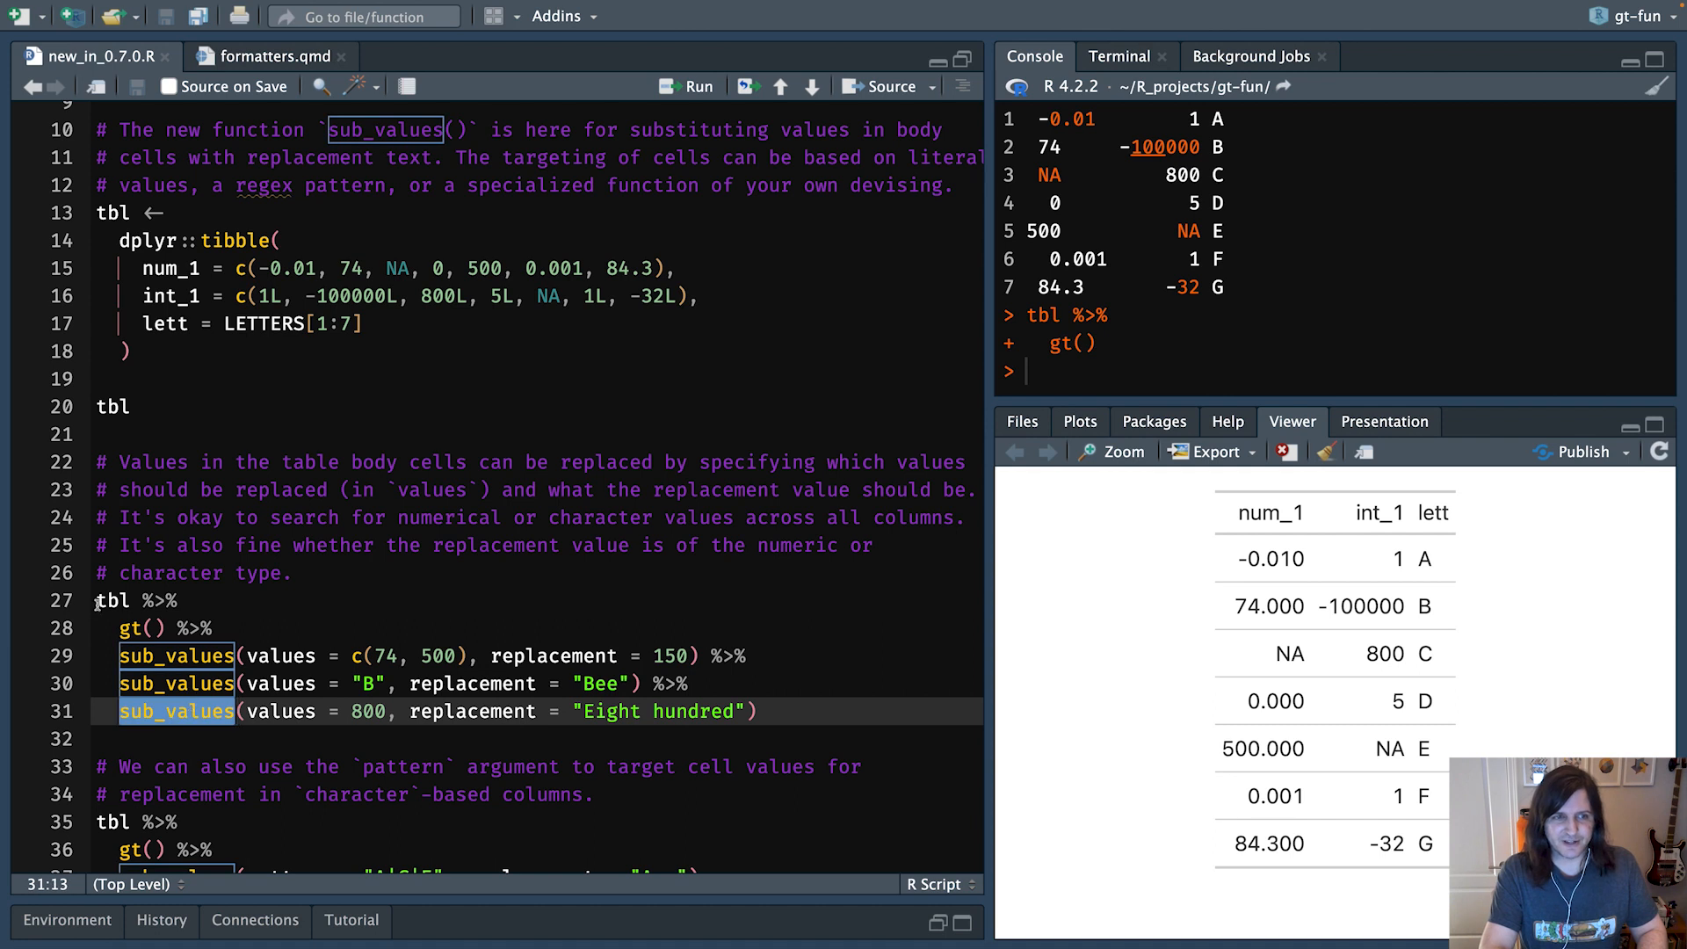
- Run the sub_values() pipeline: 74 and 500 become 150, B becomes Bee, 800 becomes Eight hundred
click(92, 601)
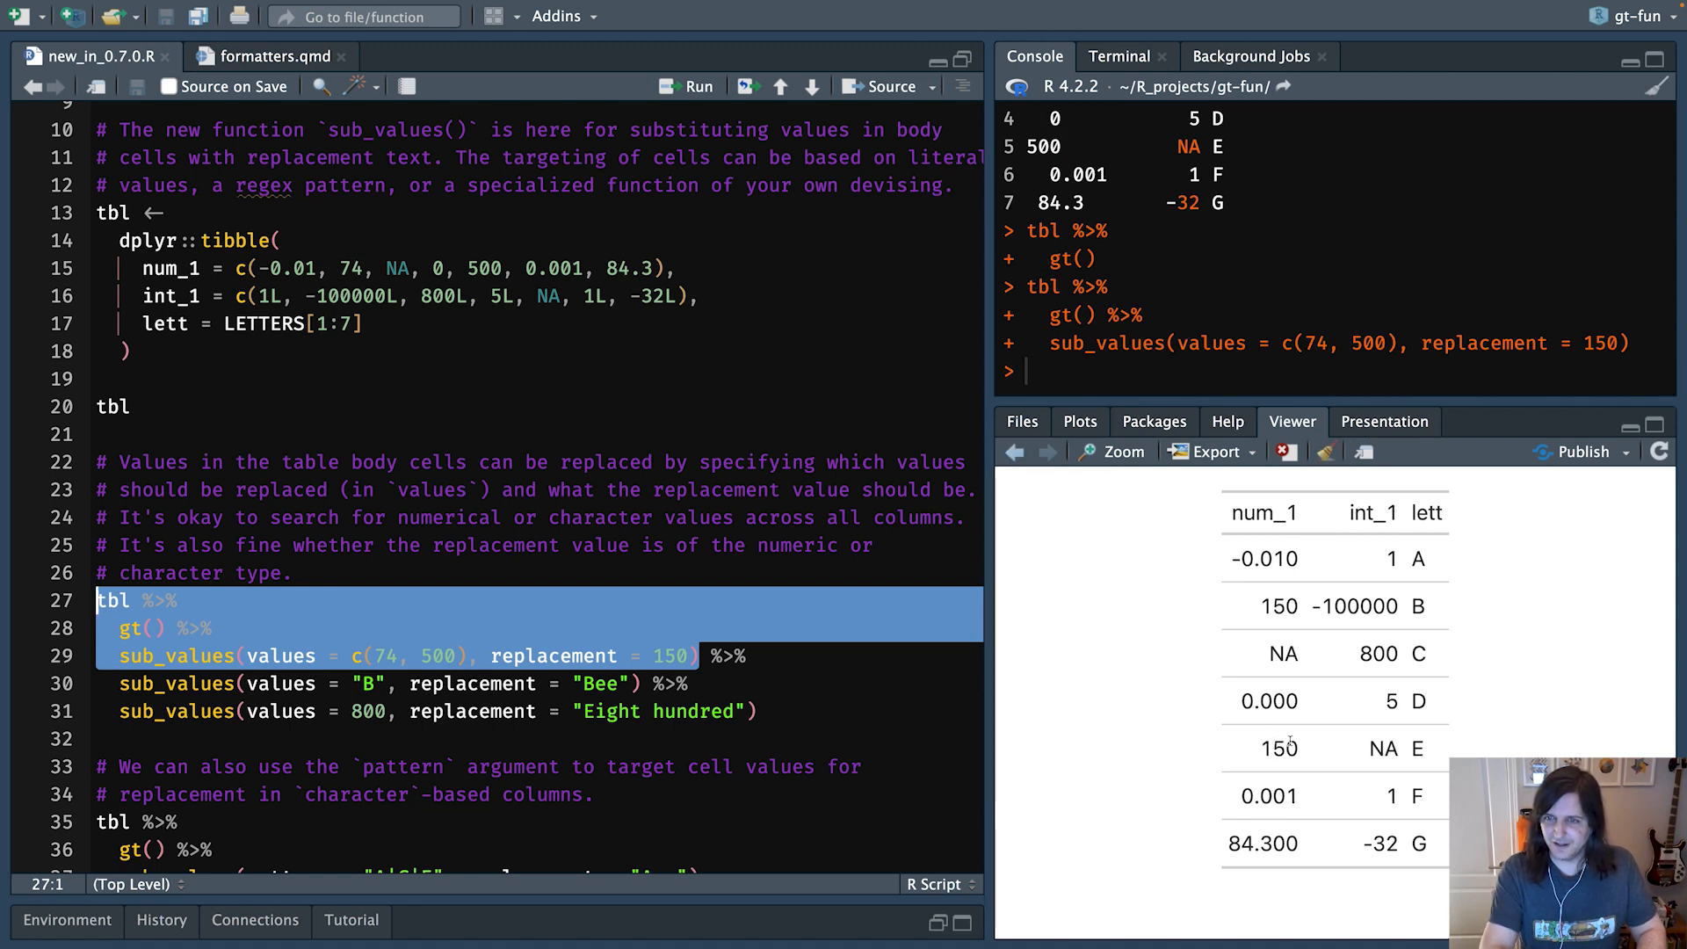
mouse_move(1295, 749)
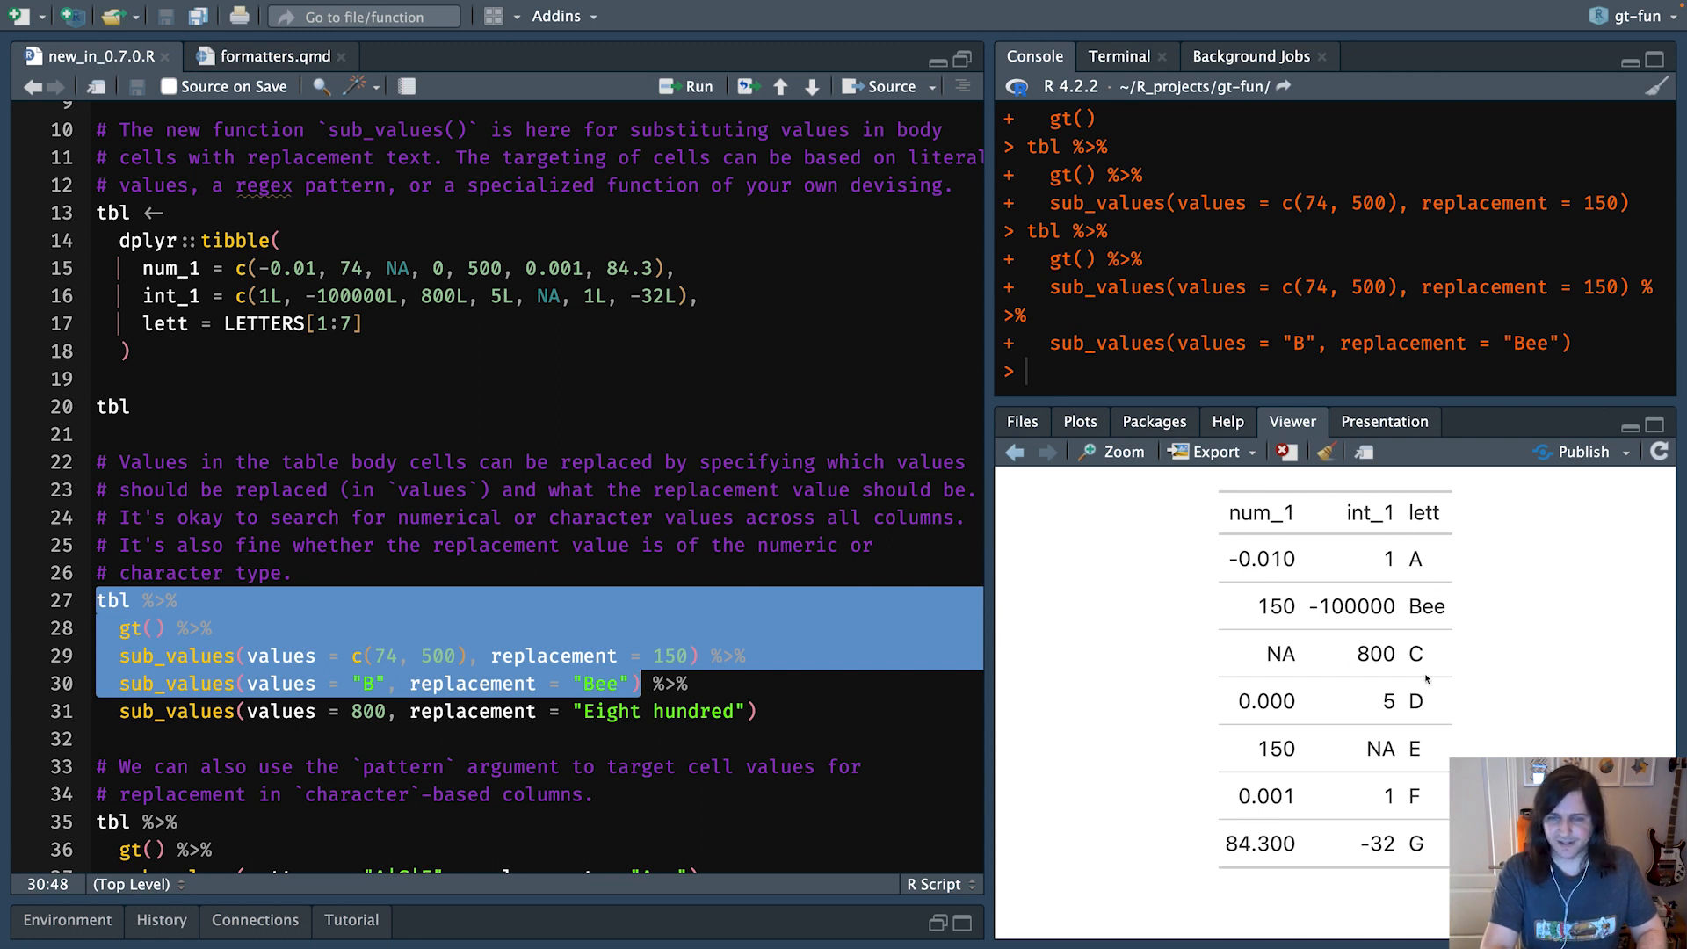
mouse_move(1422, 586)
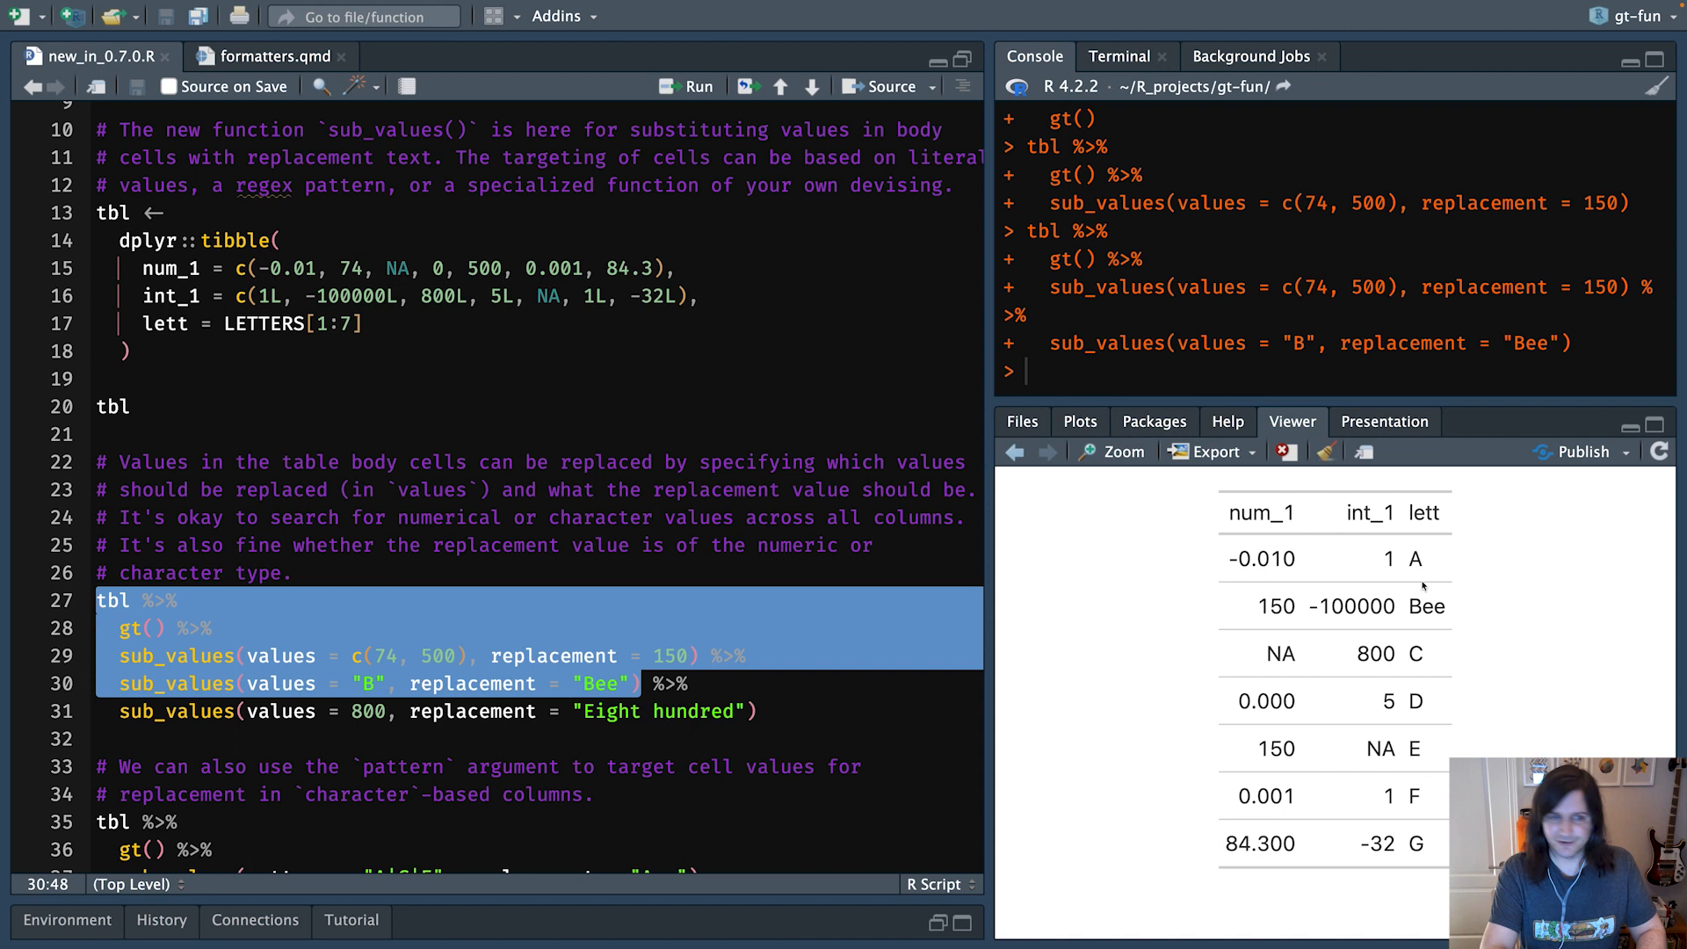
click(366, 711)
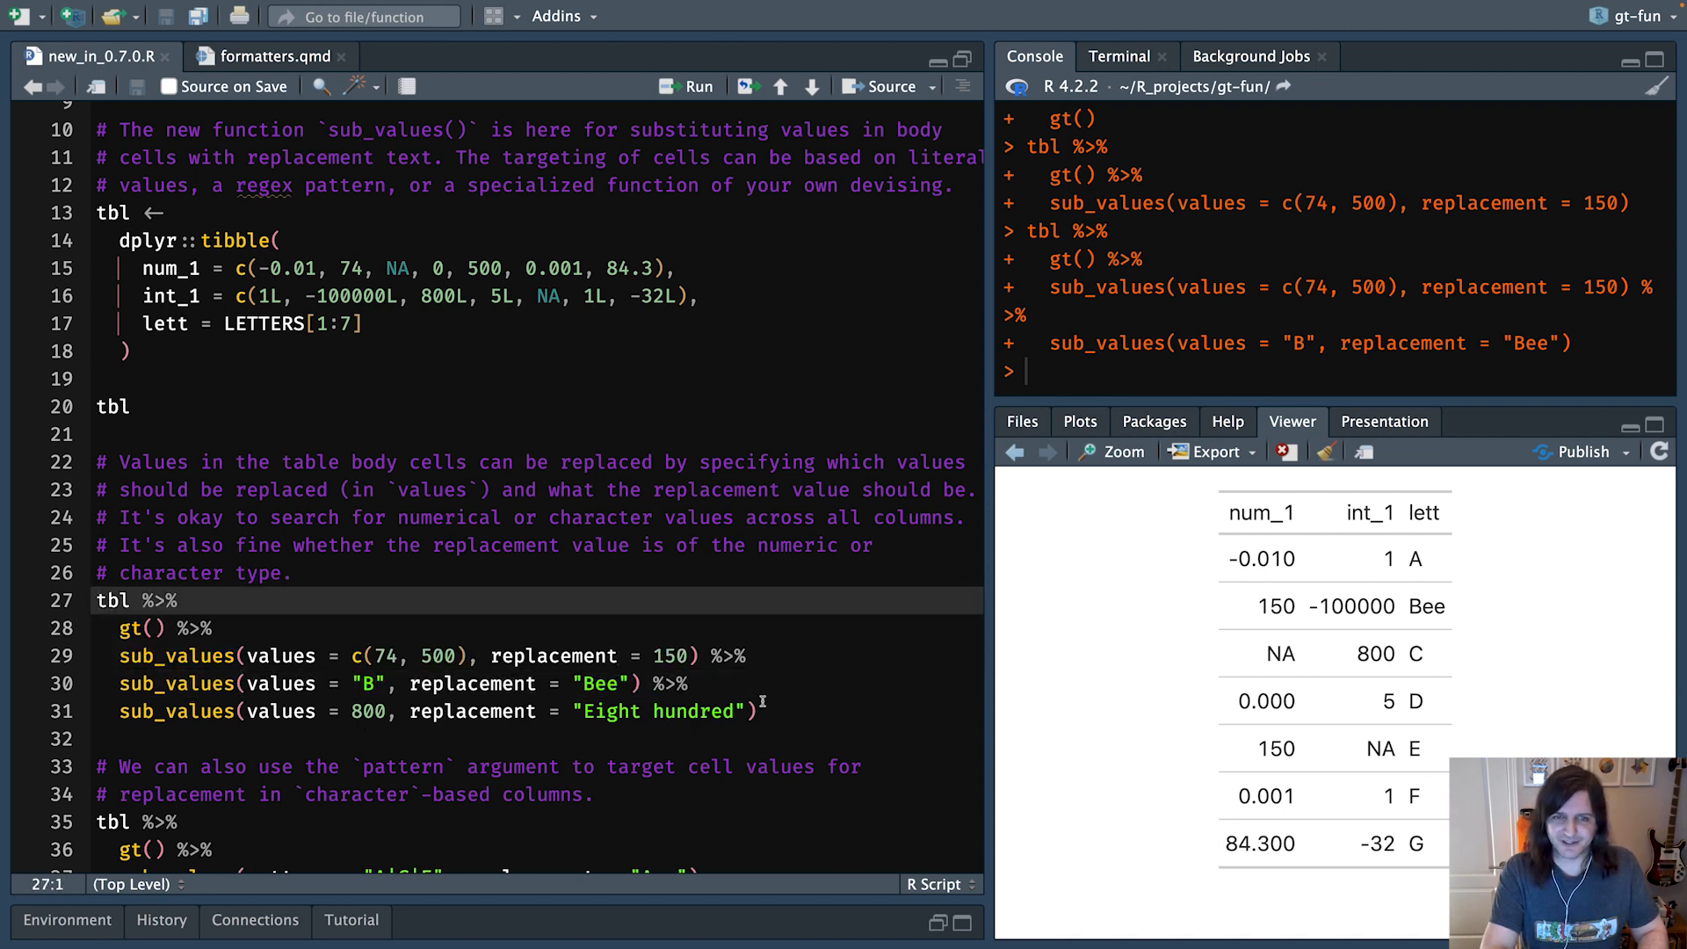
drag(96, 600, 758, 710)
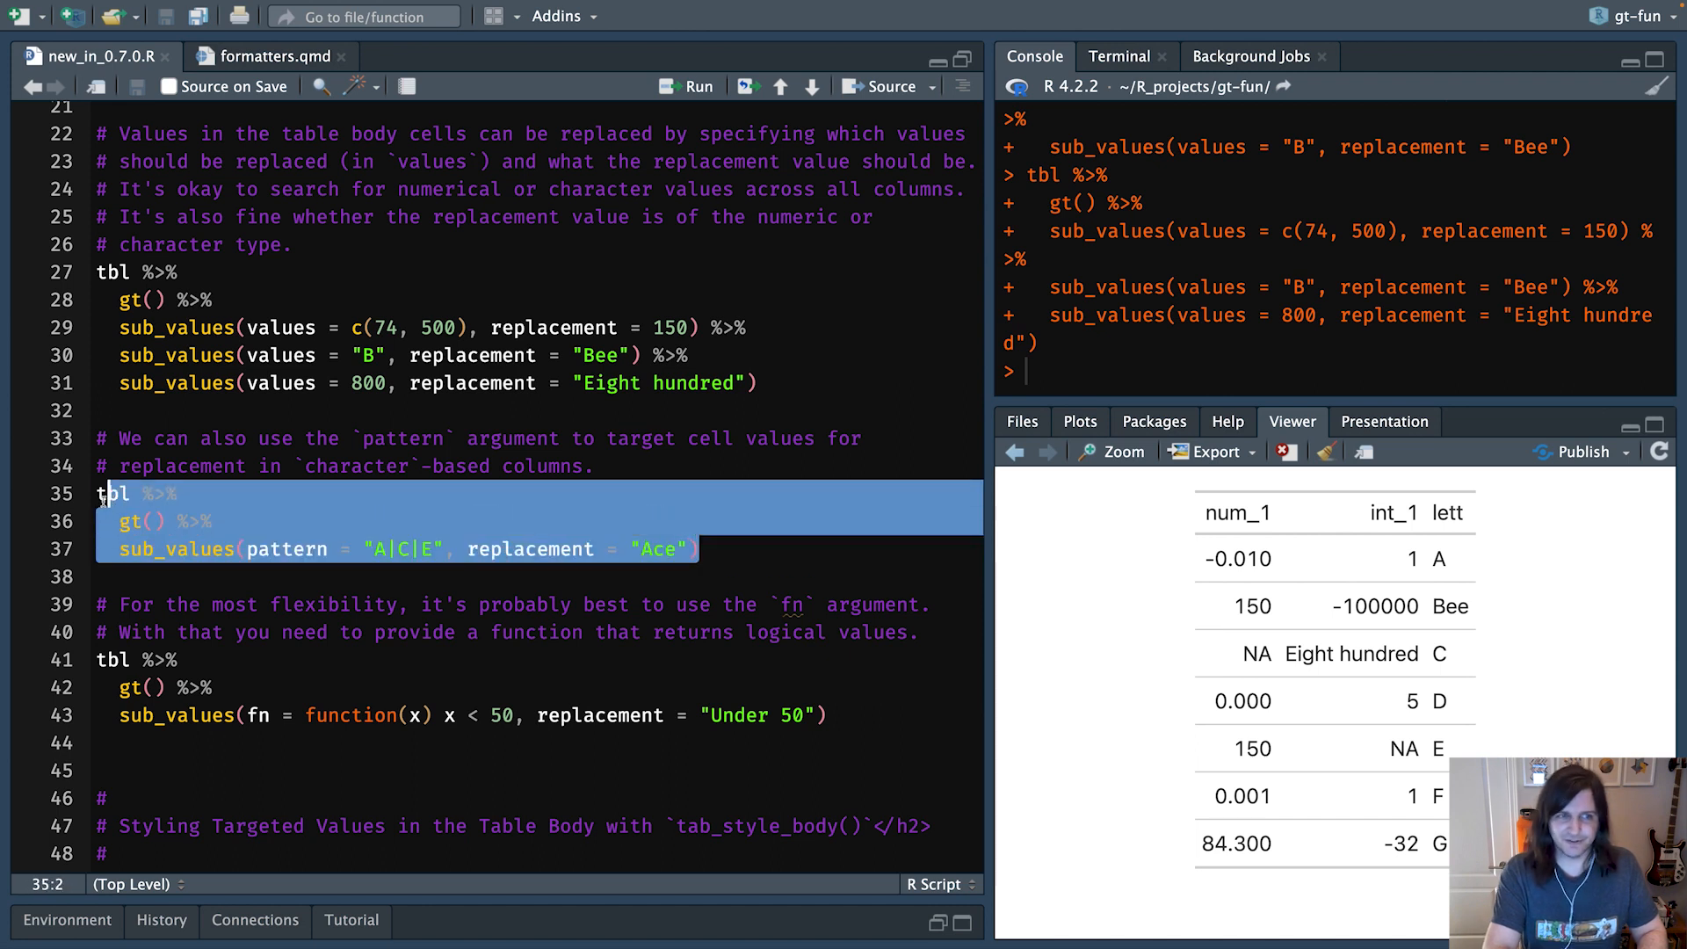
- Run the pattern = "A|C|E" example so A, C and E read Ace
click(686, 86)
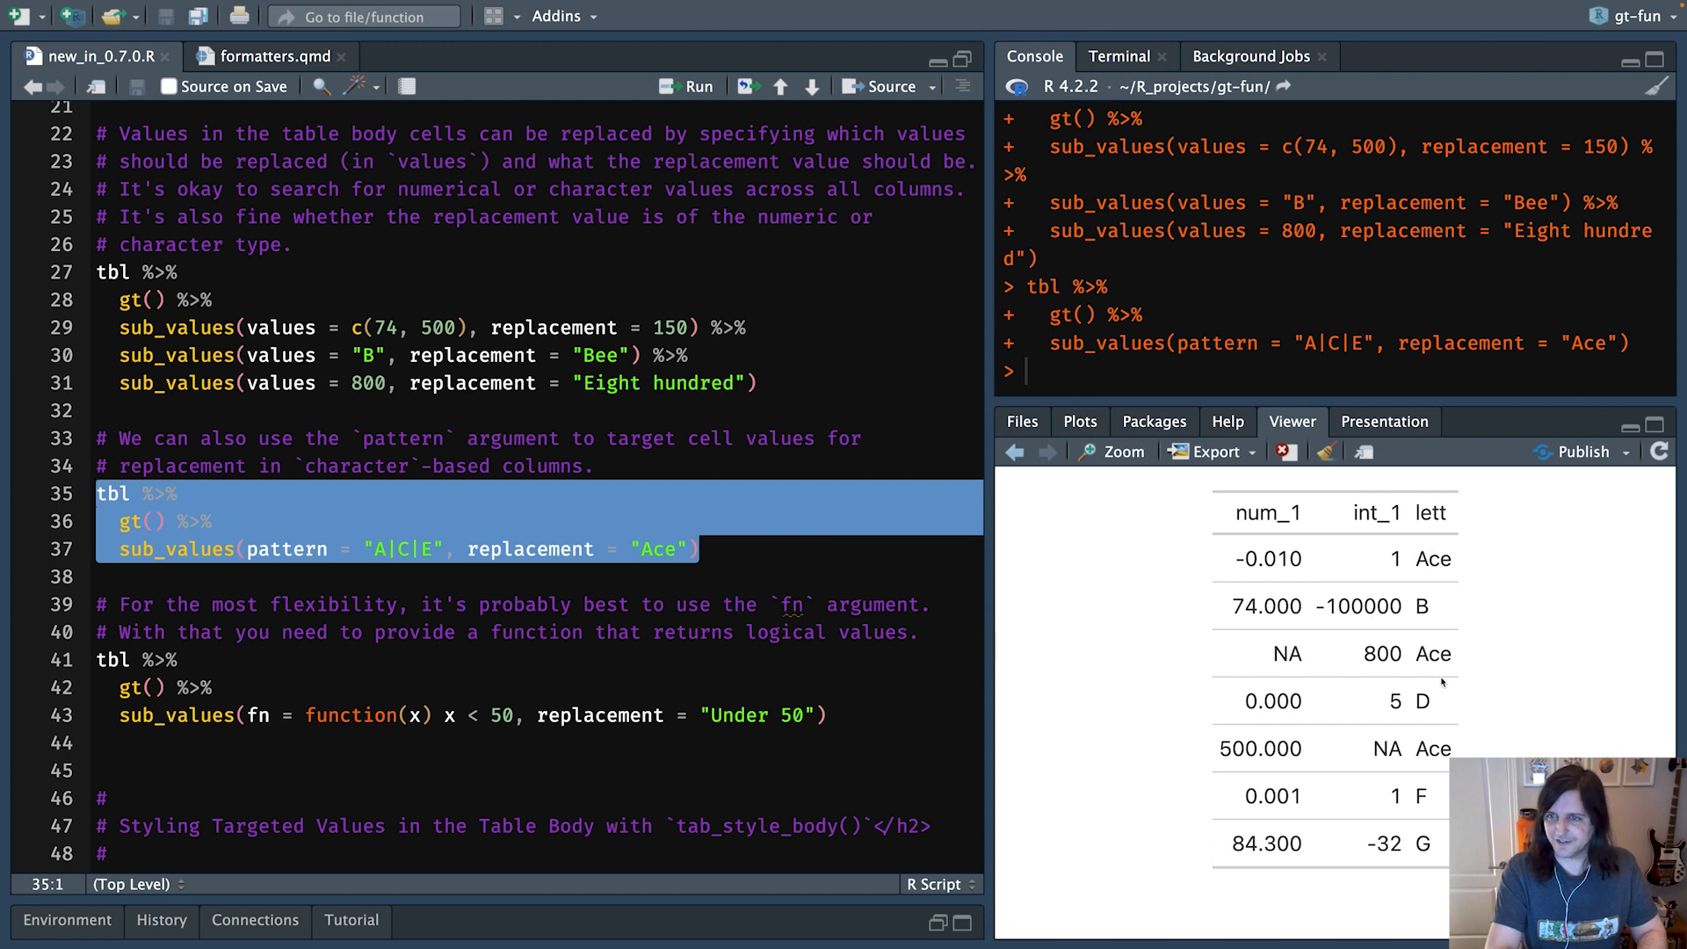
mouse_move(529, 546)
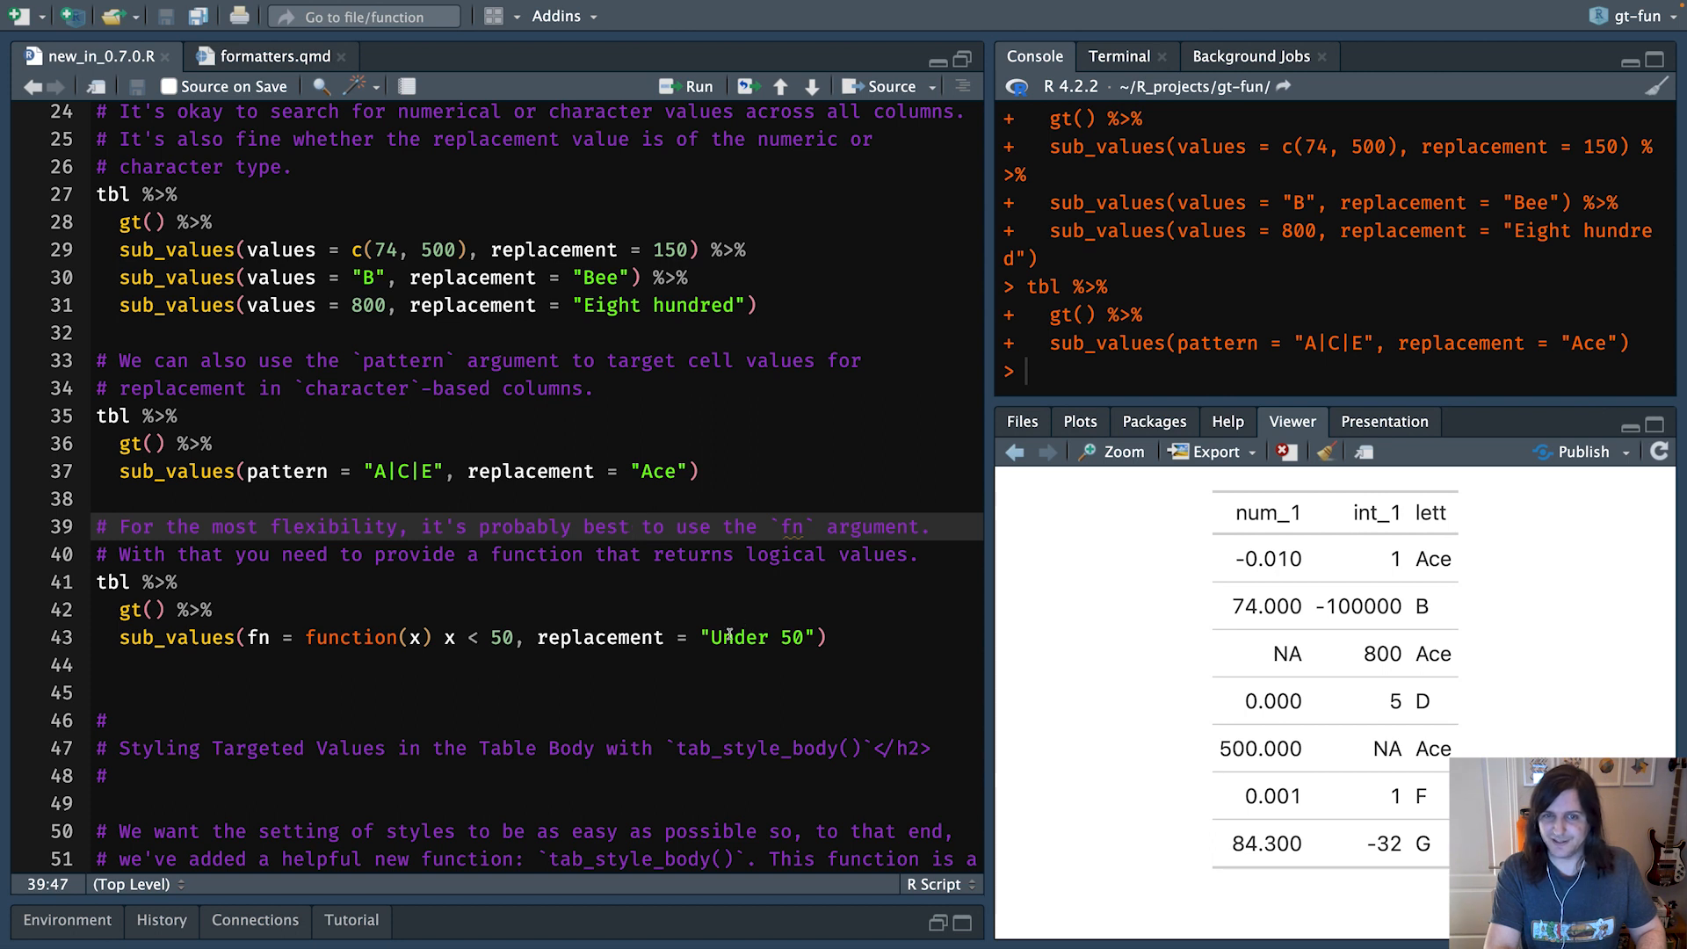
- Run the fn = function(x) x < 50 pipeline so low values read Under 50
drag(102, 582, 818, 637)
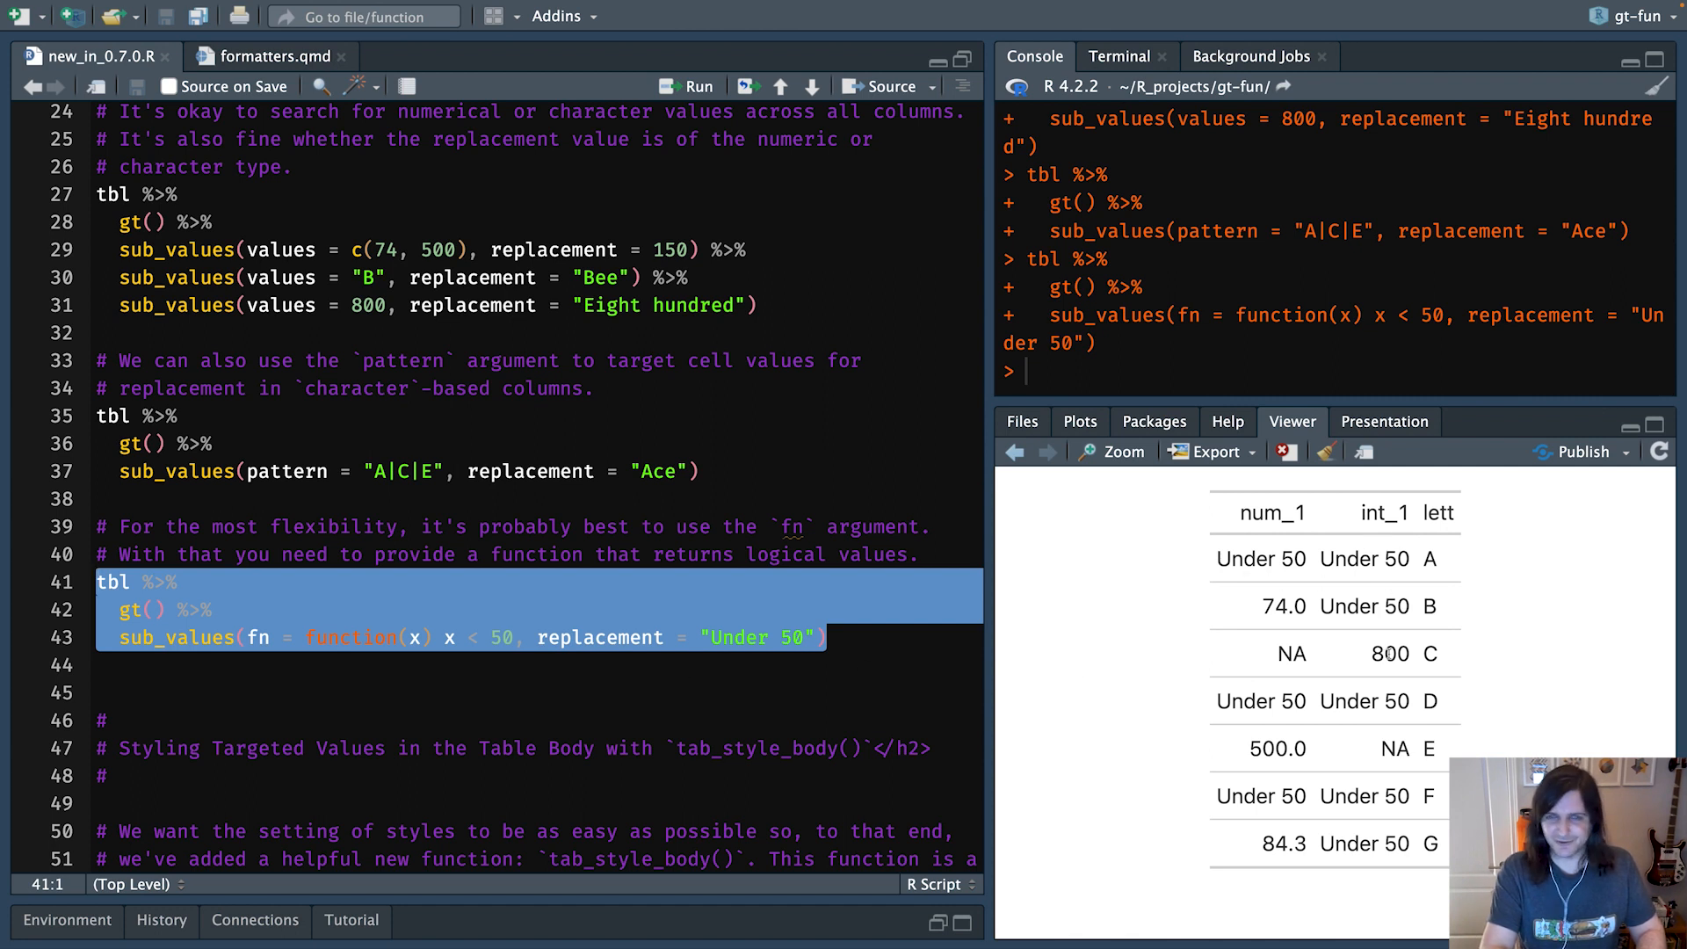
mouse_move(1263, 546)
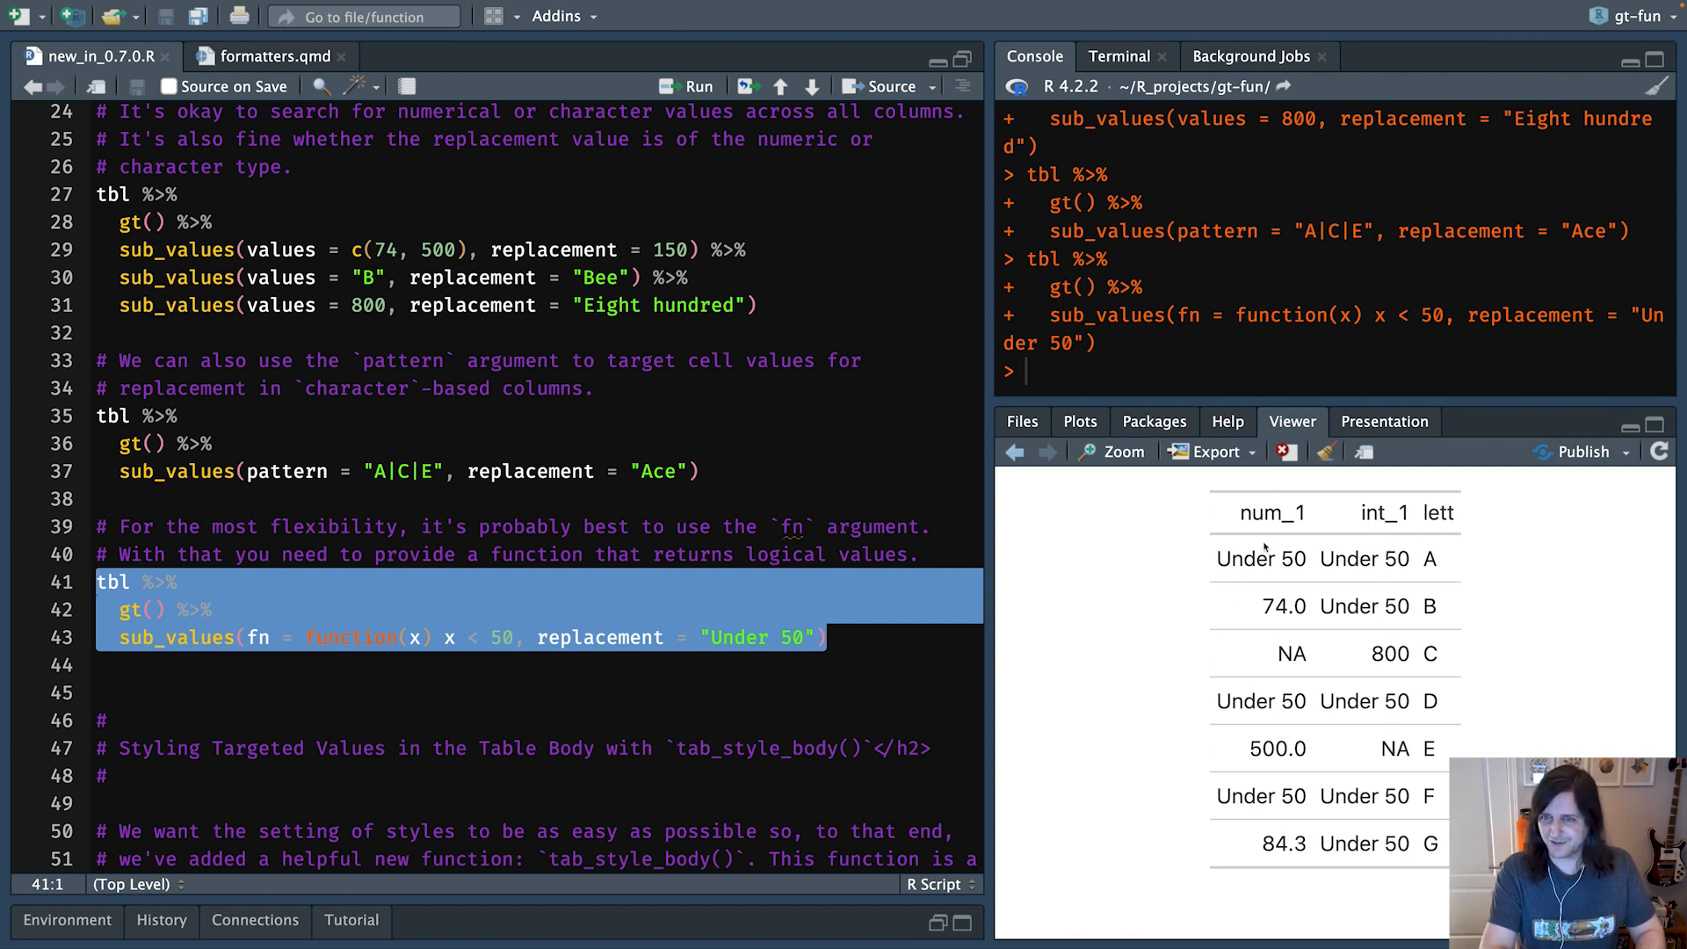
mouse_move(1437, 724)
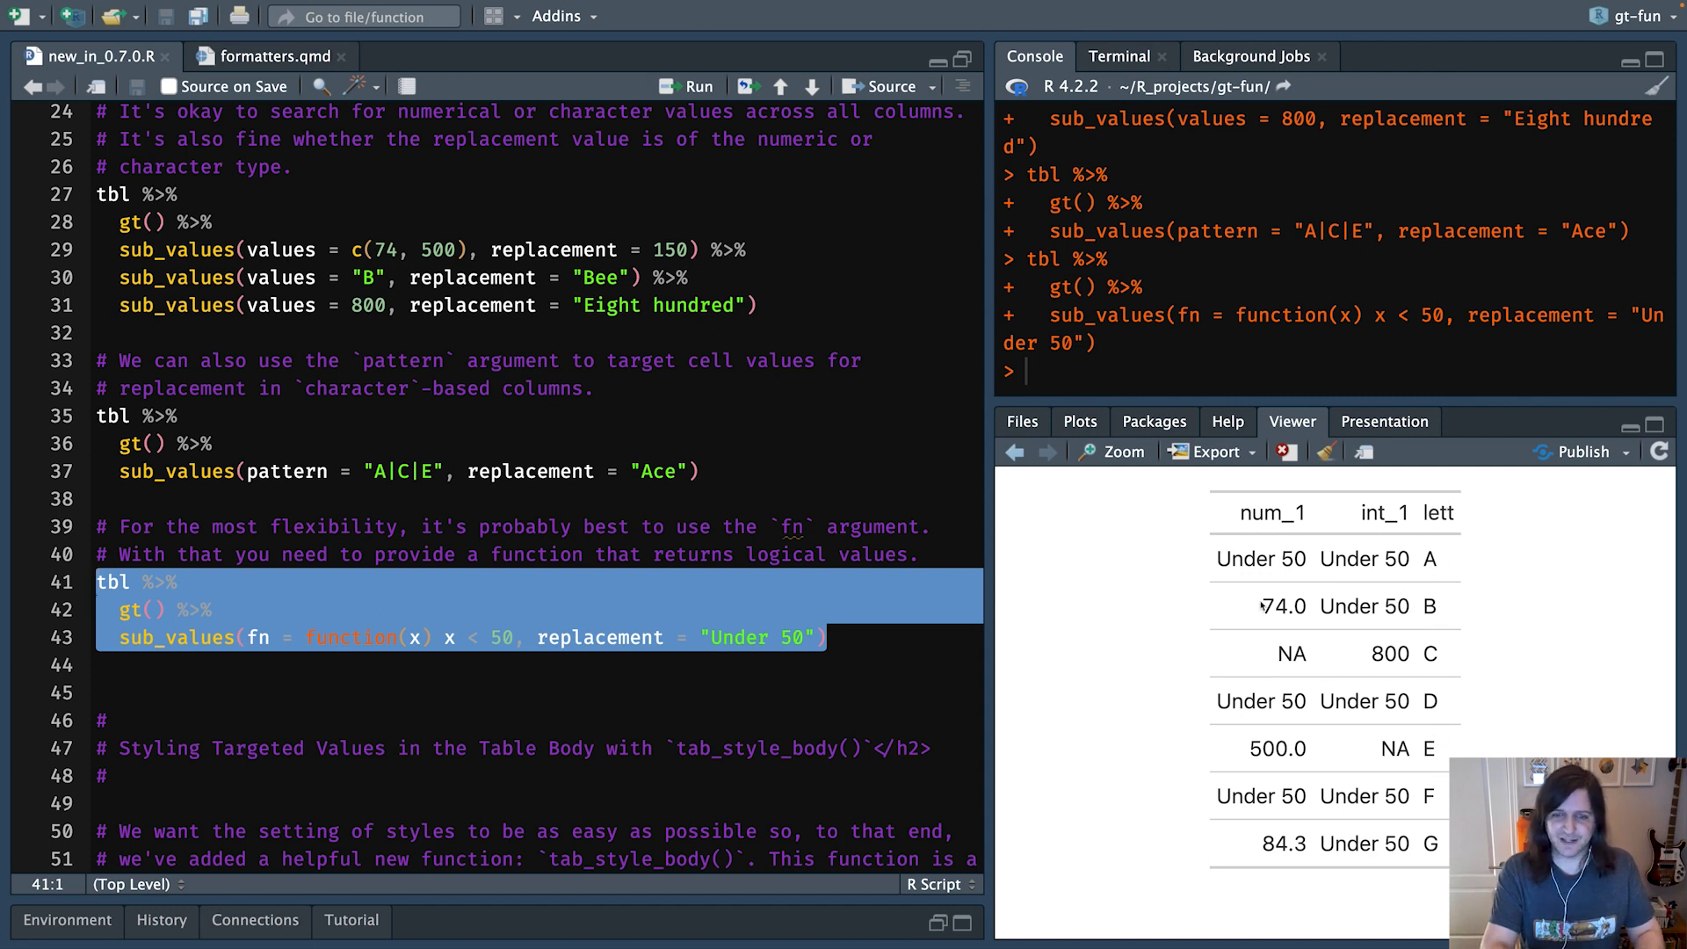
mouse_move(1452, 542)
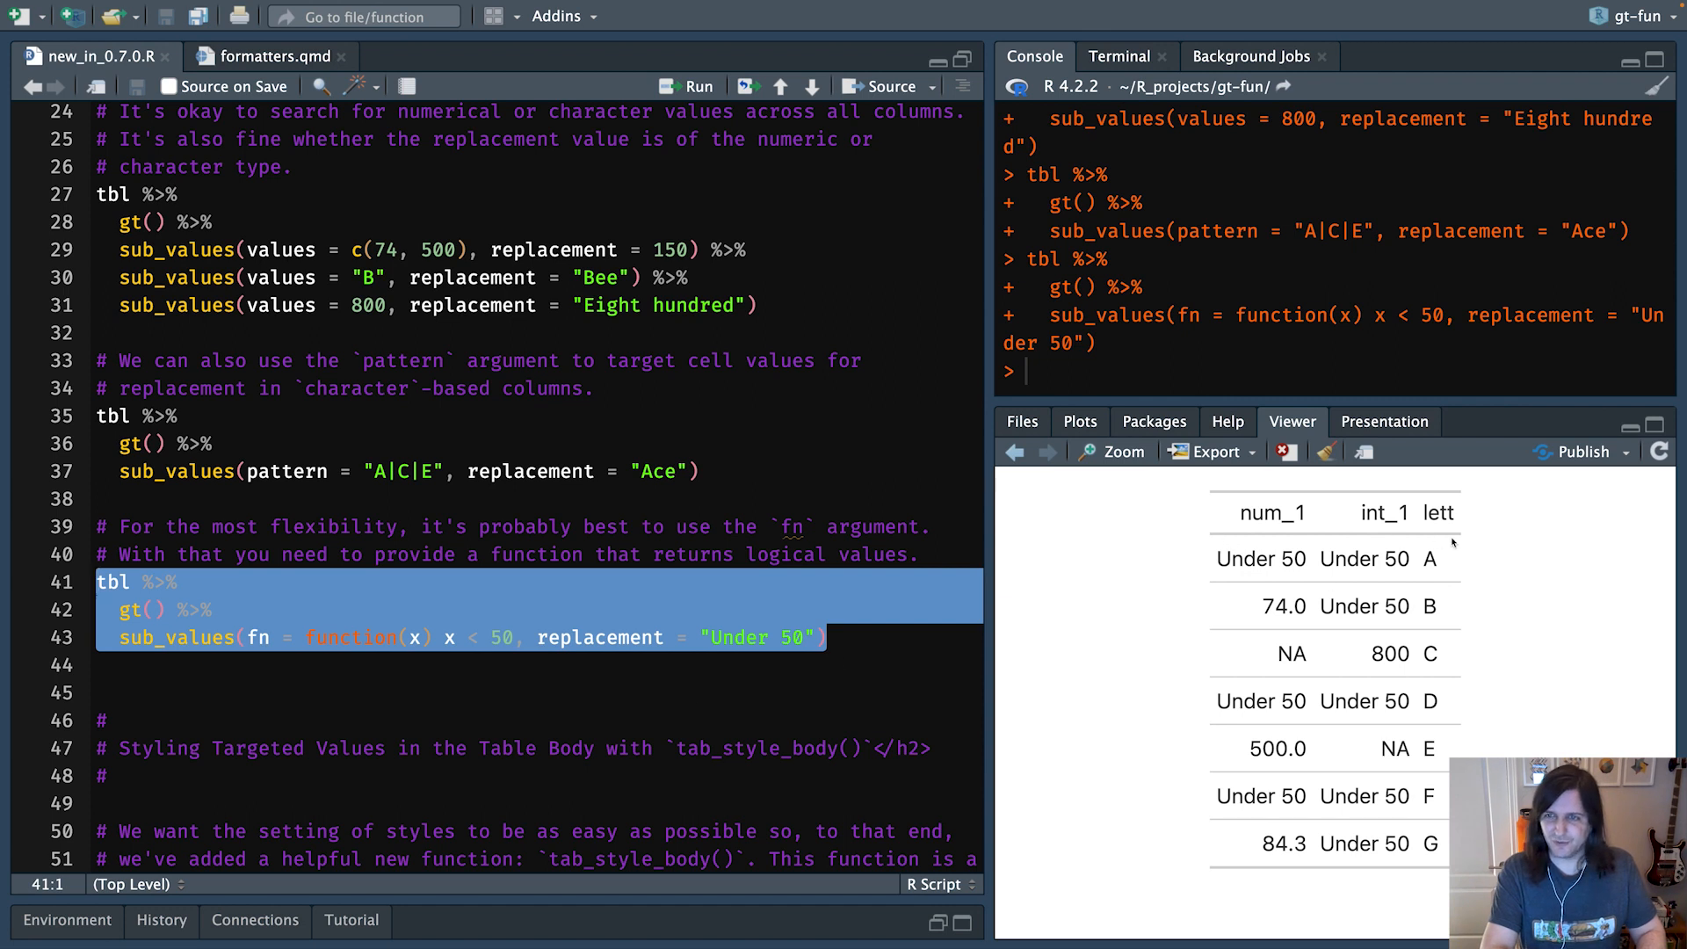
mouse_move(1453, 595)
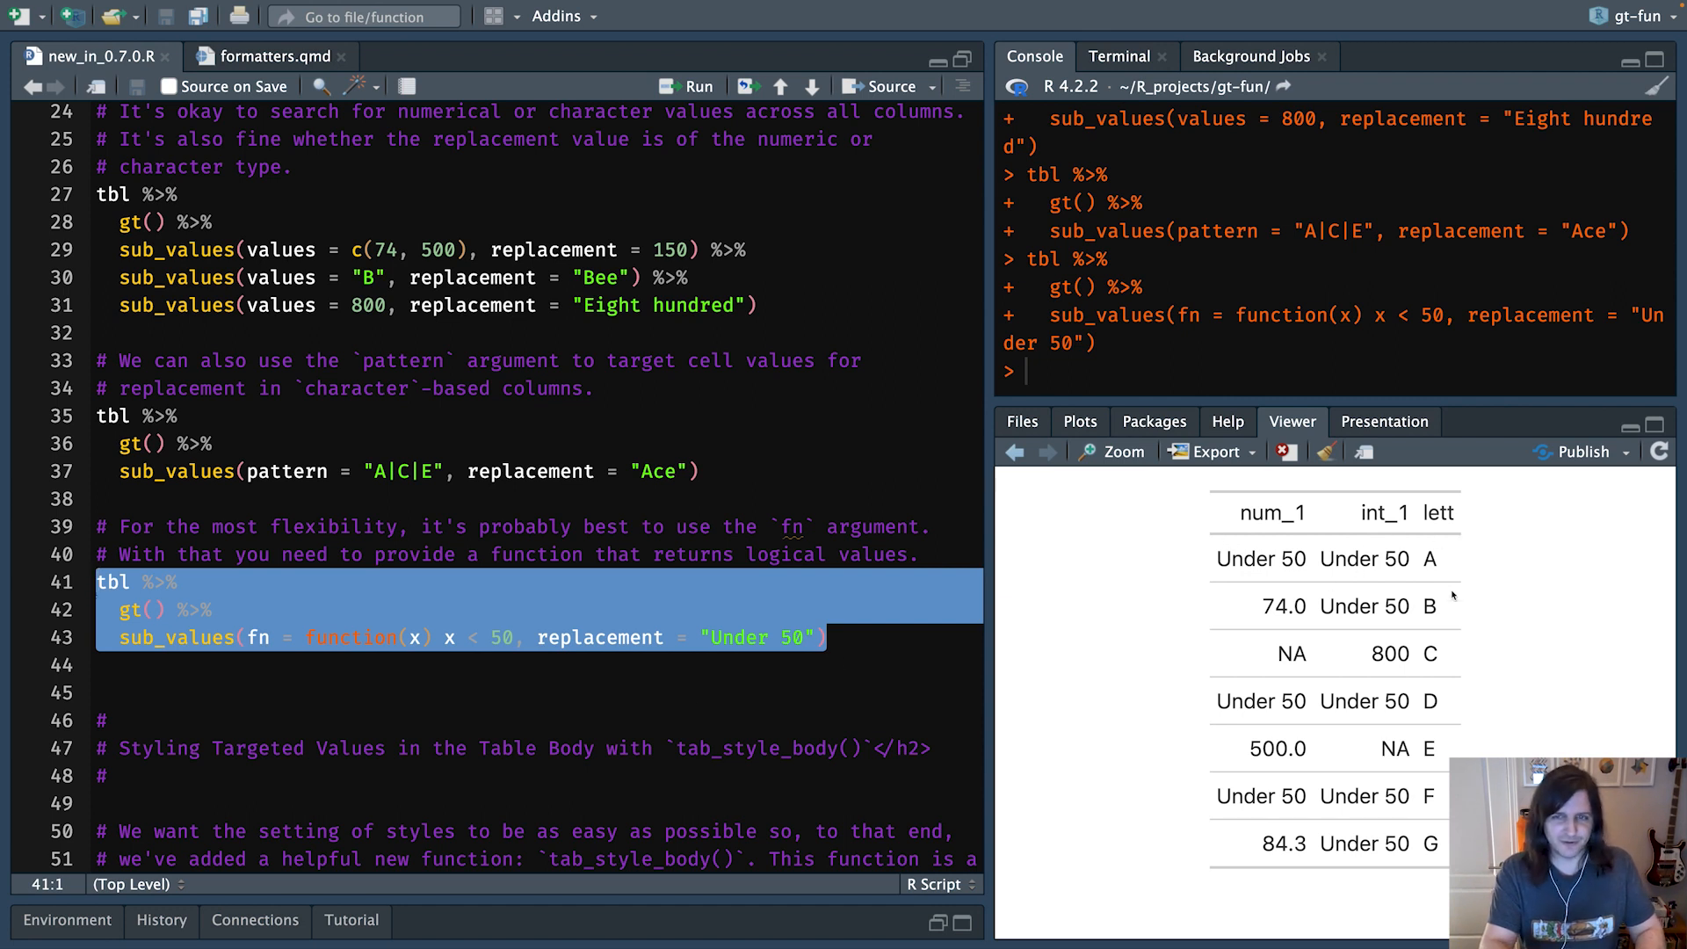
click(539, 558)
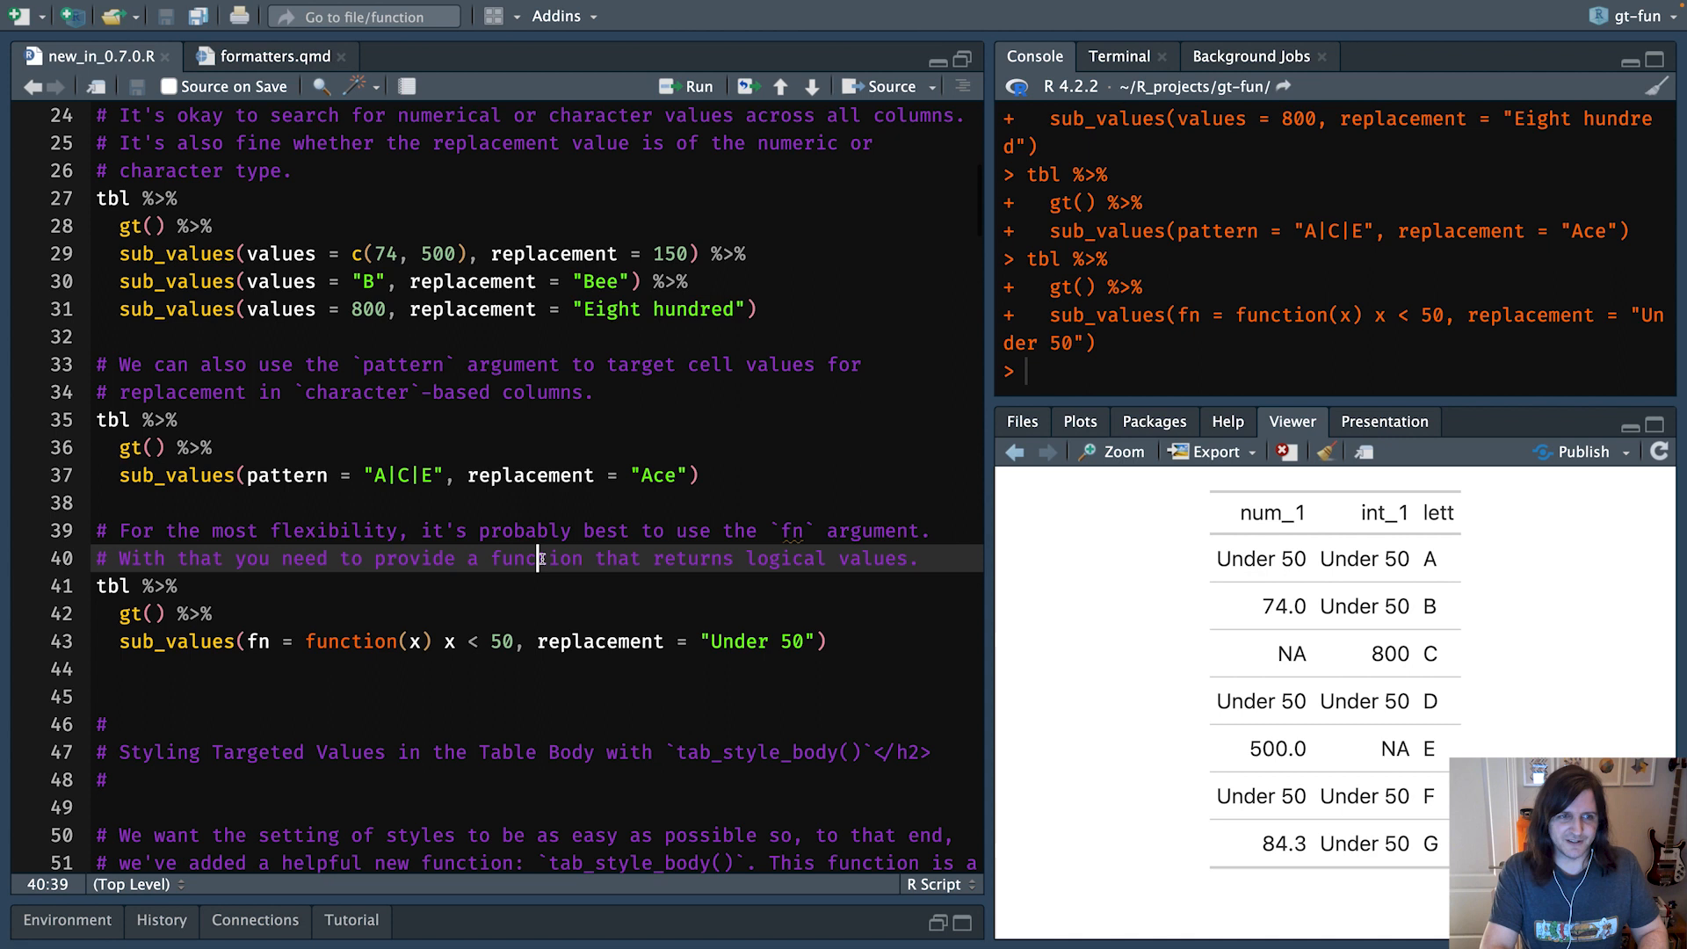
- Scroll to the tab_style_body() section and run the exibble gt_tbl lines 59–60
scroll(down, 3)
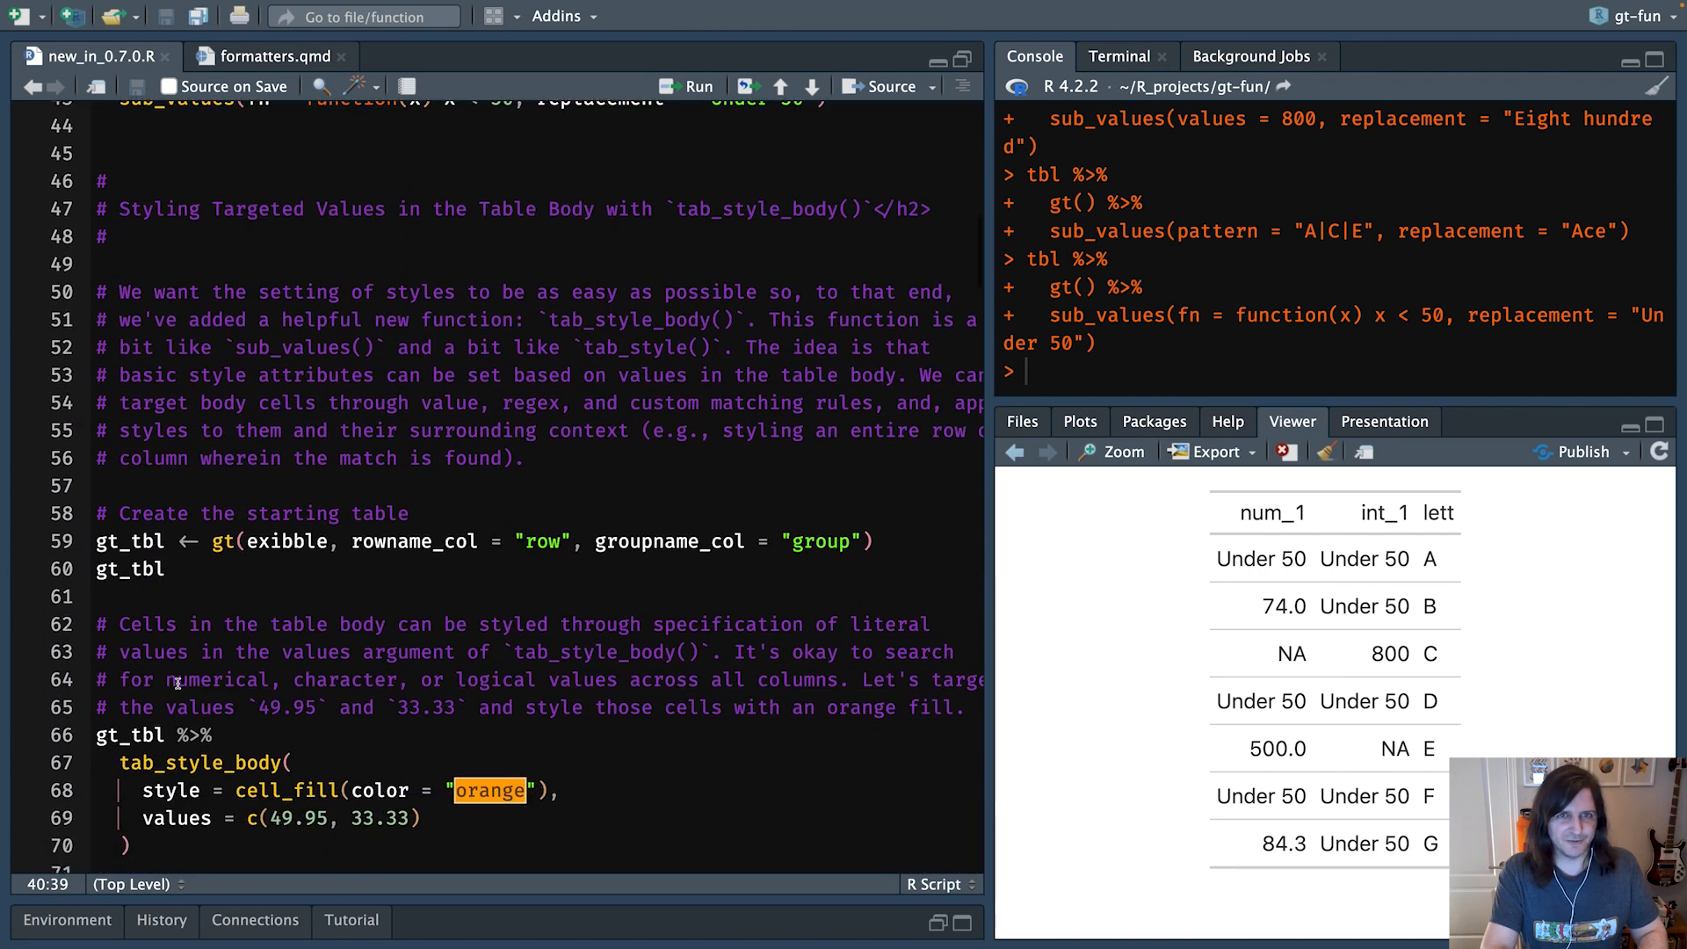
scroll(down, 3)
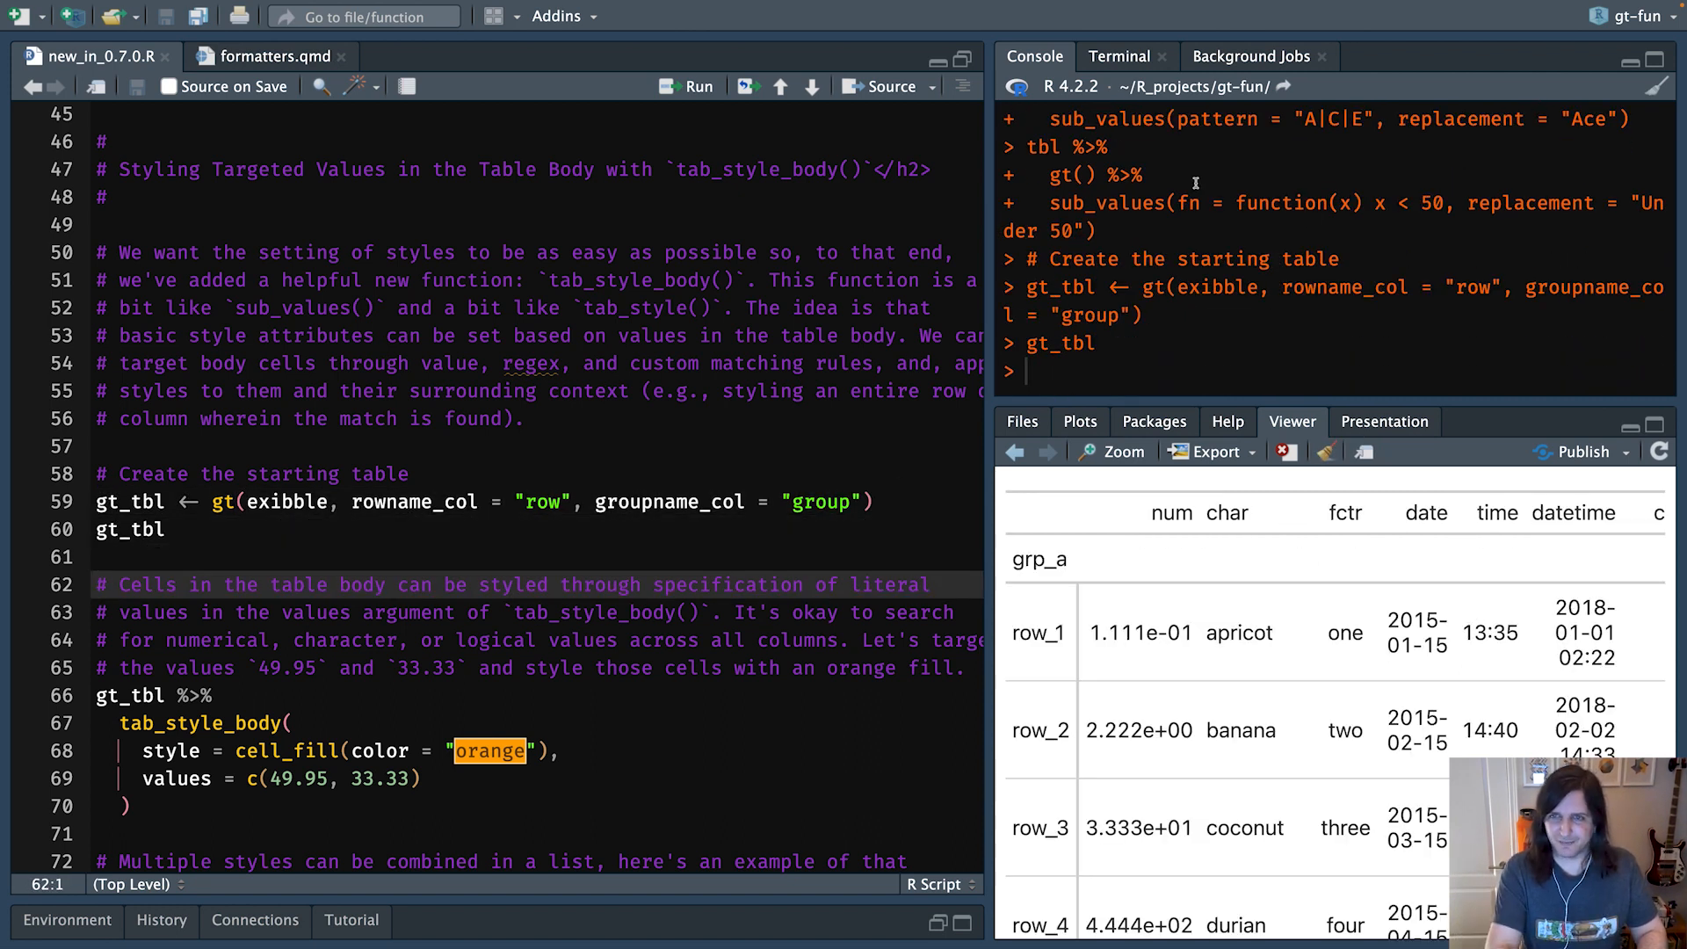
scroll(down, 3)
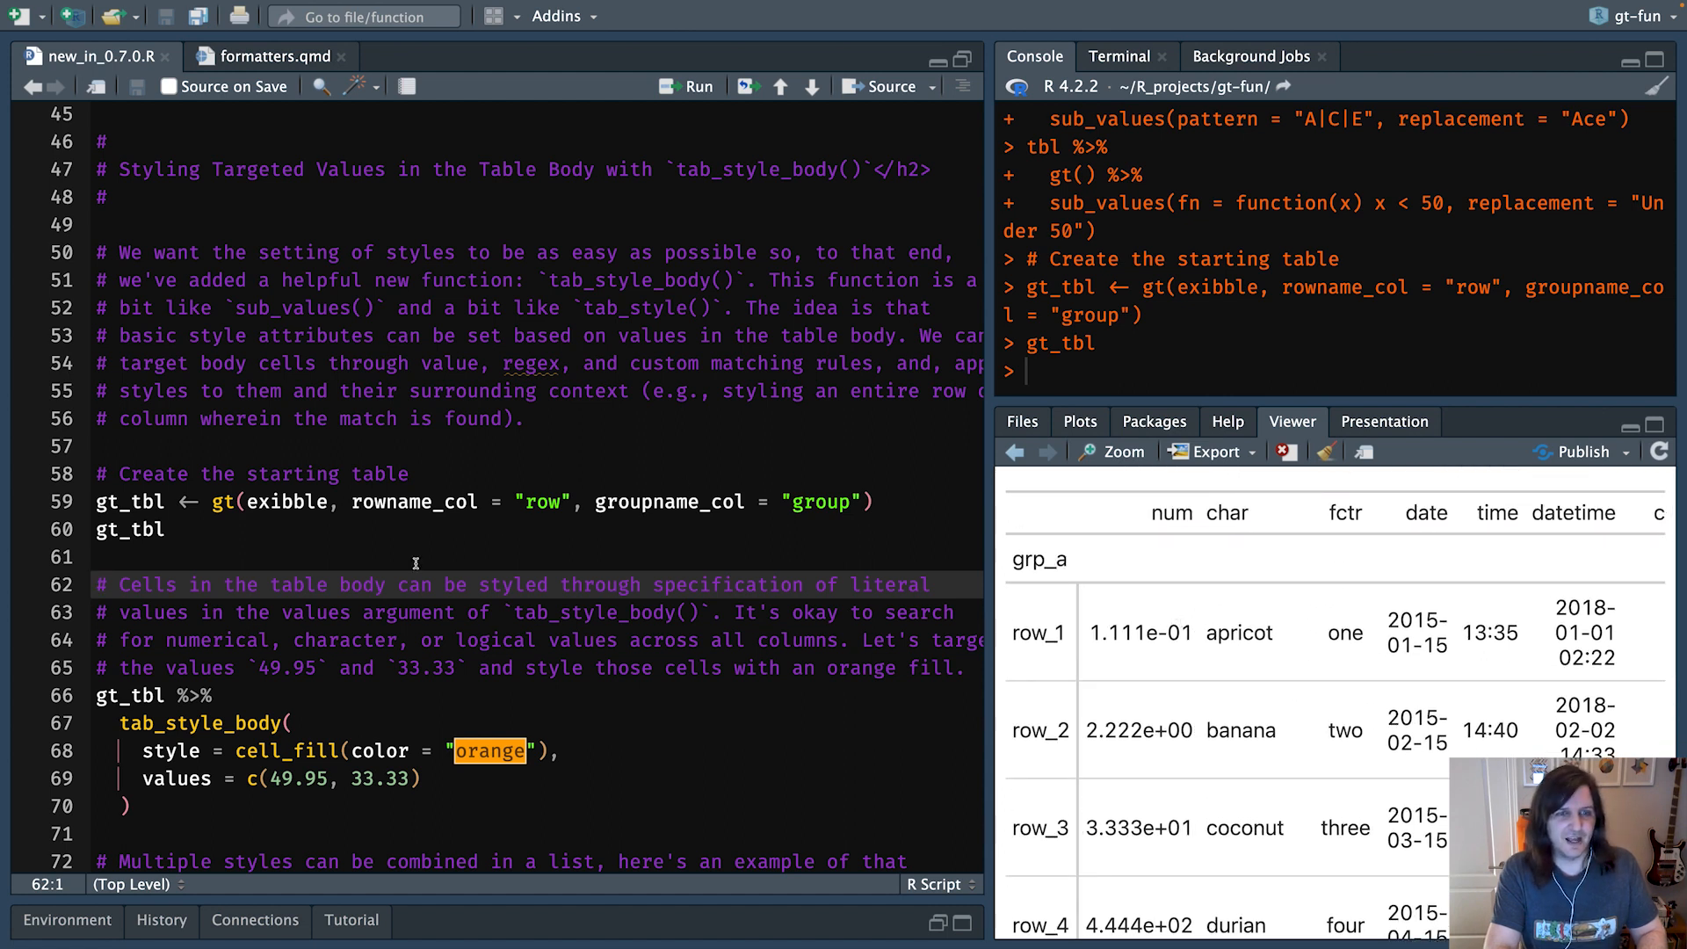
scroll(down, 3)
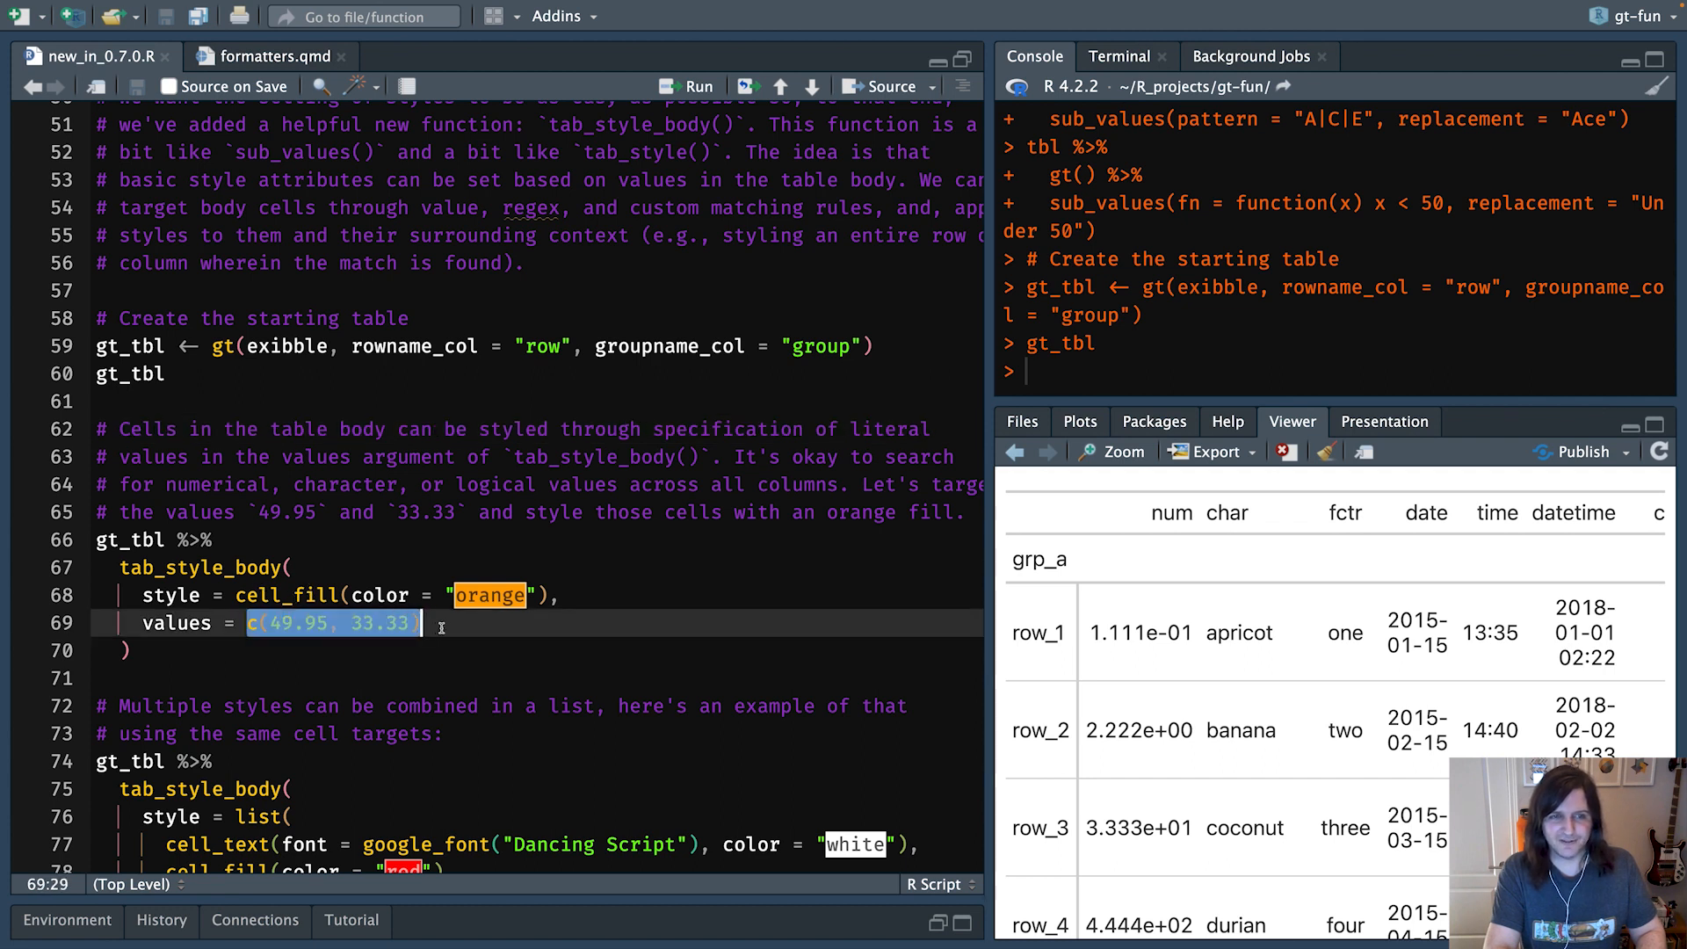
double_click(286, 596)
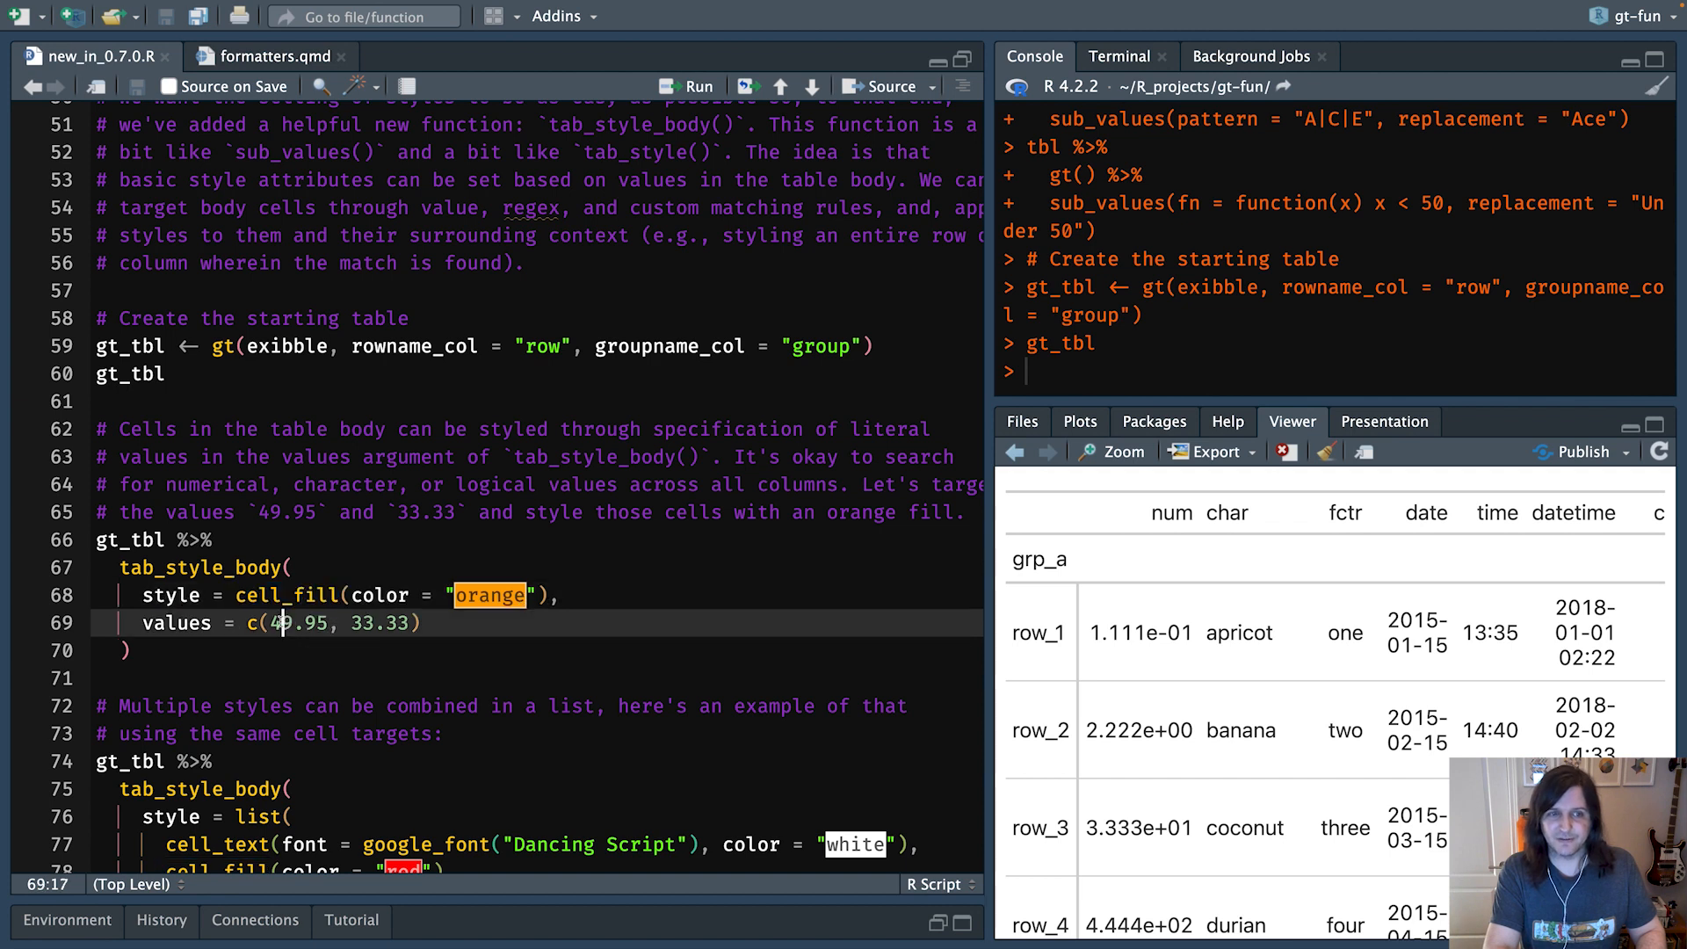
double_click(298, 623)
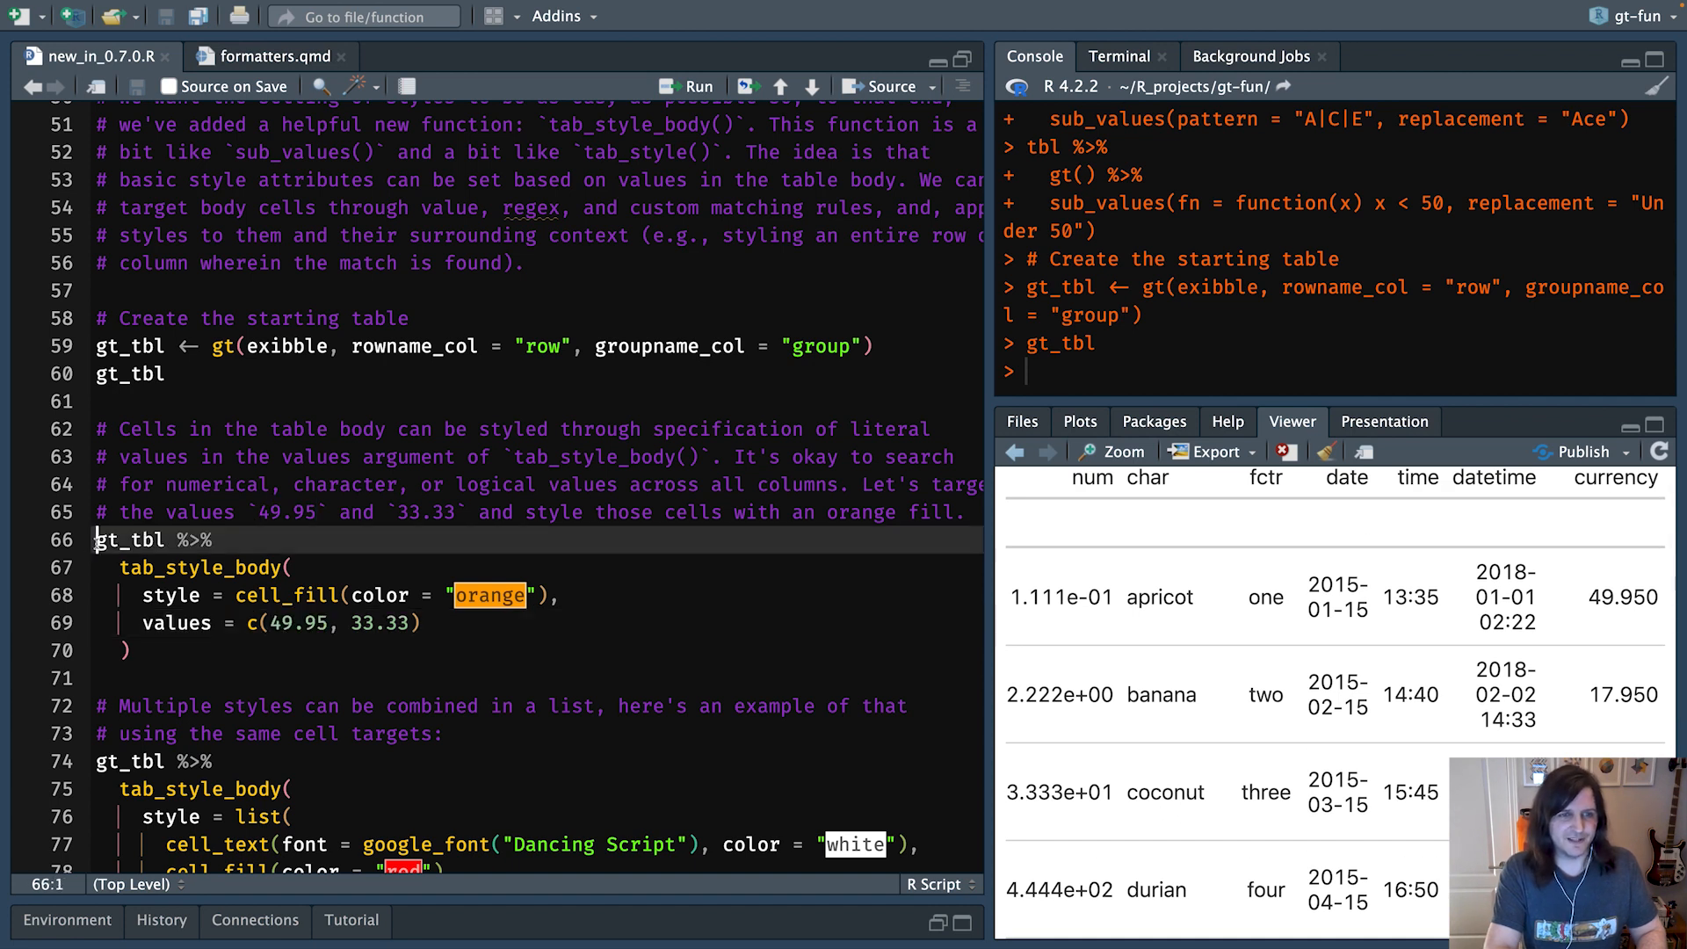
- Run the tab_style_body(cell_fill(color = "orange")) block on the 49.95 and 33.33 cells
click(687, 86)
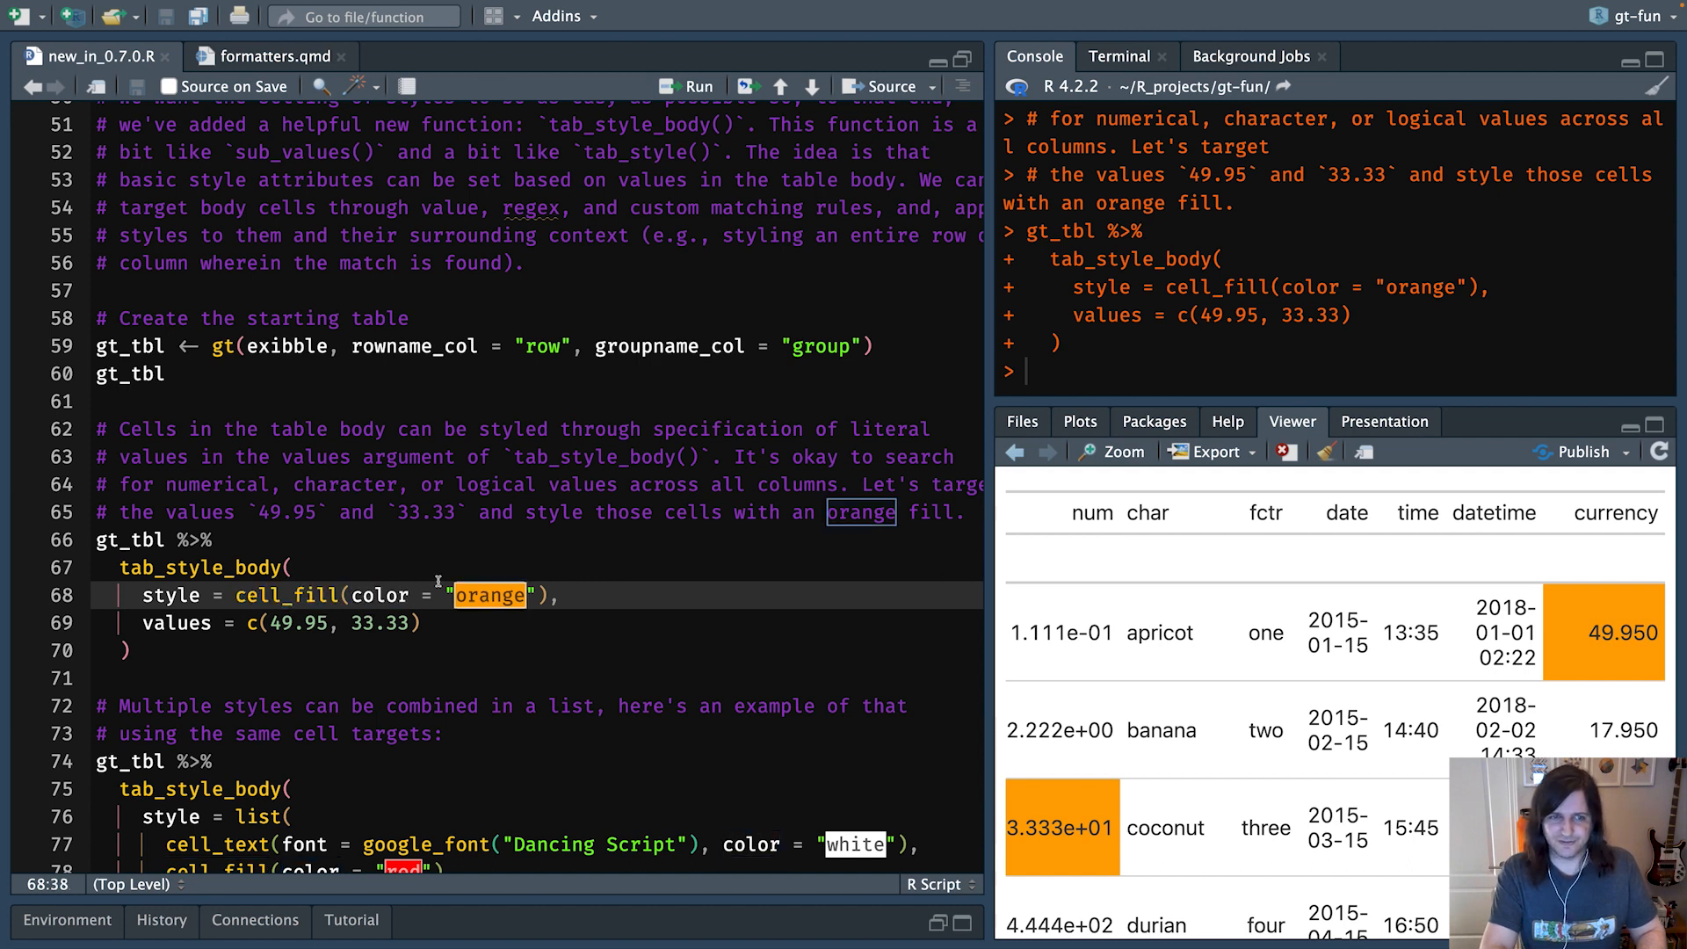
double_click(286, 596)
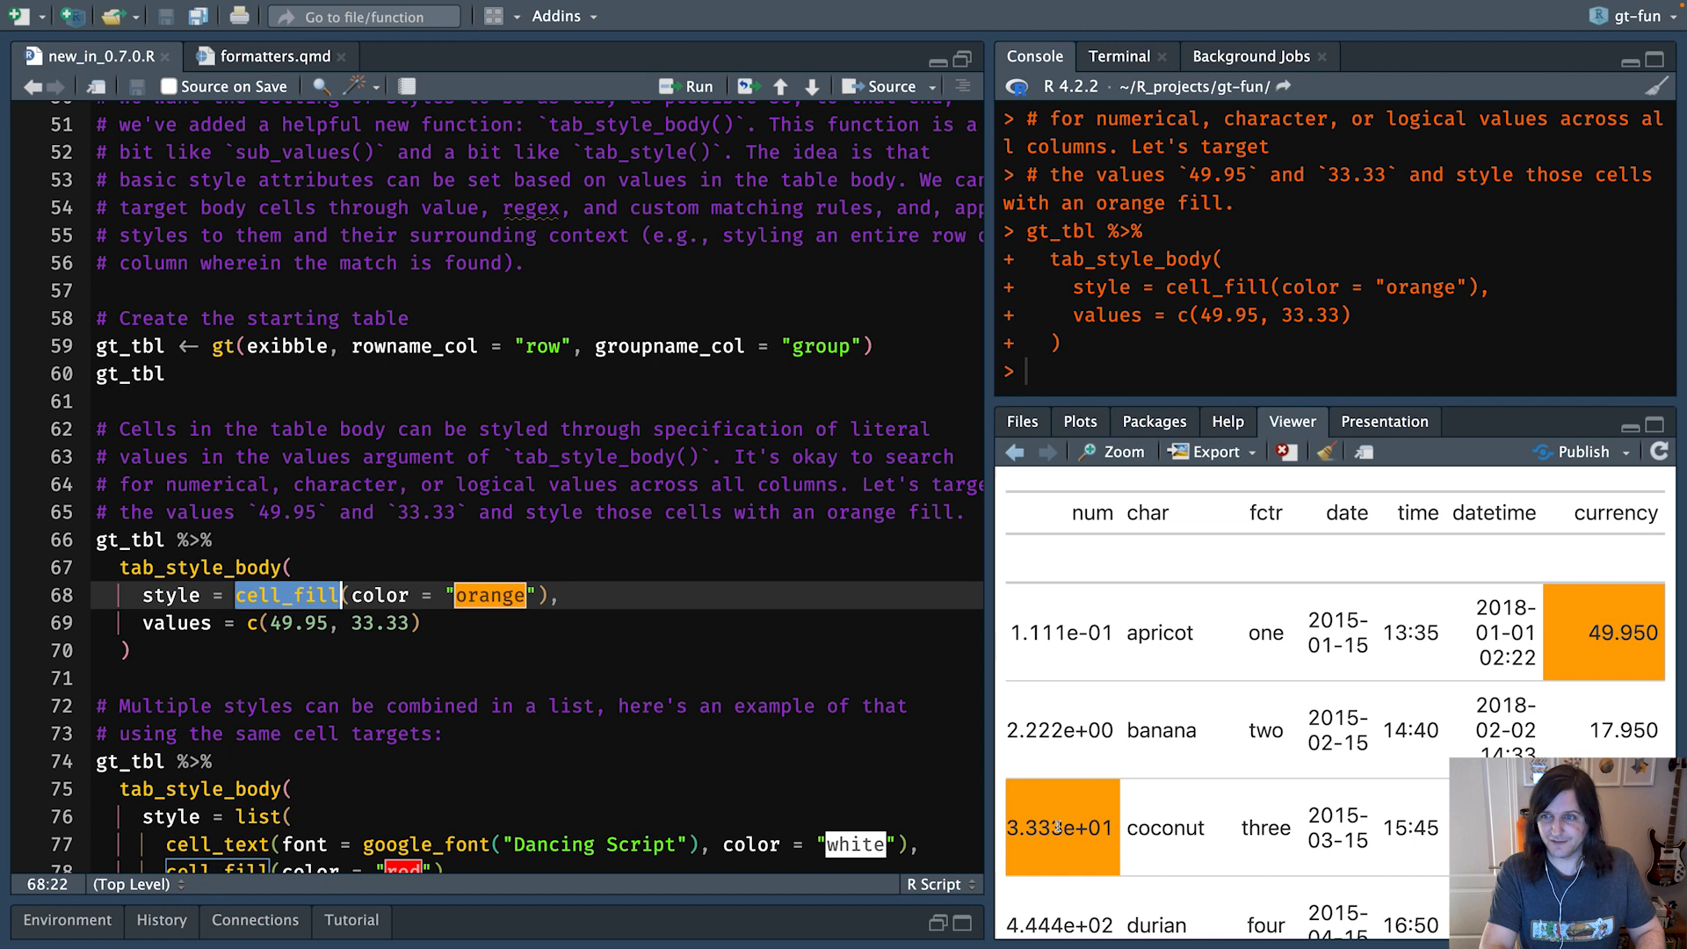
double_click(487, 595)
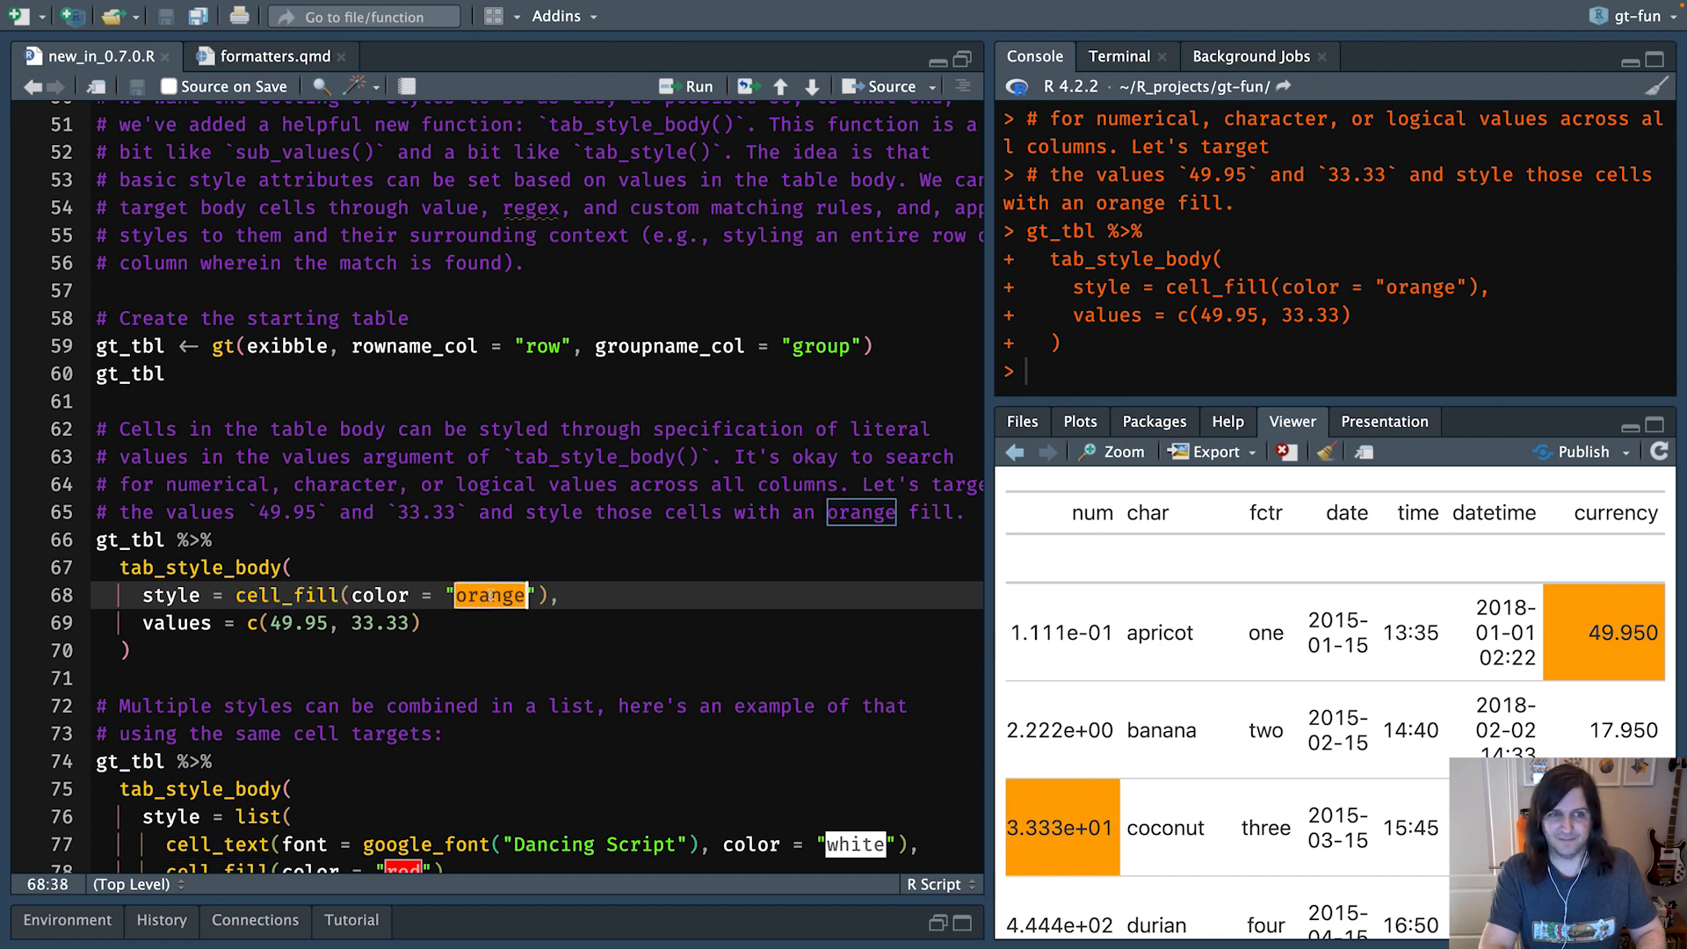
- Open the combined-styles example: red fill, white Dancing Script text, steelblue borders
scroll(down, 3)
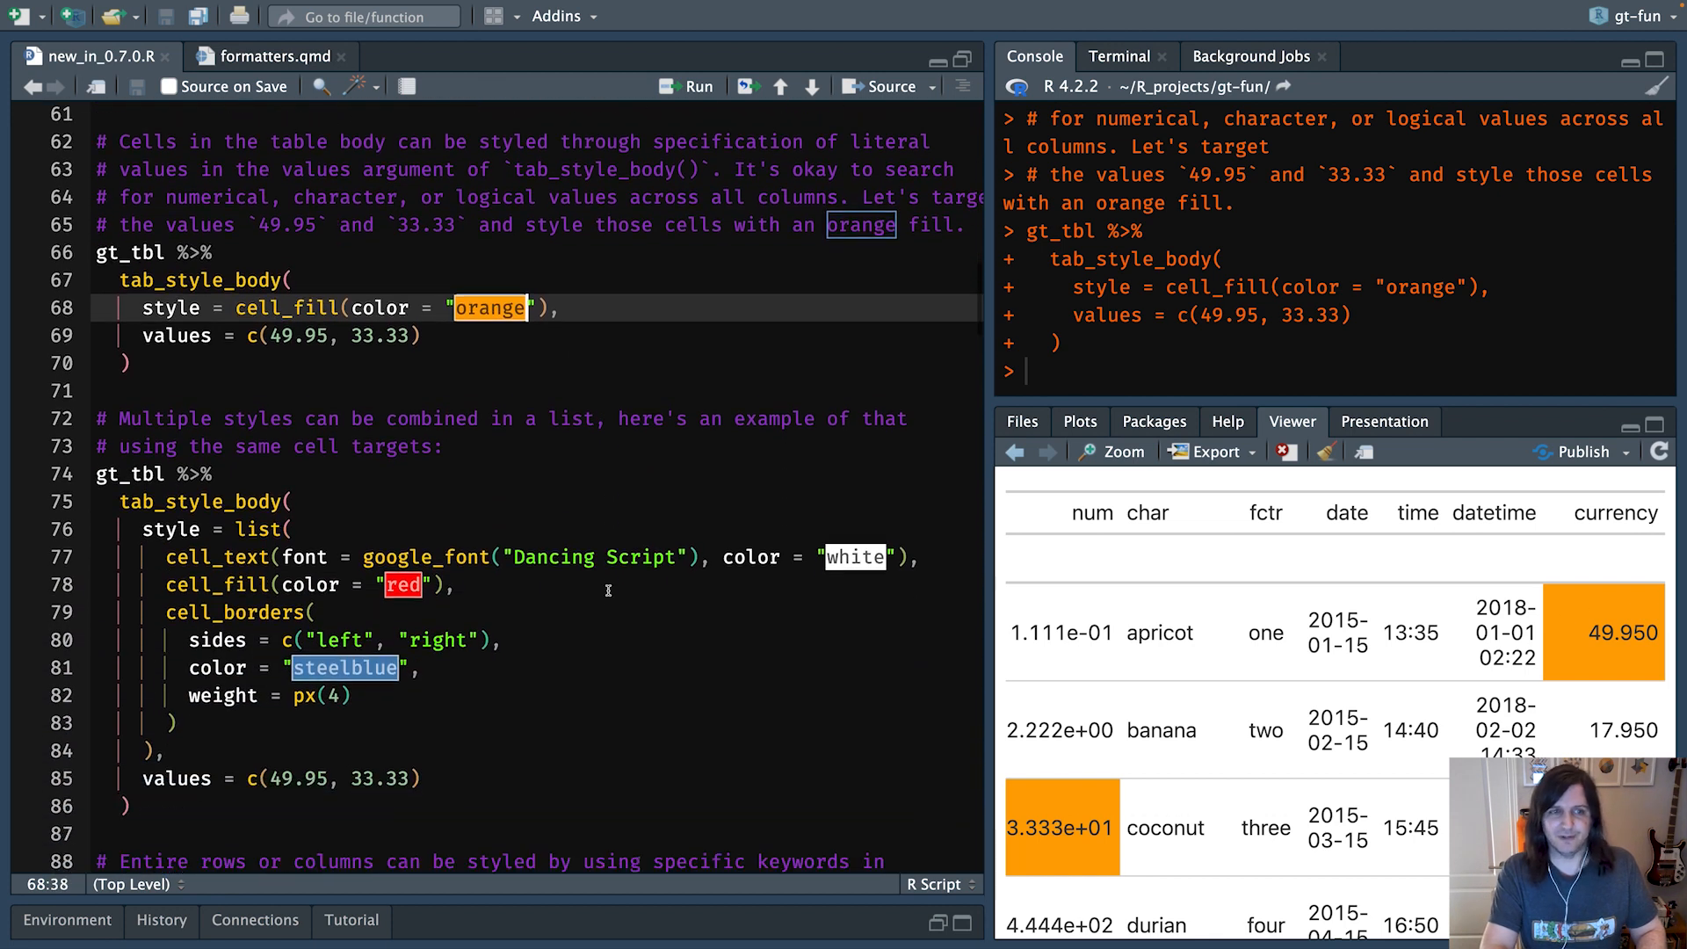
scroll(down, 3)
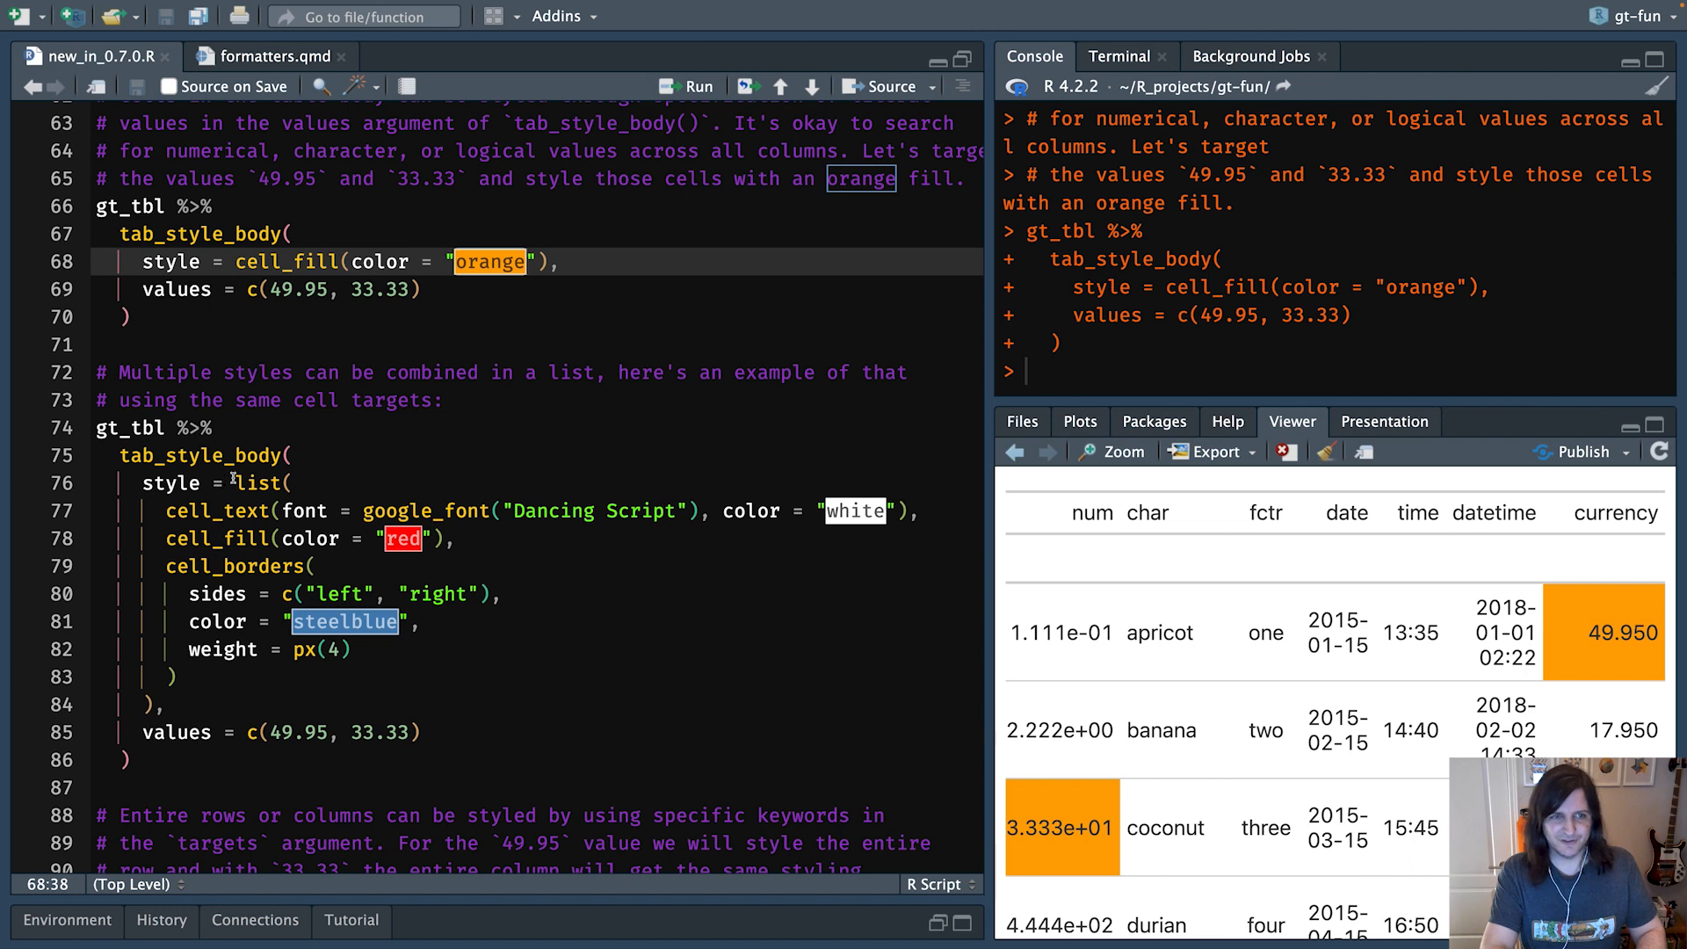
click(299, 482)
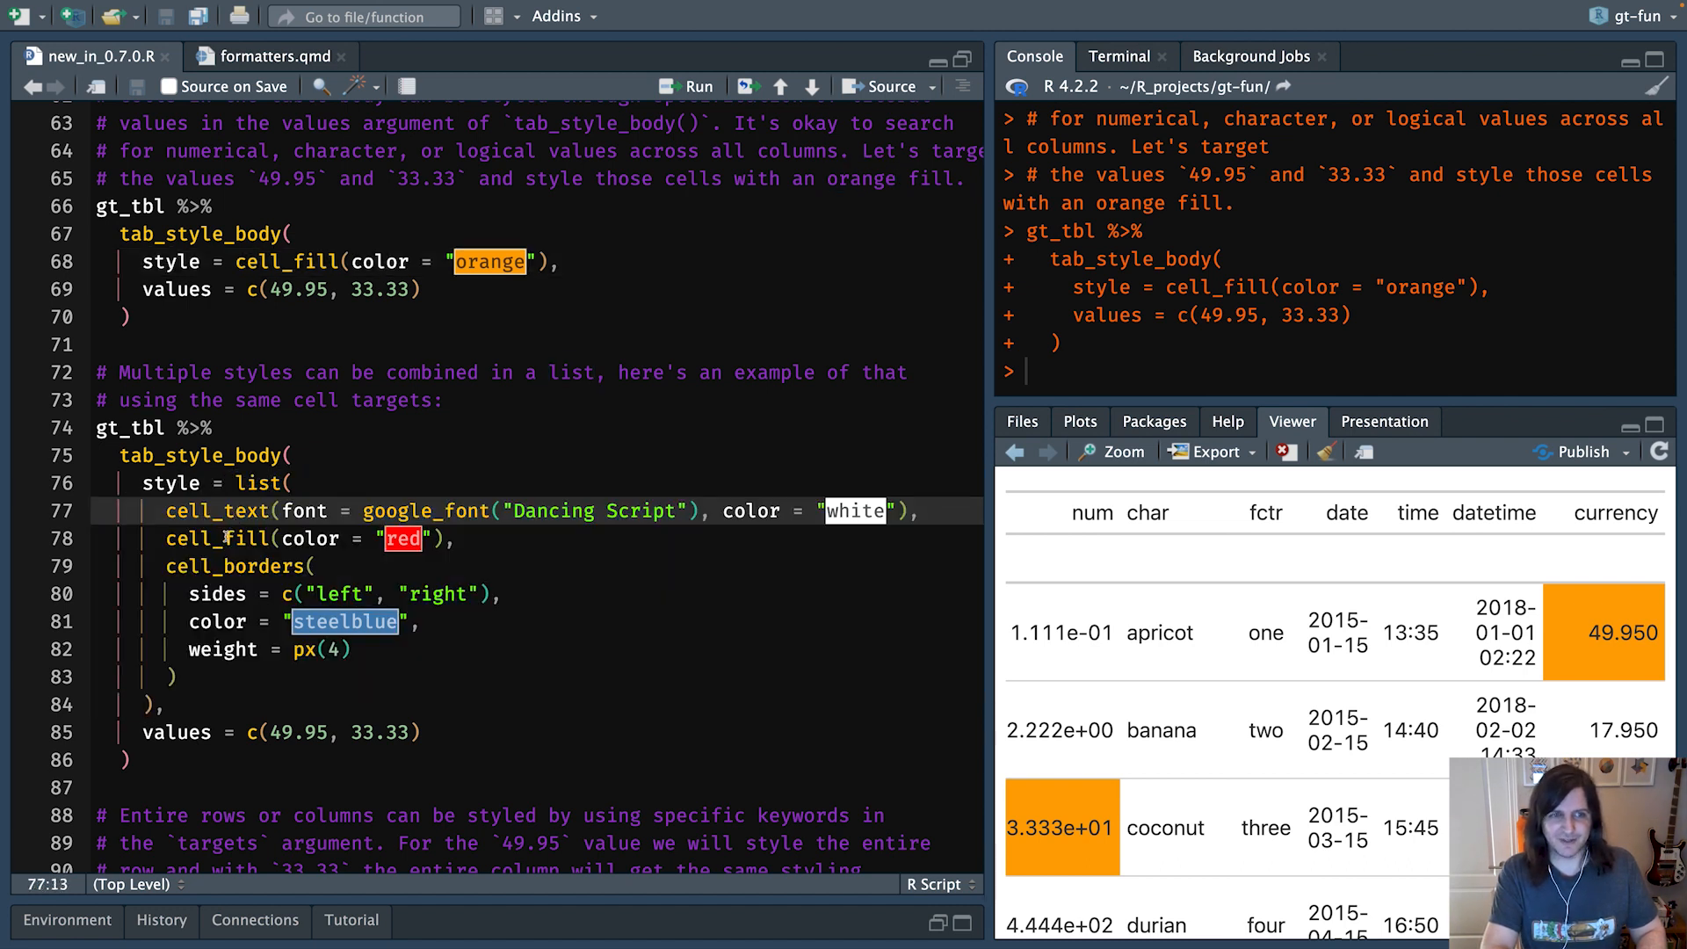
click(213, 538)
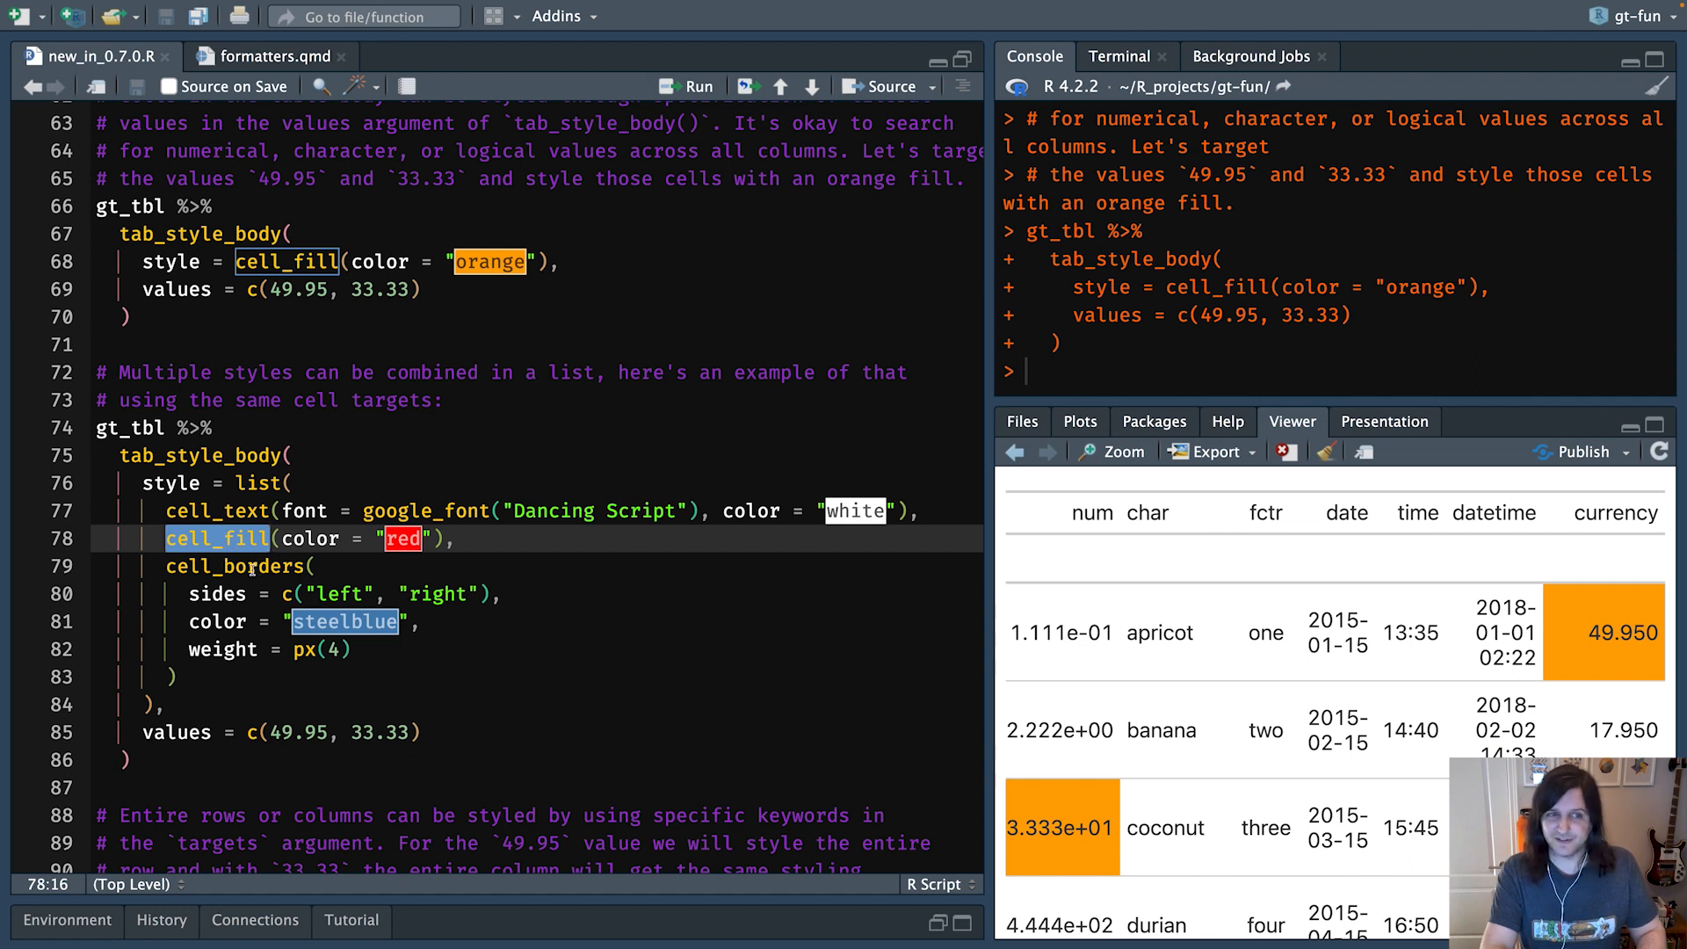
mouse_move(233, 566)
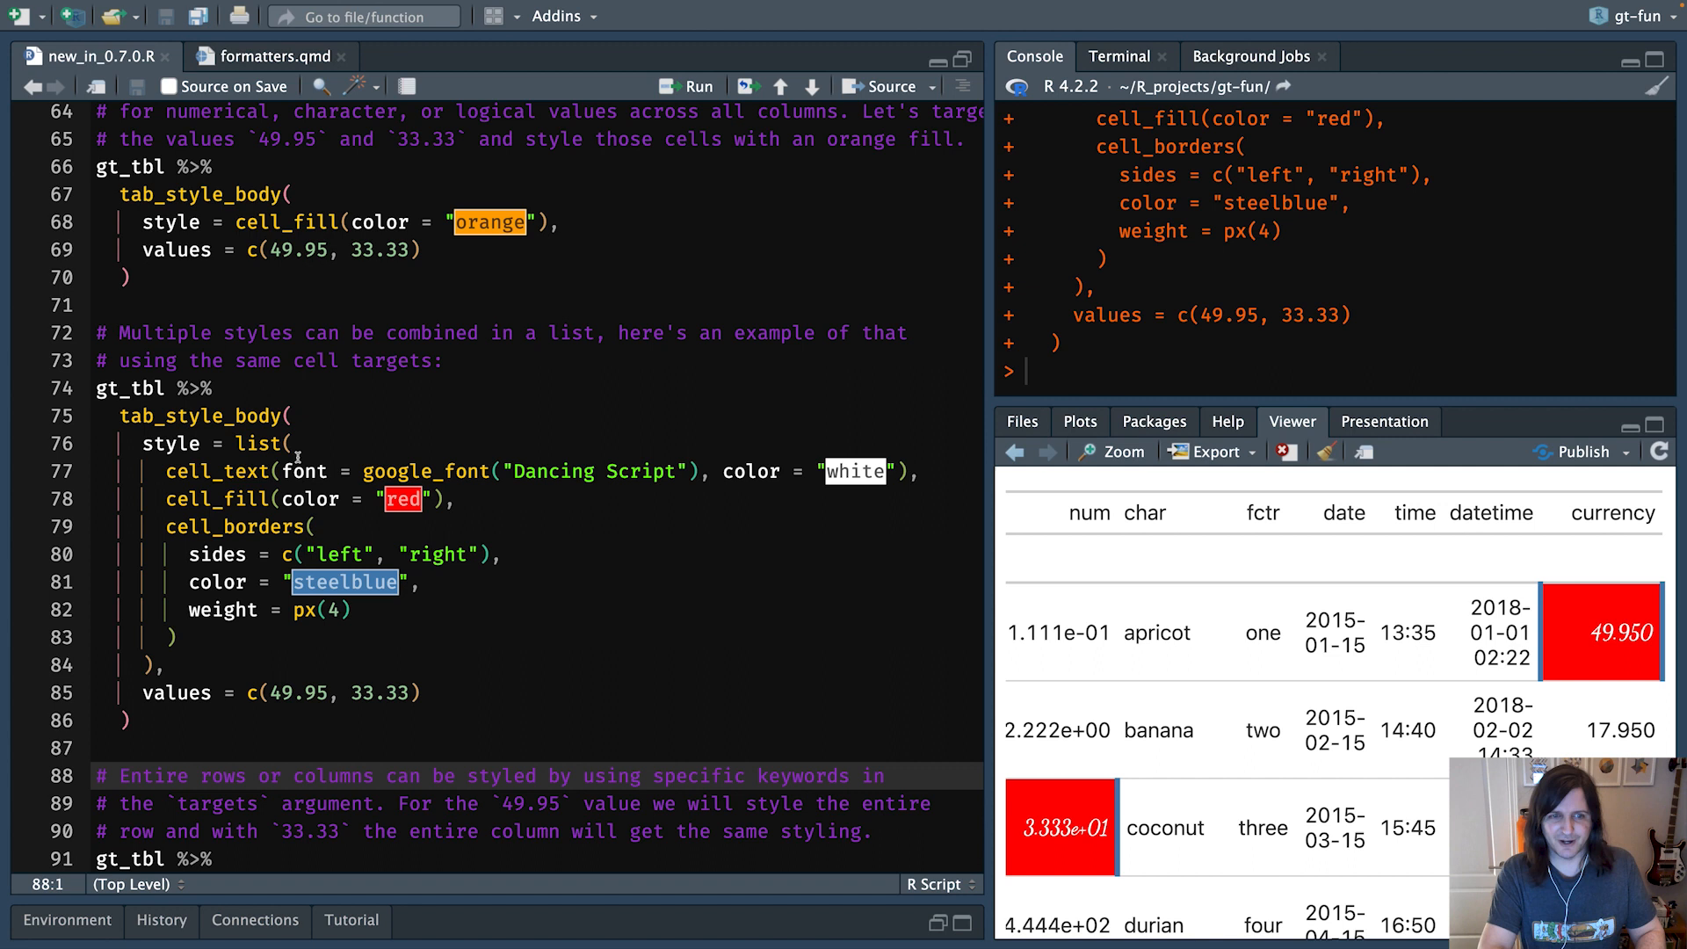
- Run the targets = "row"/"column" example filling the 49.95 row and 33.33 column light green
scroll(down, 3)
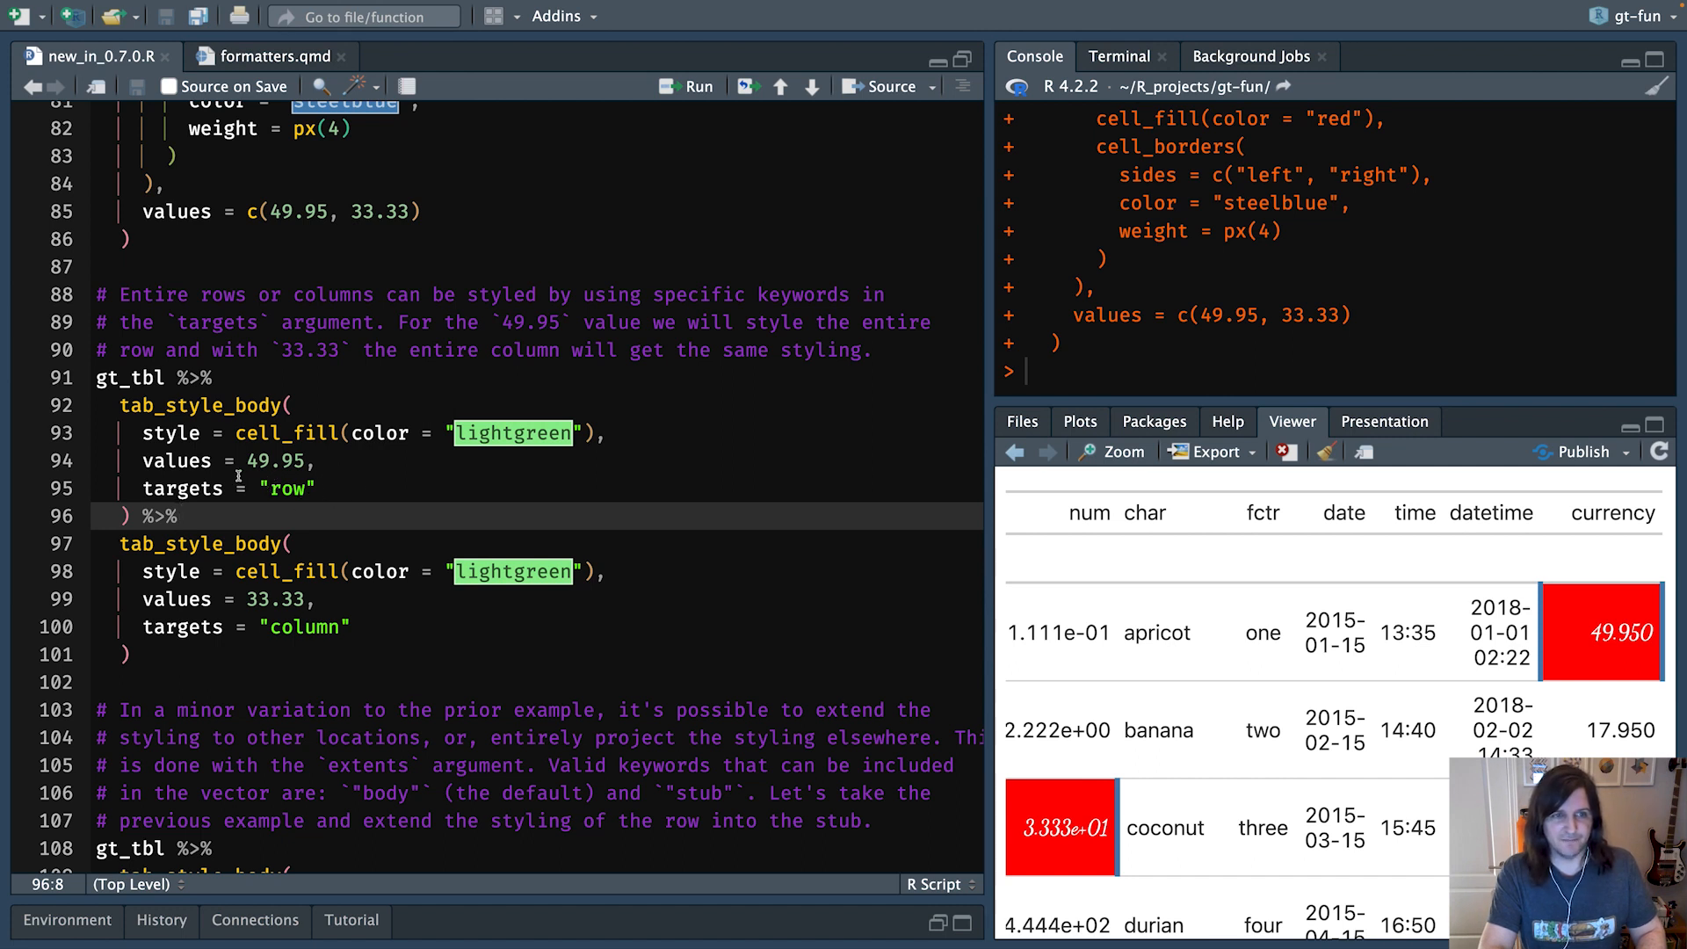
click(348, 489)
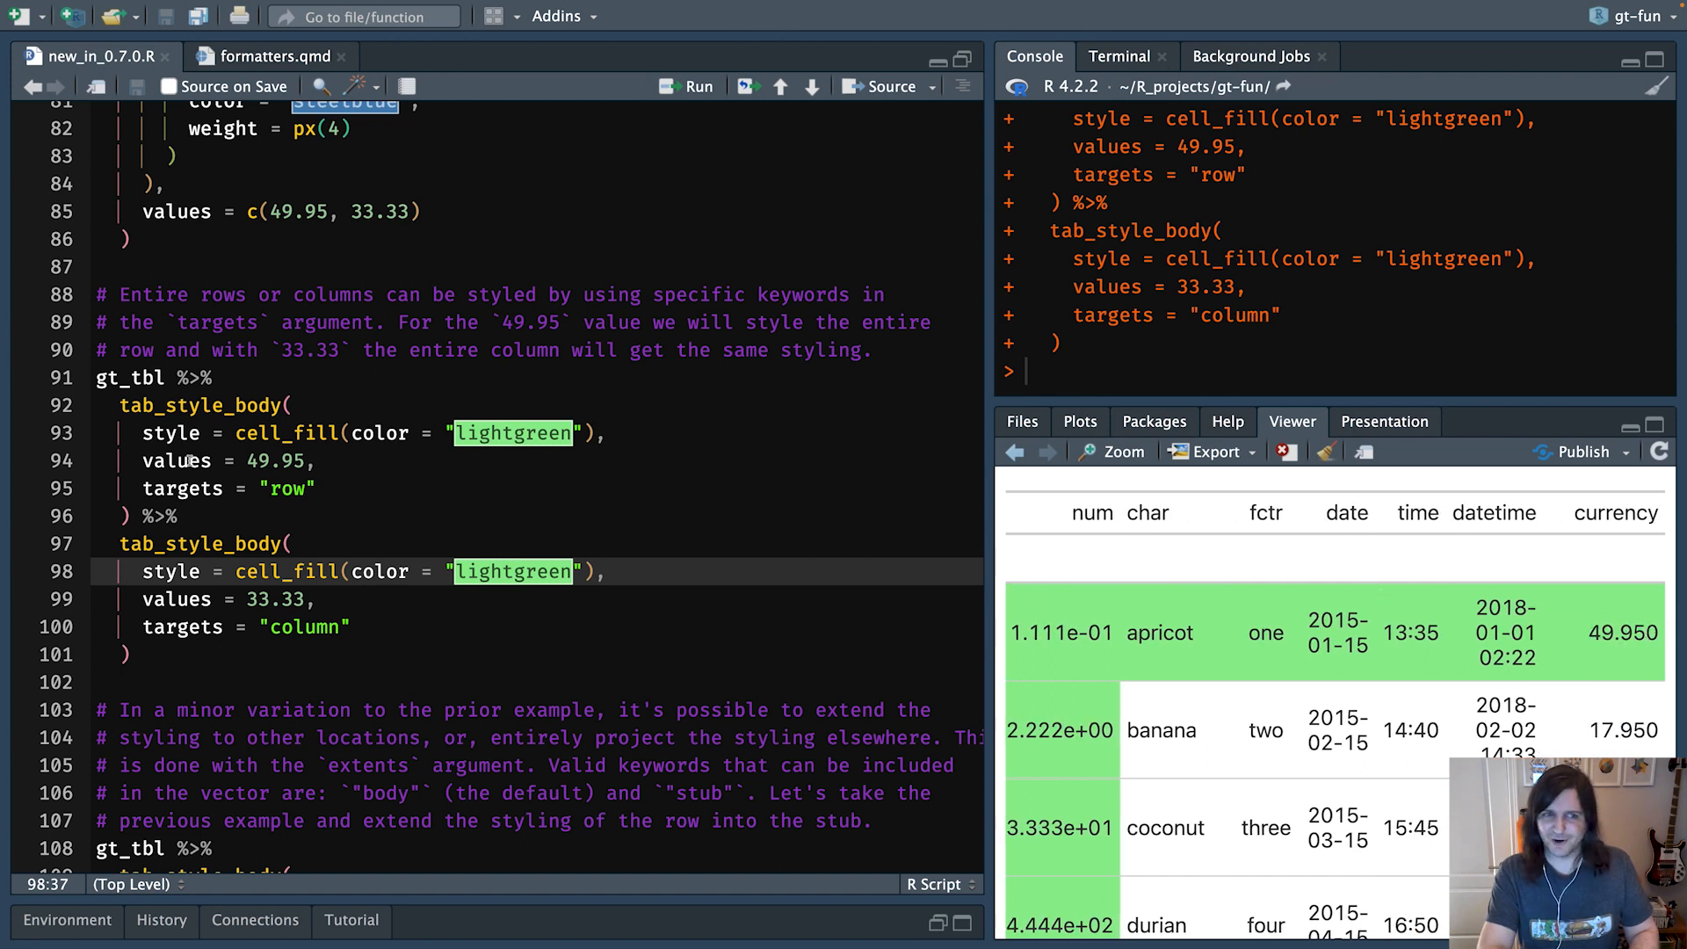
mouse_move(825, 483)
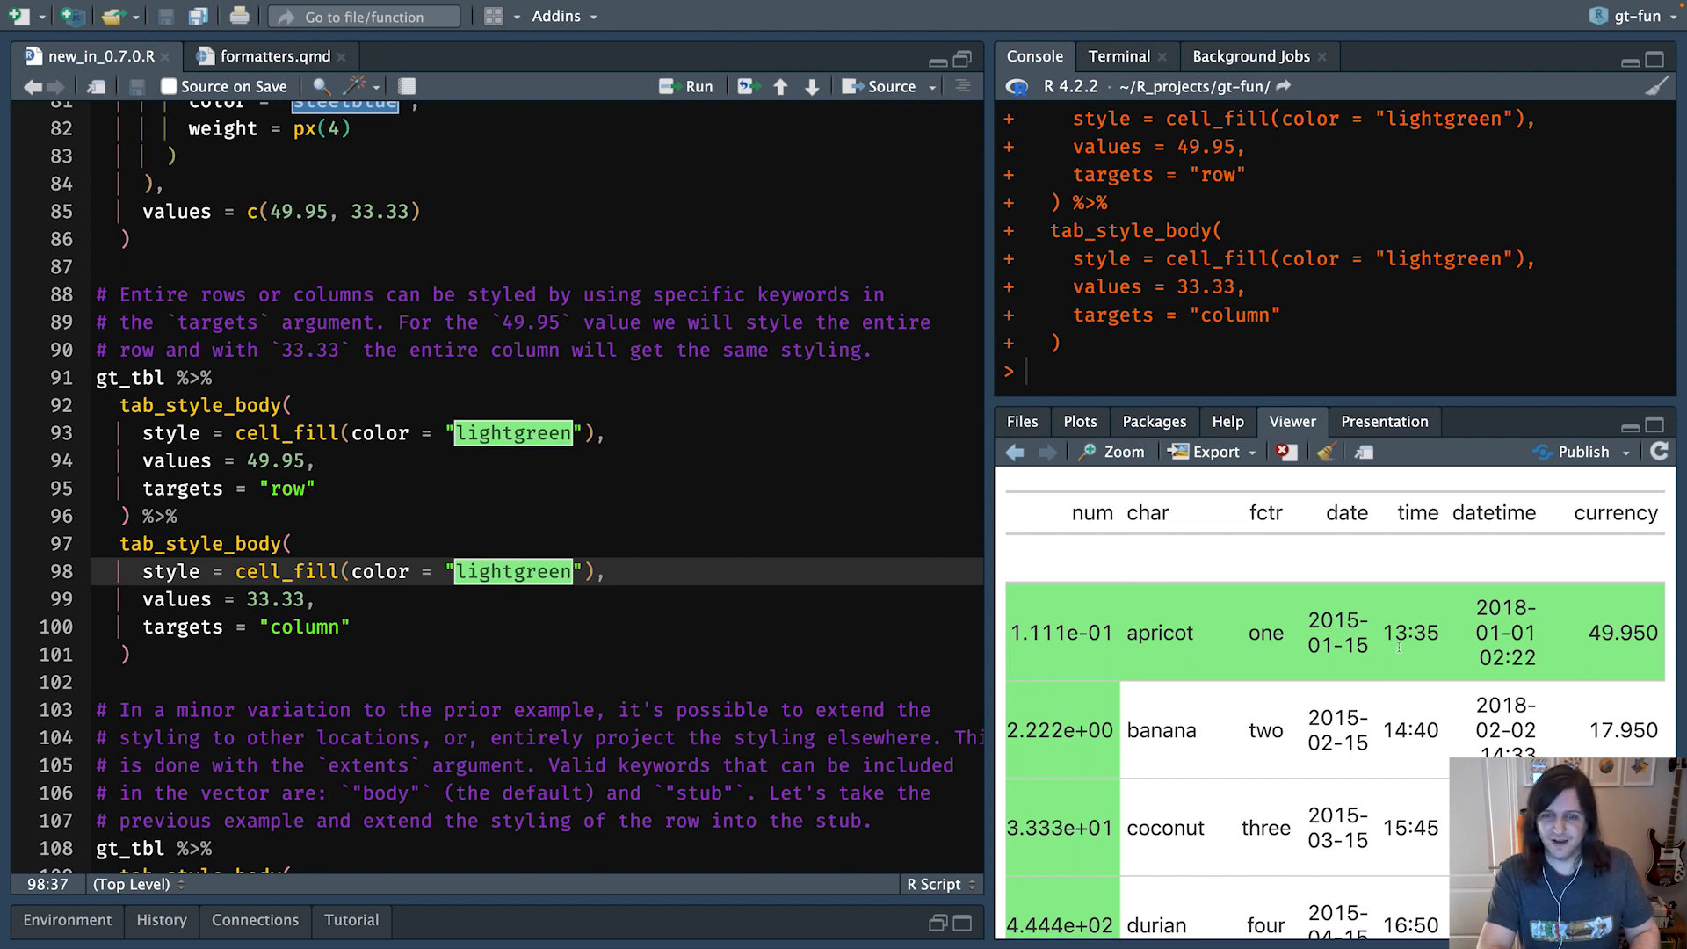
mouse_move(1427, 699)
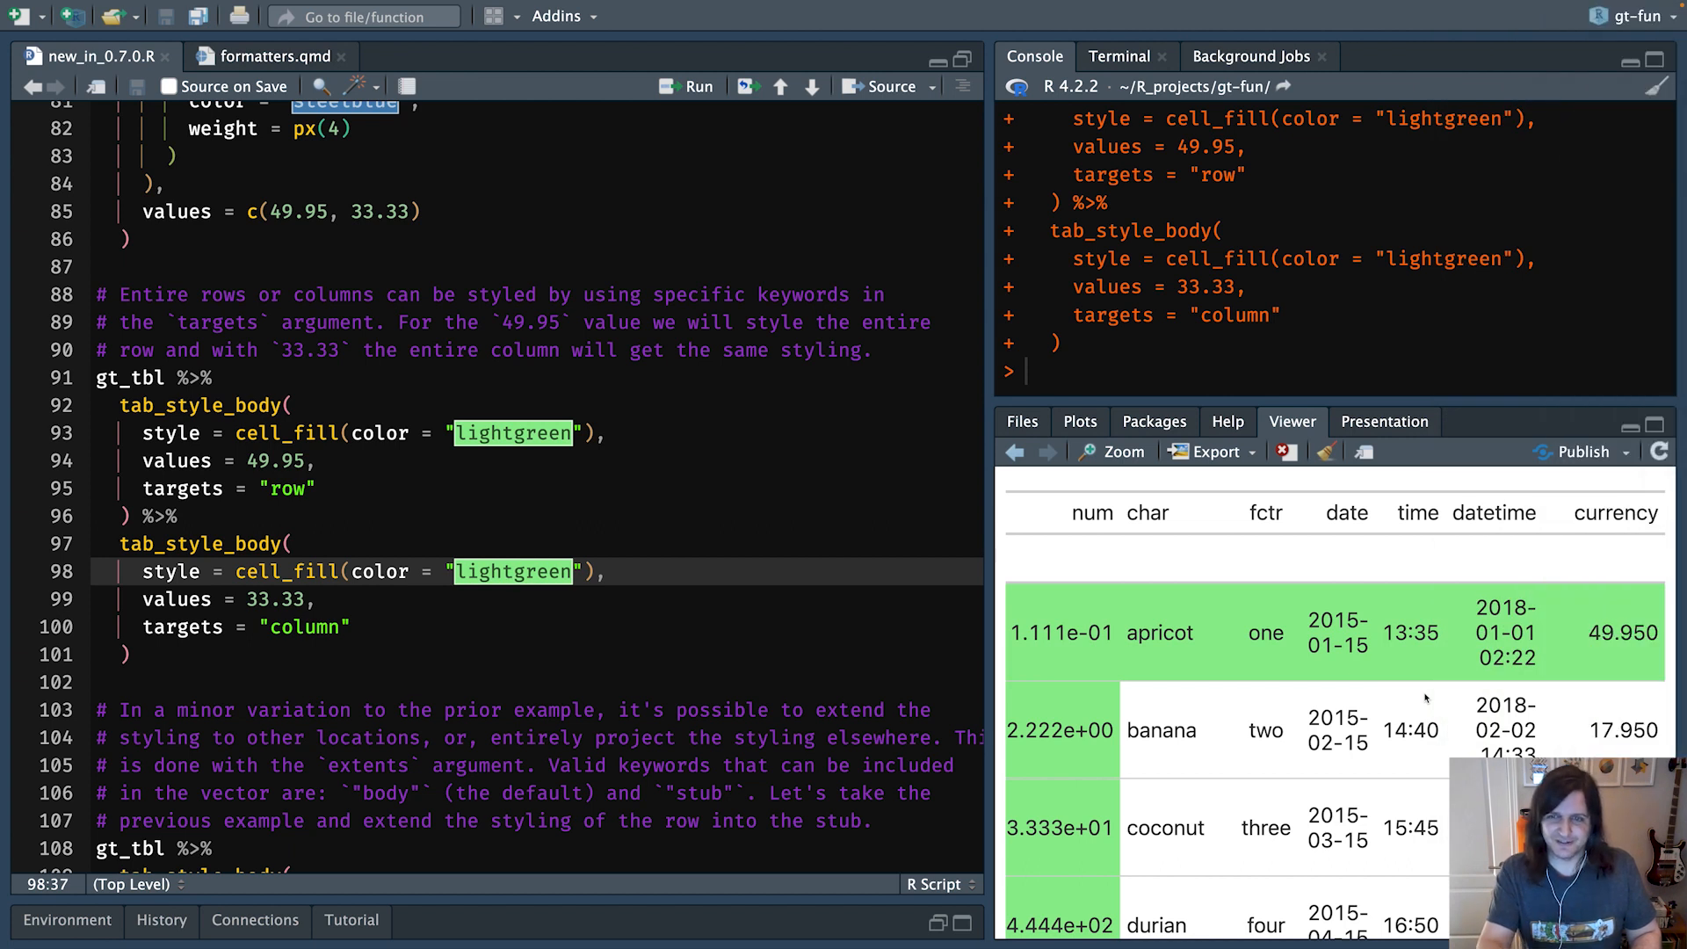
mouse_move(709, 511)
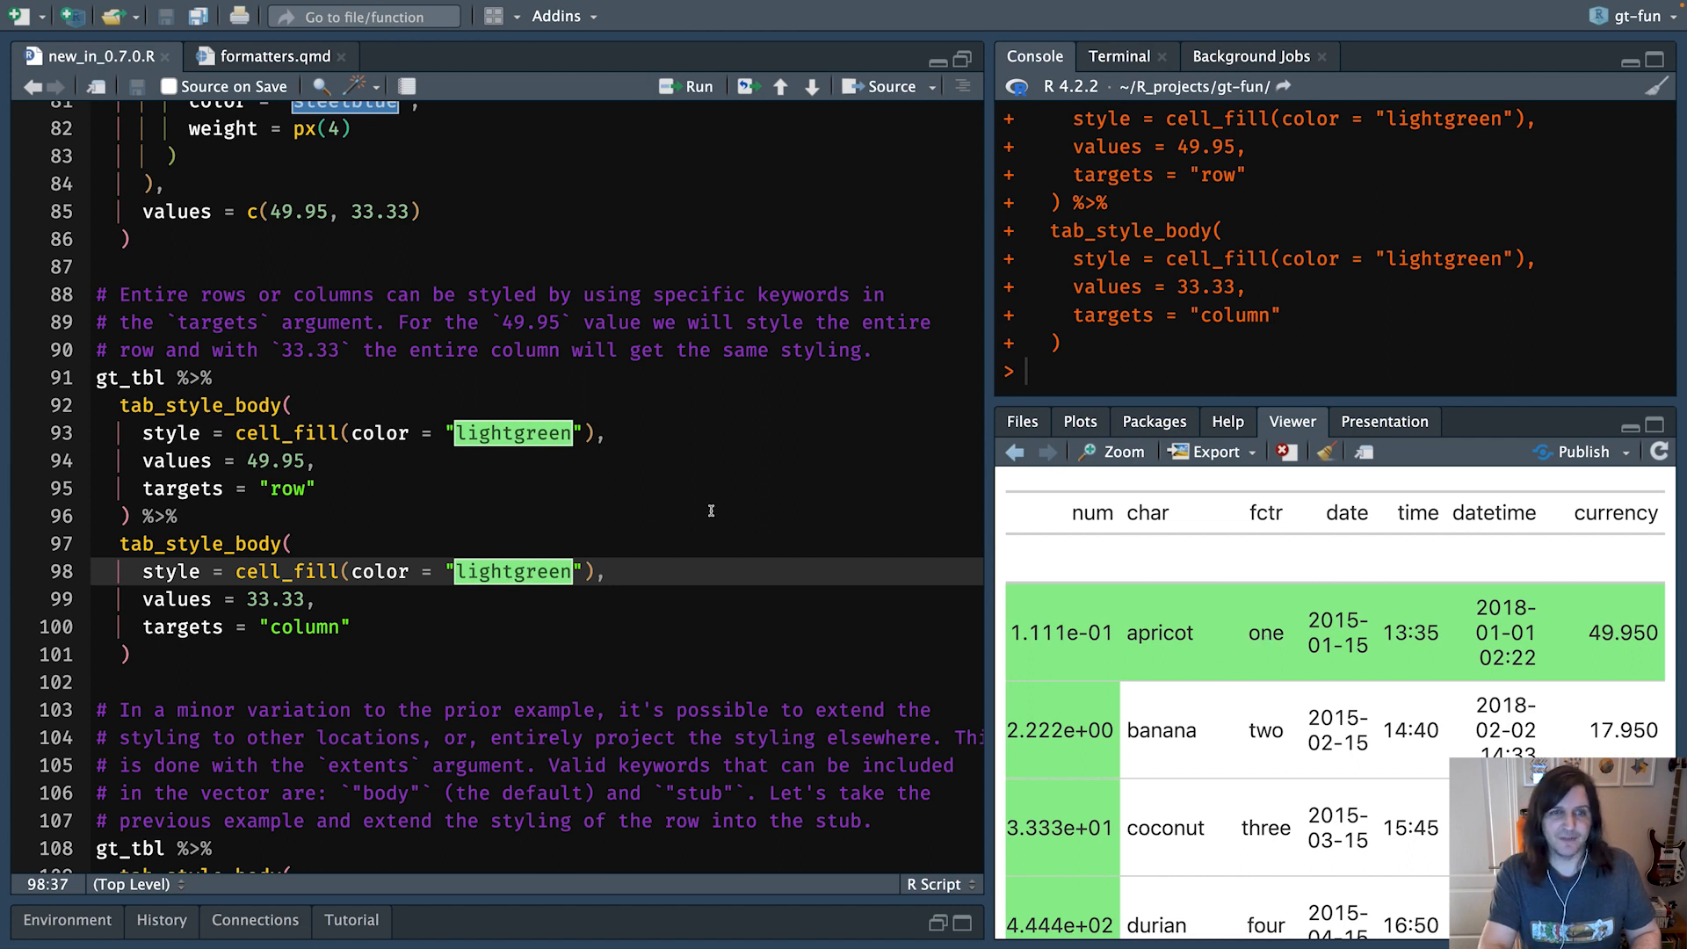
click(174, 516)
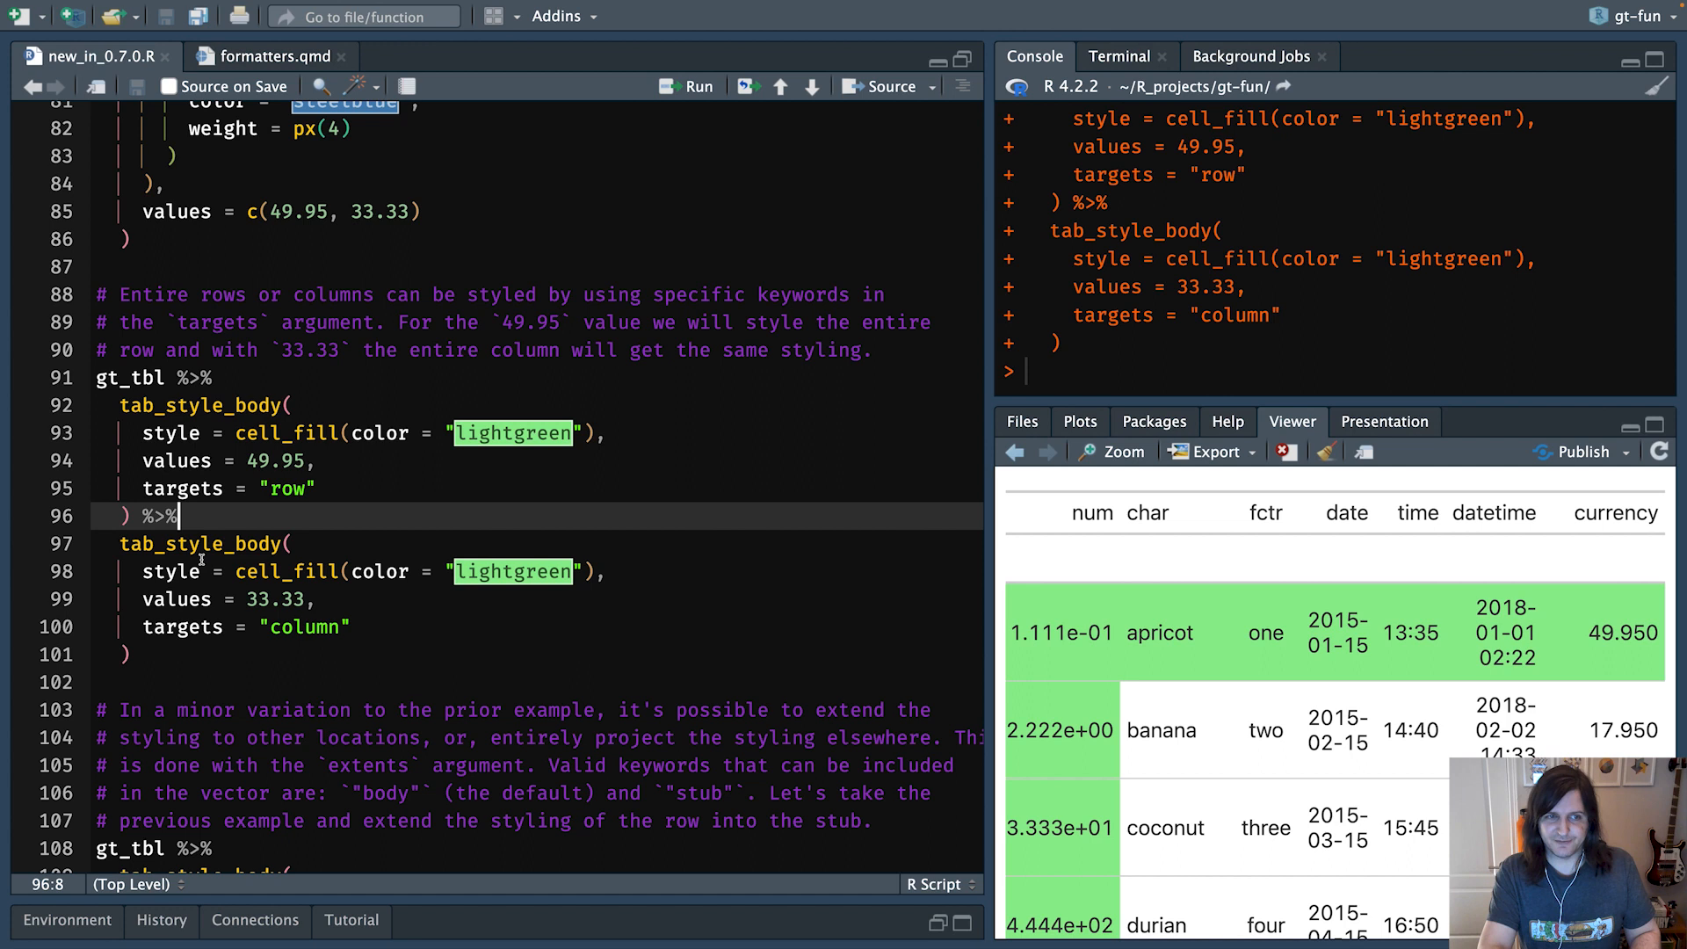
double_click(303, 626)
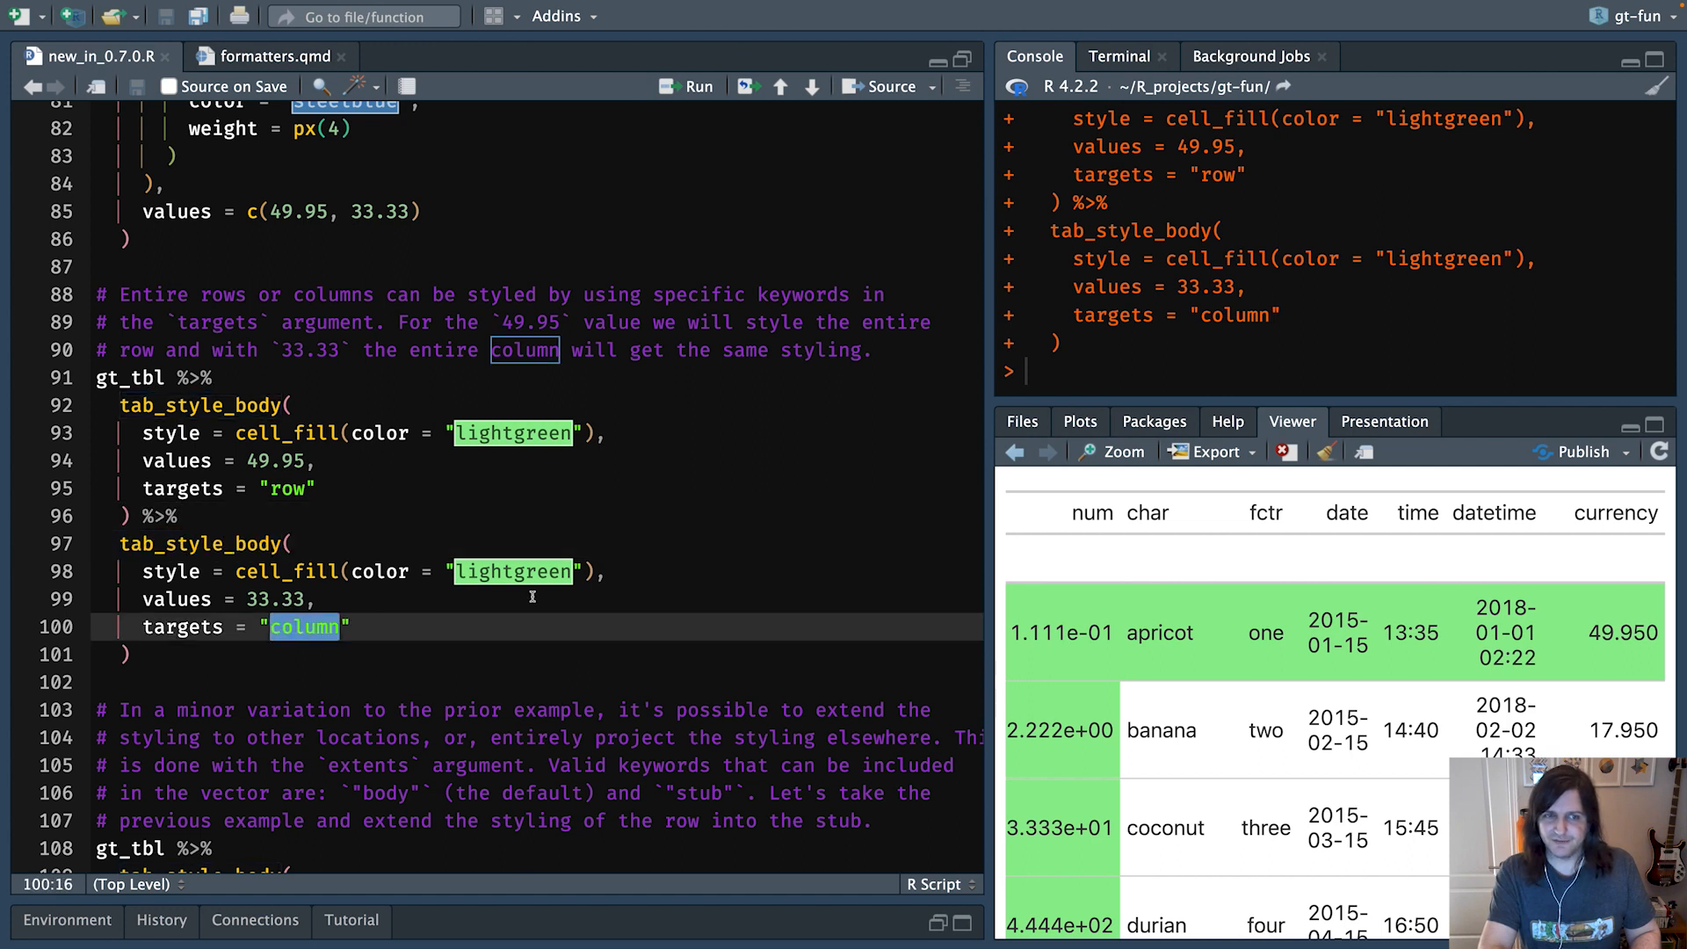
scroll(down, 3)
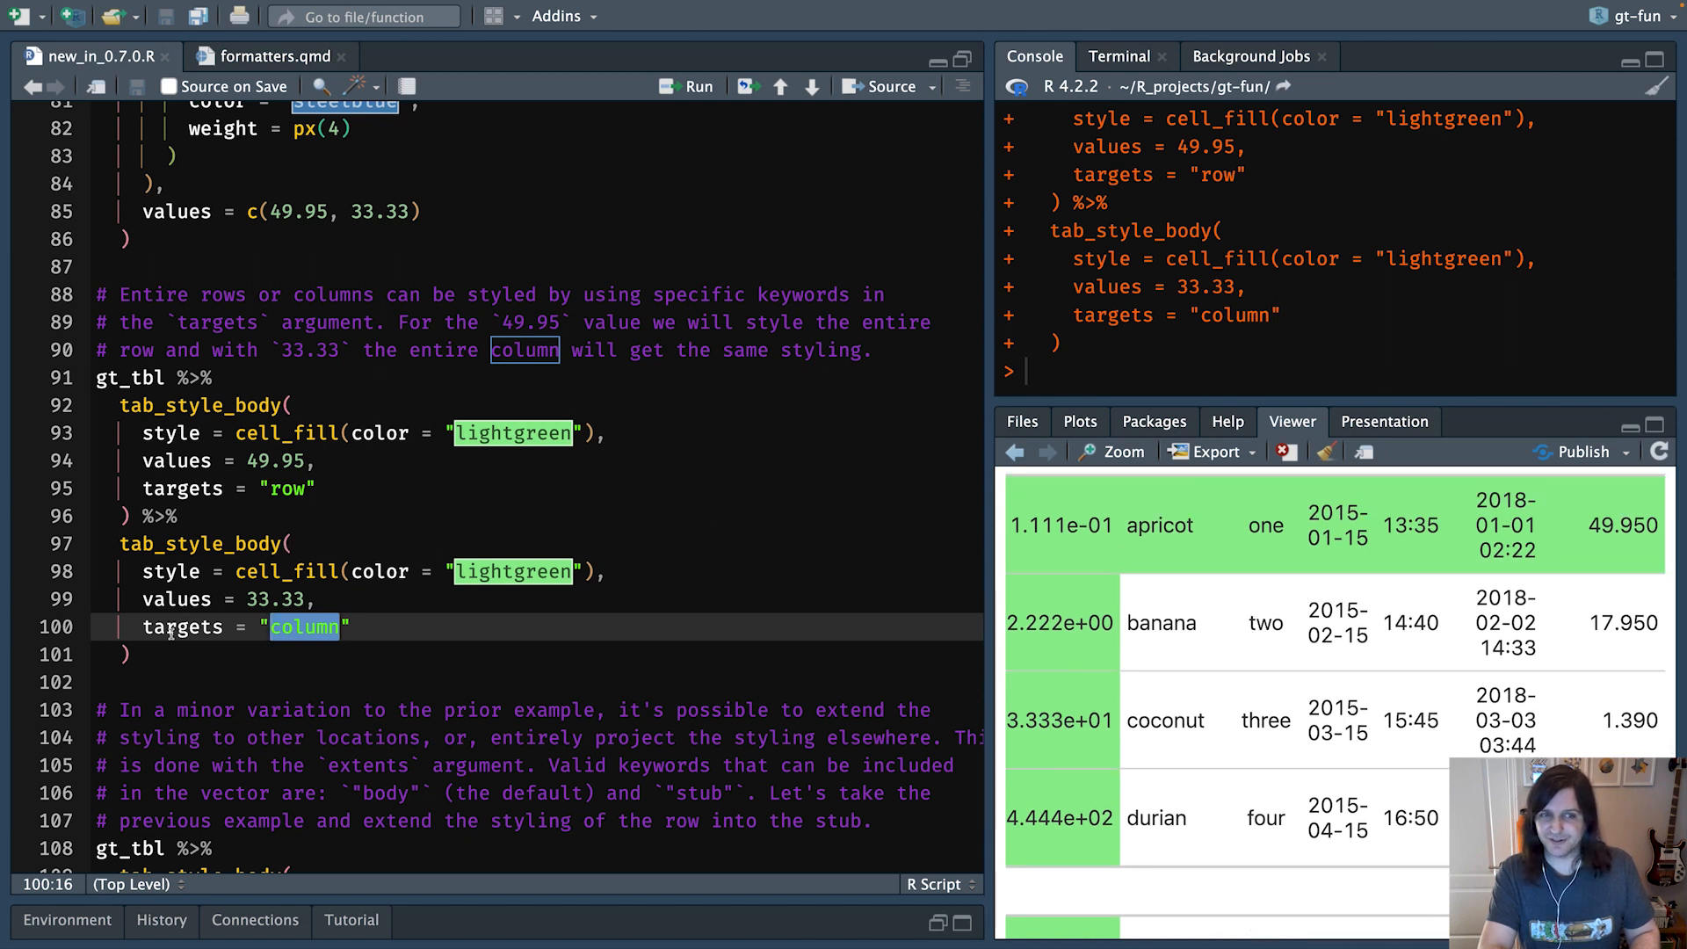
mouse_move(1048, 567)
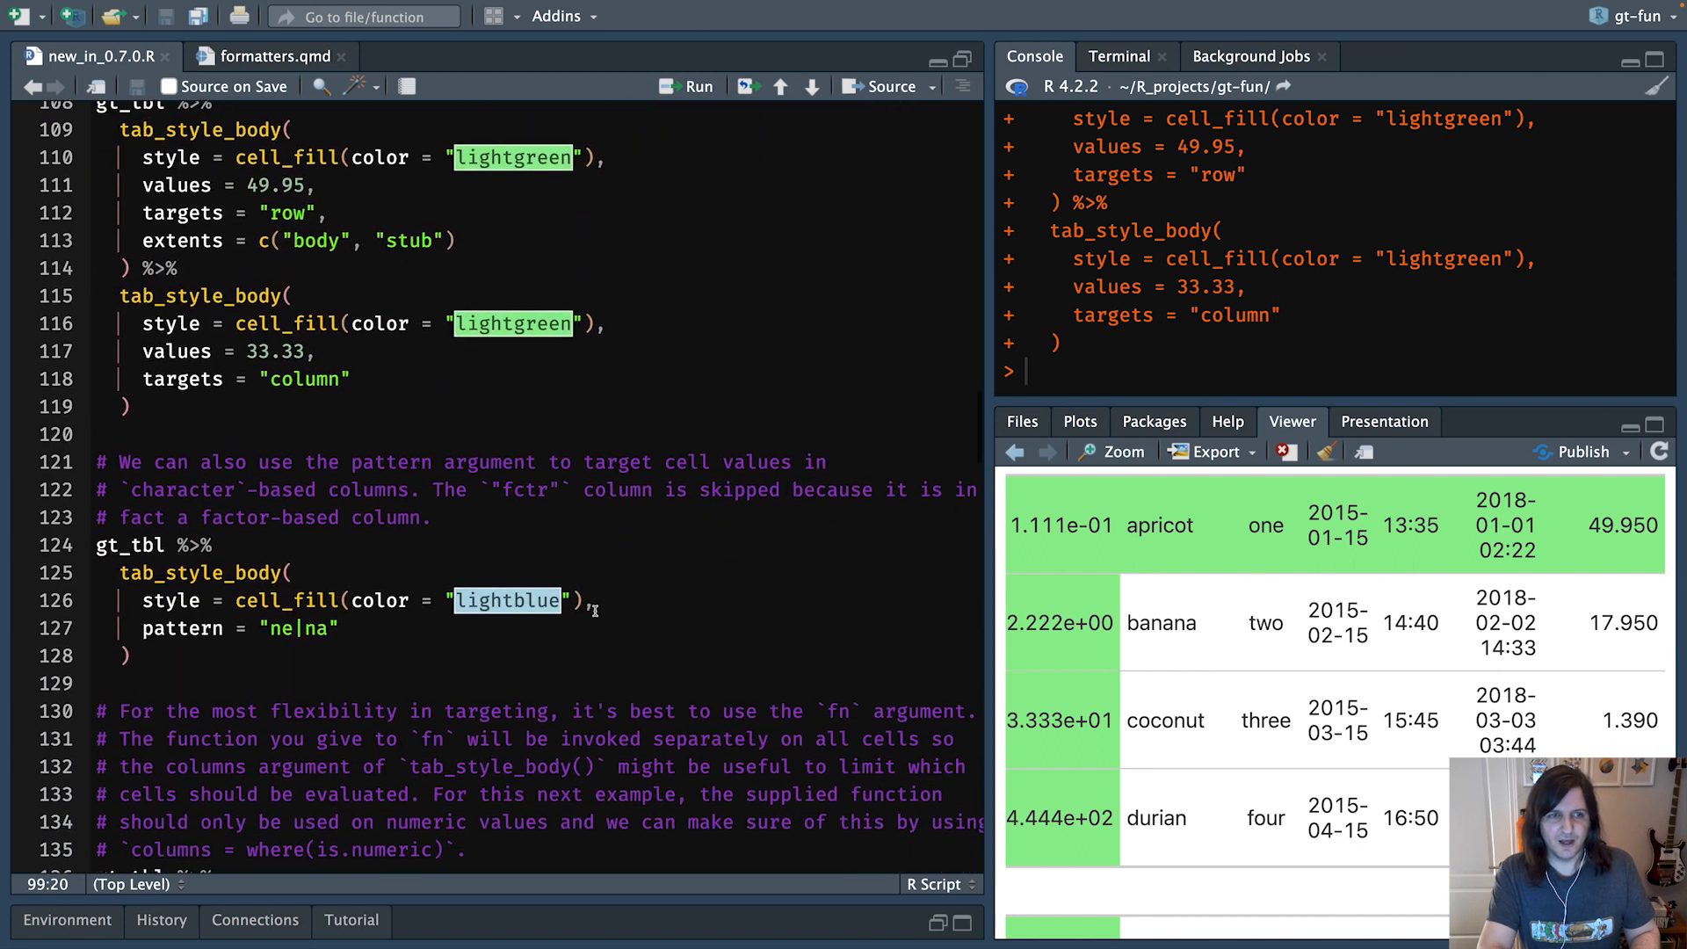
- Scroll past the stub row fill, lightblue pattern and pink function fill examples
scroll(down, 3)
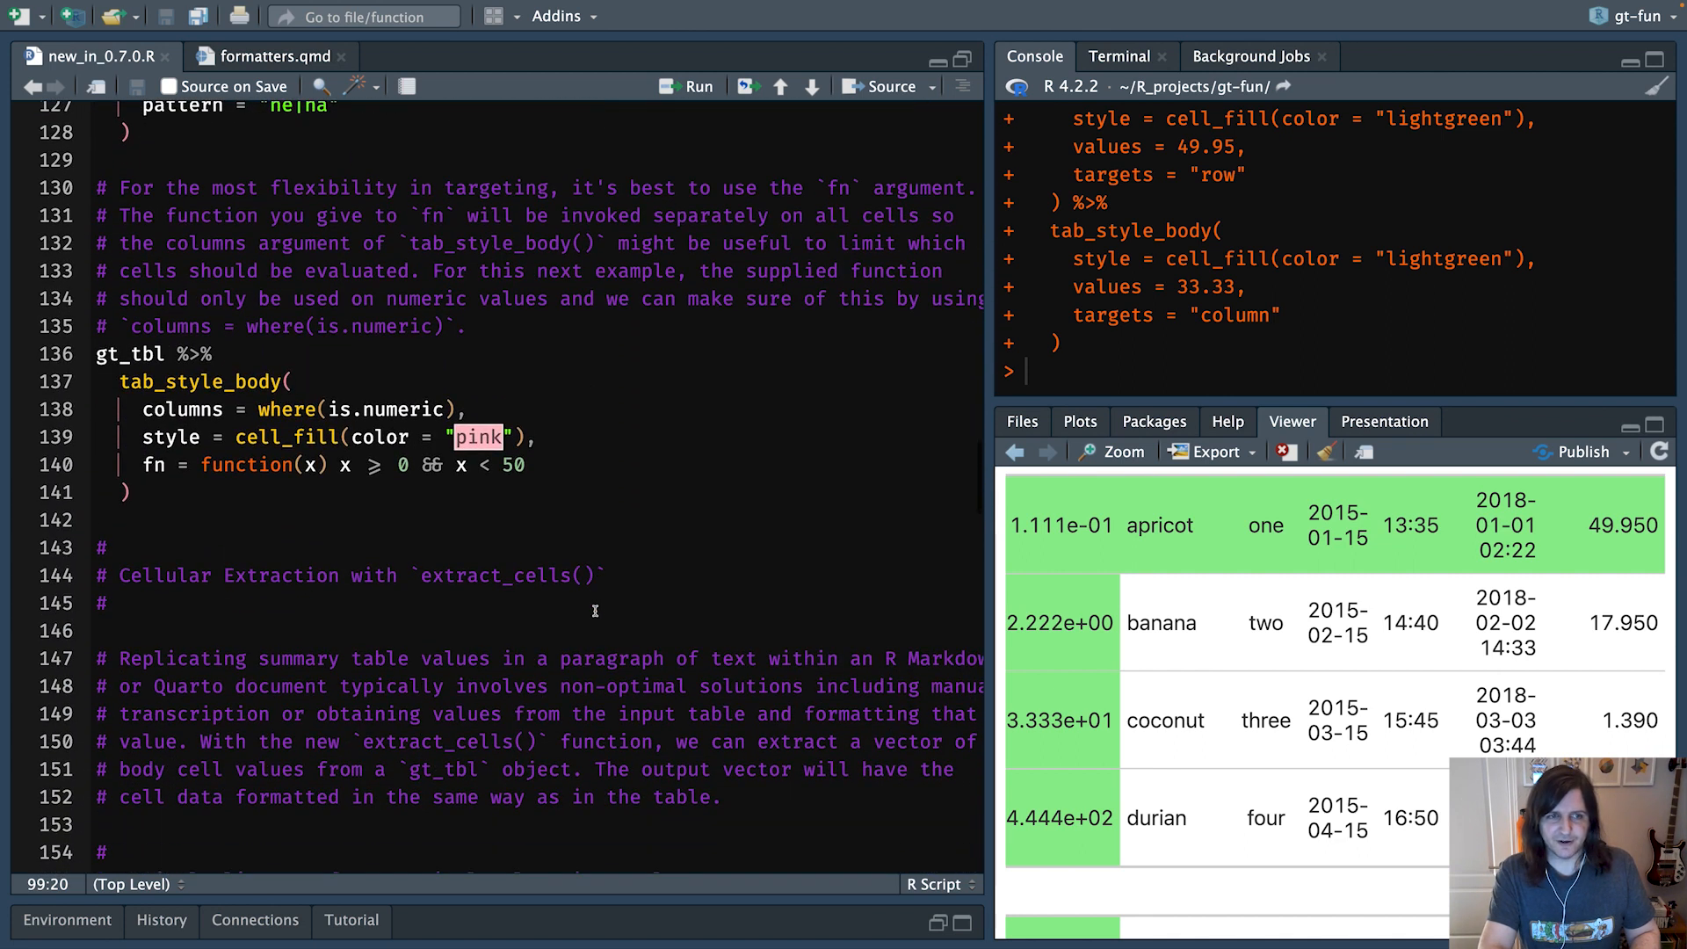
scroll(down, 3)
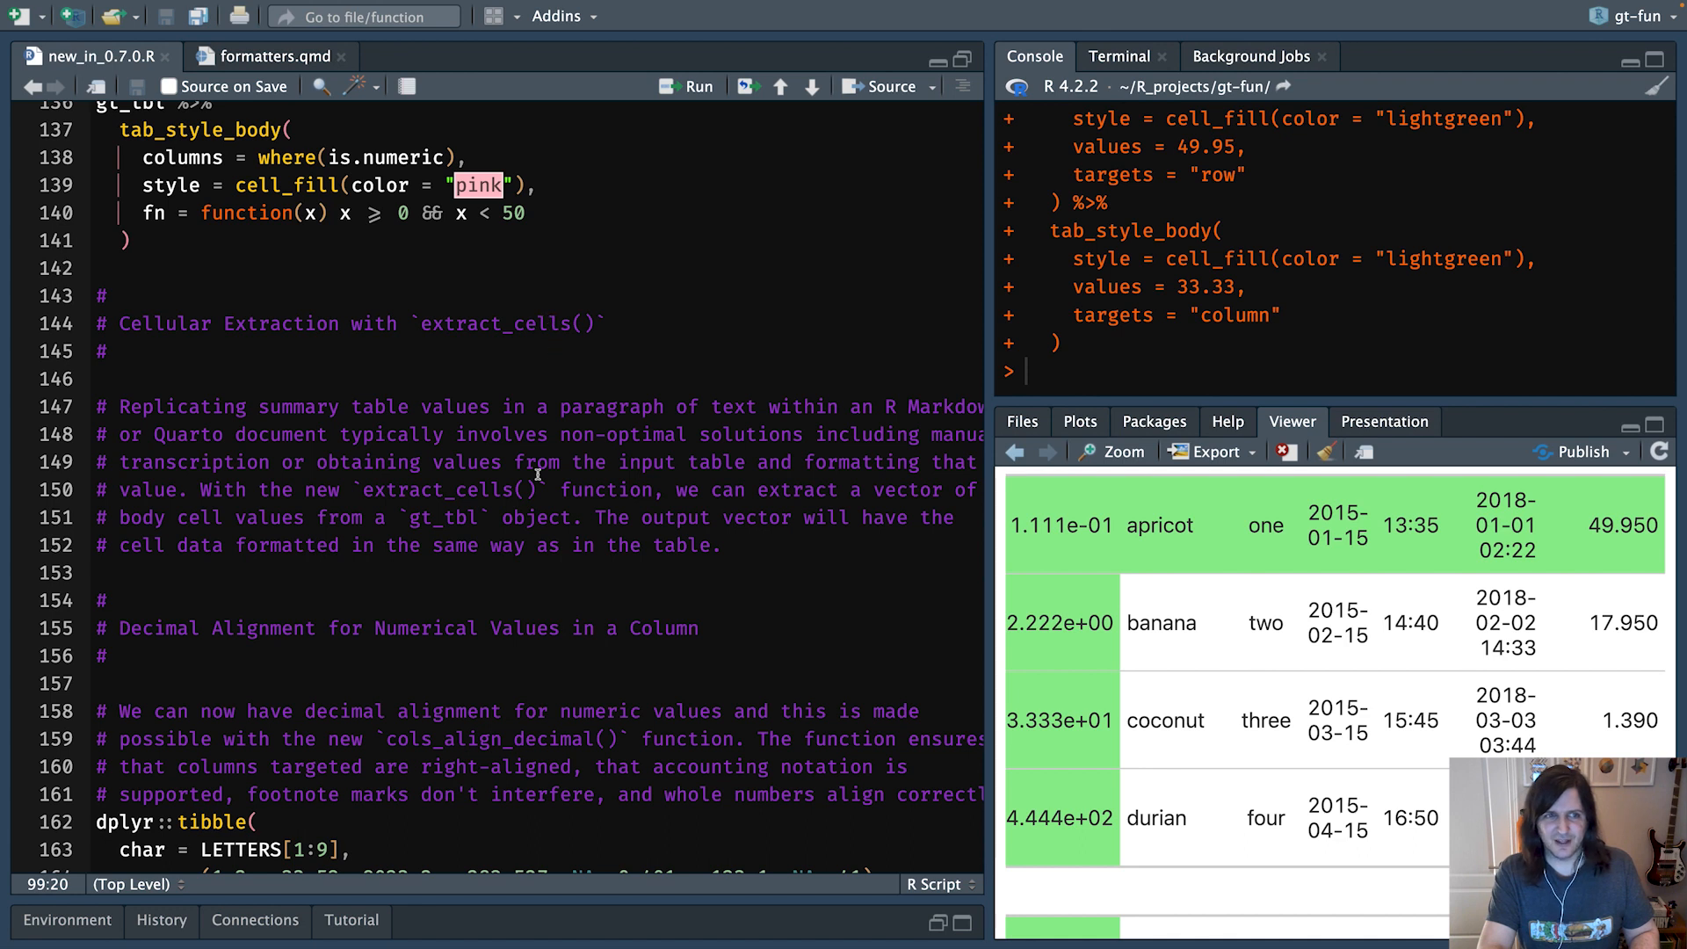
mouse_move(538, 407)
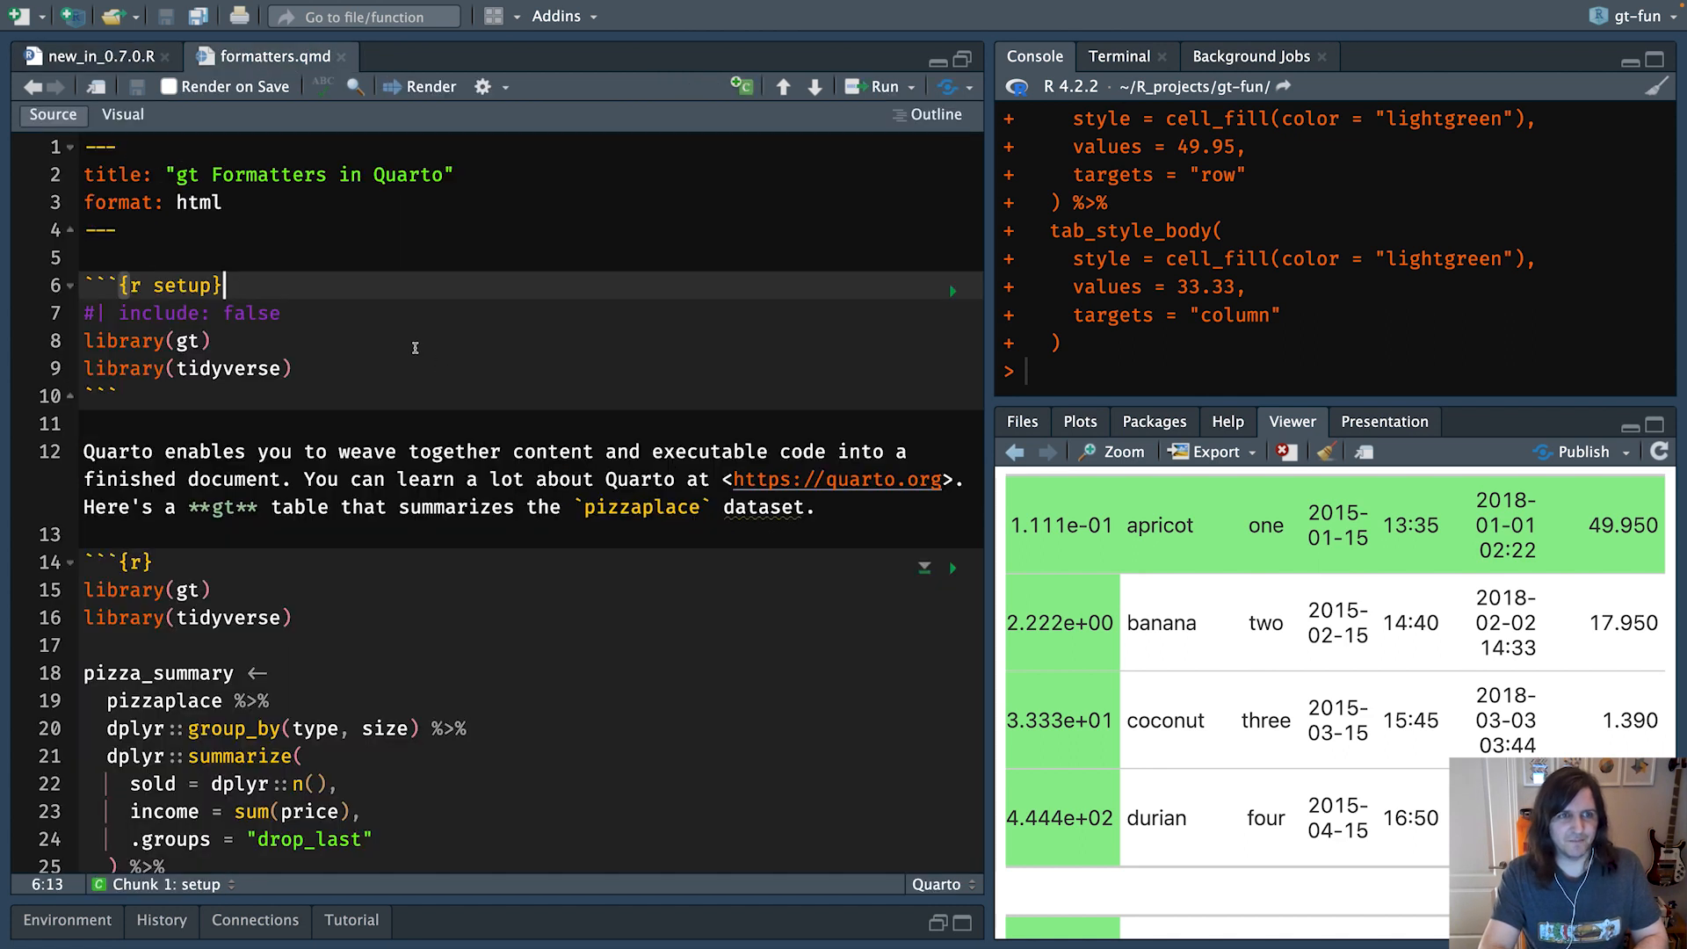
scroll(down, 3)
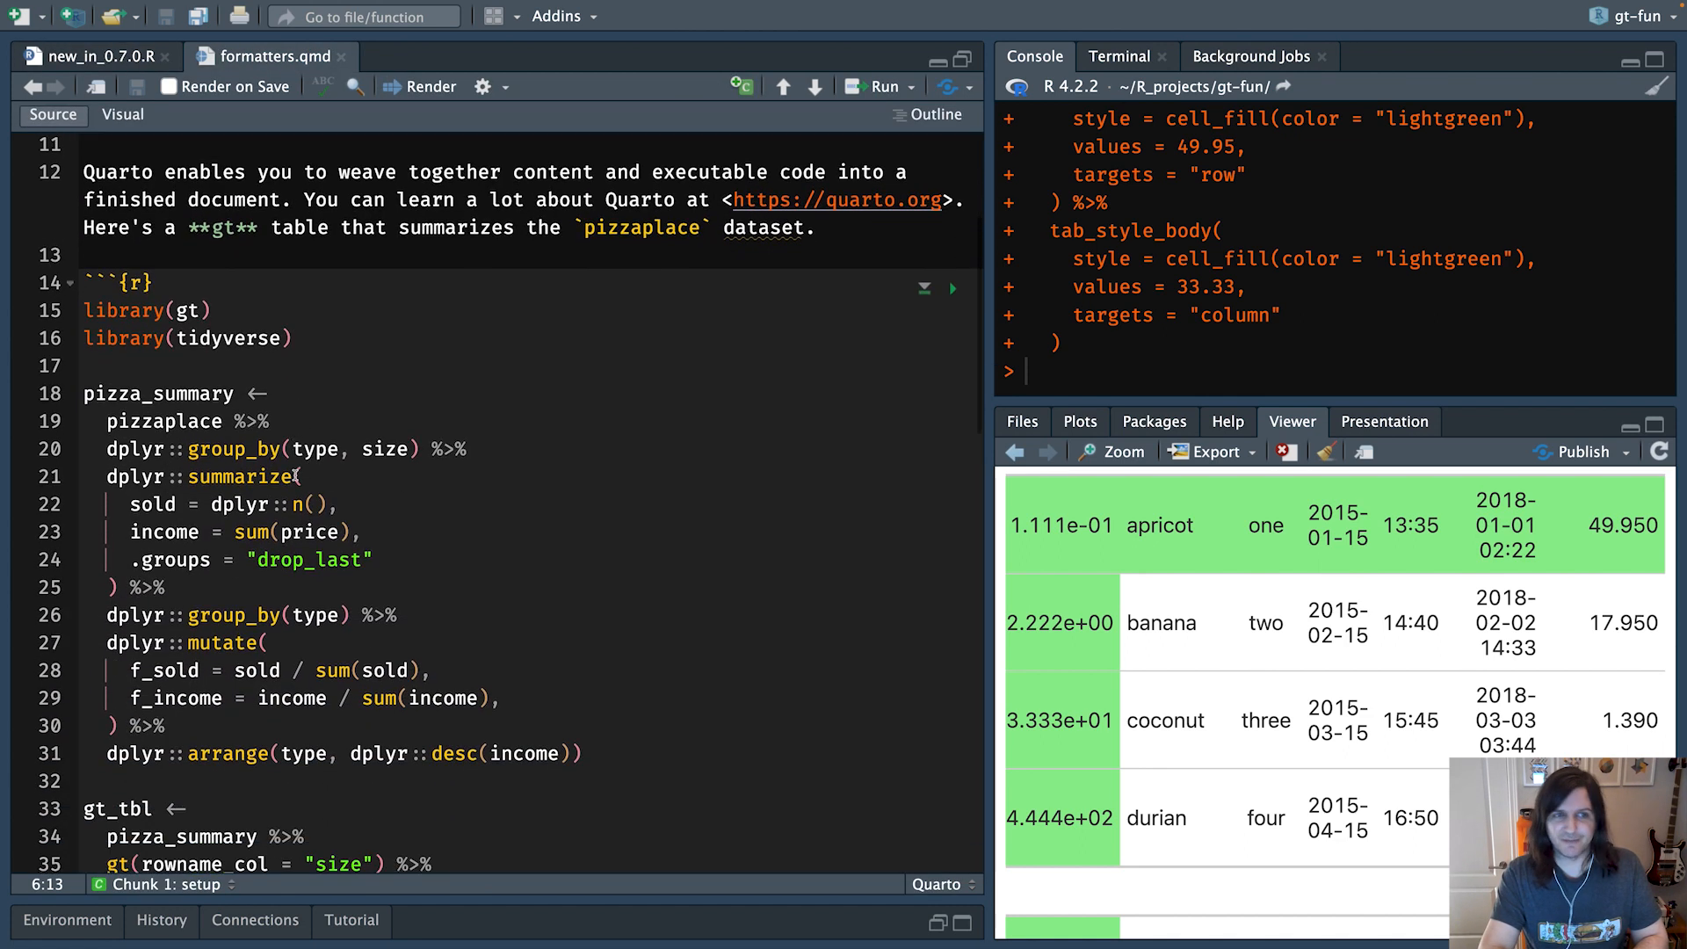
scroll(down, 3)
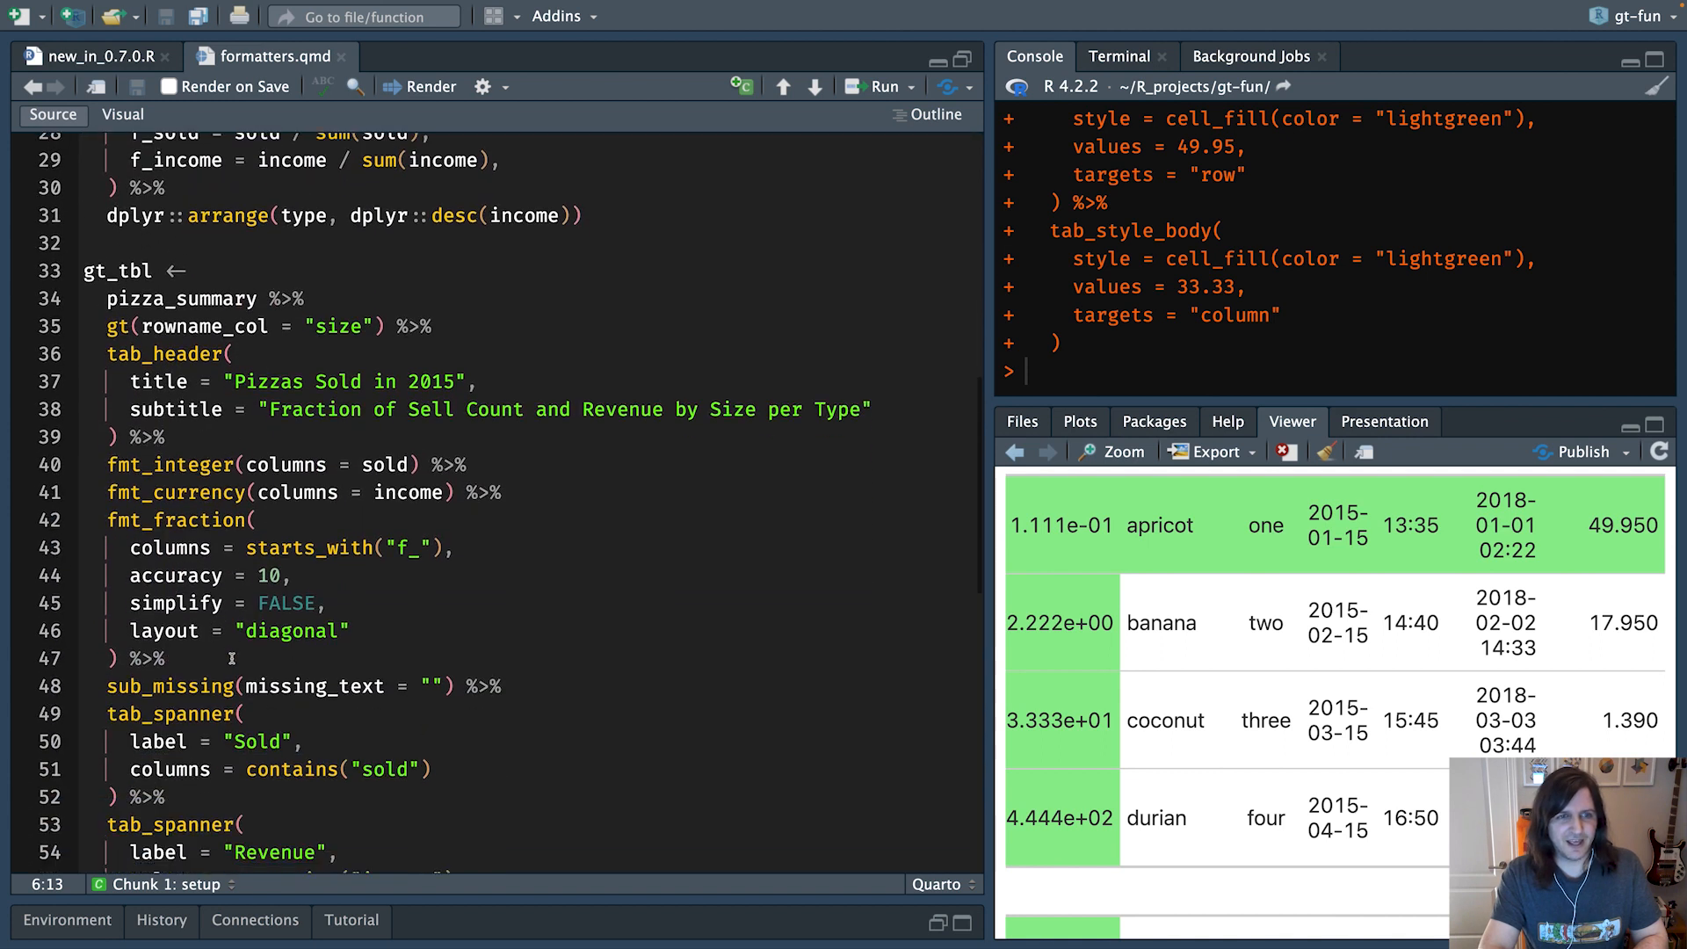
scroll(down, 3)
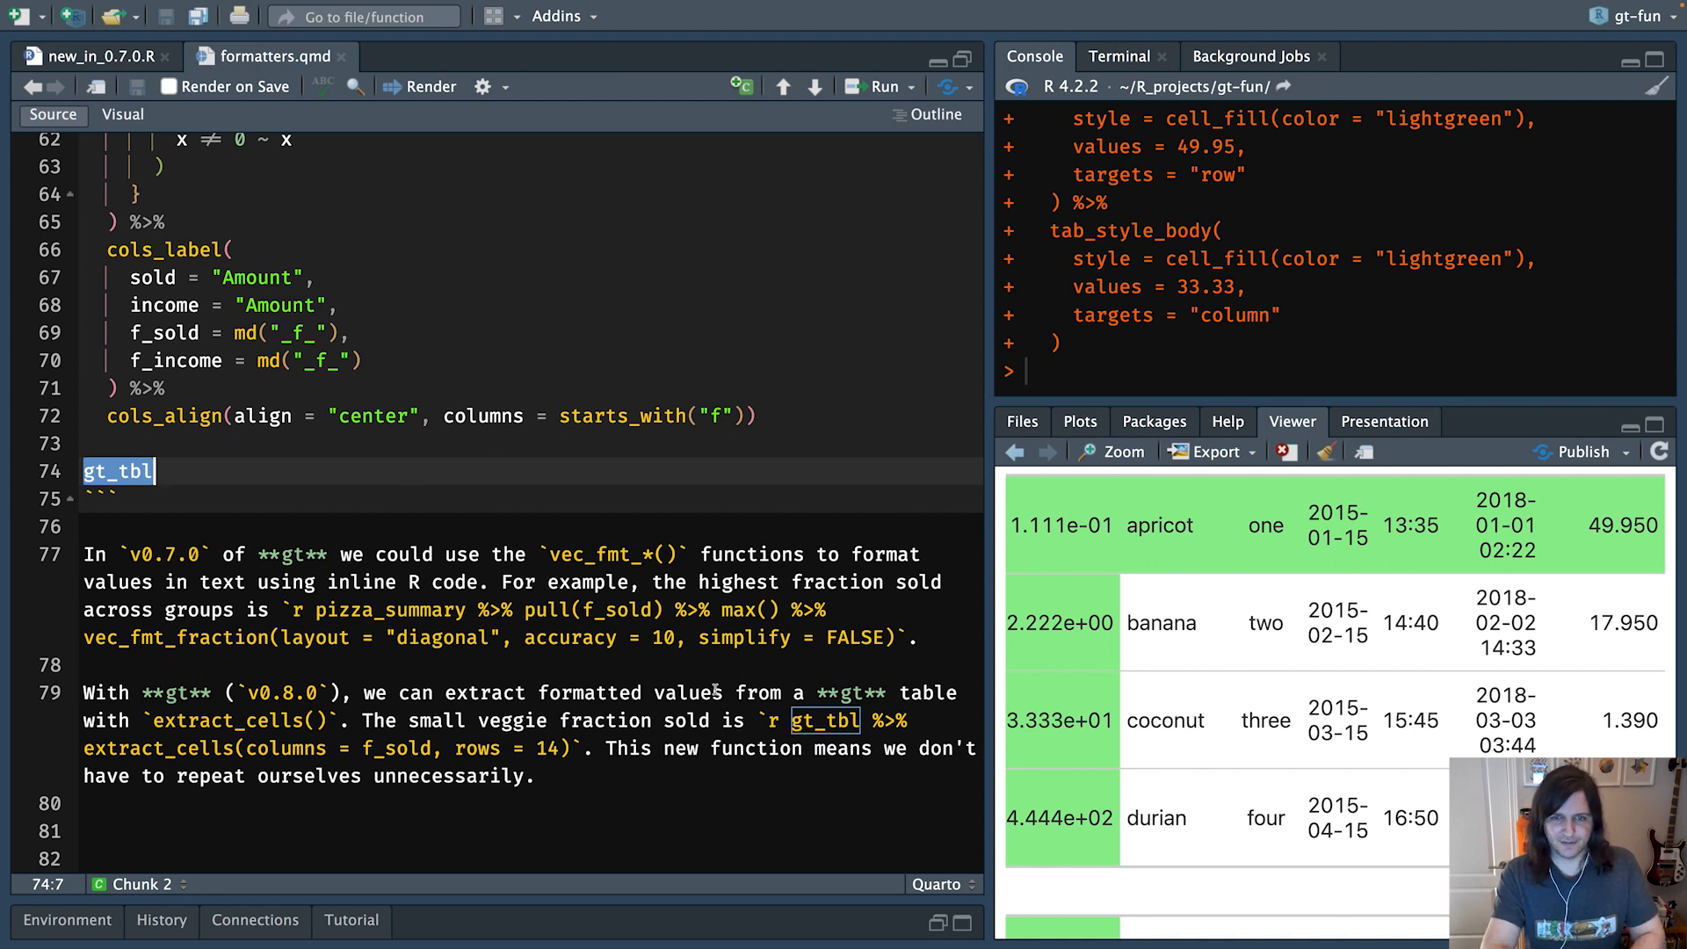
click(764, 721)
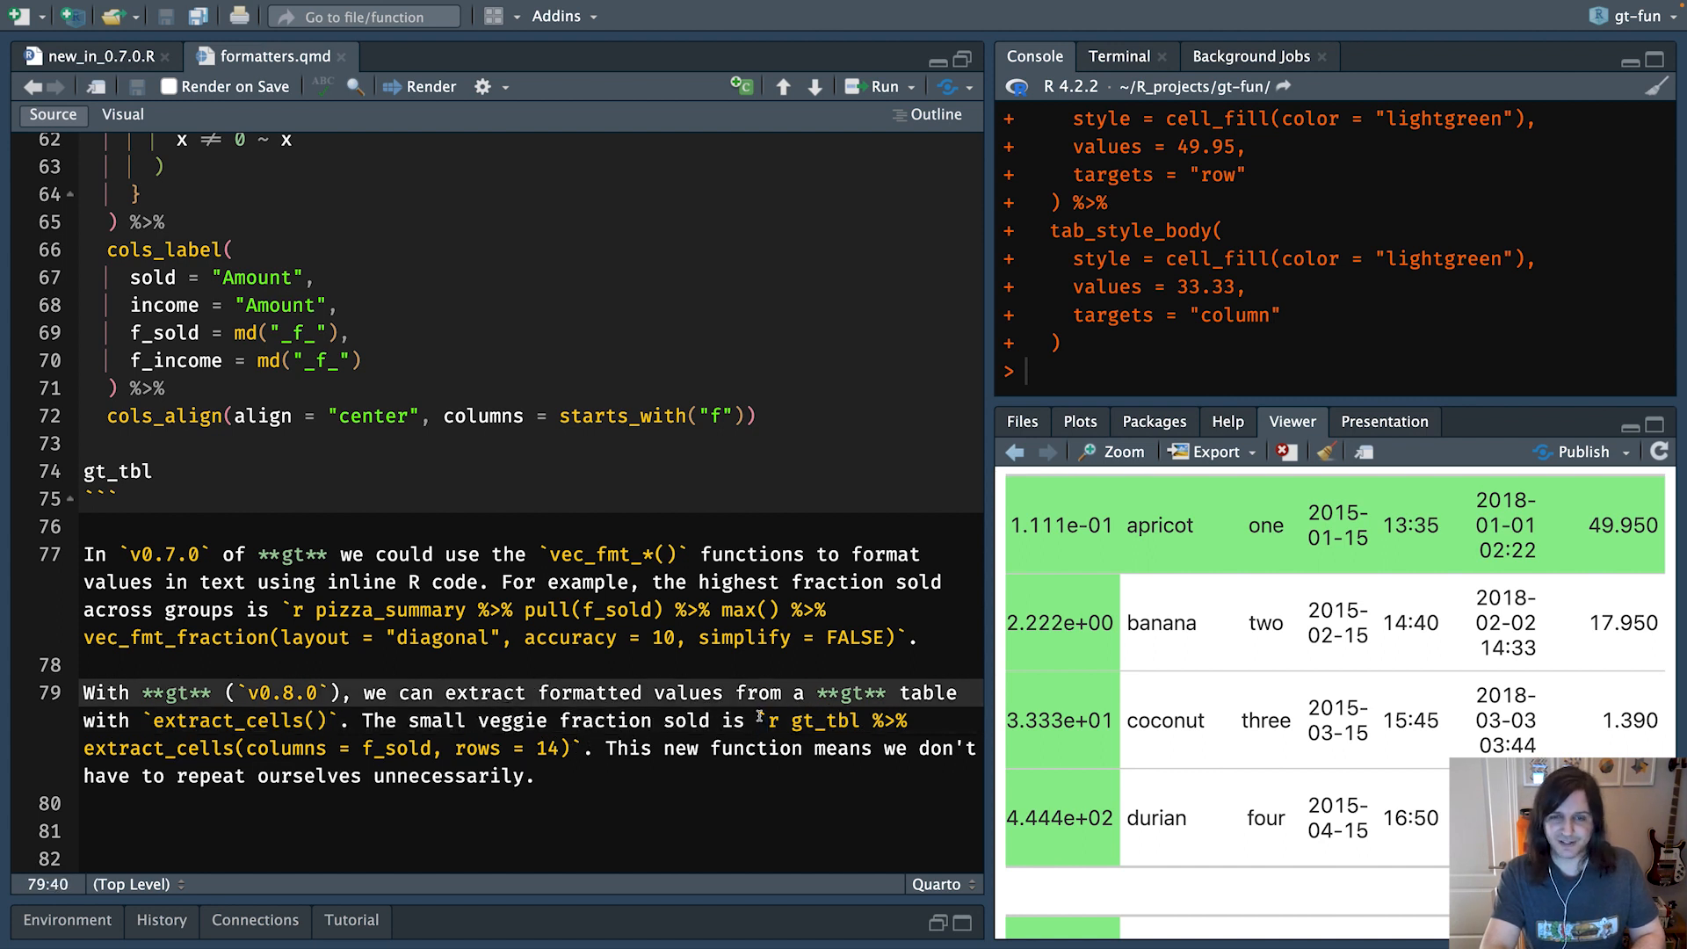
double_click(824, 720)
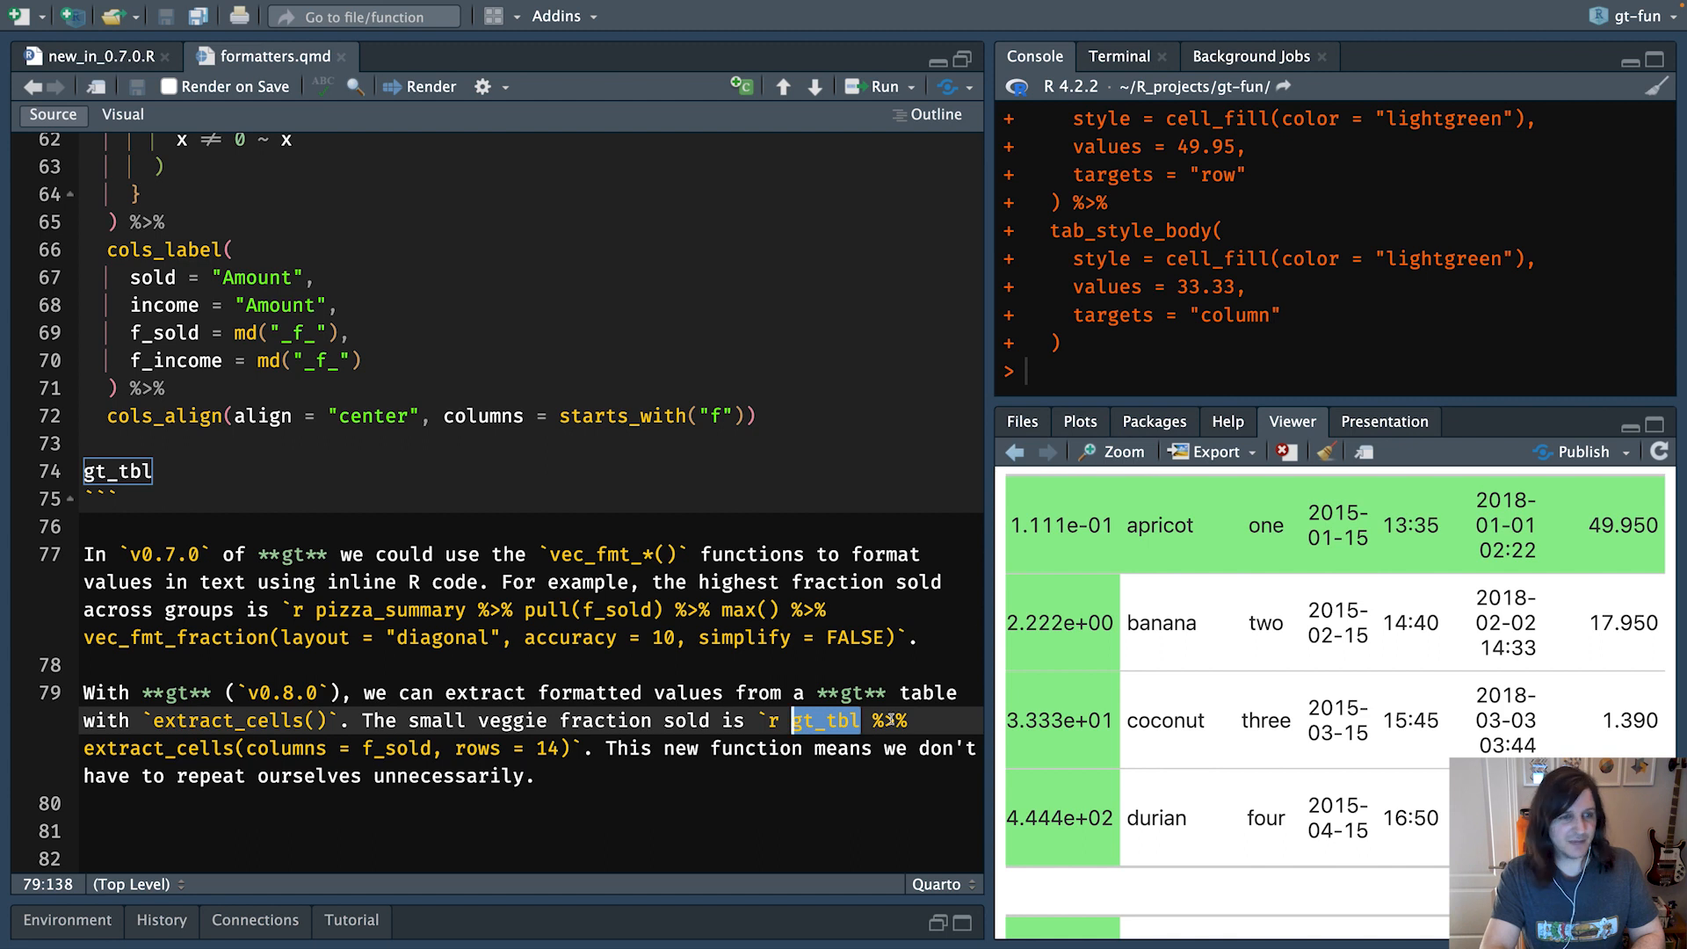
double_click(156, 749)
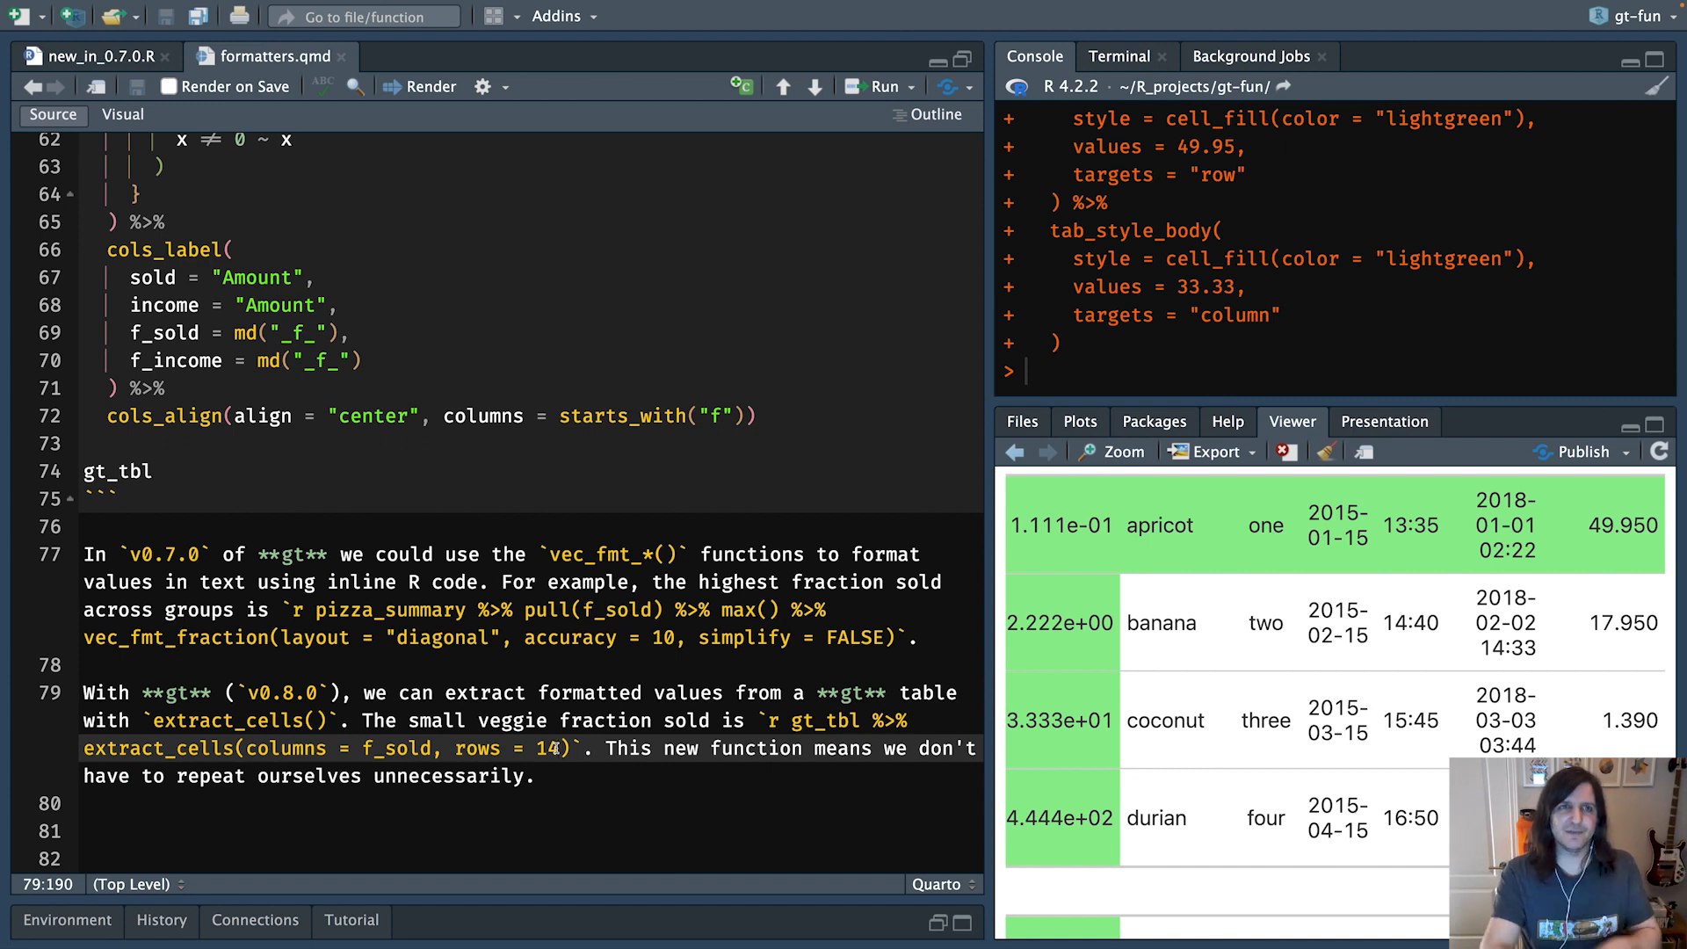
click(431, 86)
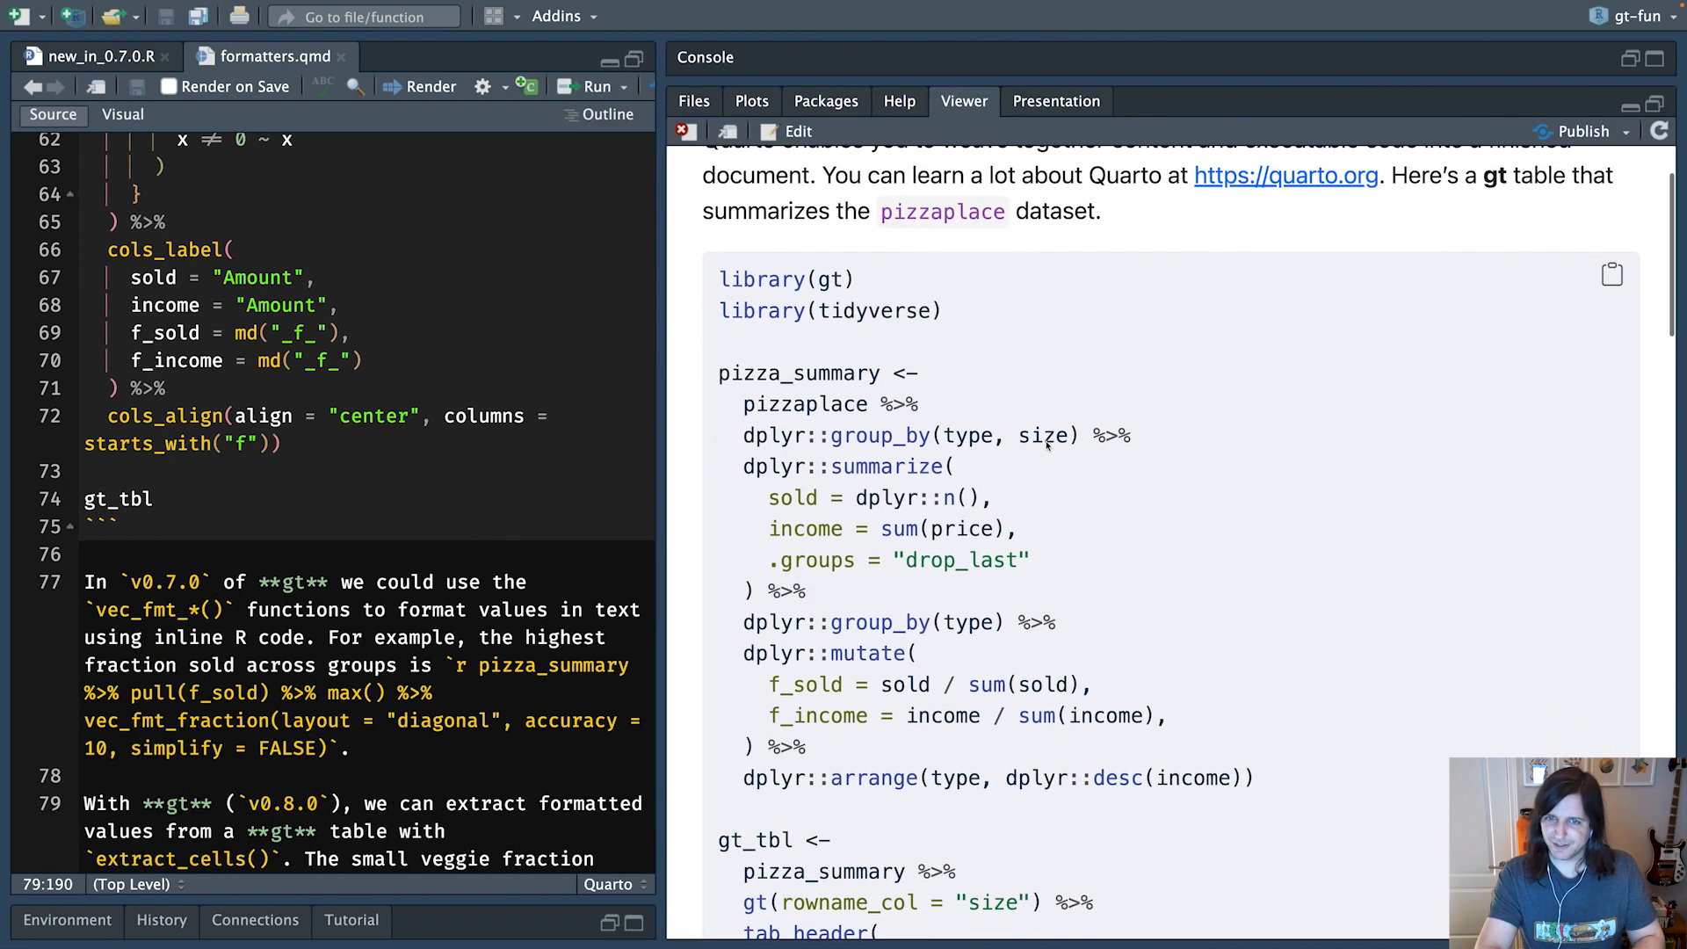
- Scroll the rendered pizza table to the 2/10 veggie text, then return to the R script
scroll(down, 3)
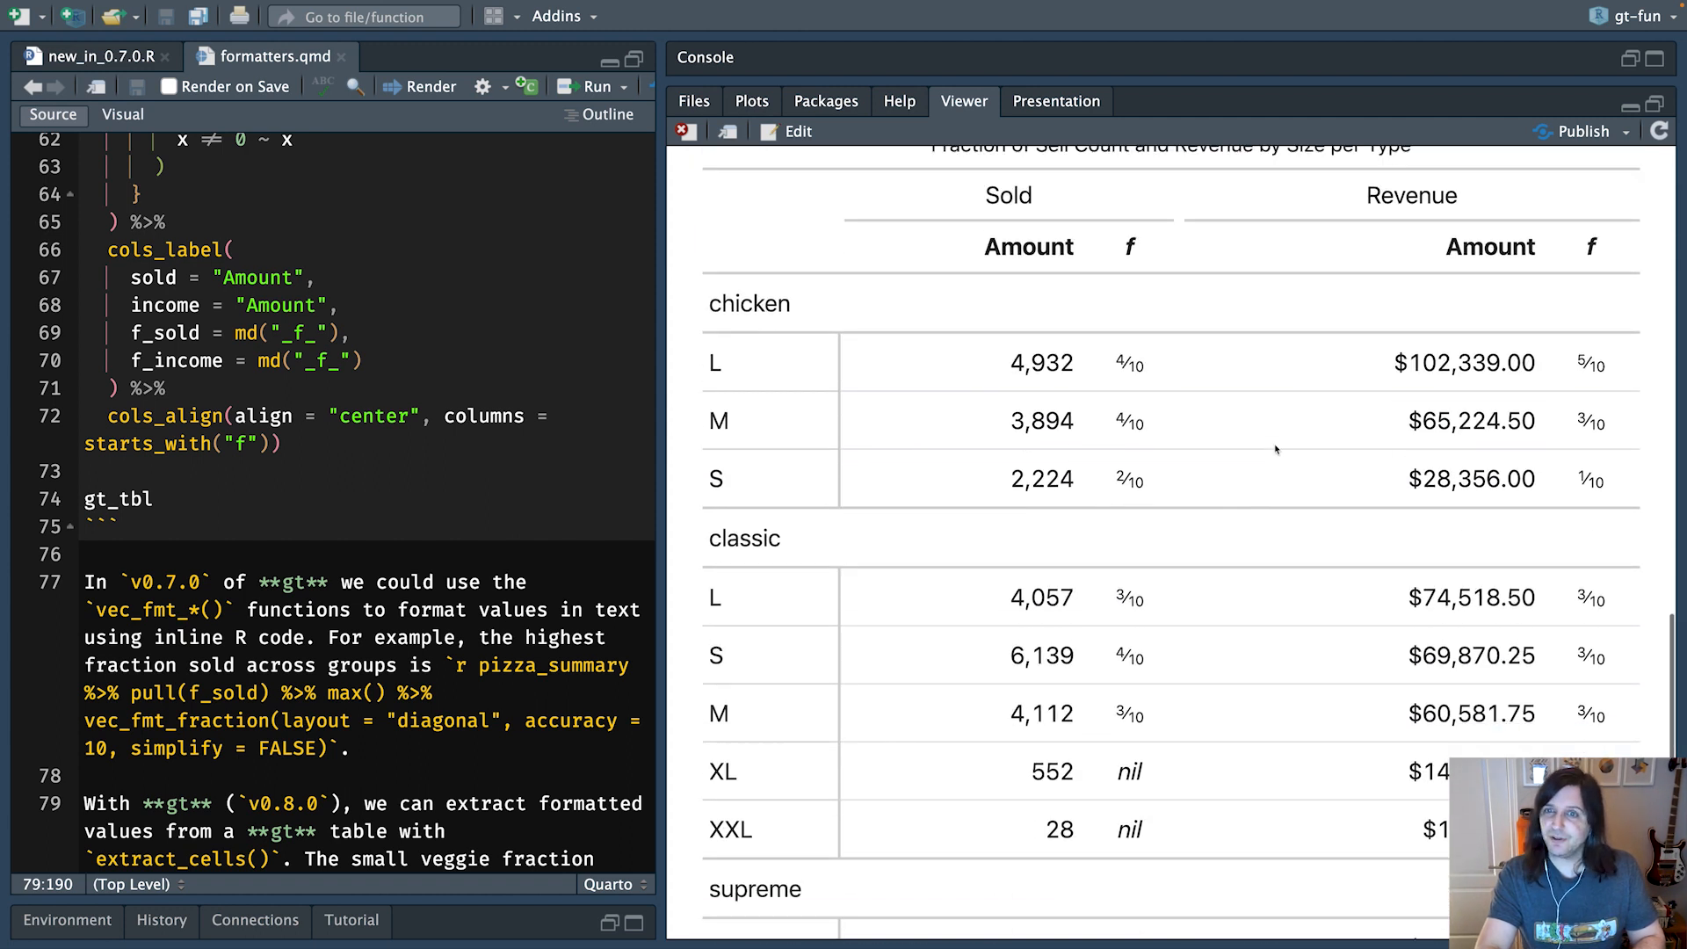
mouse_move(1616, 368)
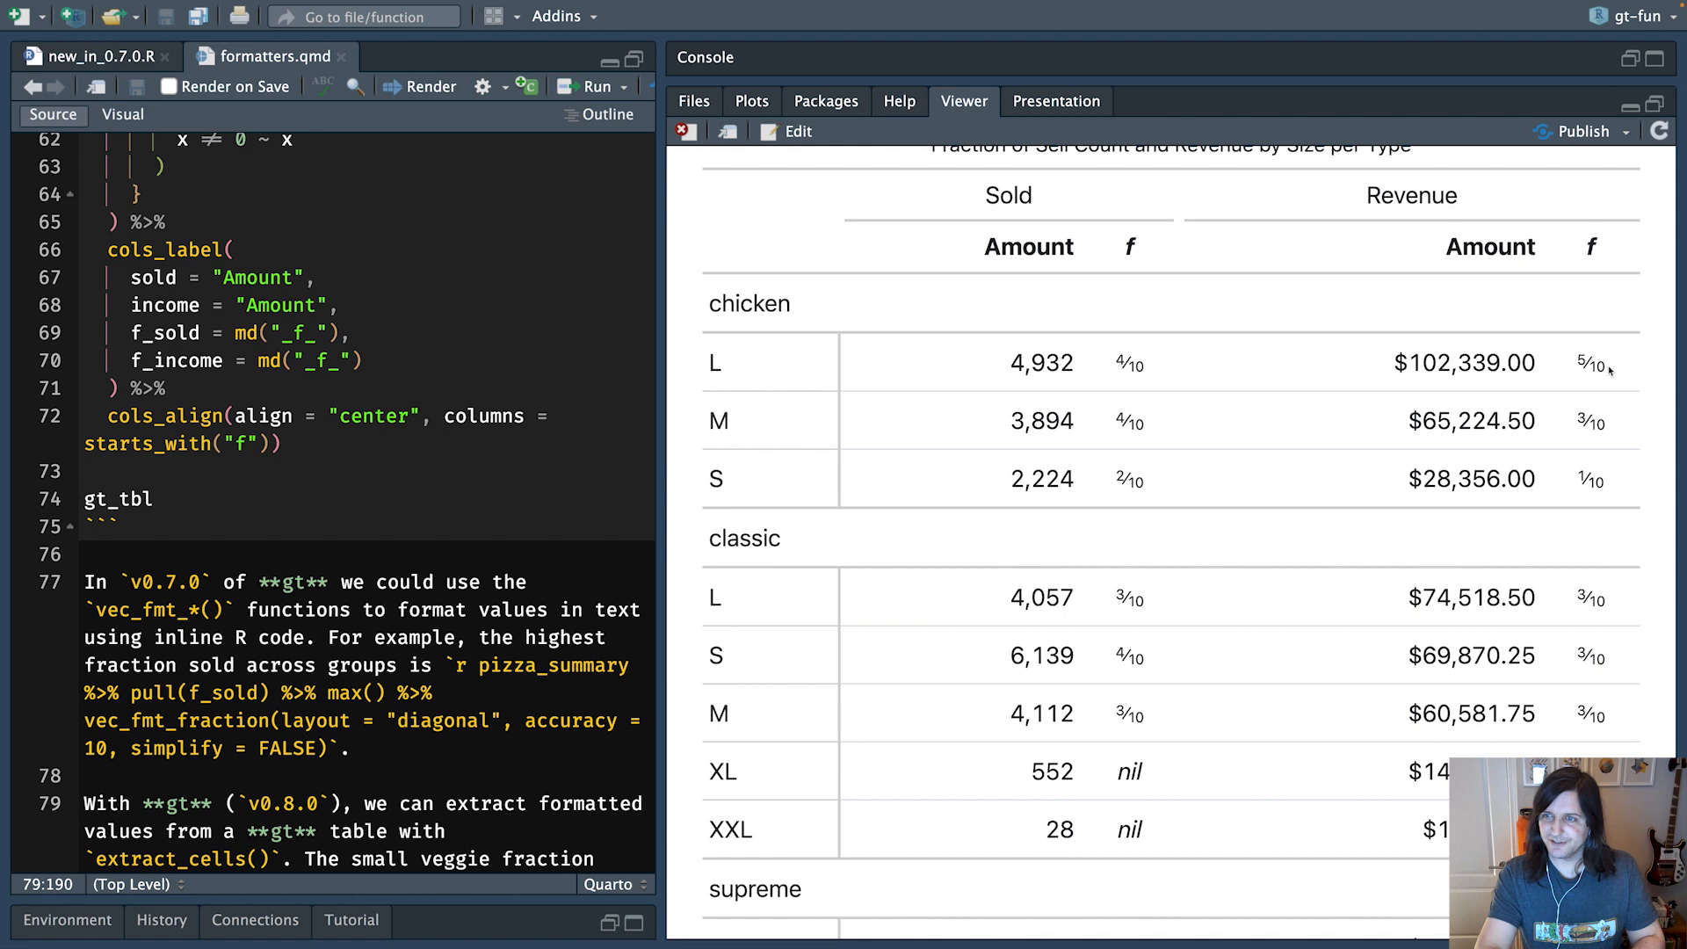
scroll(down, 3)
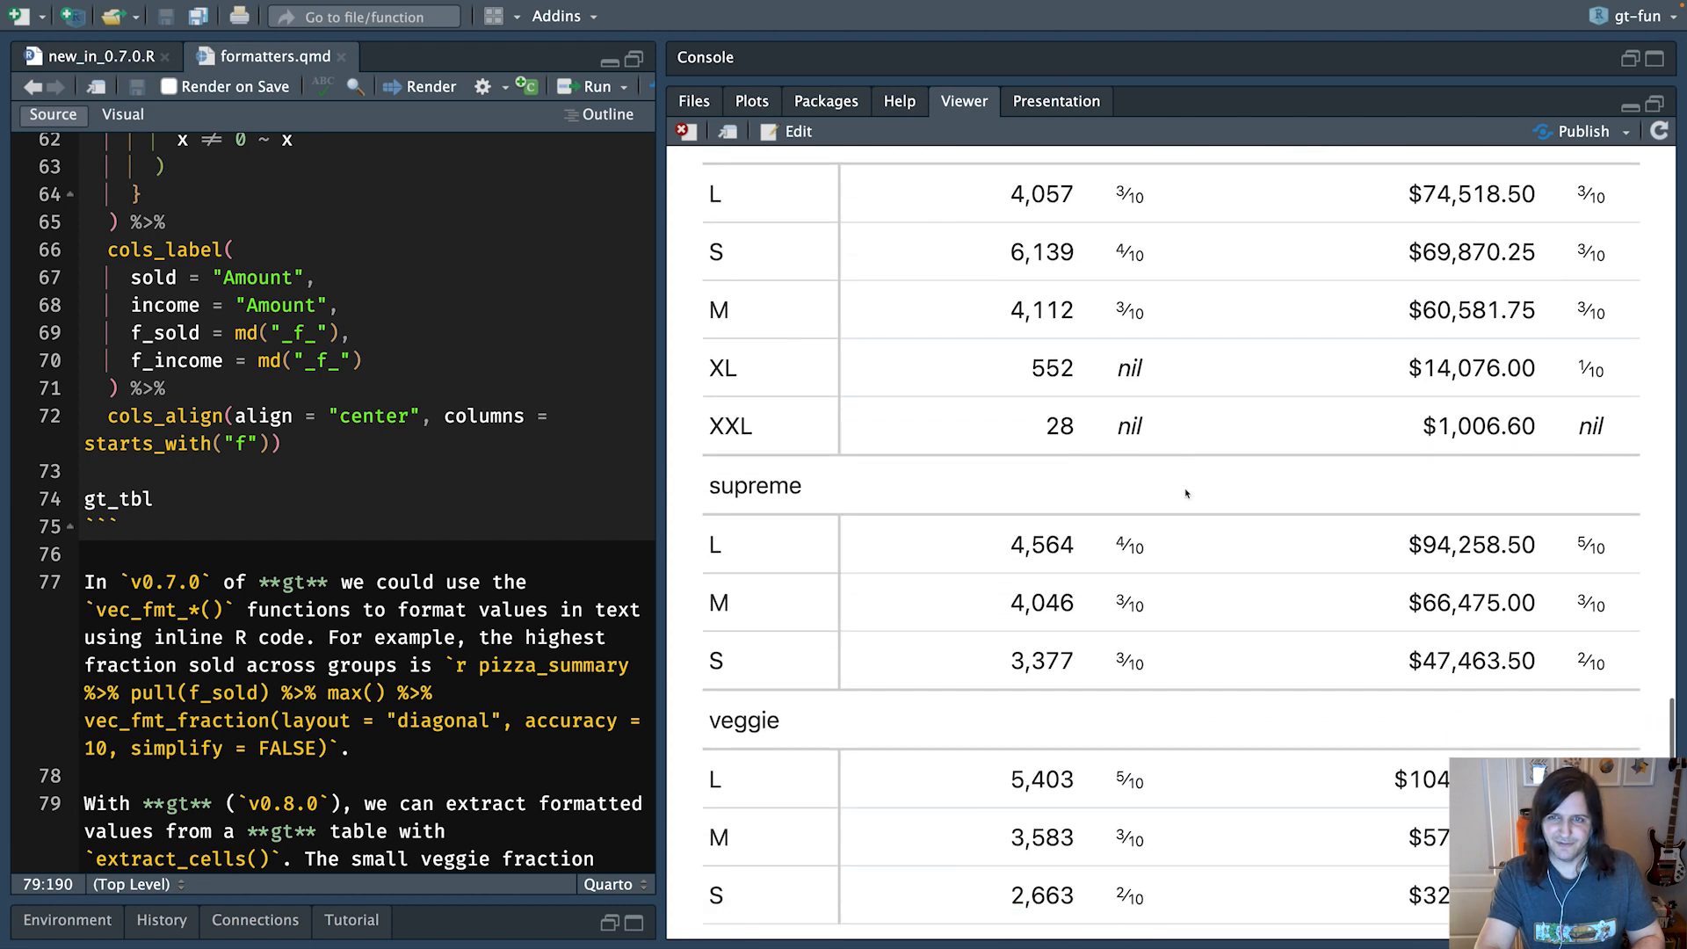
scroll(down, 3)
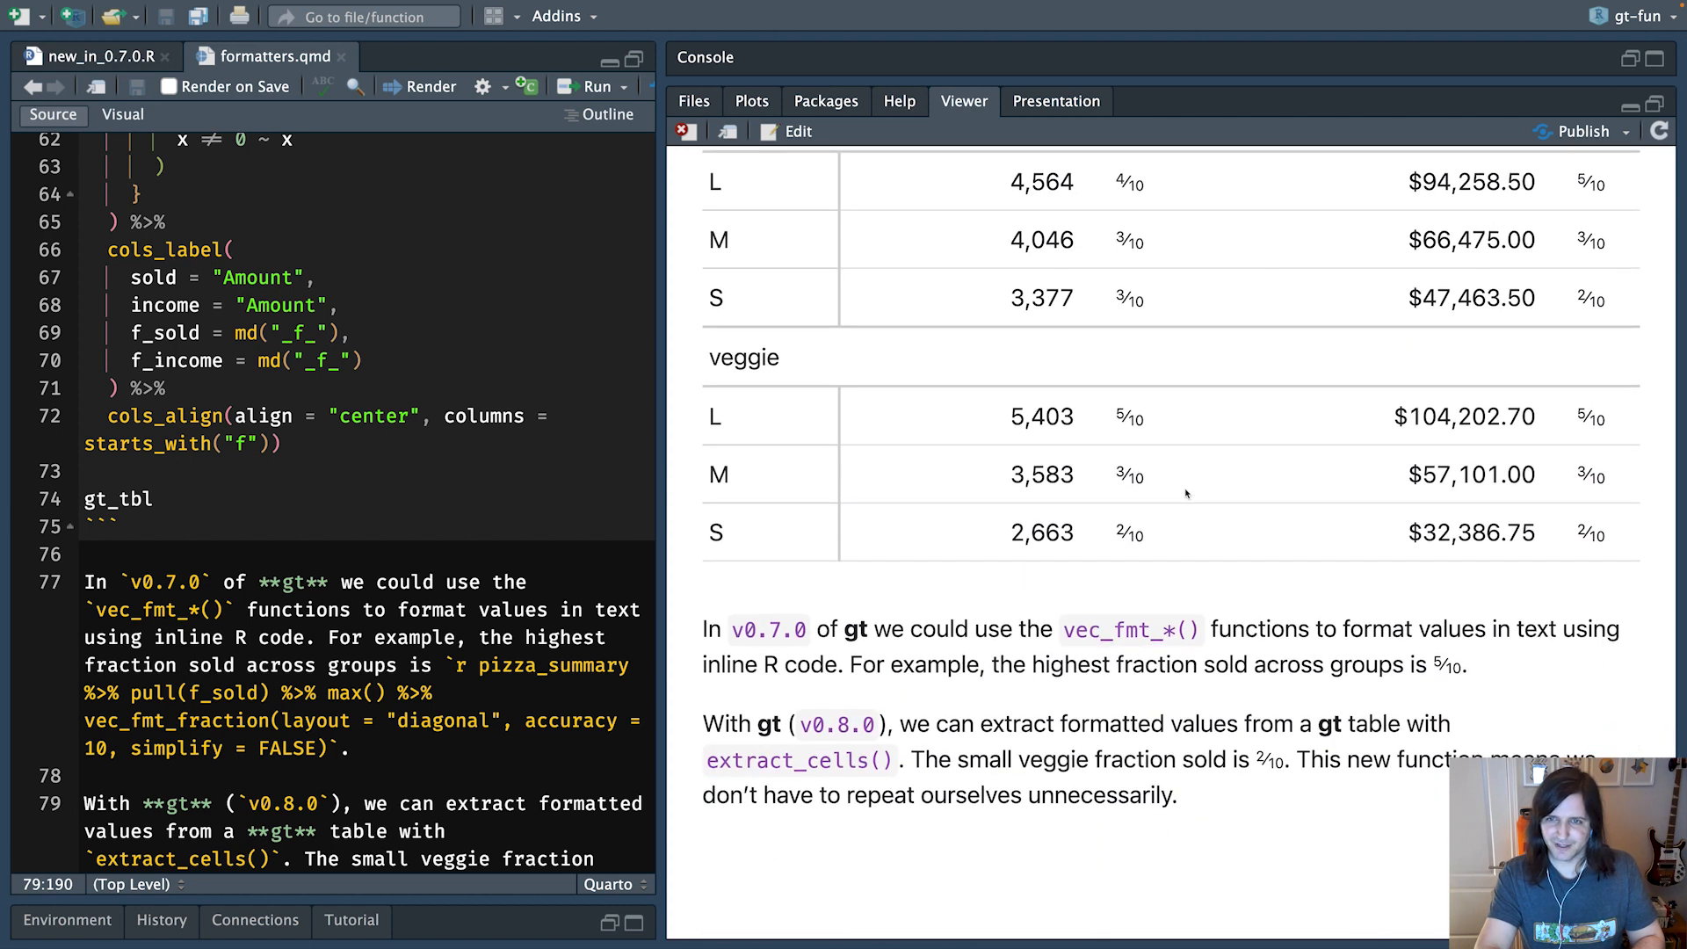
mouse_move(1078, 704)
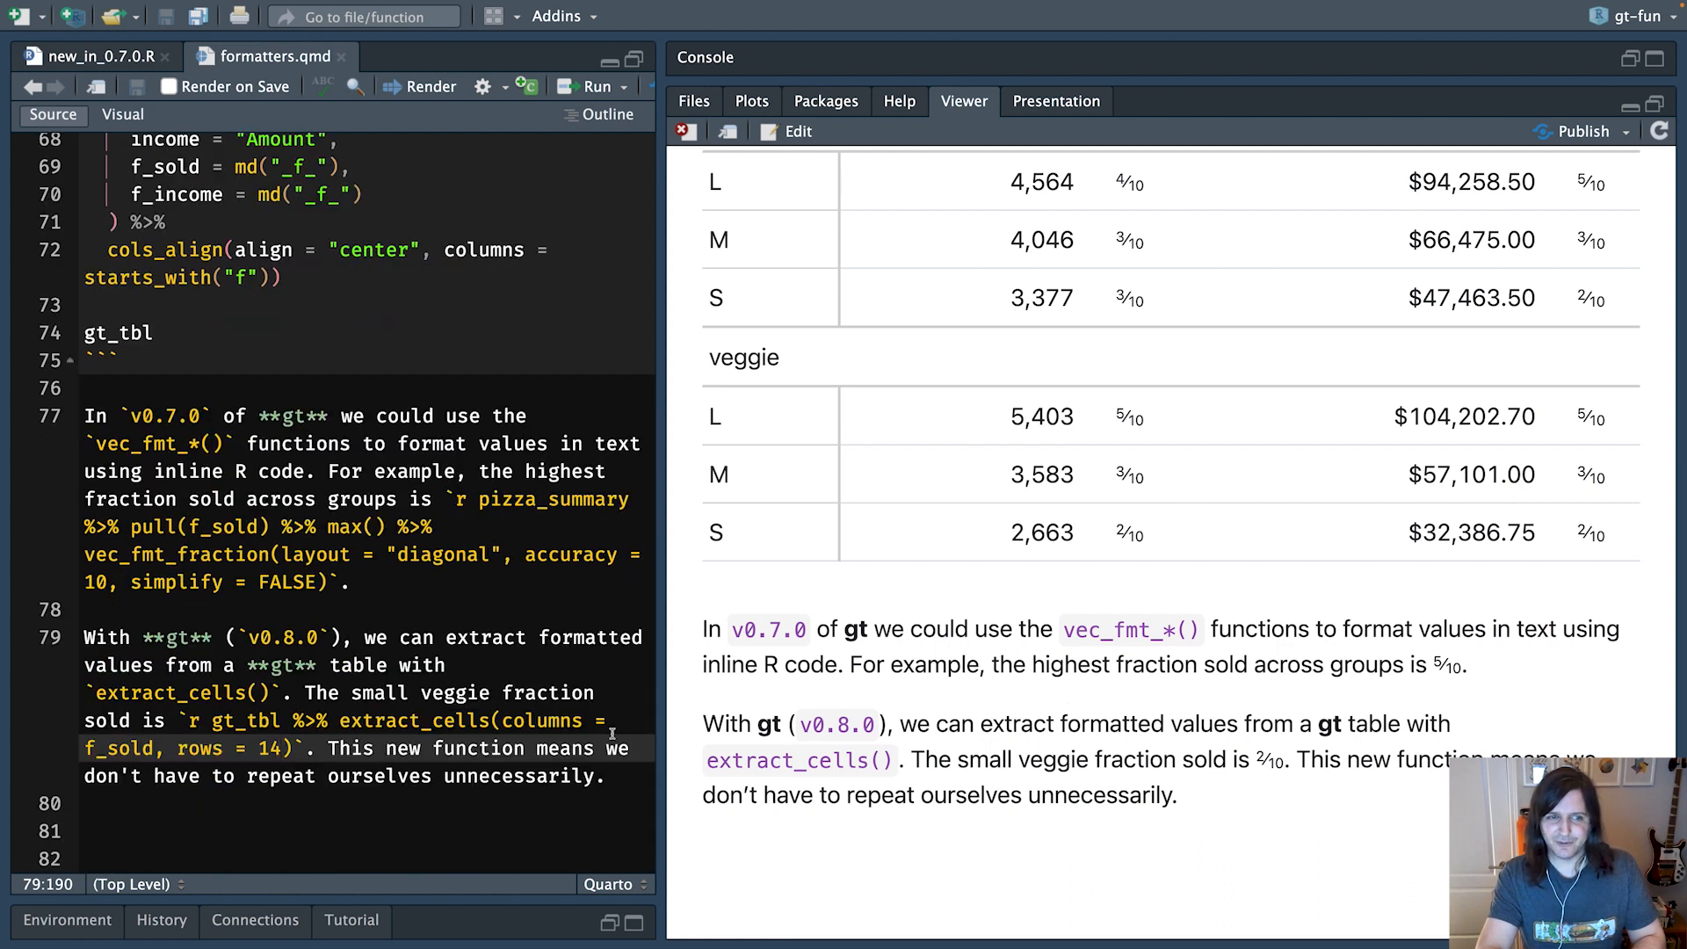
mouse_move(567, 721)
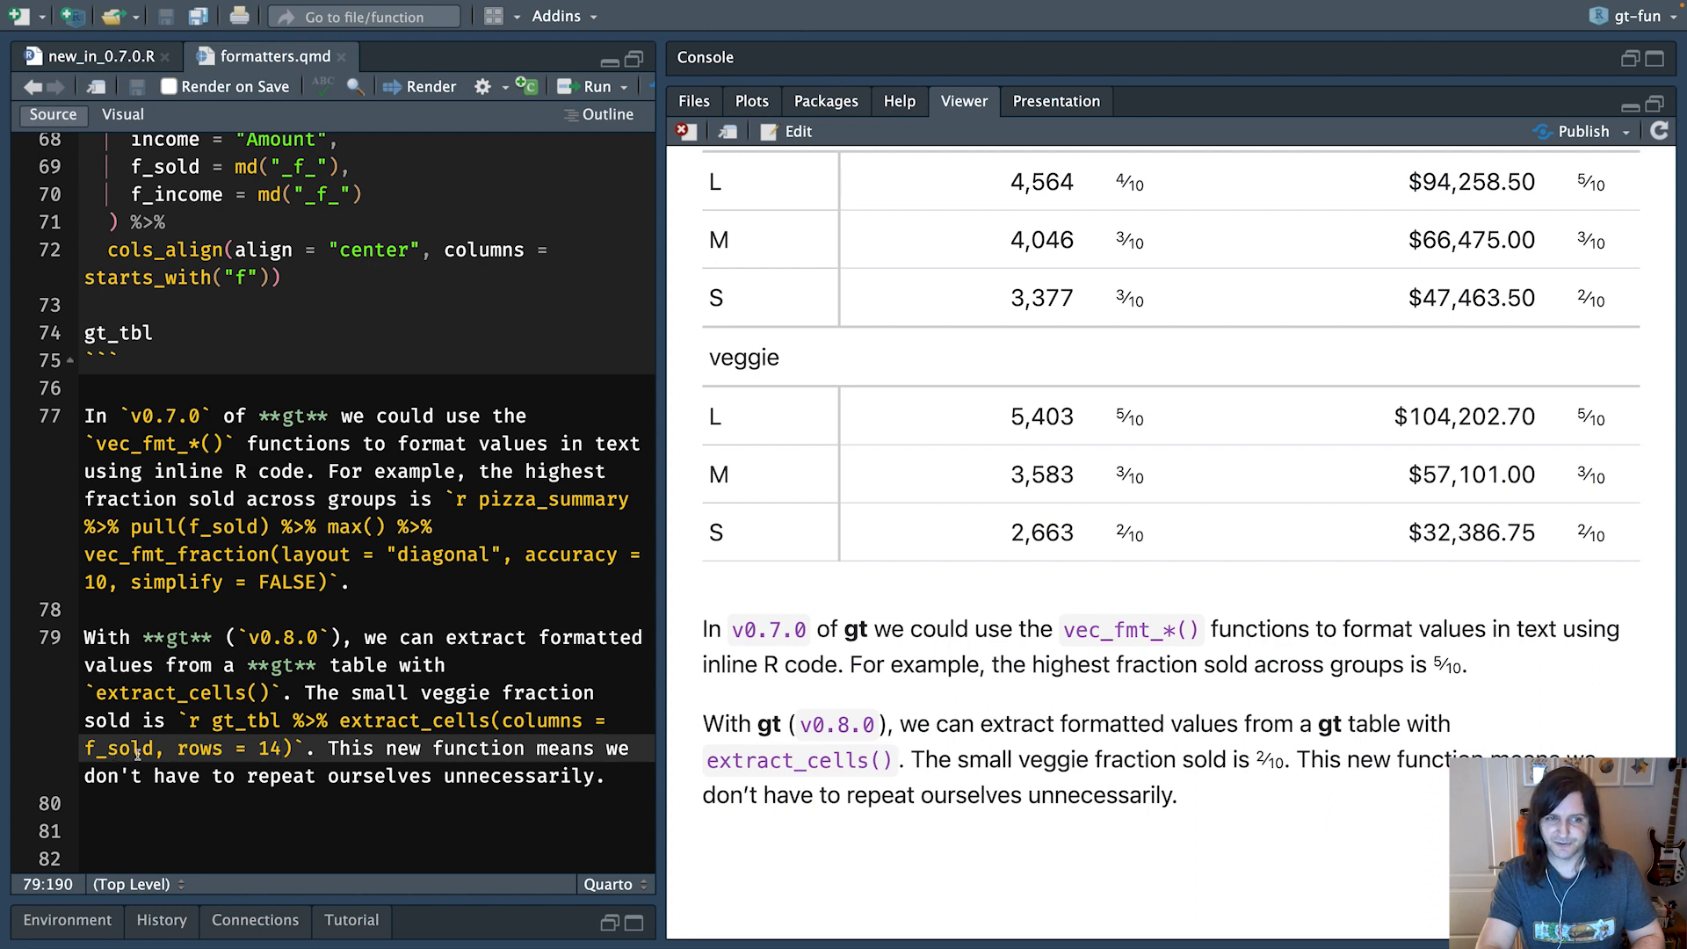
mouse_move(1205, 779)
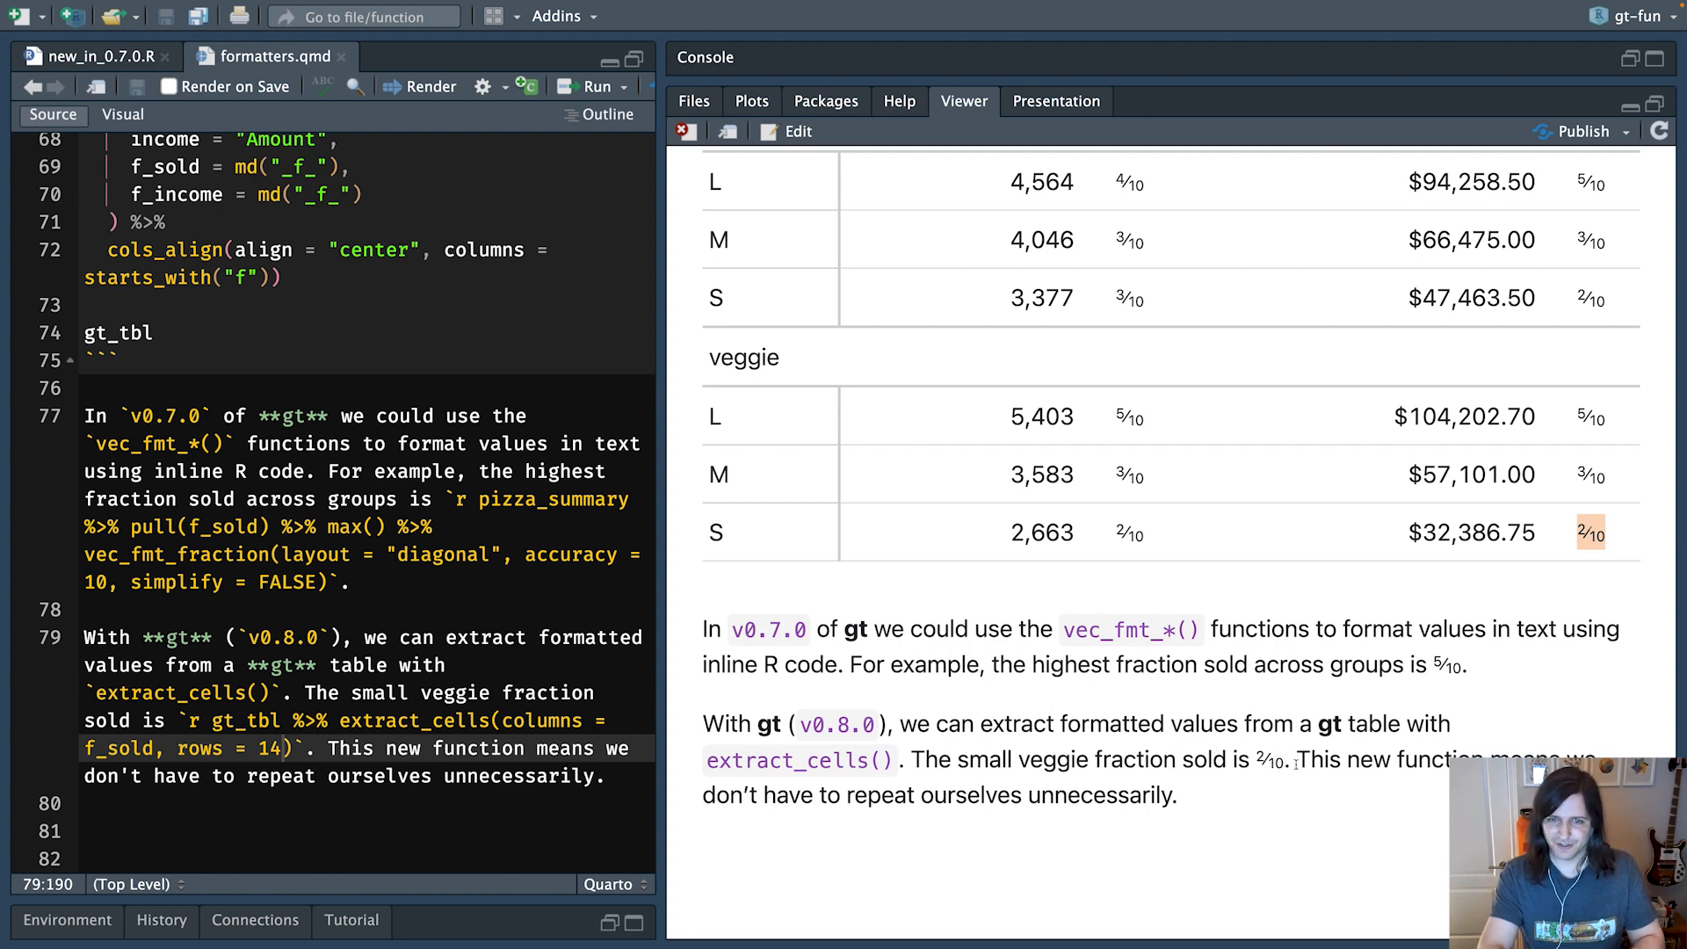
mouse_move(634, 455)
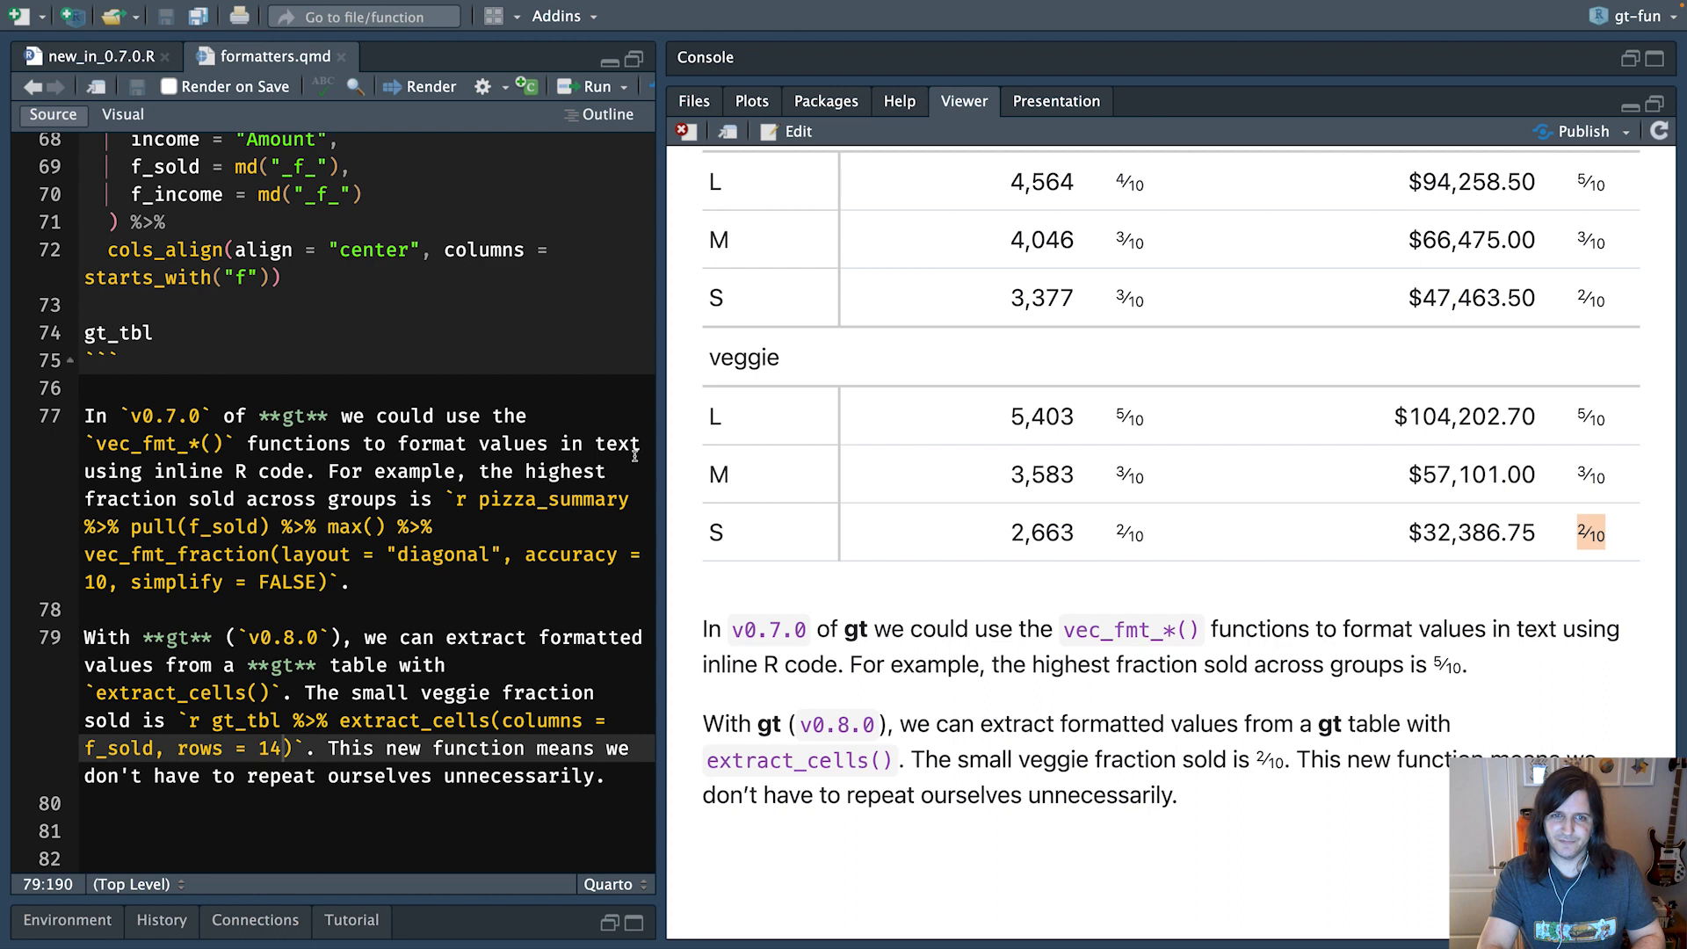
click(96, 54)
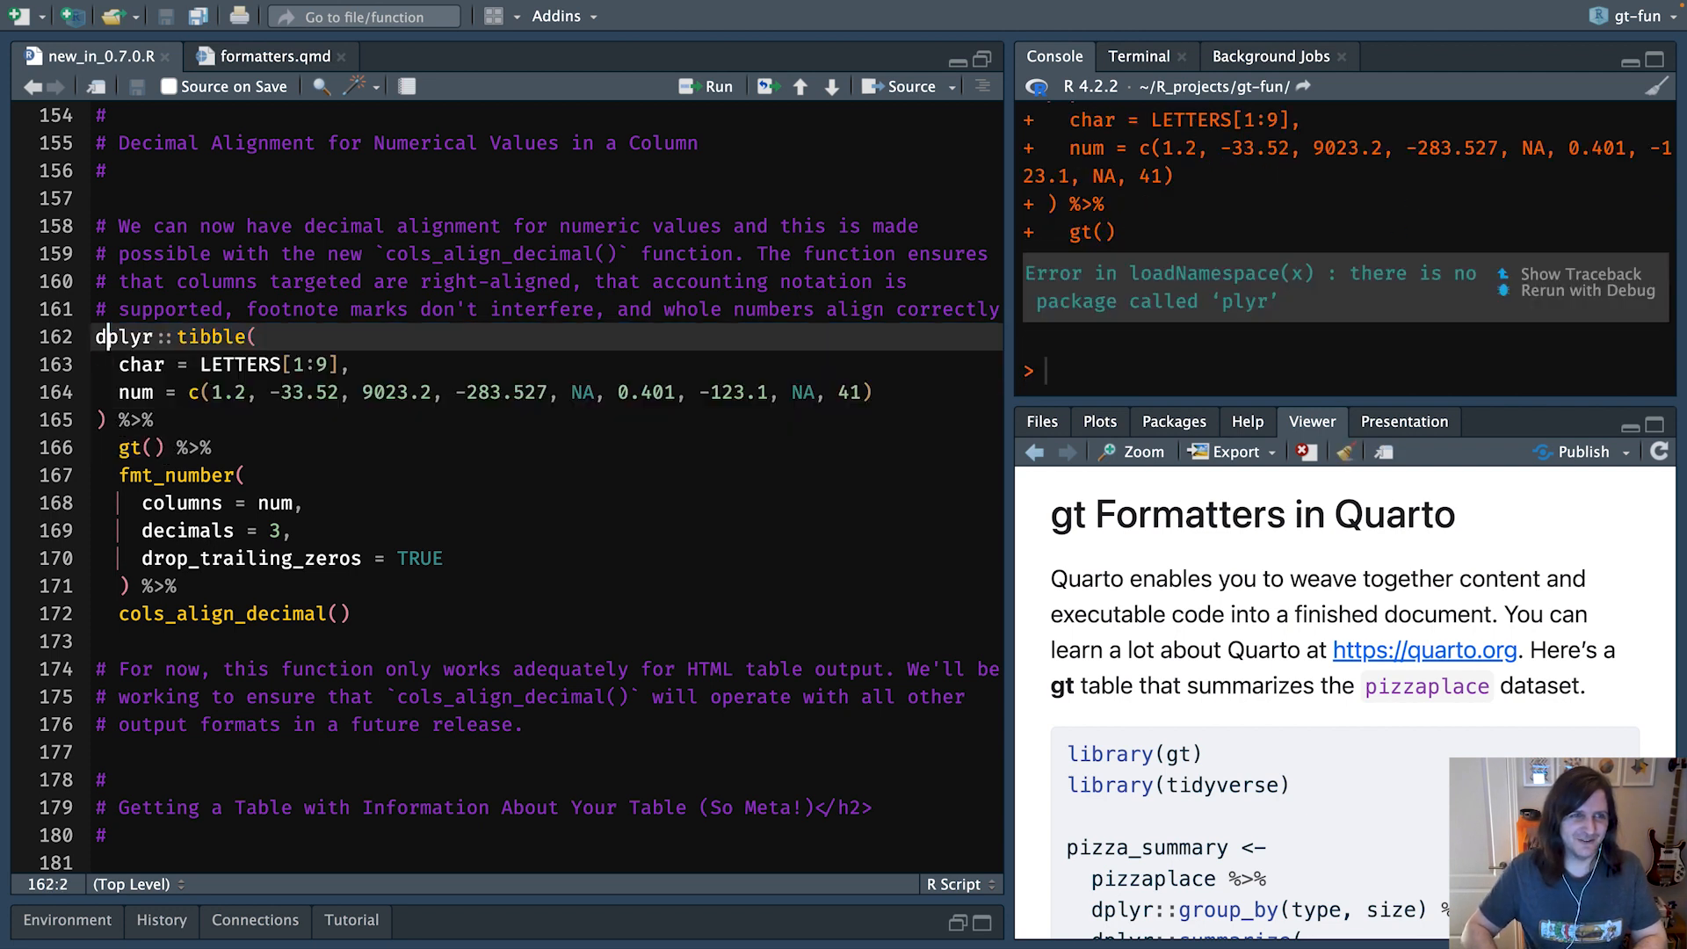
- Select and run the tibble, gt() and fmt_number() code on lines 162–171
drag(96, 335, 167, 447)
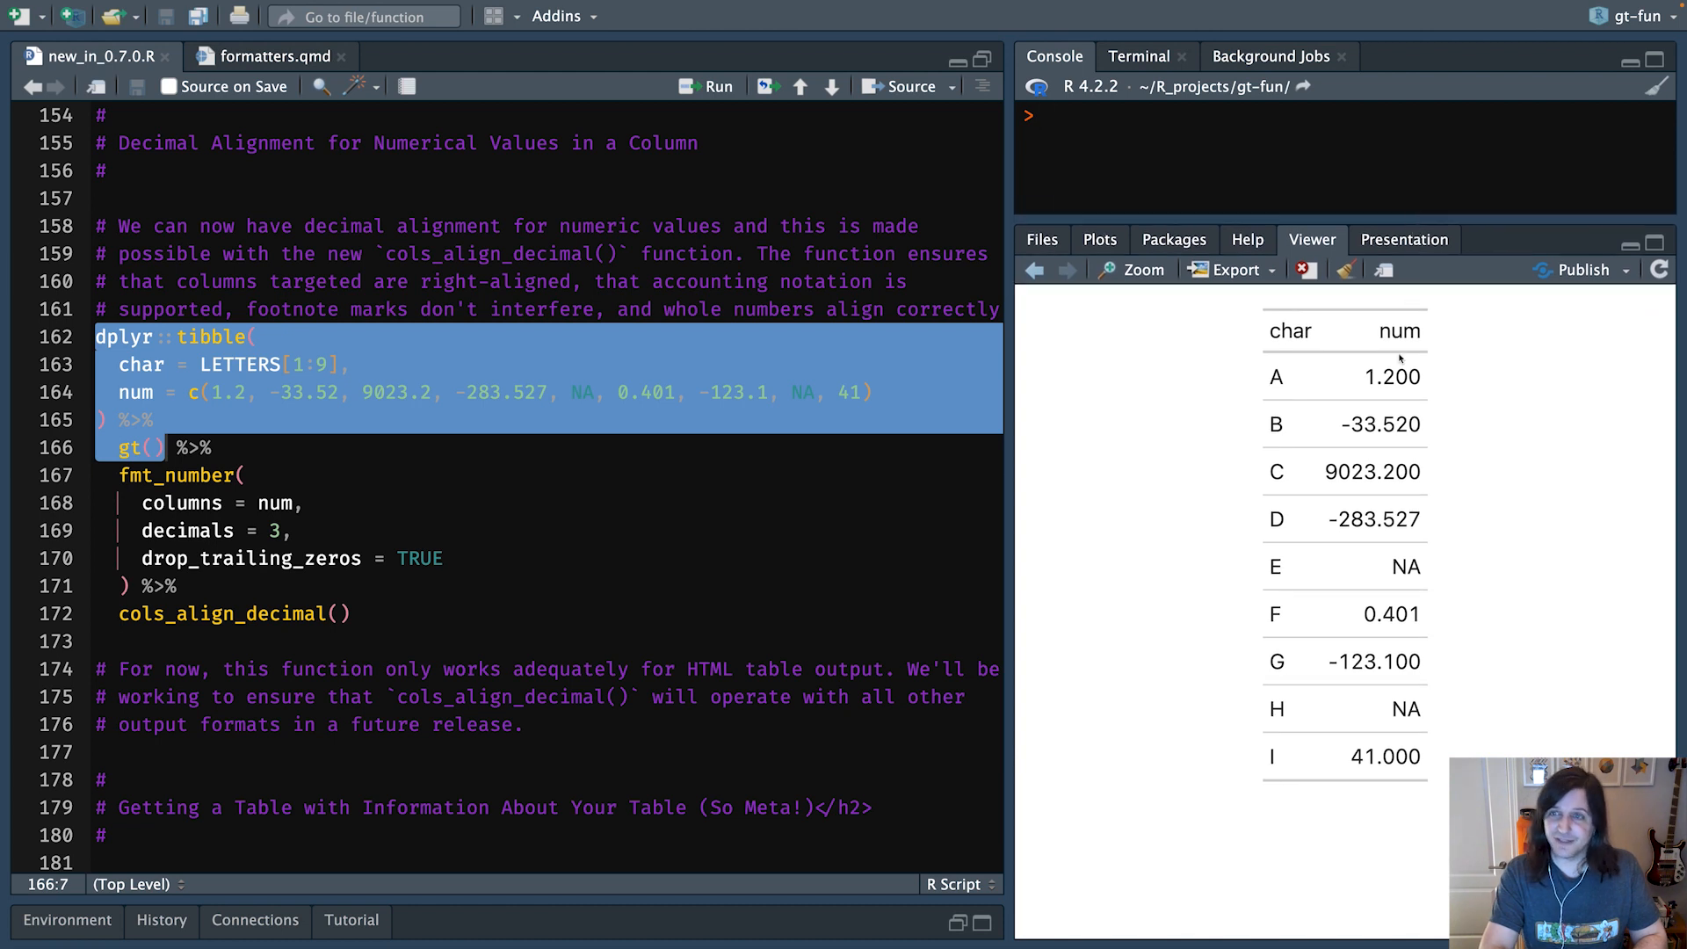
mouse_move(1202, 435)
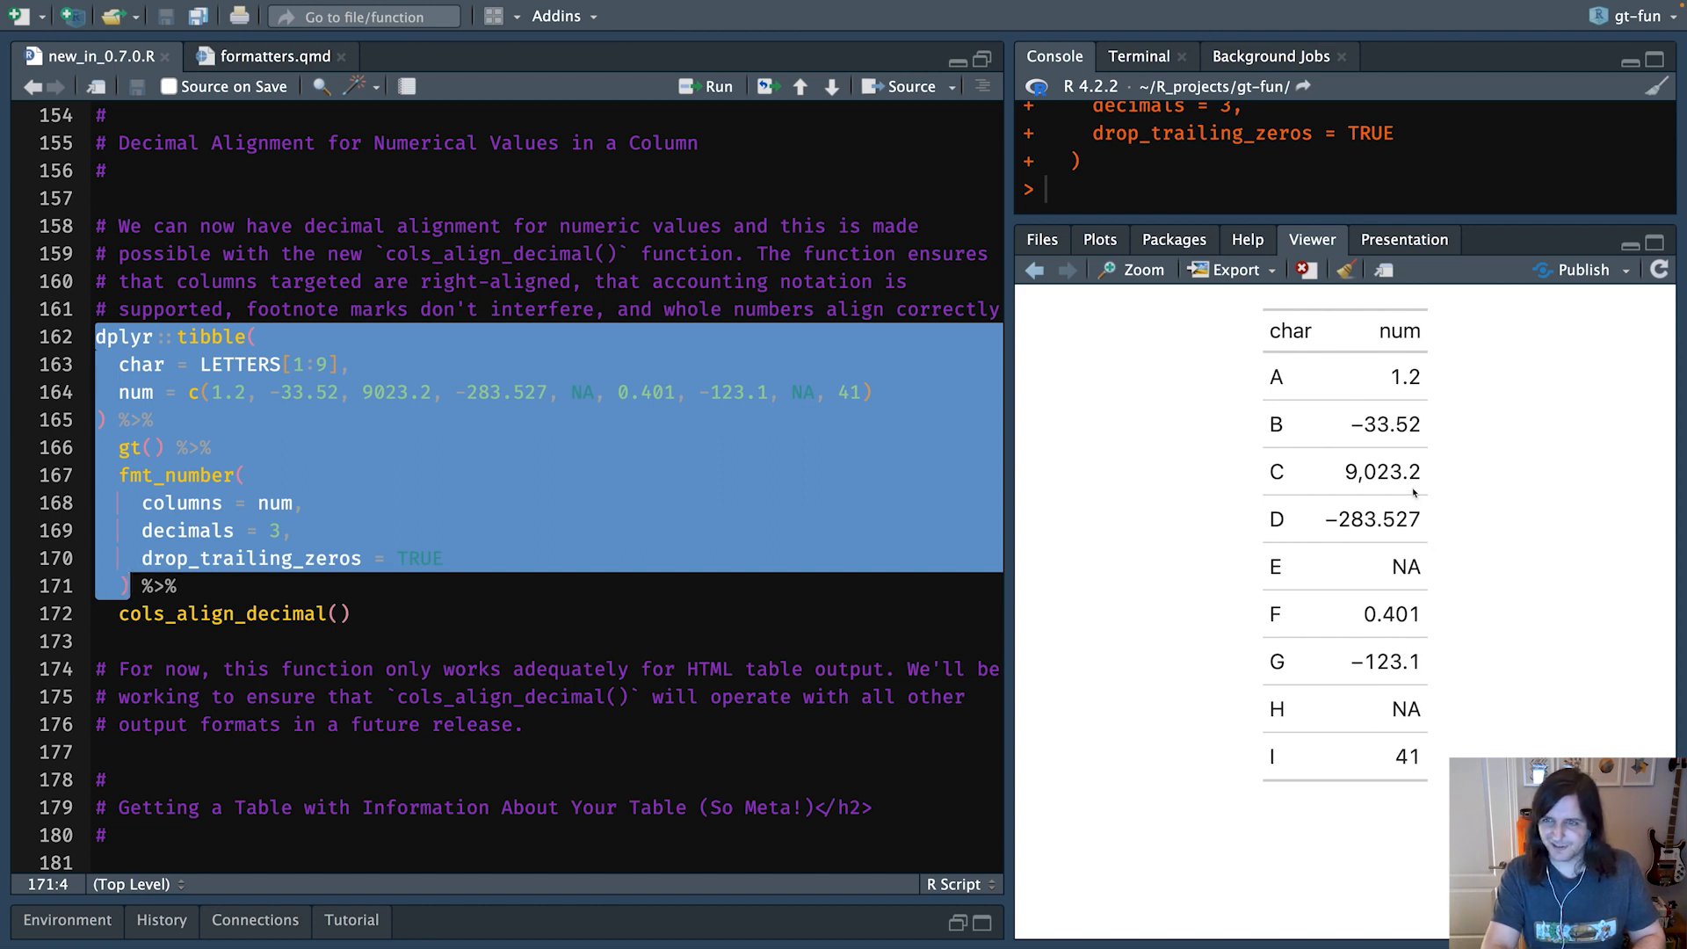
mouse_move(1395, 432)
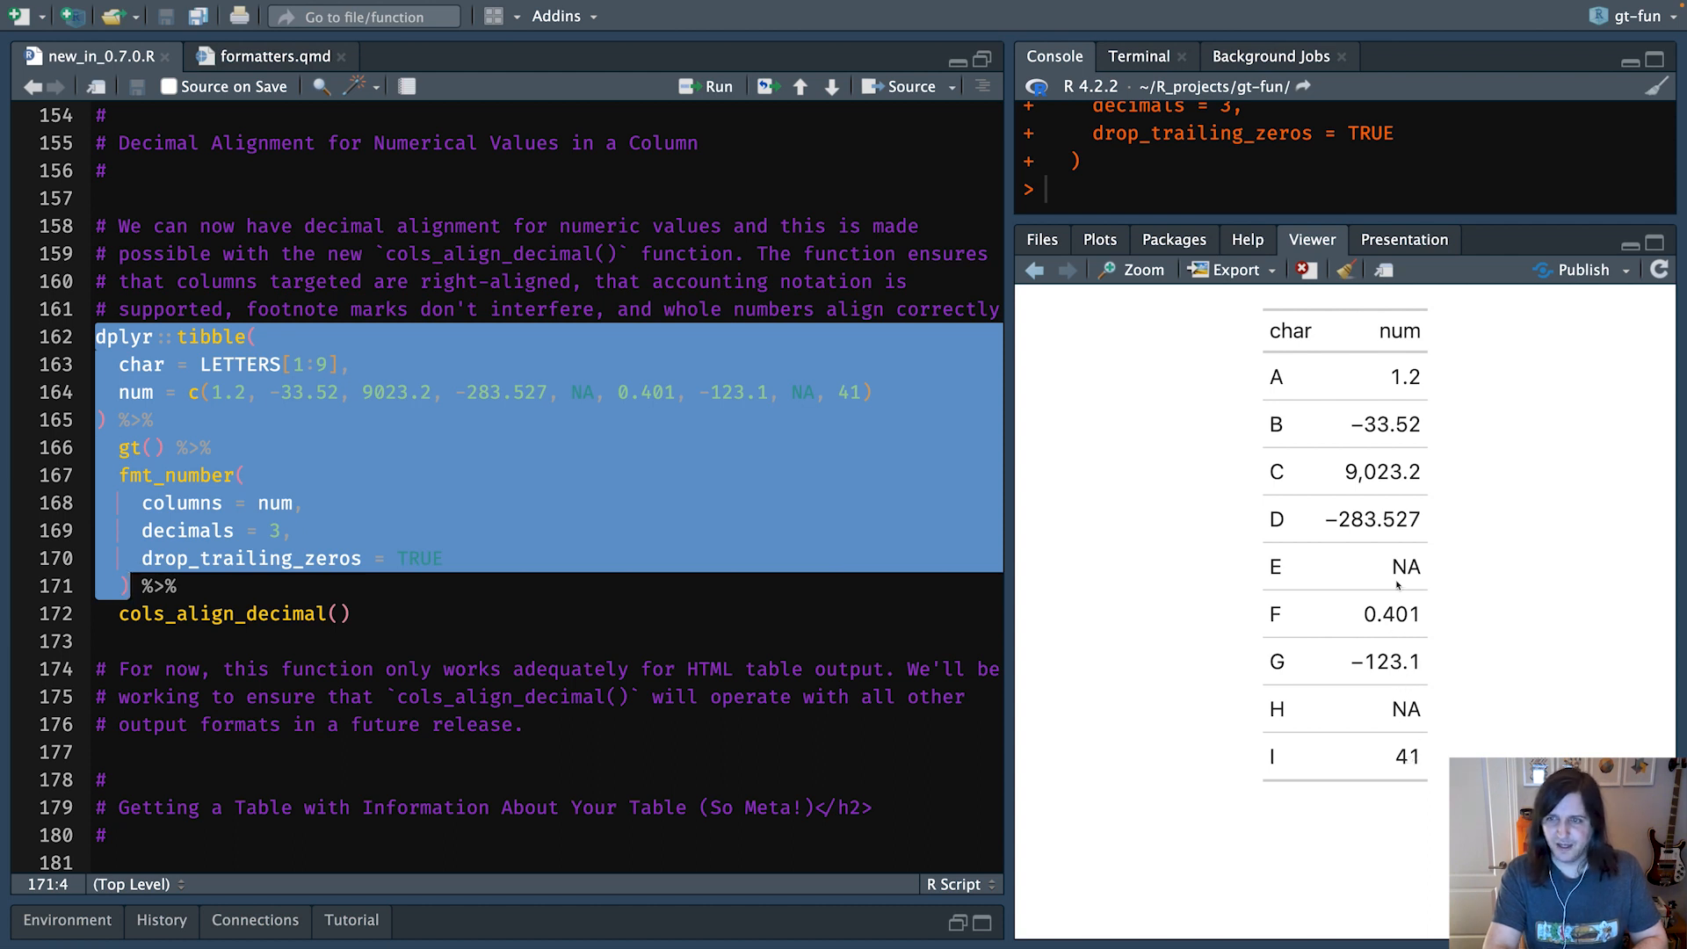
mouse_move(1391, 446)
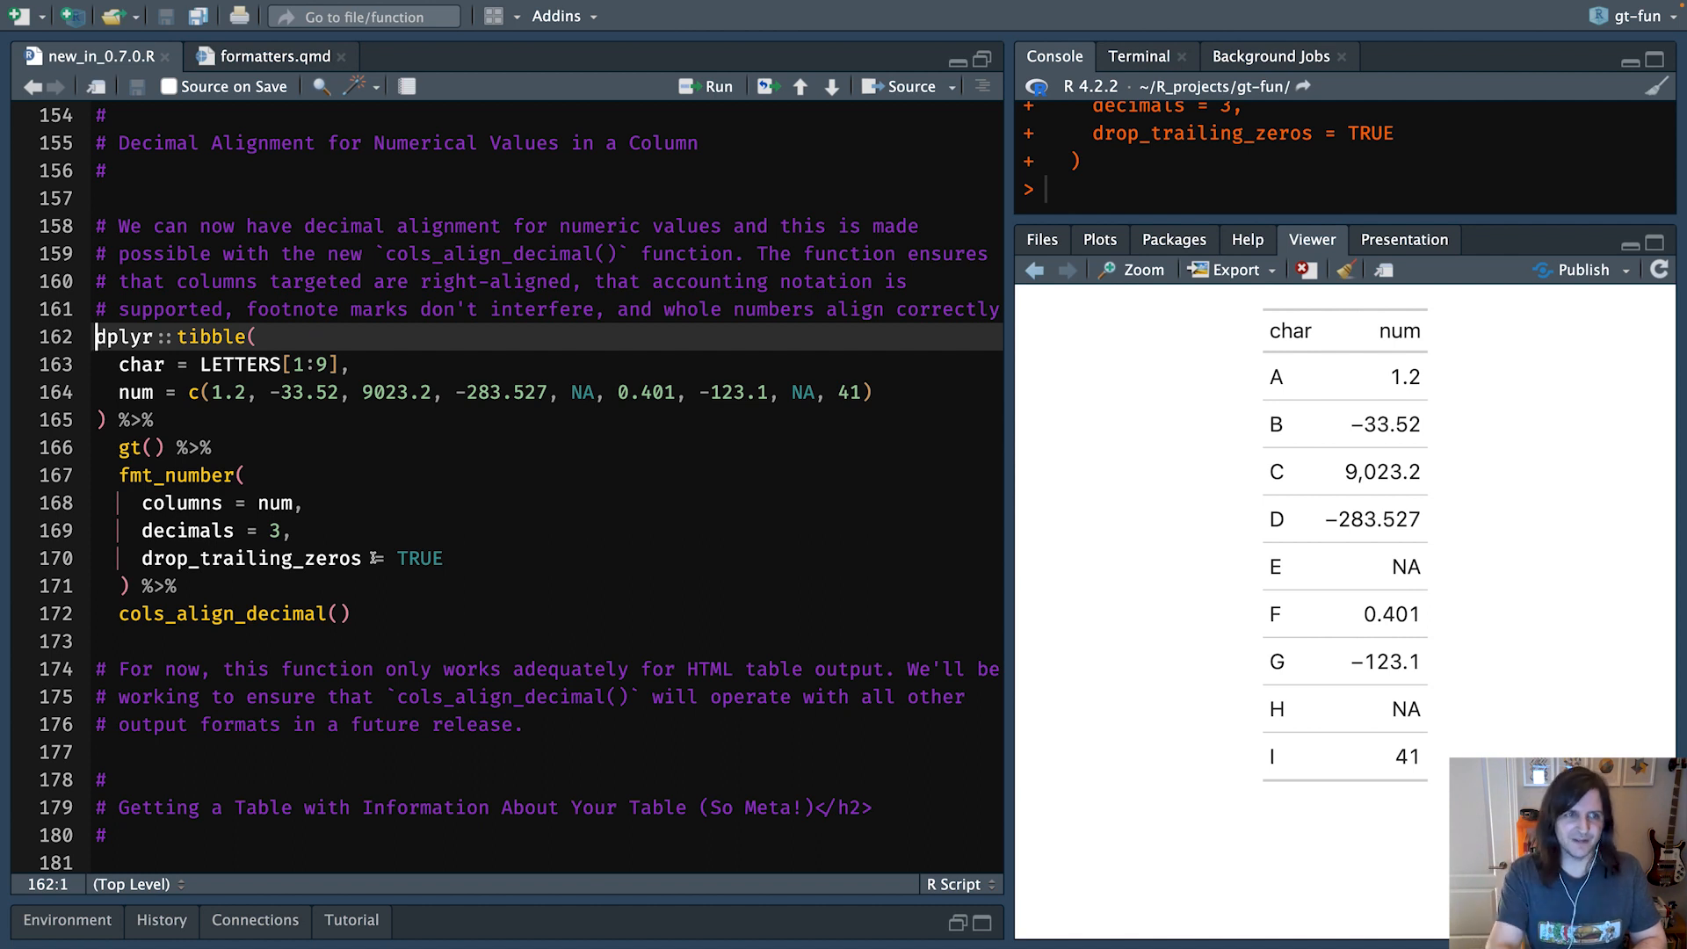
drag(95, 335, 351, 614)
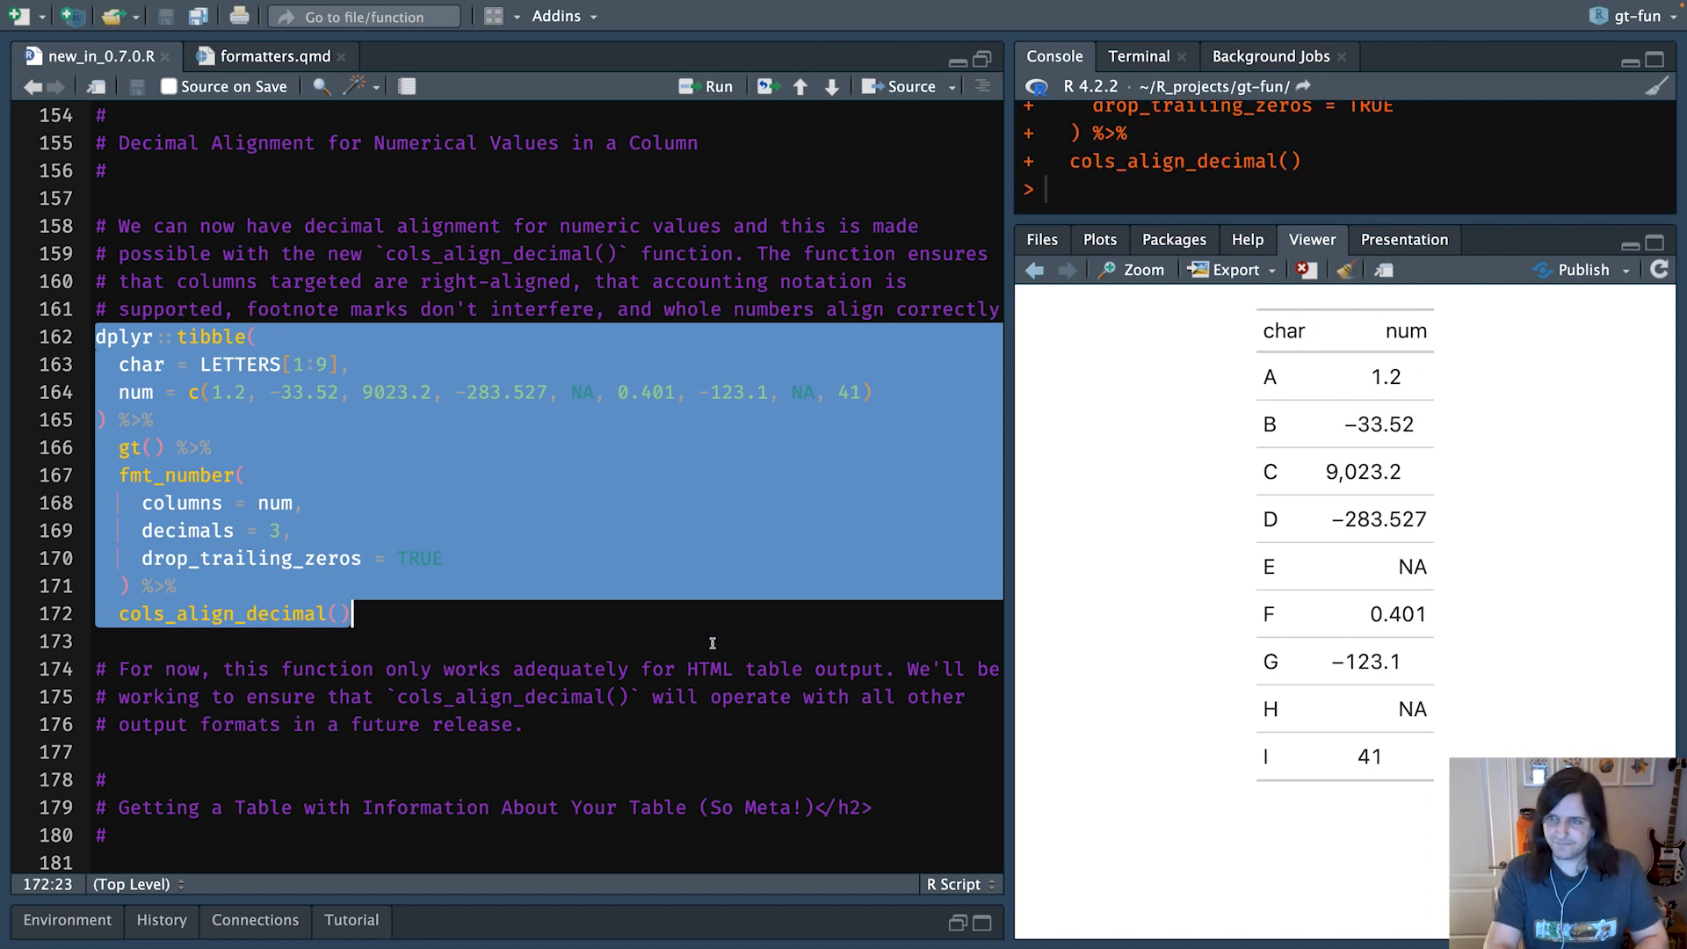
mouse_move(1401, 417)
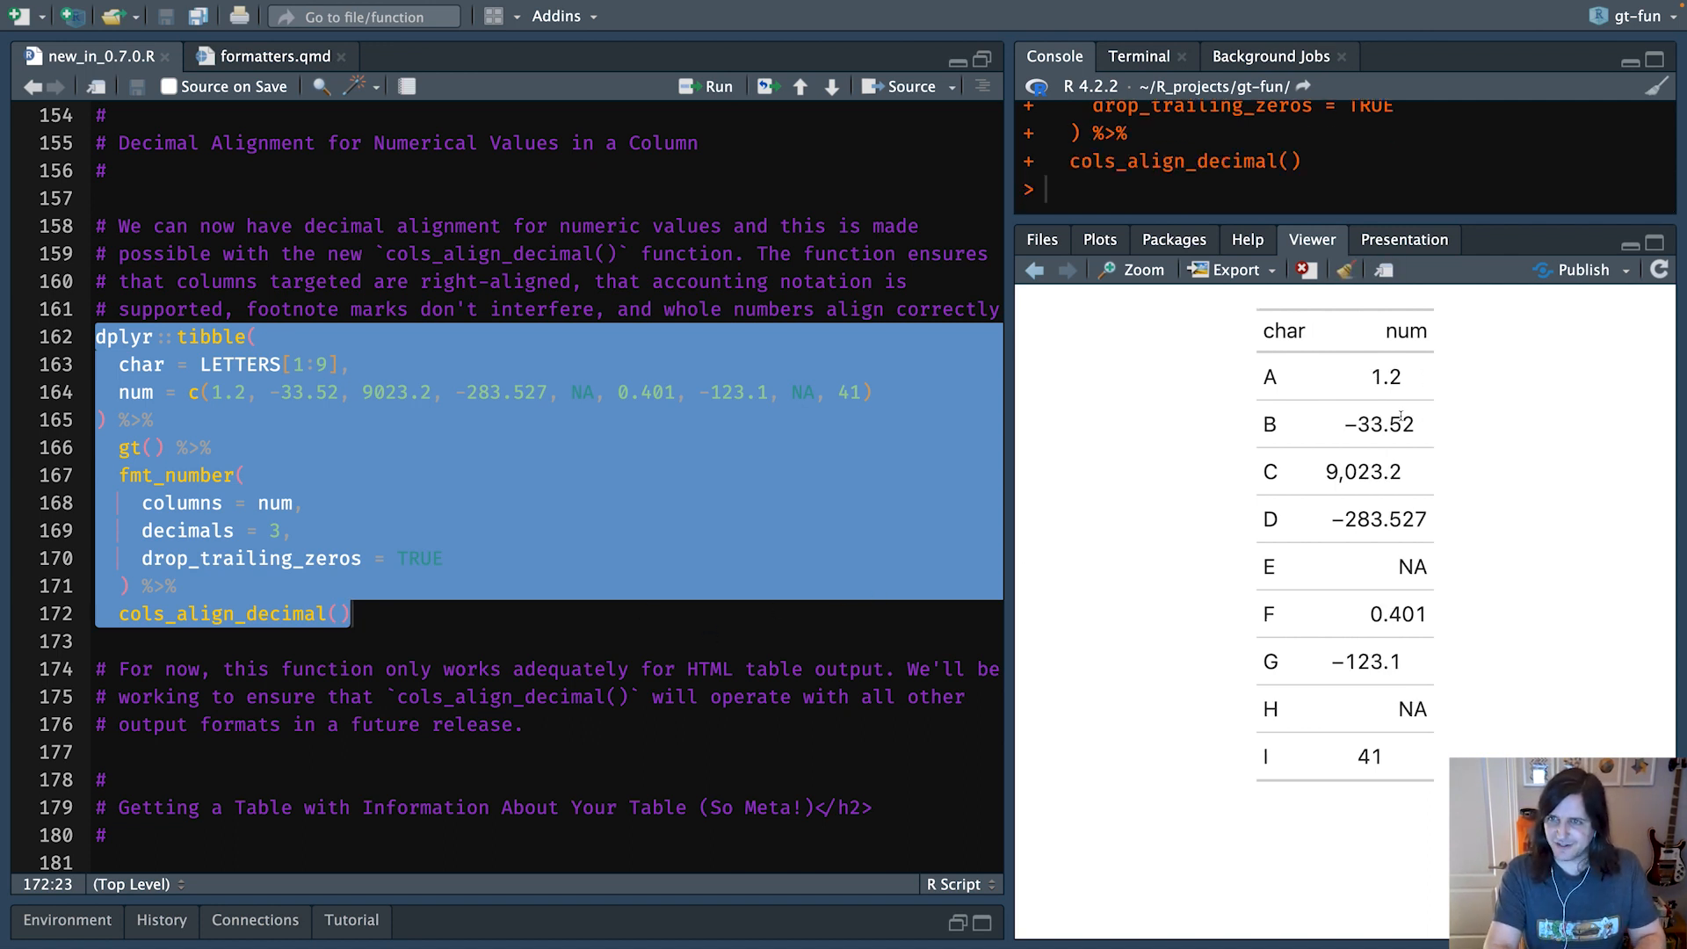
- Rerun lines 162–172 with cols_align_decimal() added so num values align on decimal points
click(153, 419)
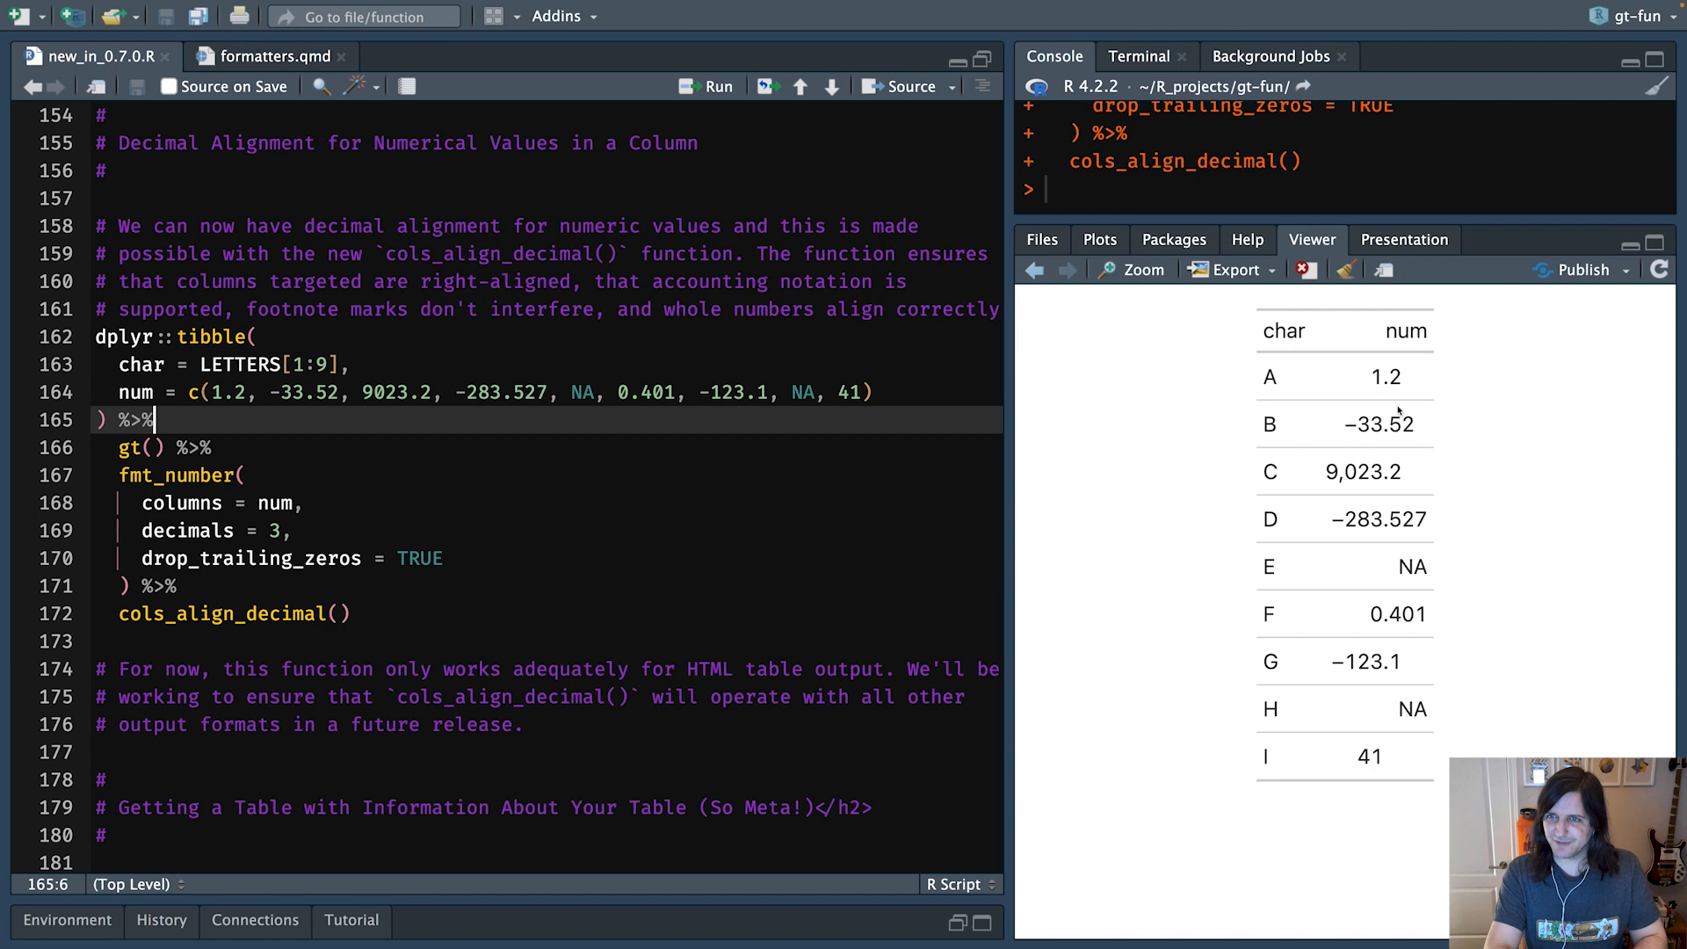
mouse_move(1389, 726)
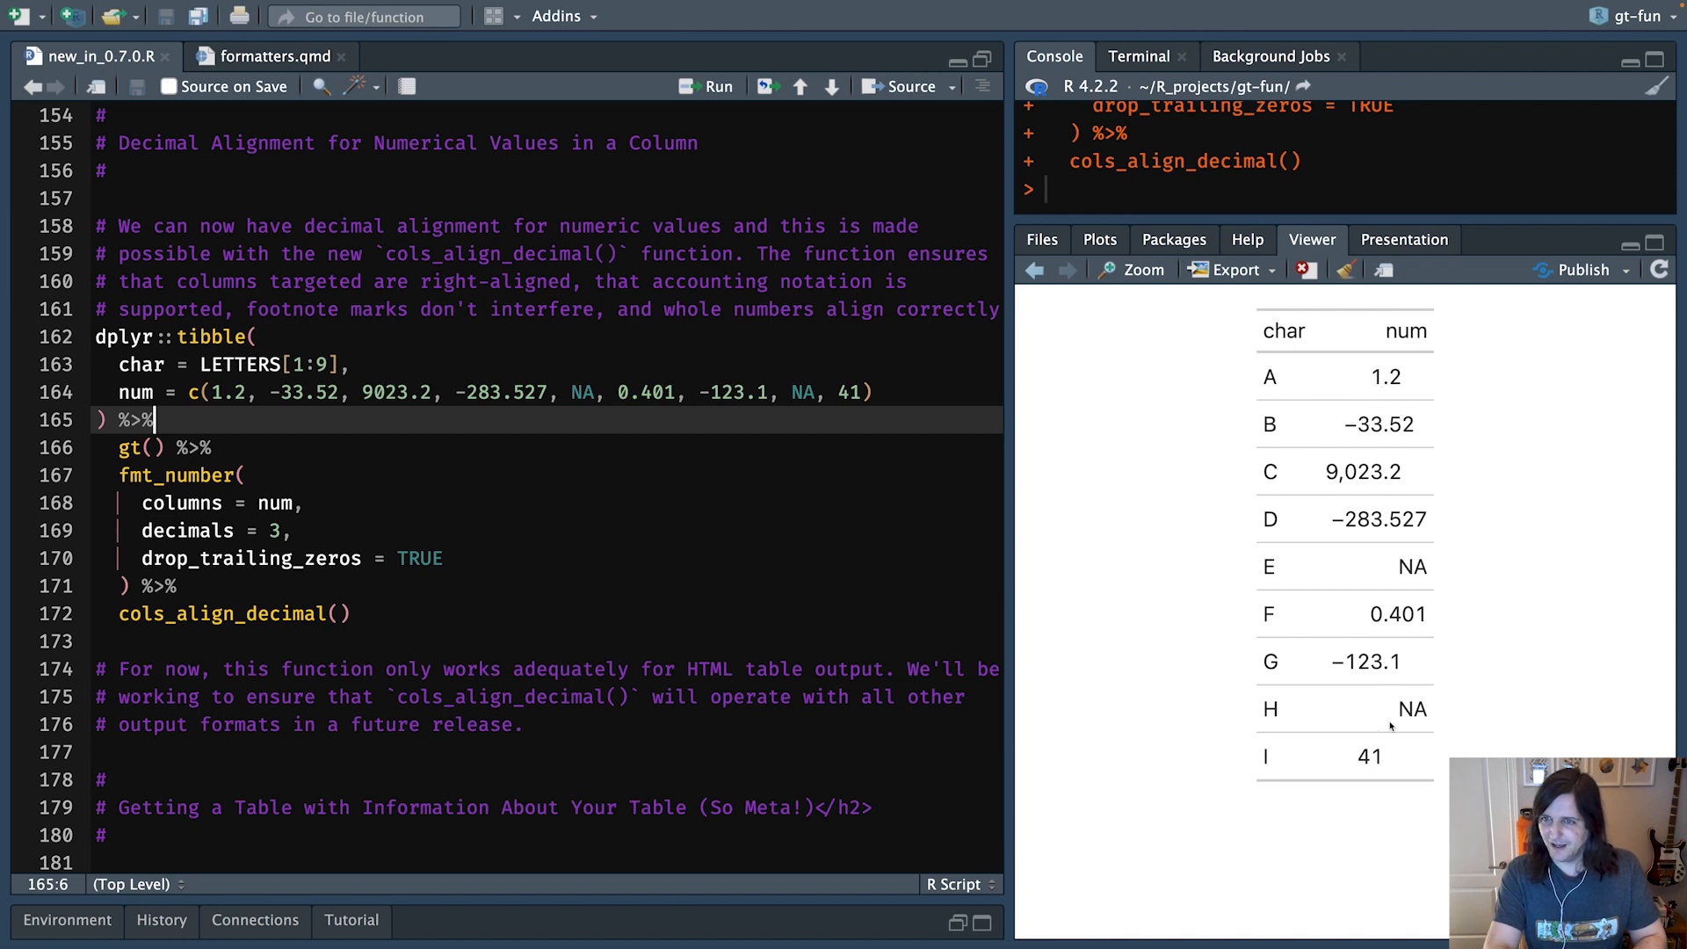
mouse_move(1367, 689)
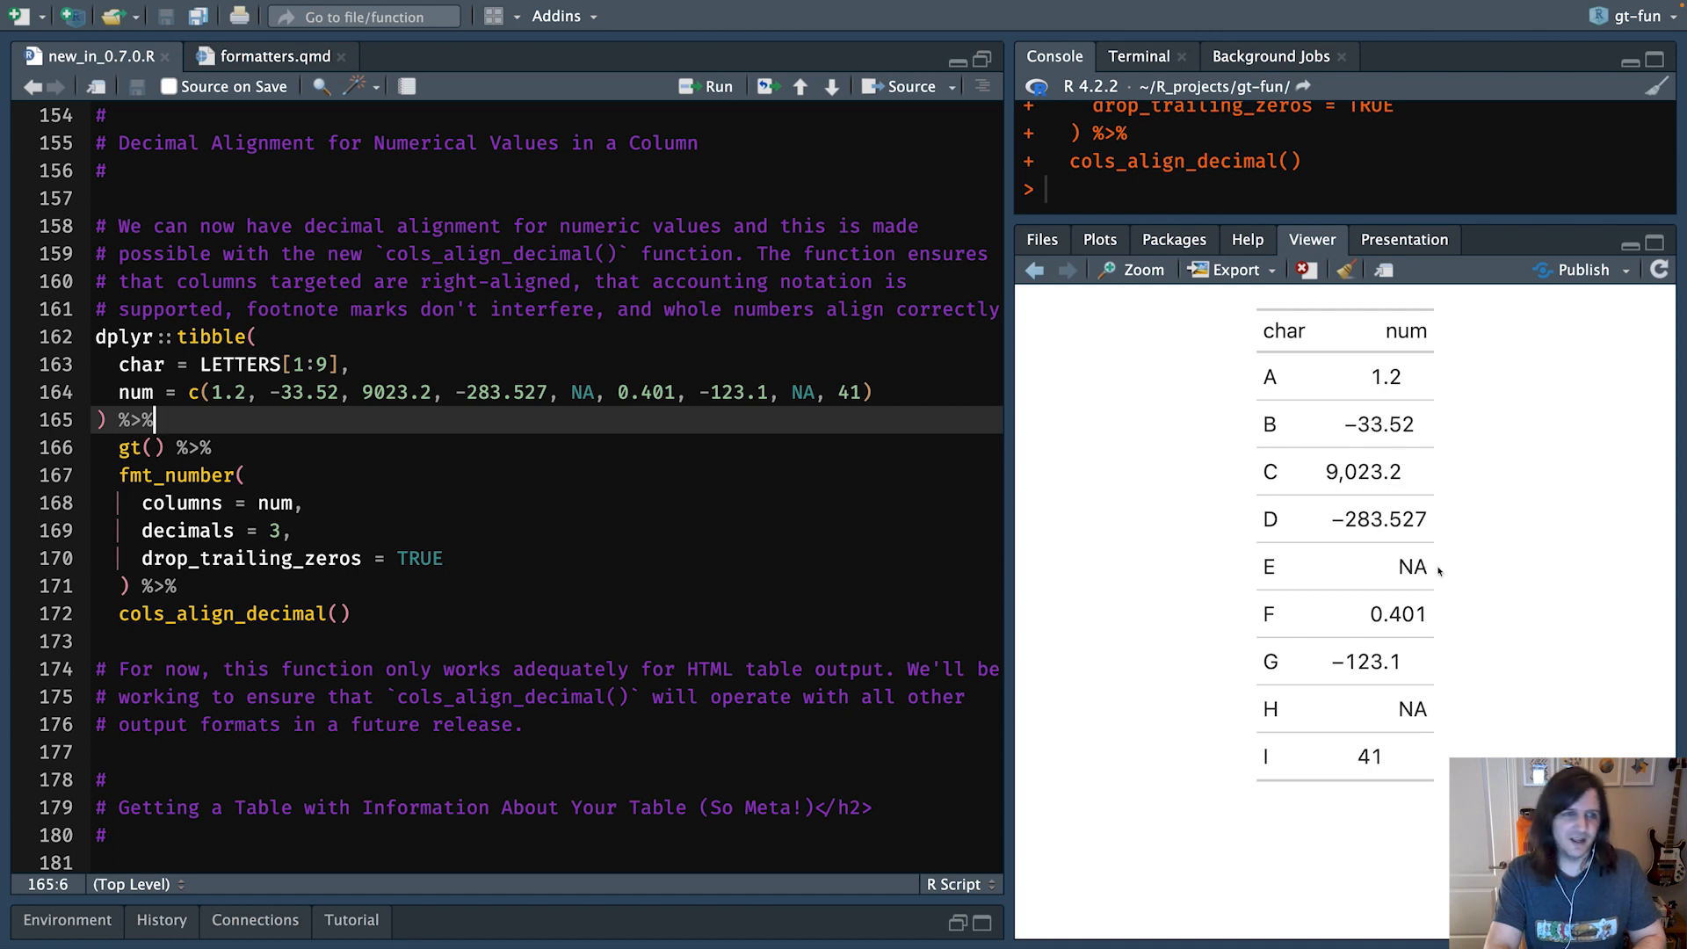
double_click(220, 613)
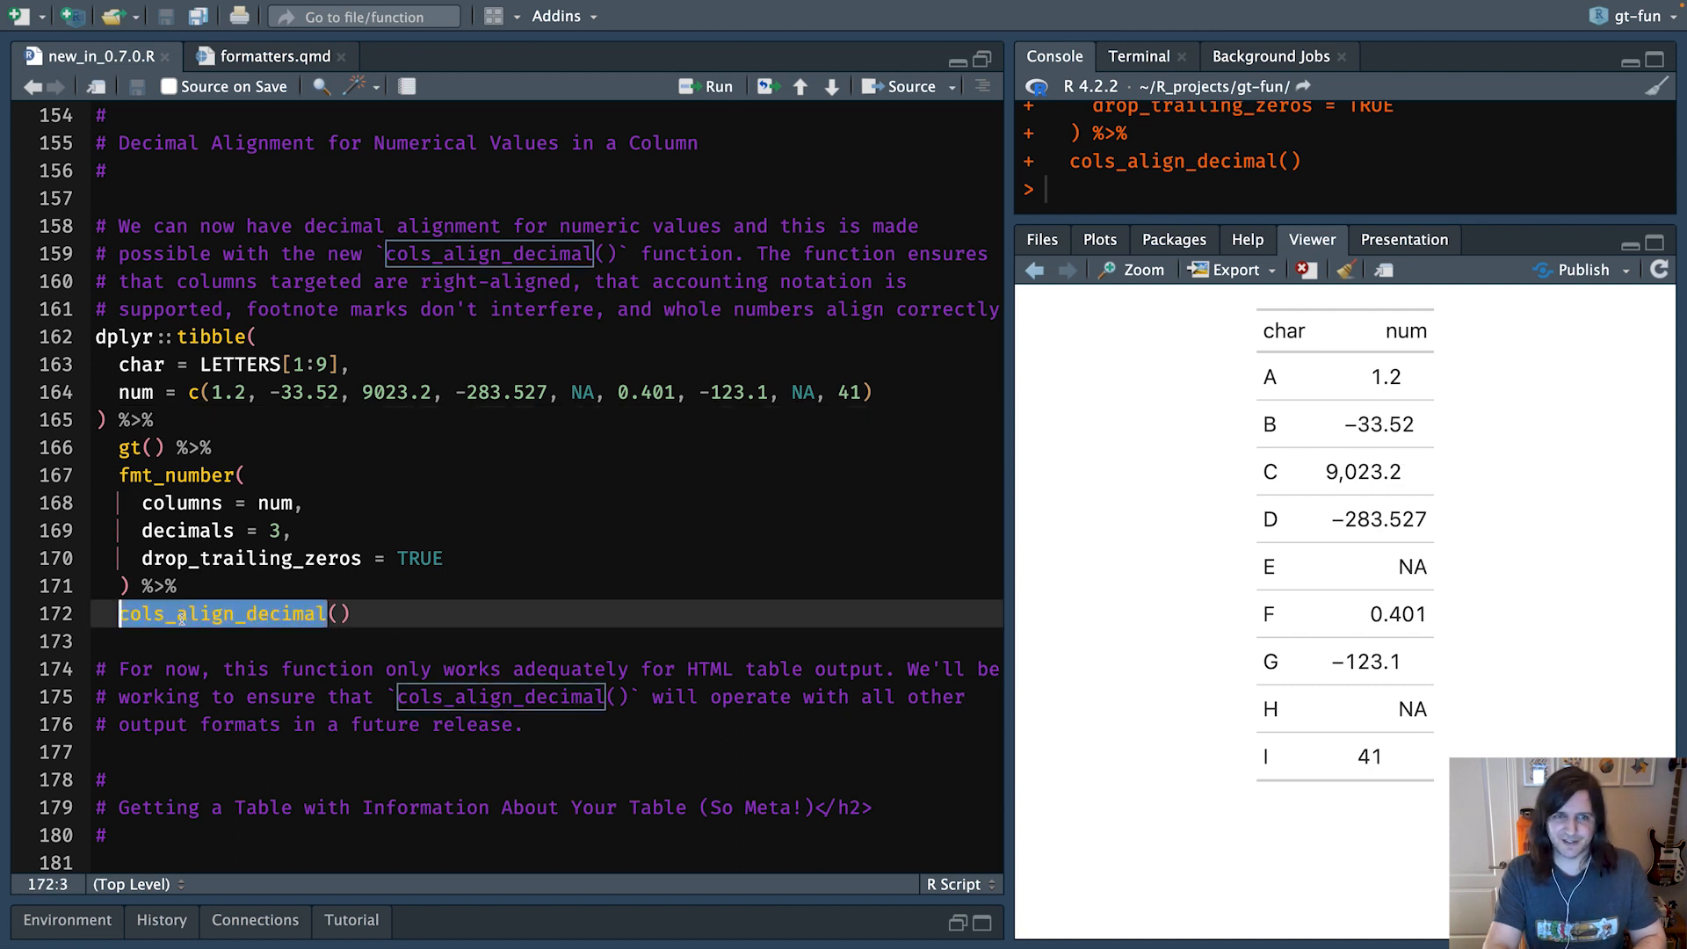
click(296, 531)
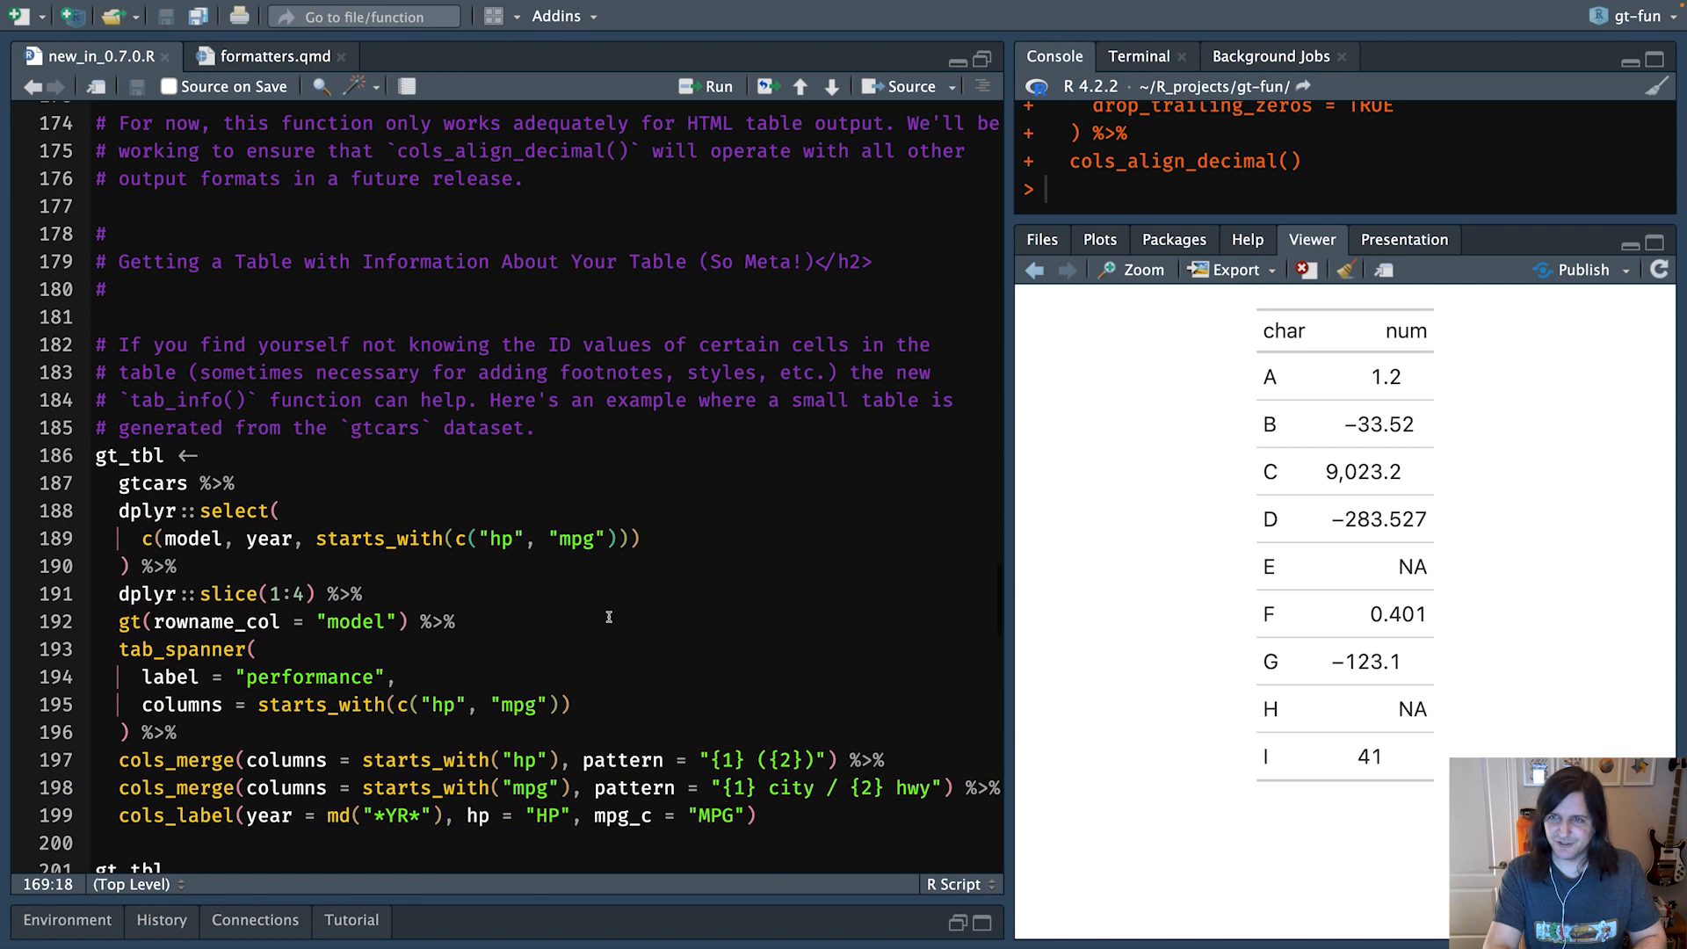
- Scroll to the gt_tbl code on lines 186–199 and run it to display four gtcars models
scroll(down, 3)
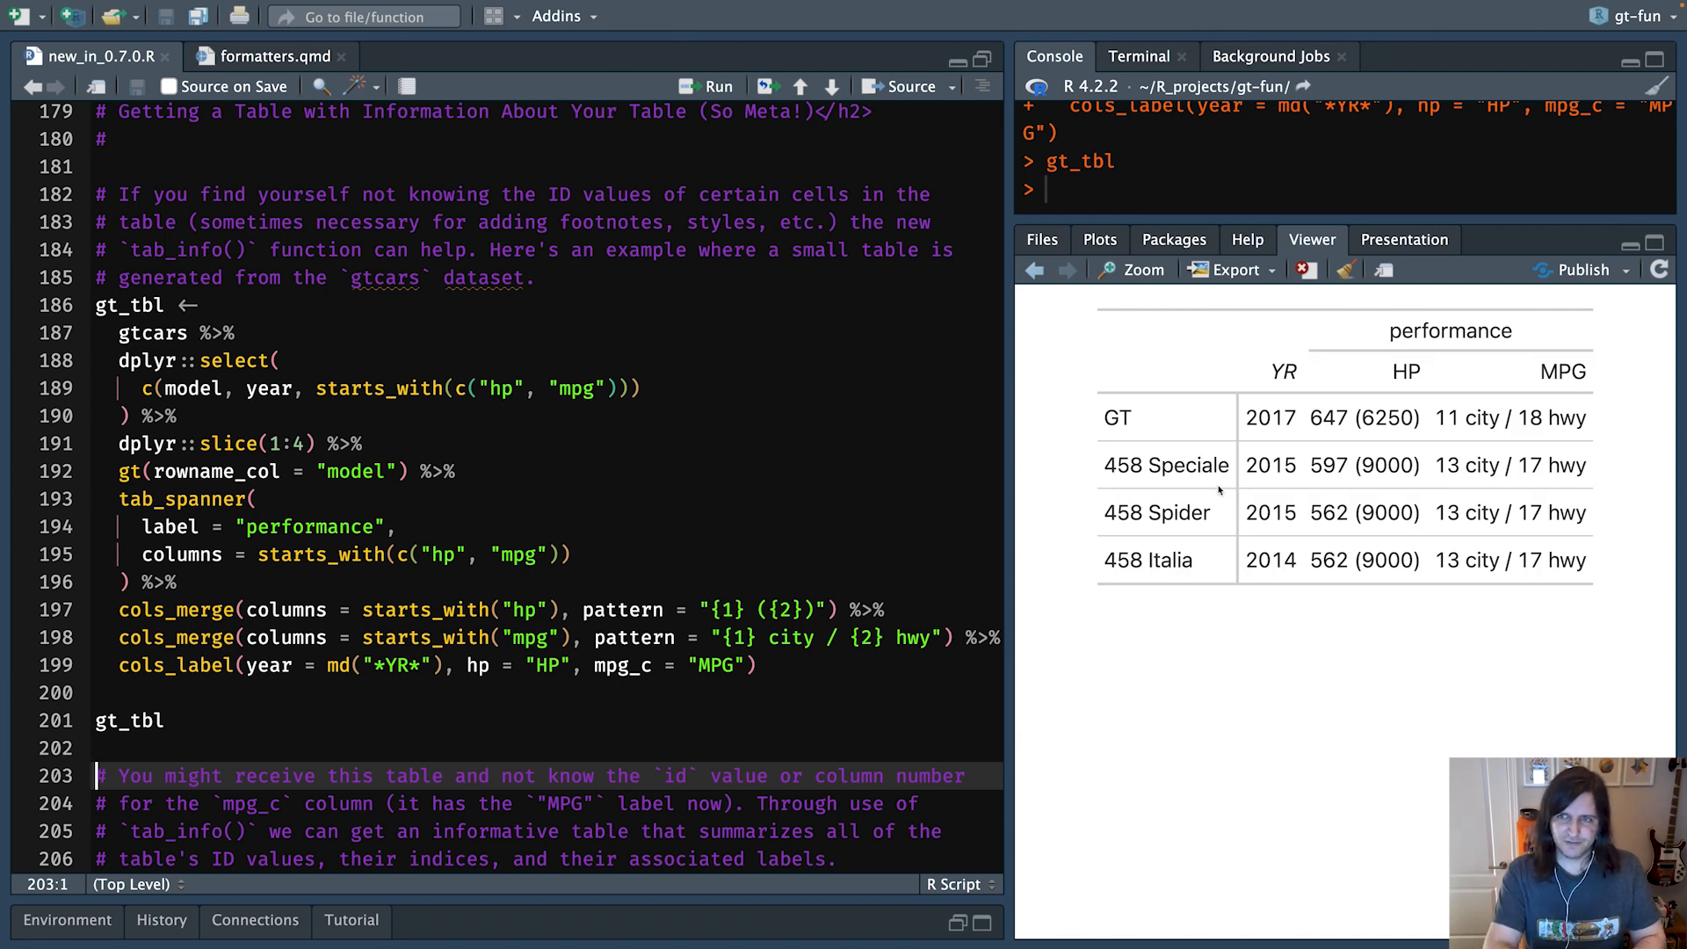
mouse_move(1185, 421)
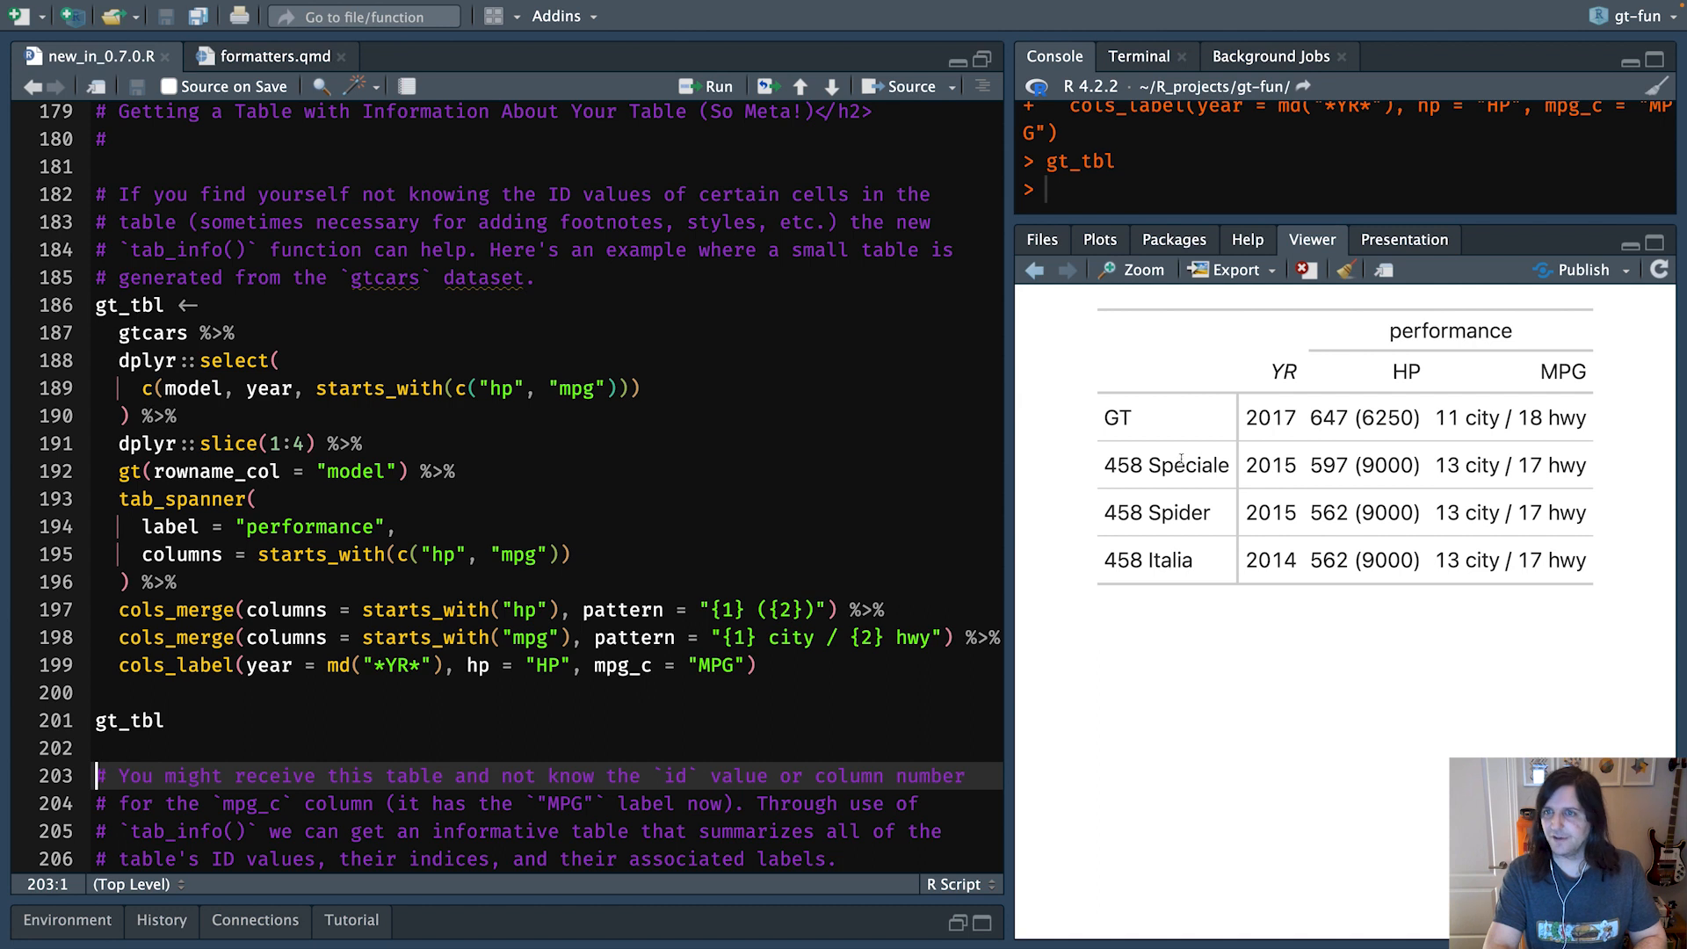
mouse_move(1263, 378)
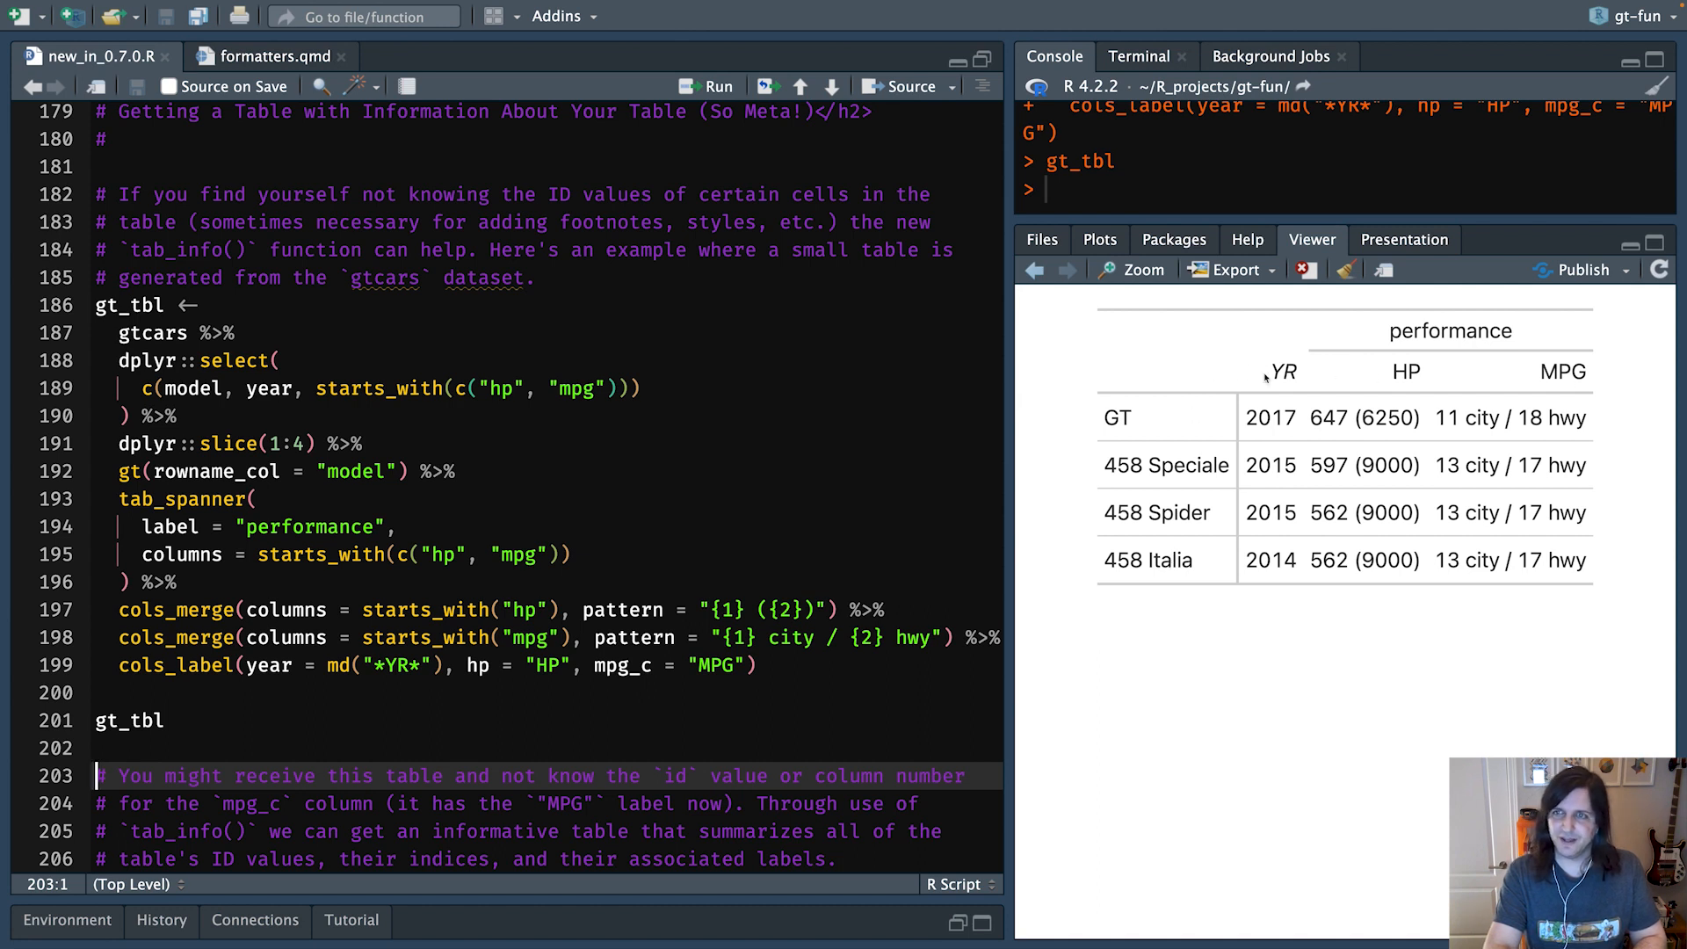
mouse_move(1369, 384)
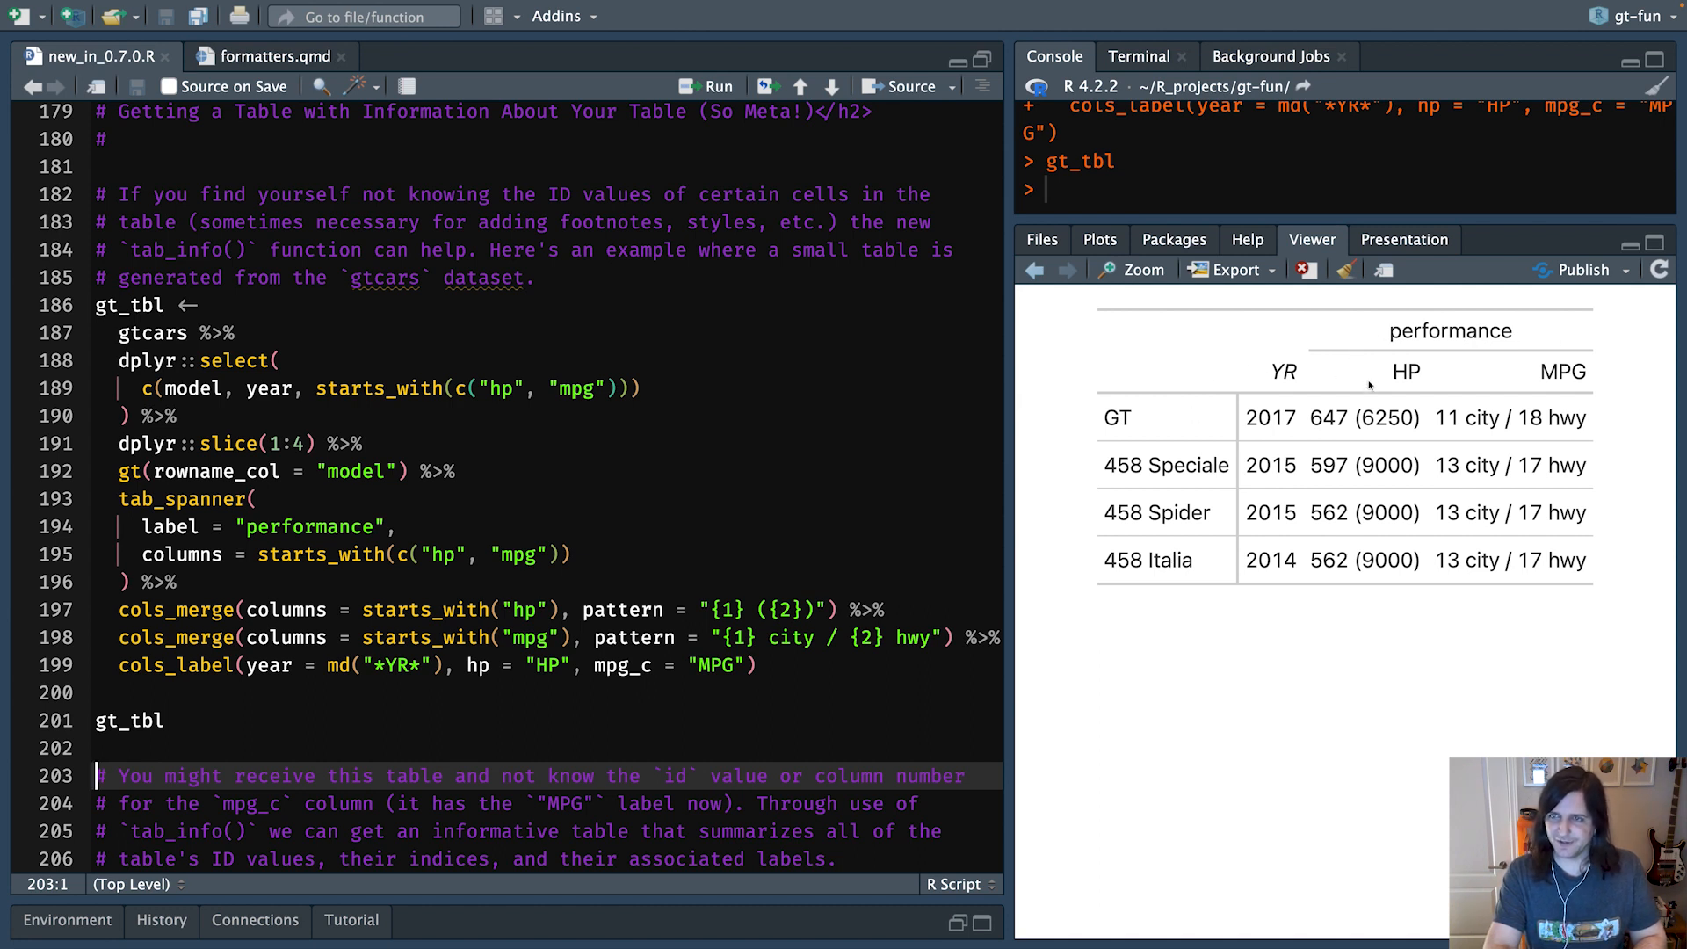
mouse_move(1514, 398)
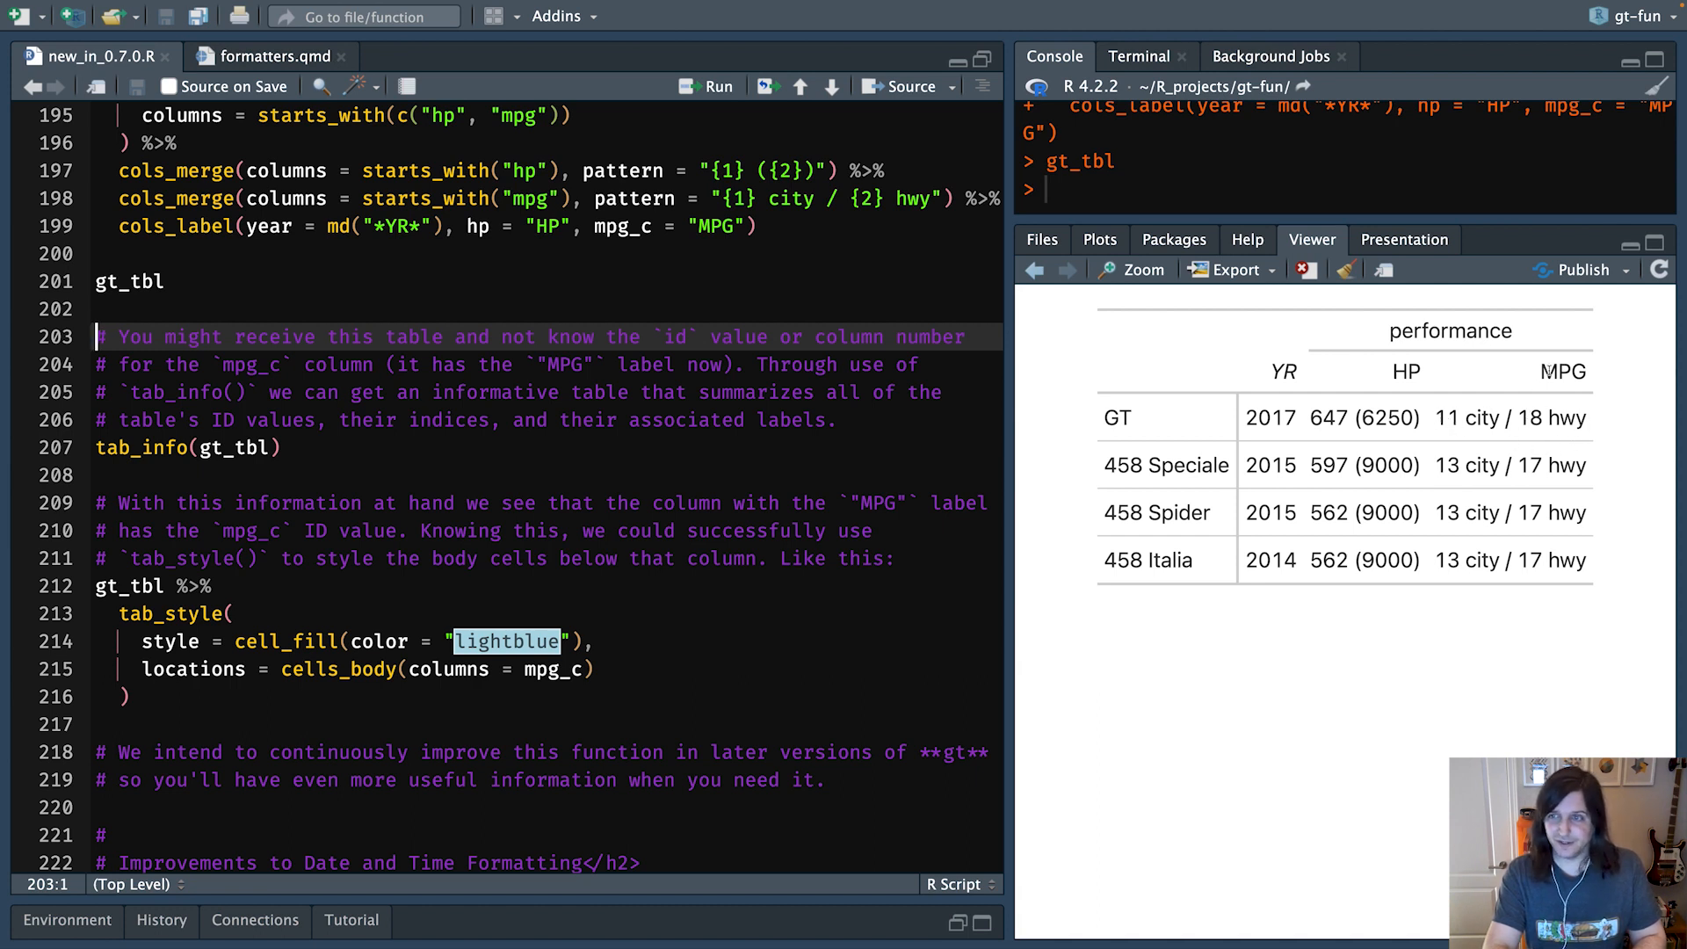
mouse_move(518, 558)
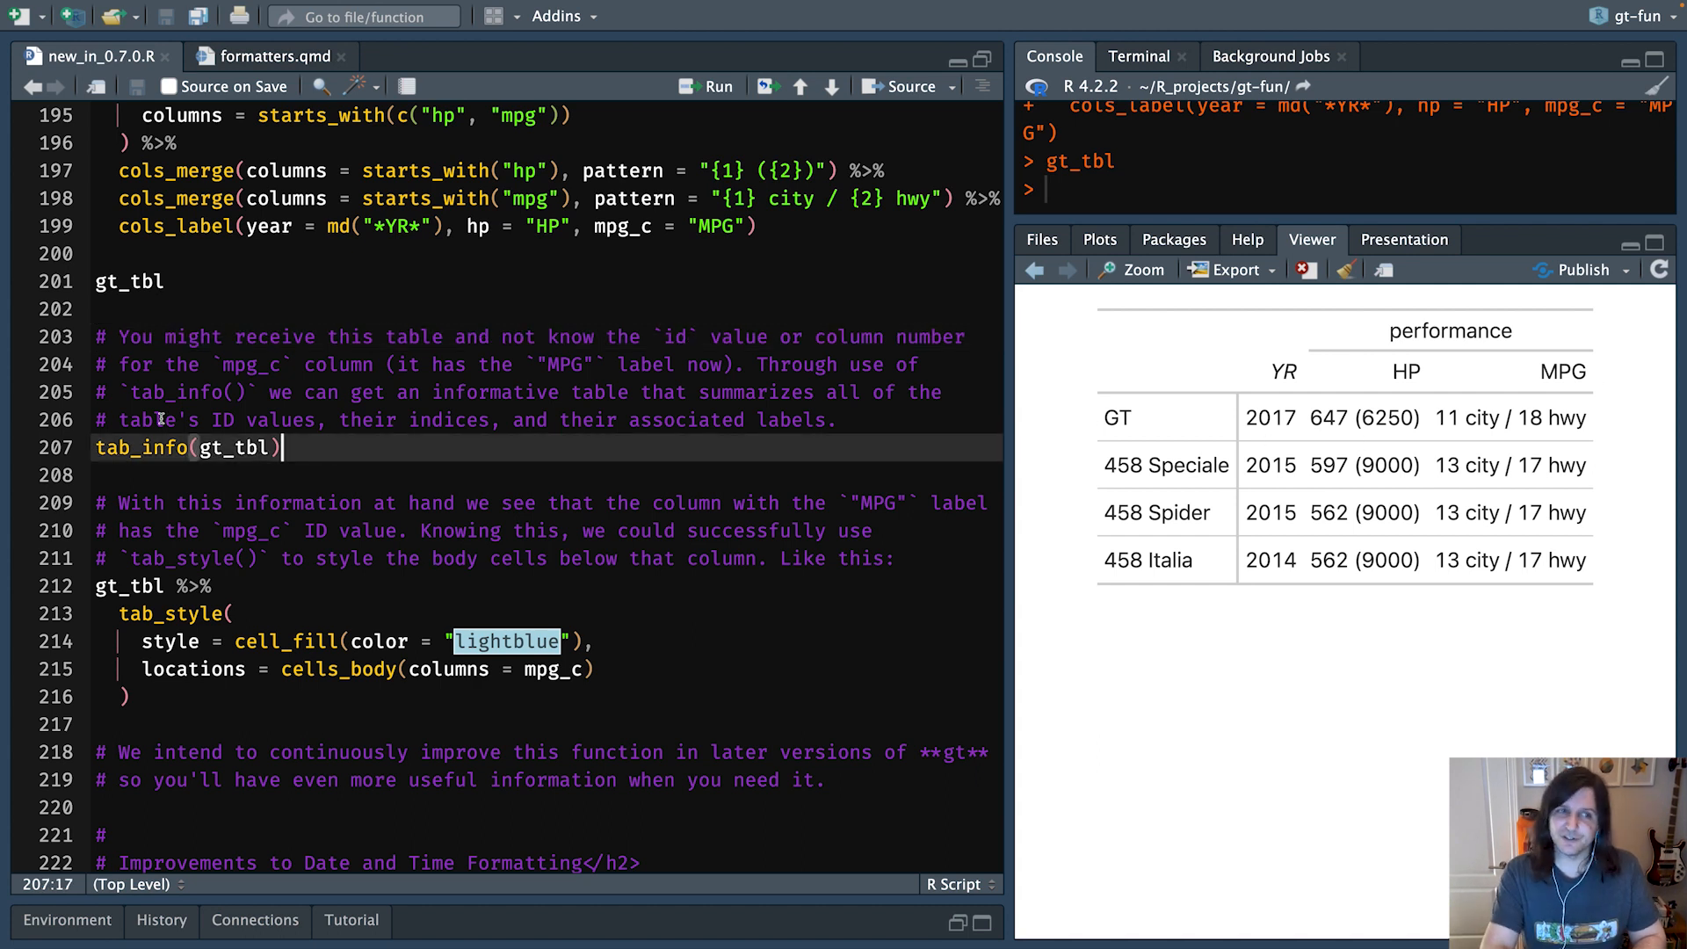
- Run tab_info(gt_tbl) on line 207 and scroll the Viewer through the column, row and spanner IDs
double_click(136, 448)
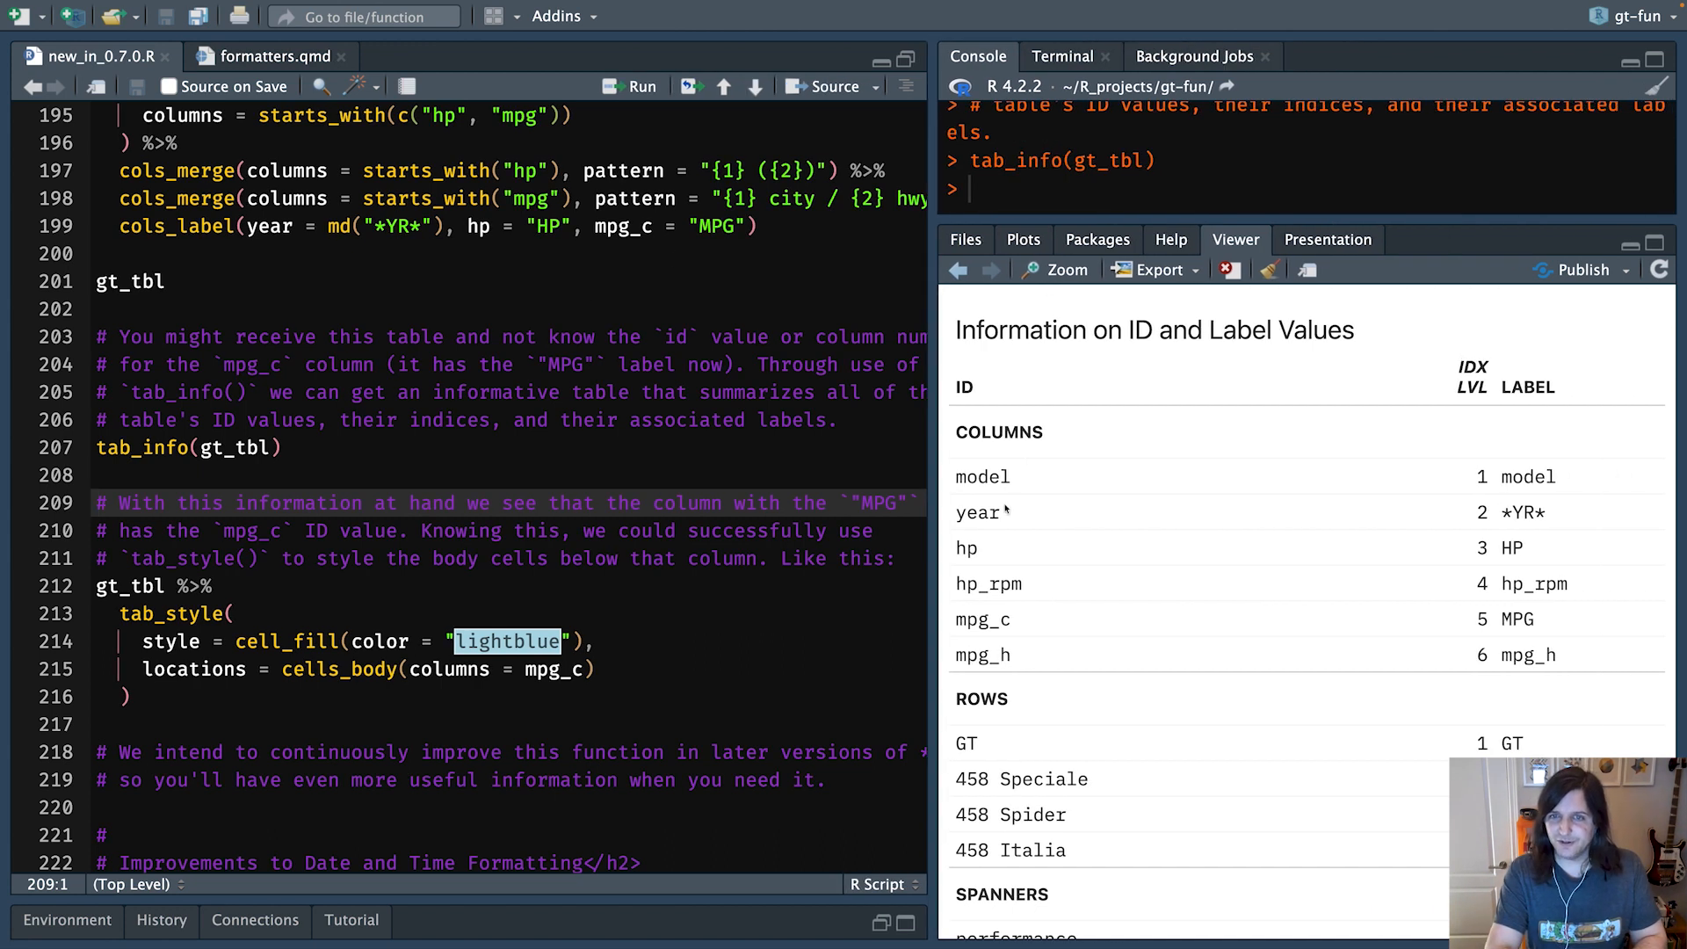
mouse_move(994, 453)
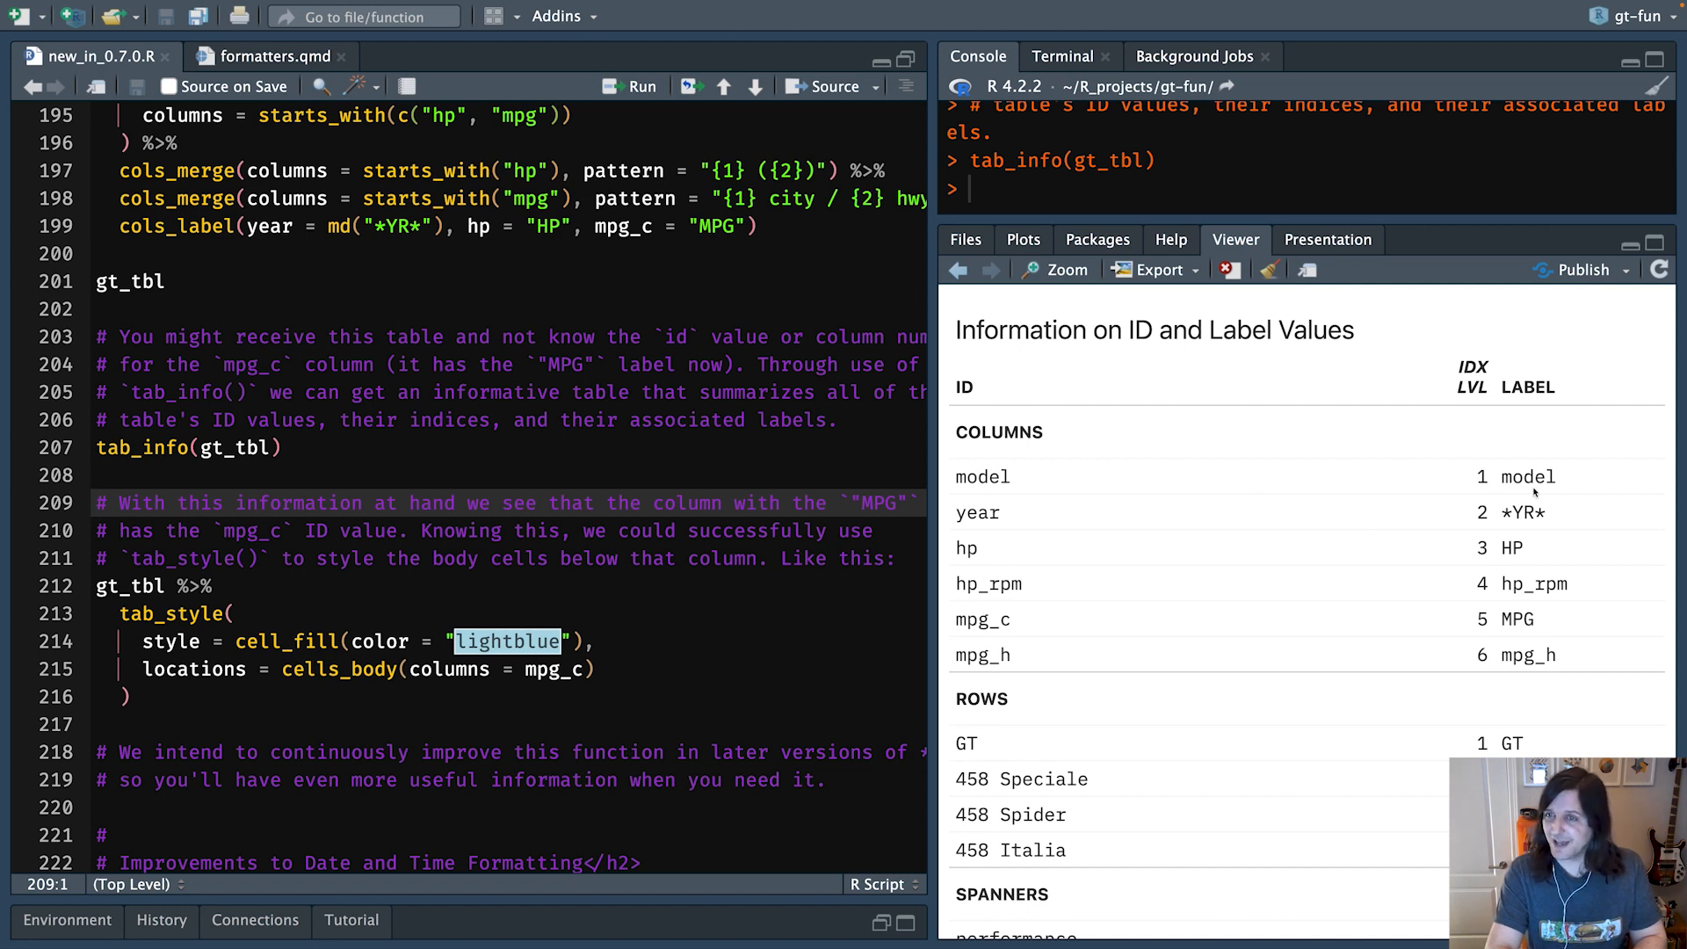
mouse_move(1443, 302)
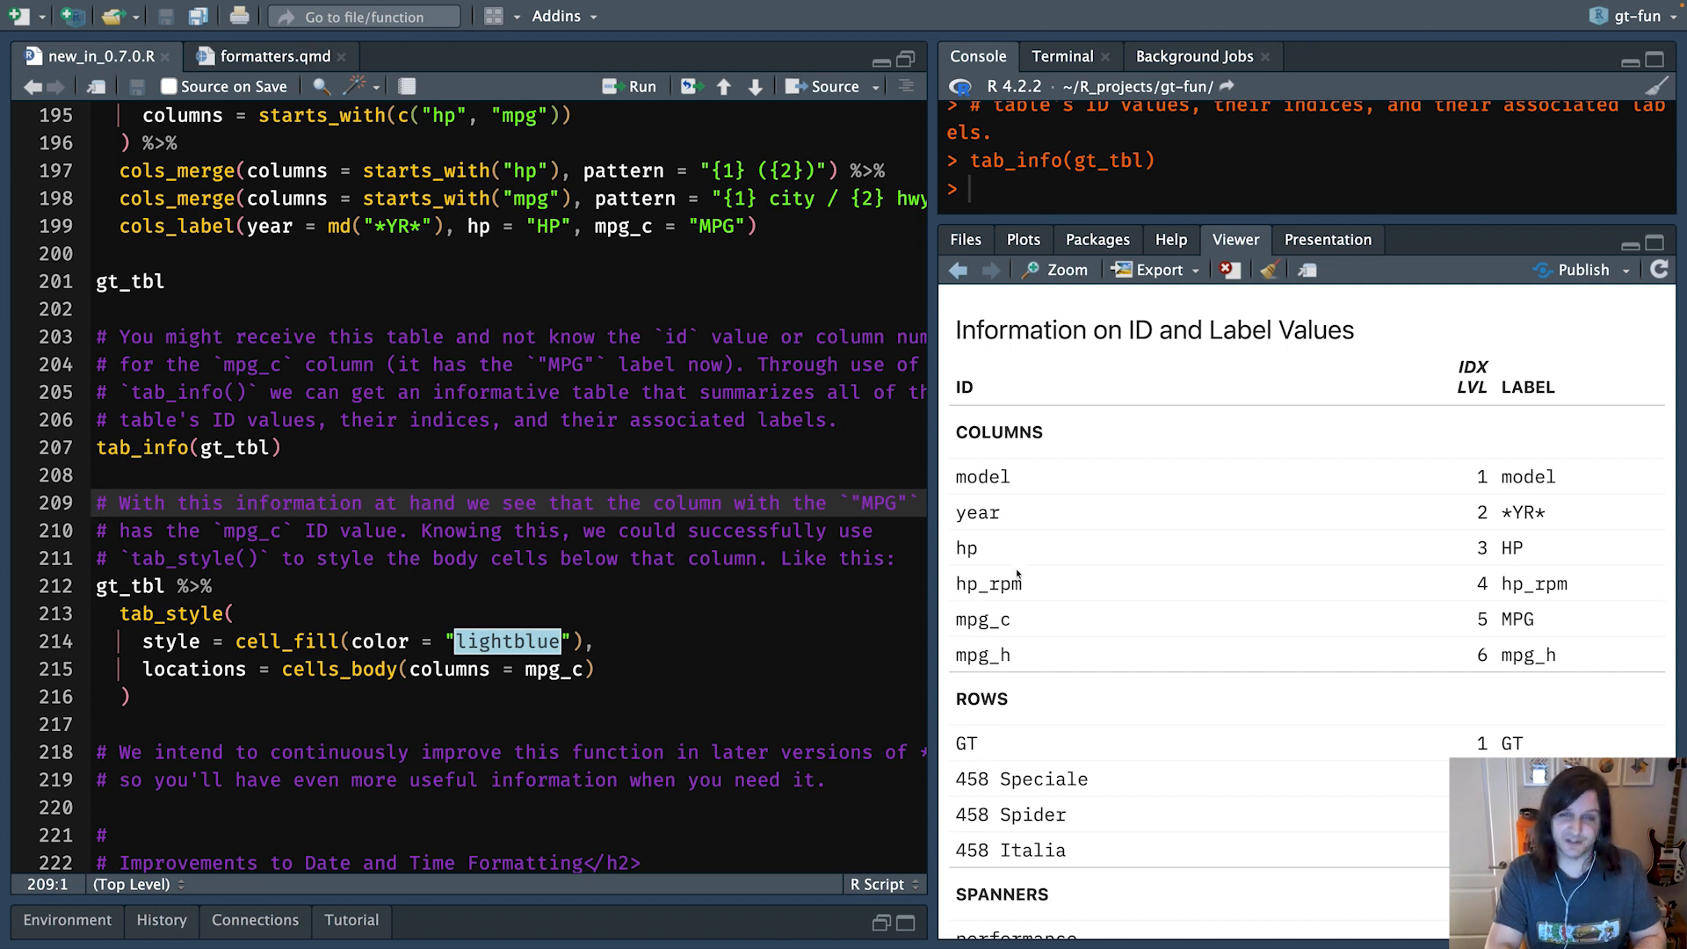
mouse_move(1293, 771)
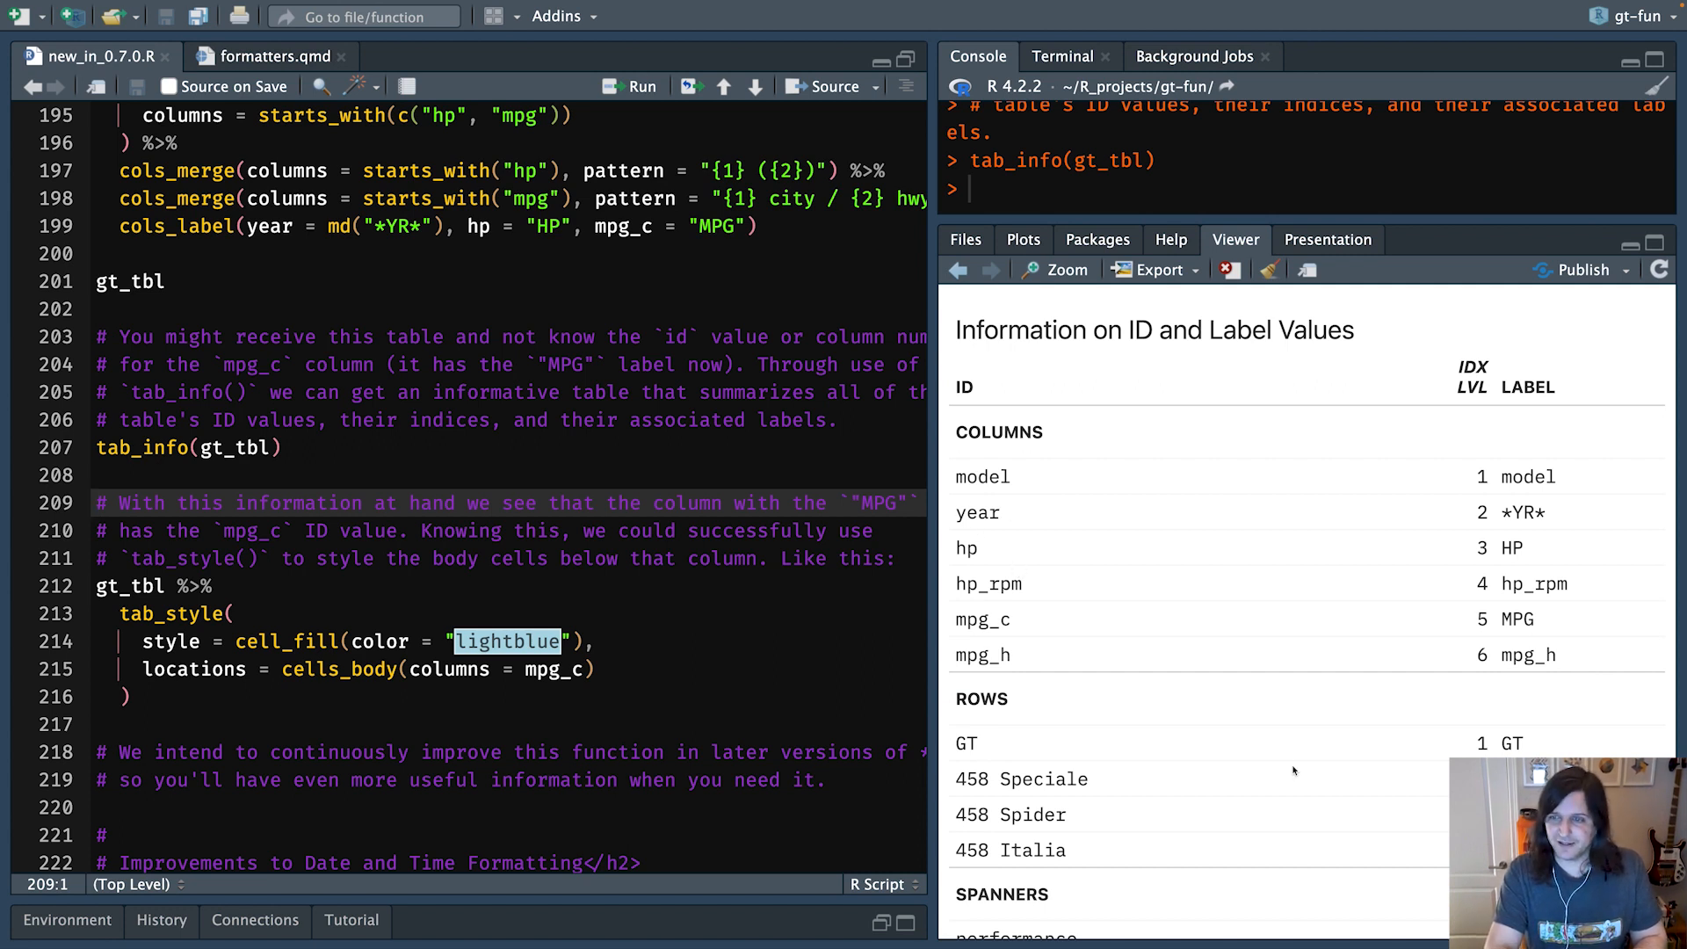
mouse_move(1024, 841)
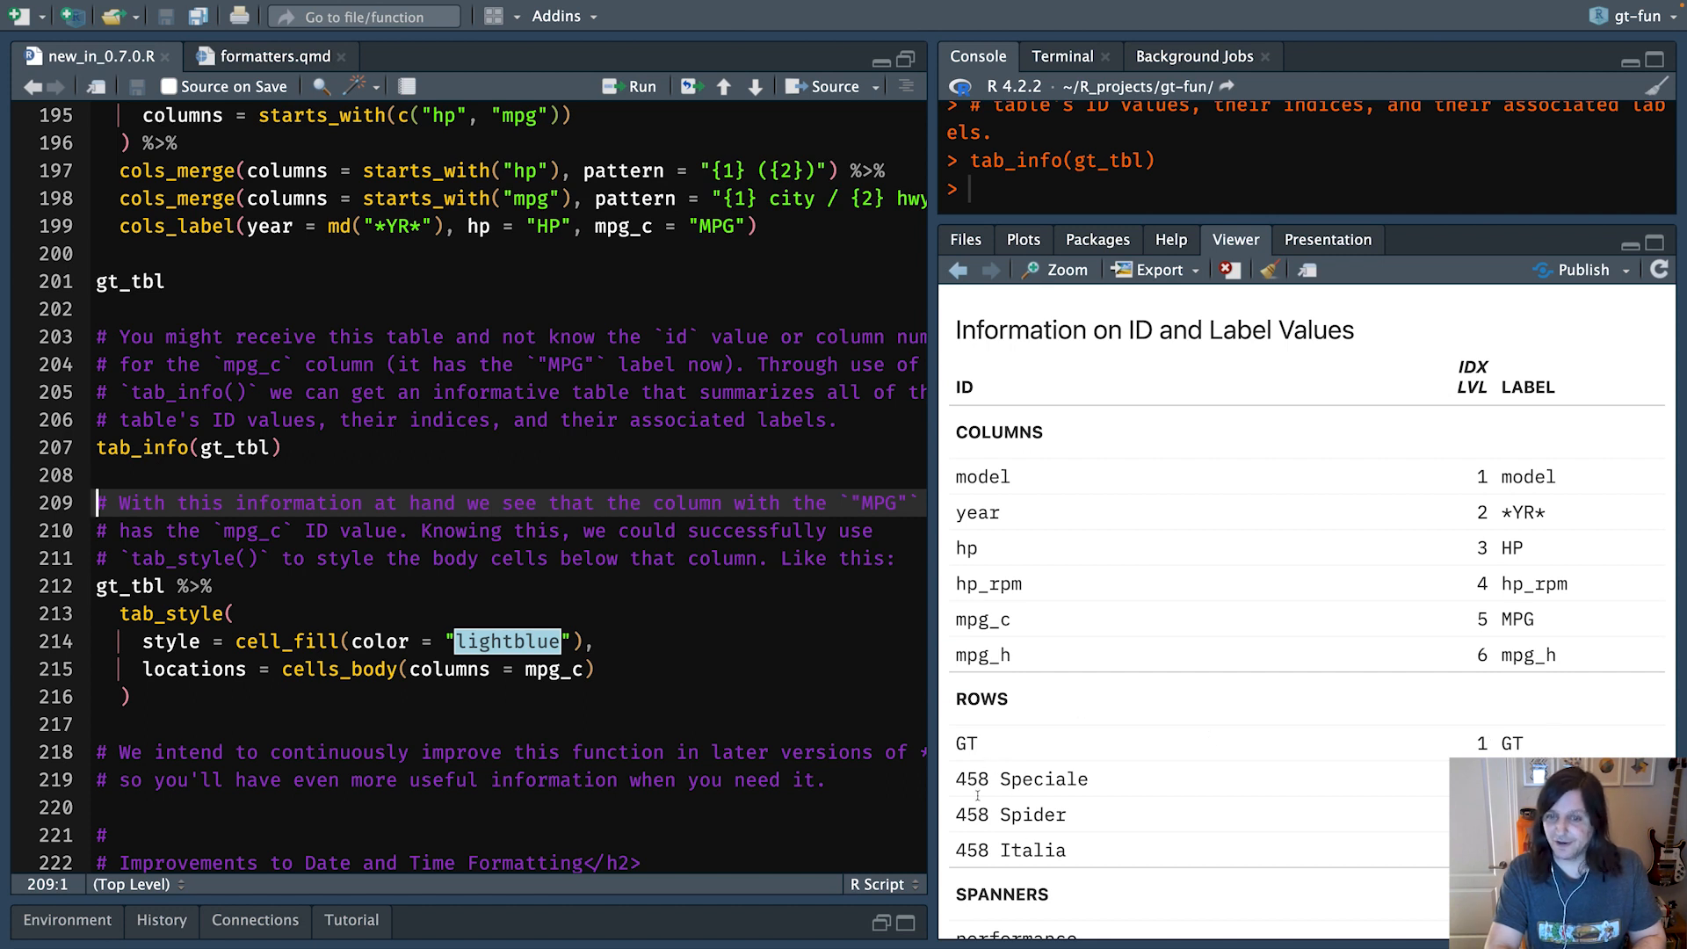
scroll(down, 3)
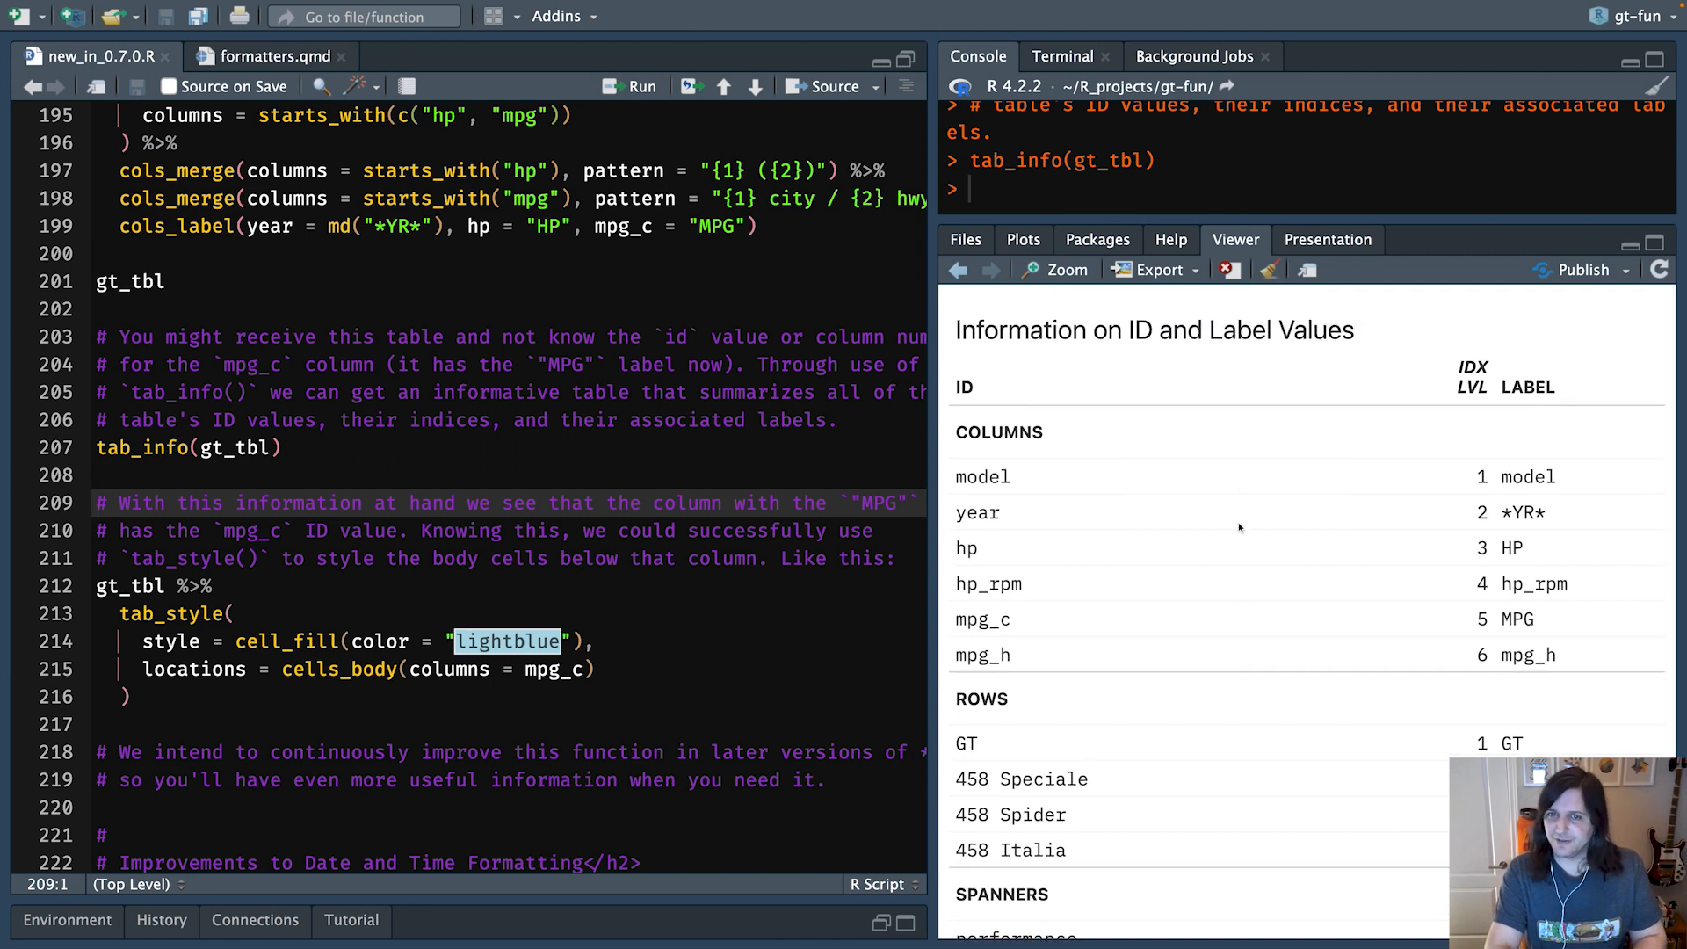
scroll(down, 3)
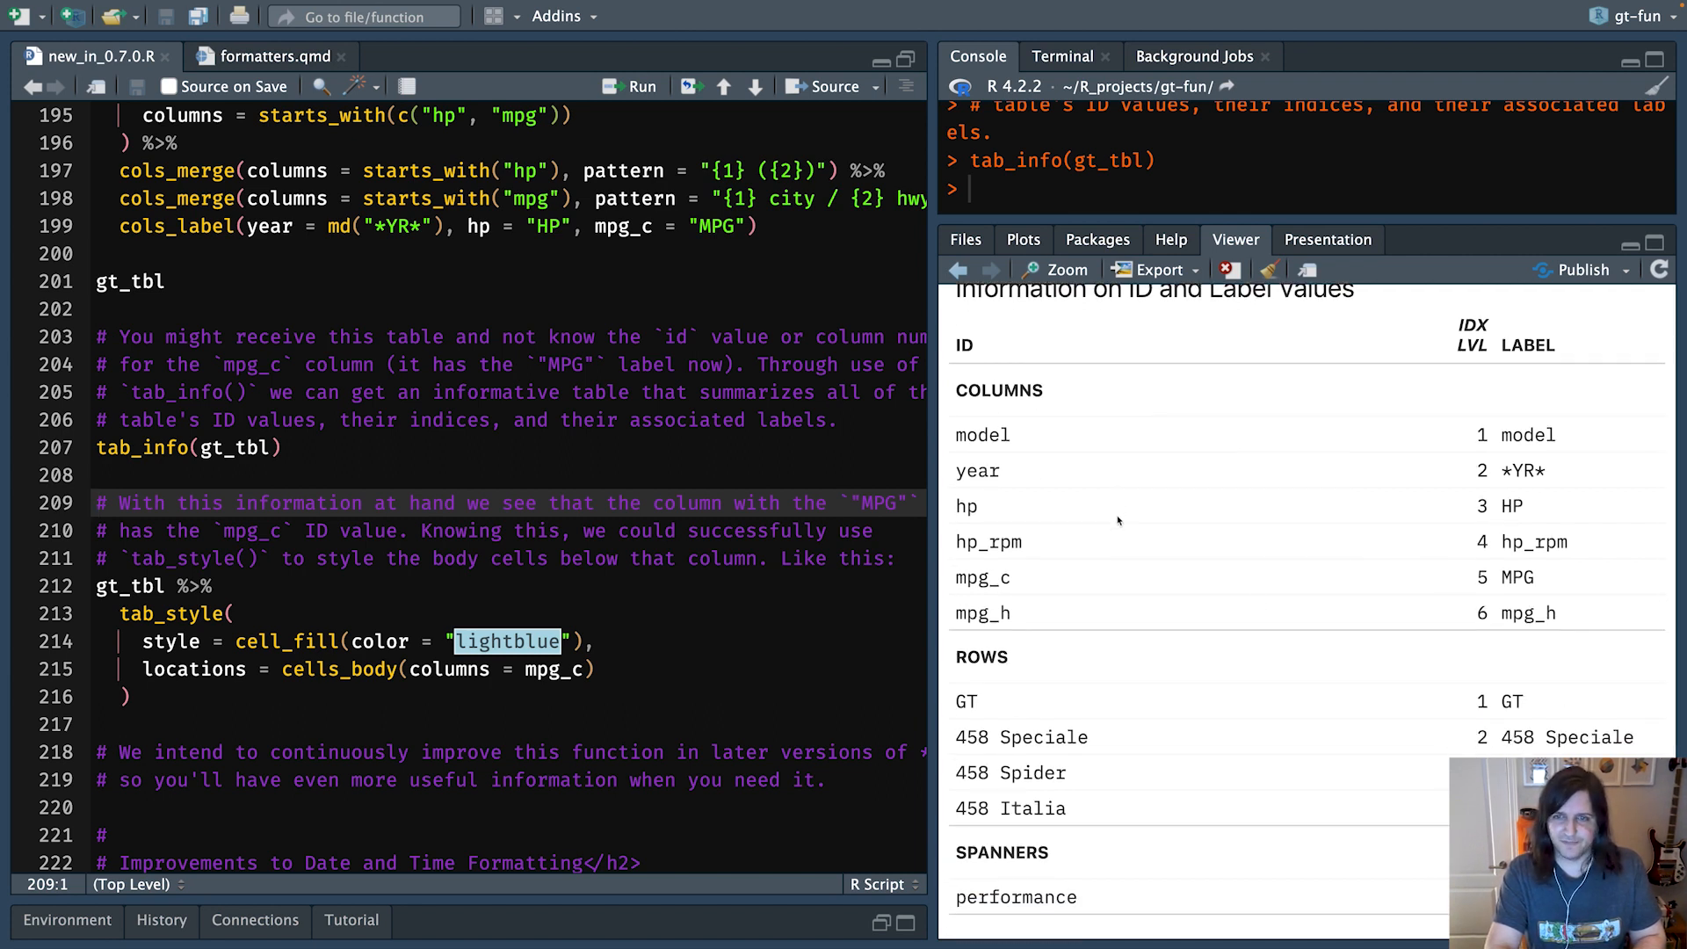
mouse_move(1157, 506)
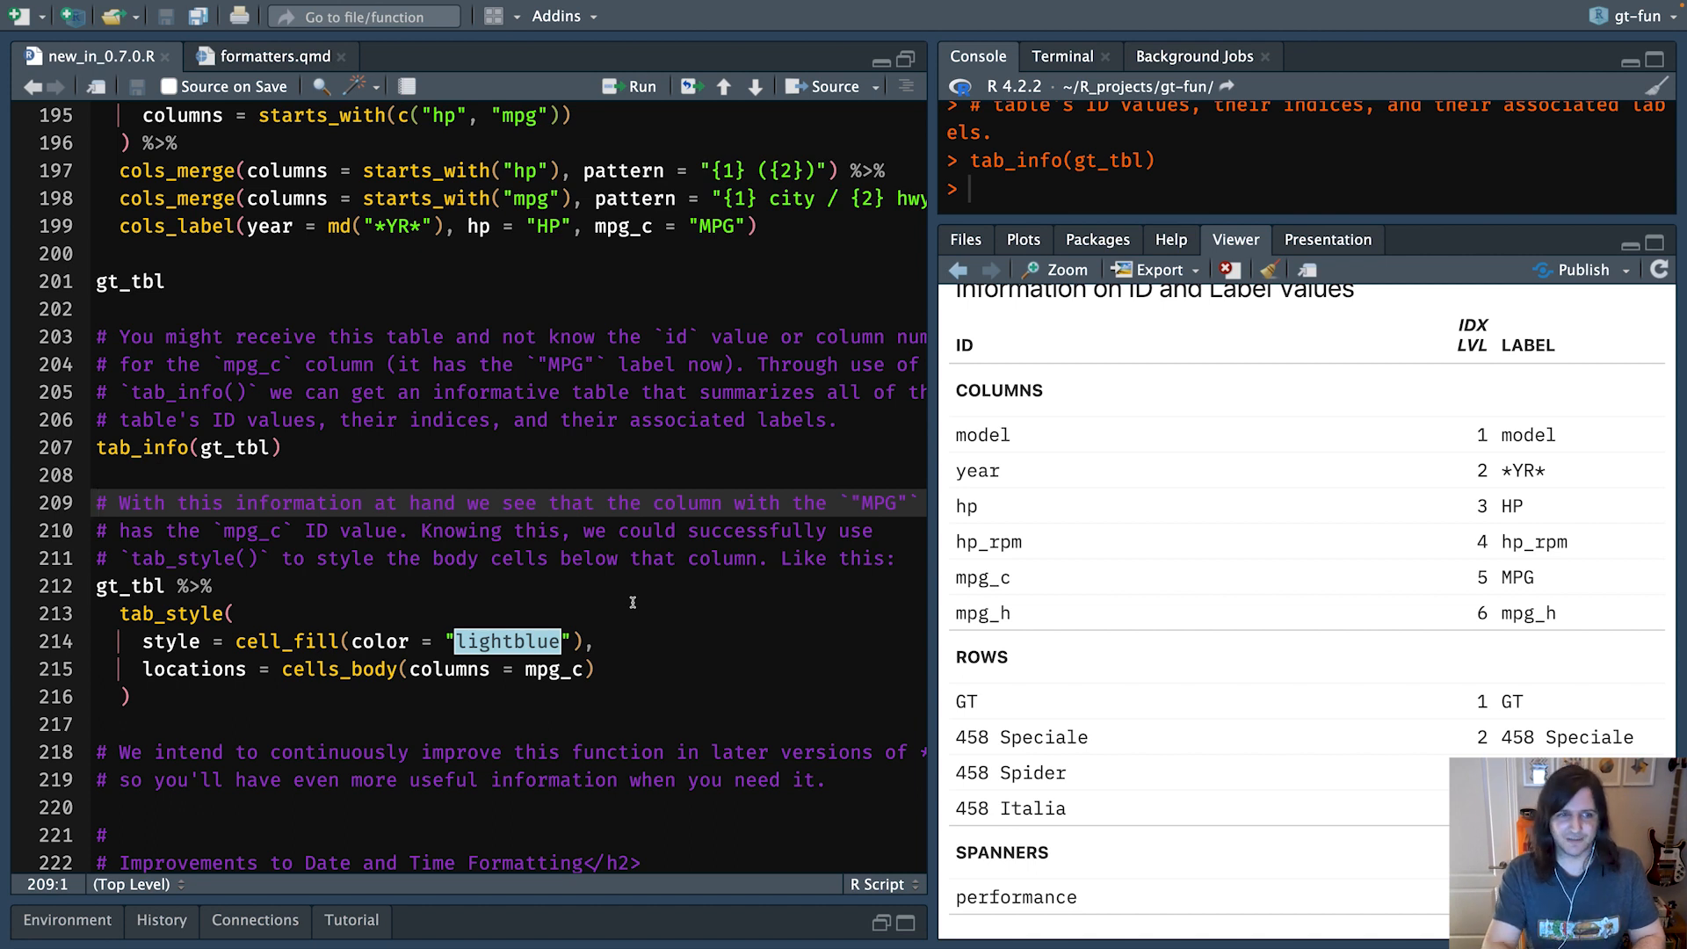
- Run the tab_style() block on lines 212–216 to fill the MPG body cells light blue
click(231, 613)
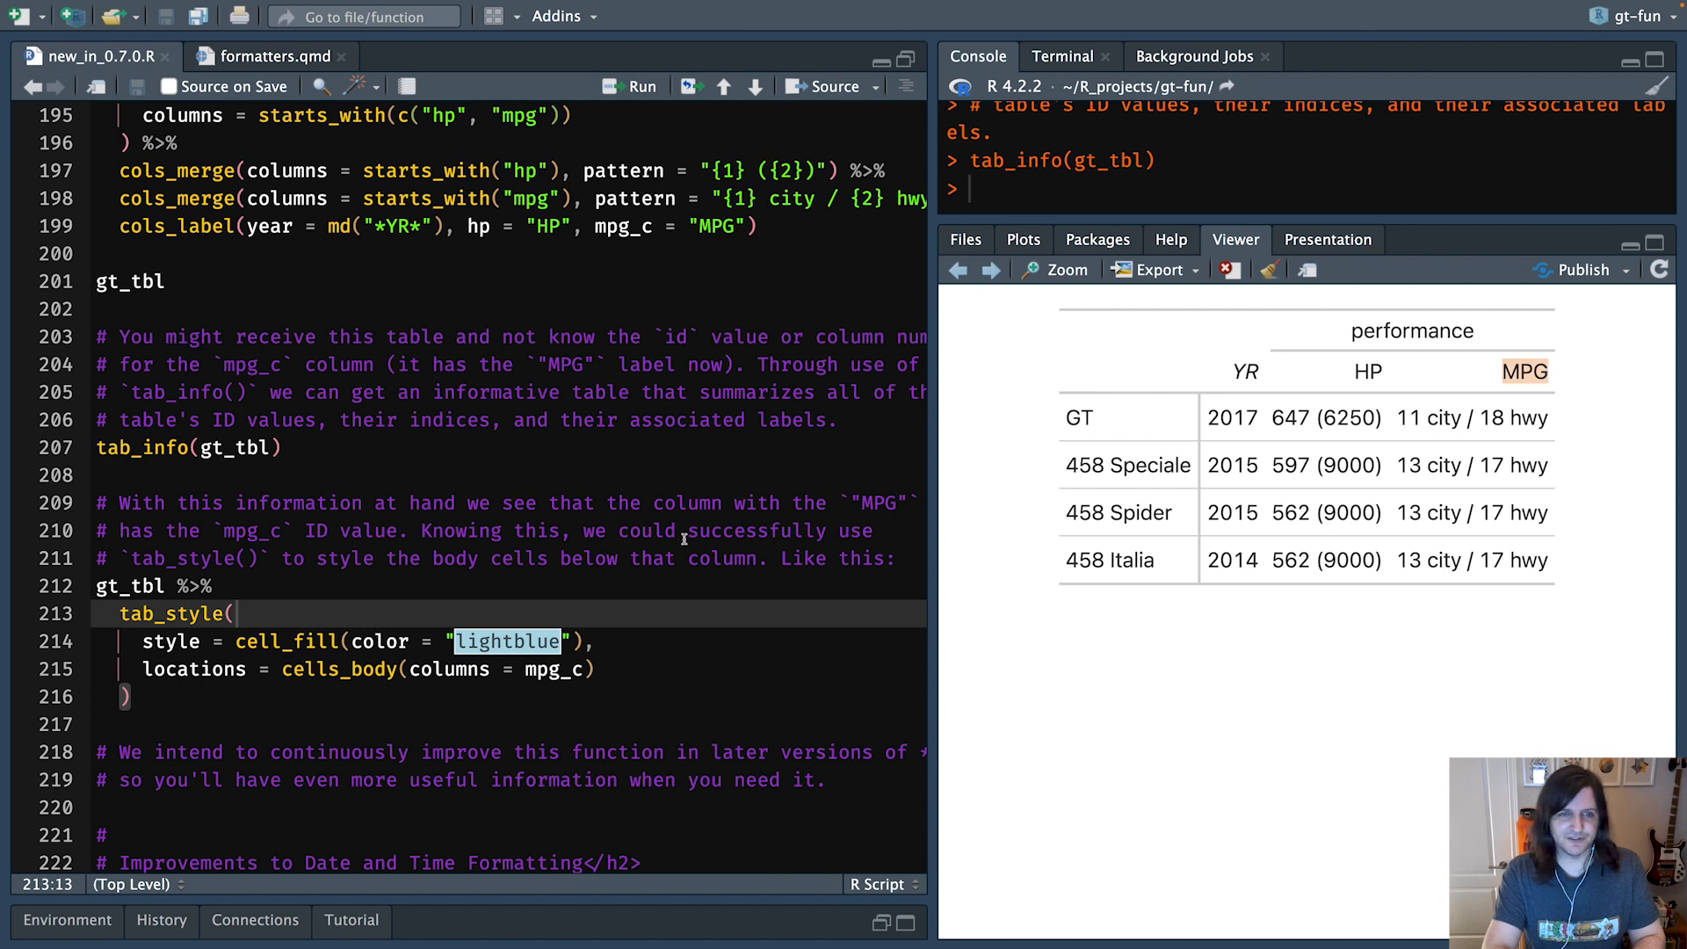
double_click(552, 670)
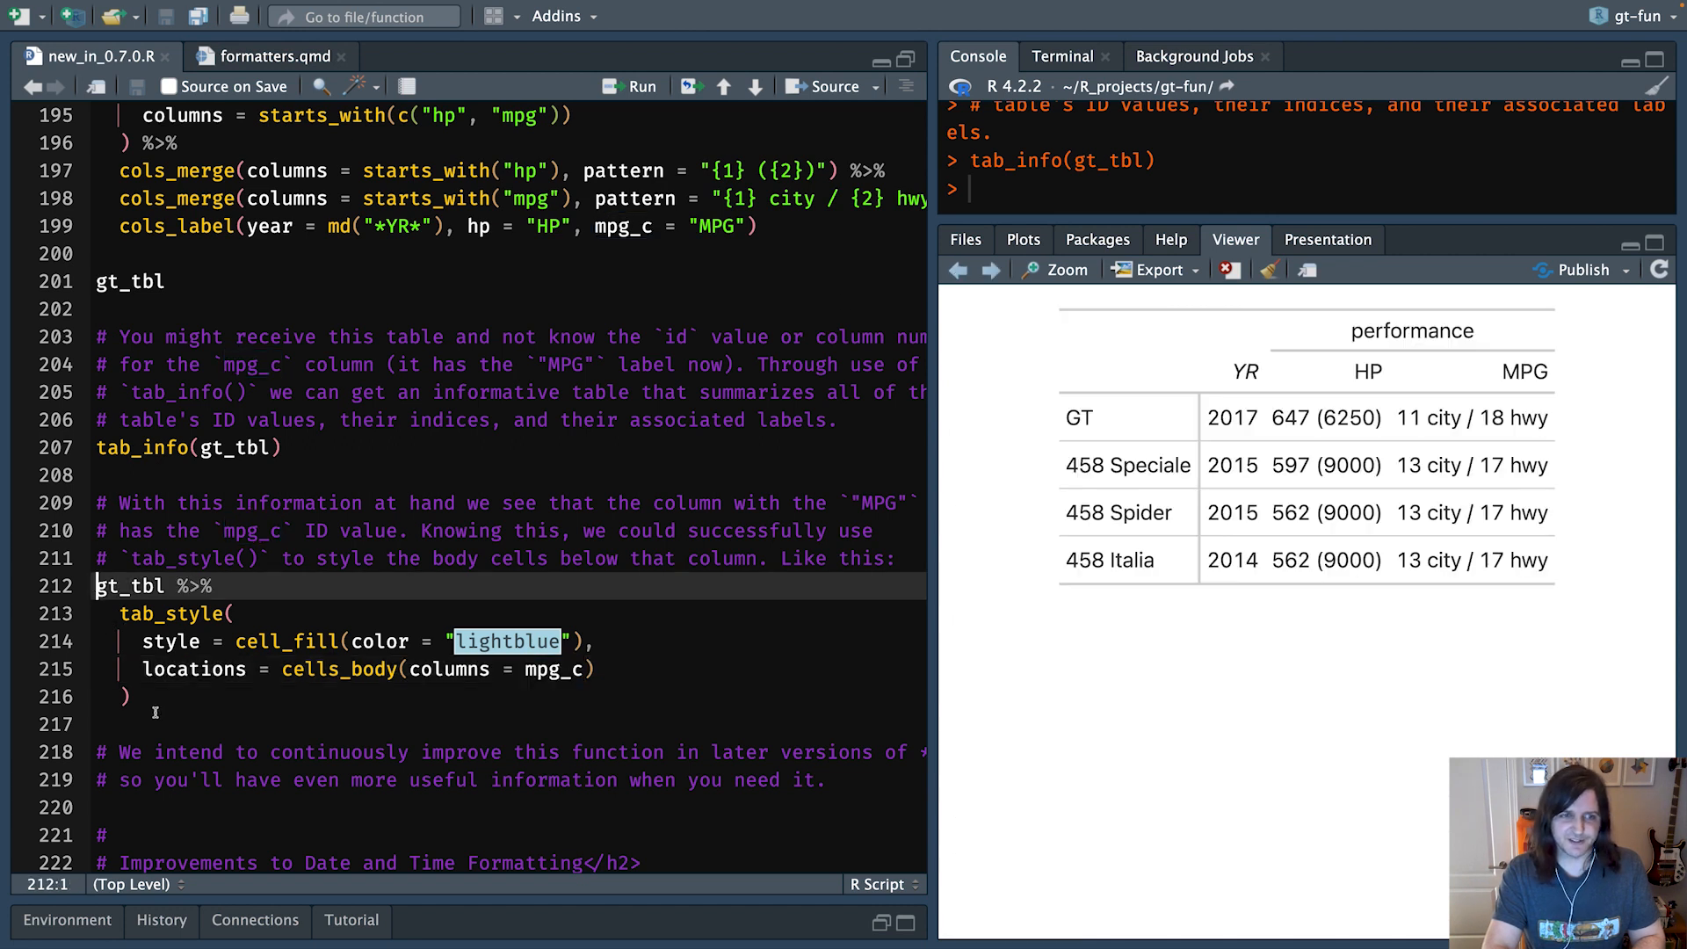
drag(96, 586, 154, 698)
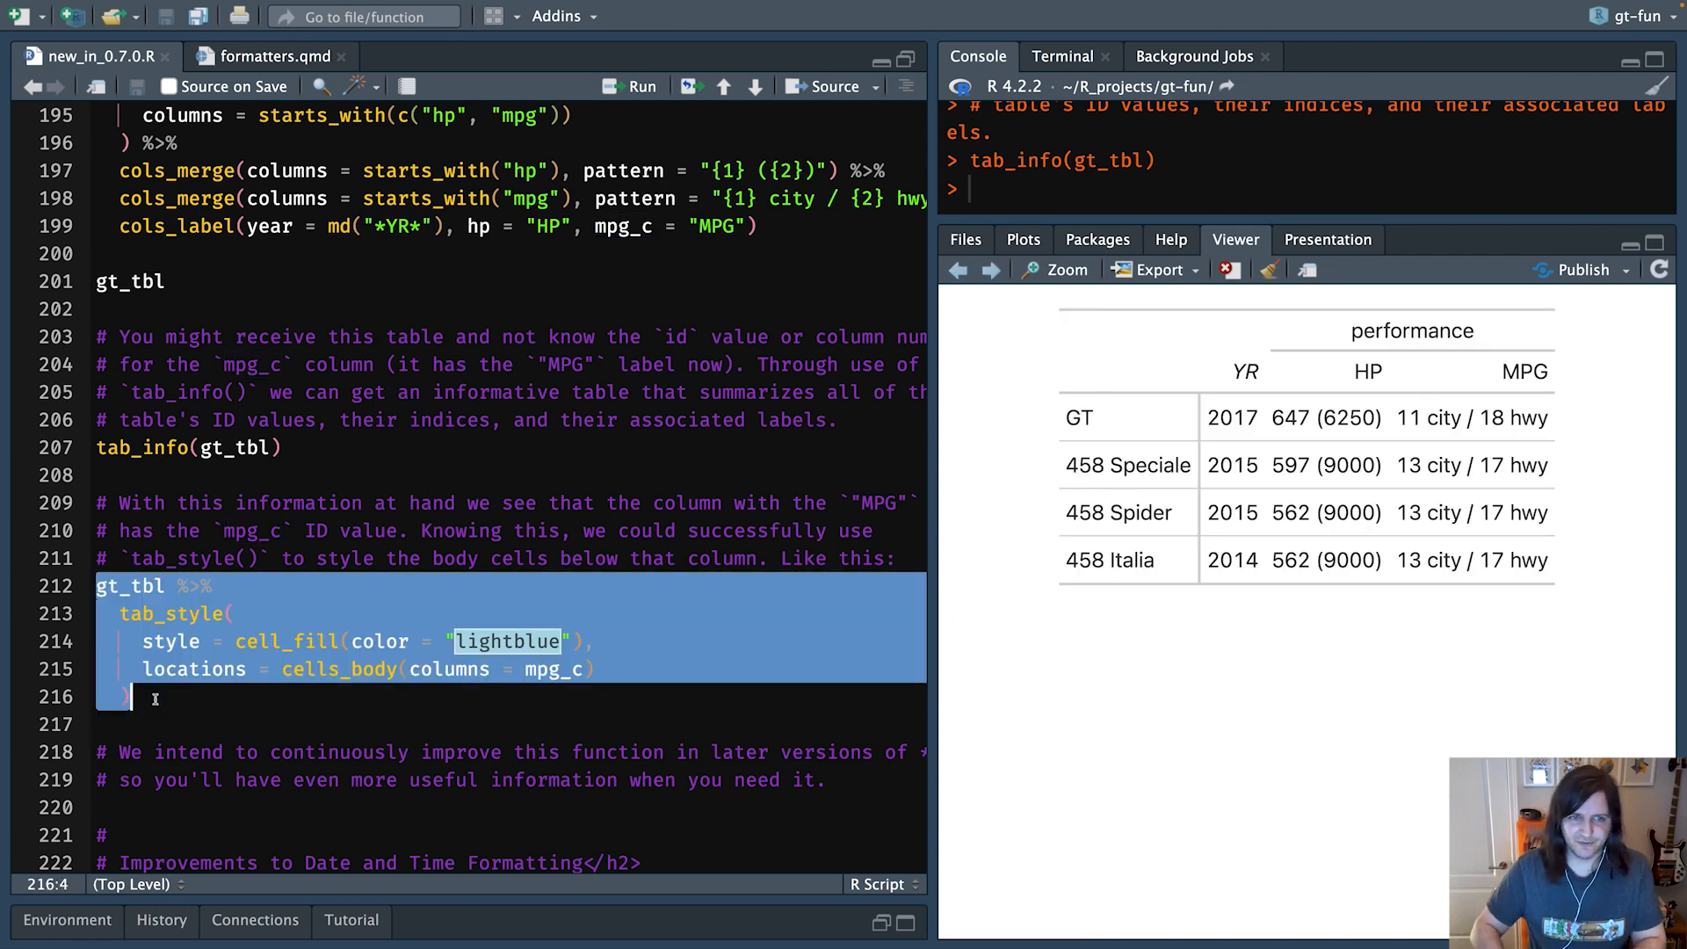
click(637, 87)
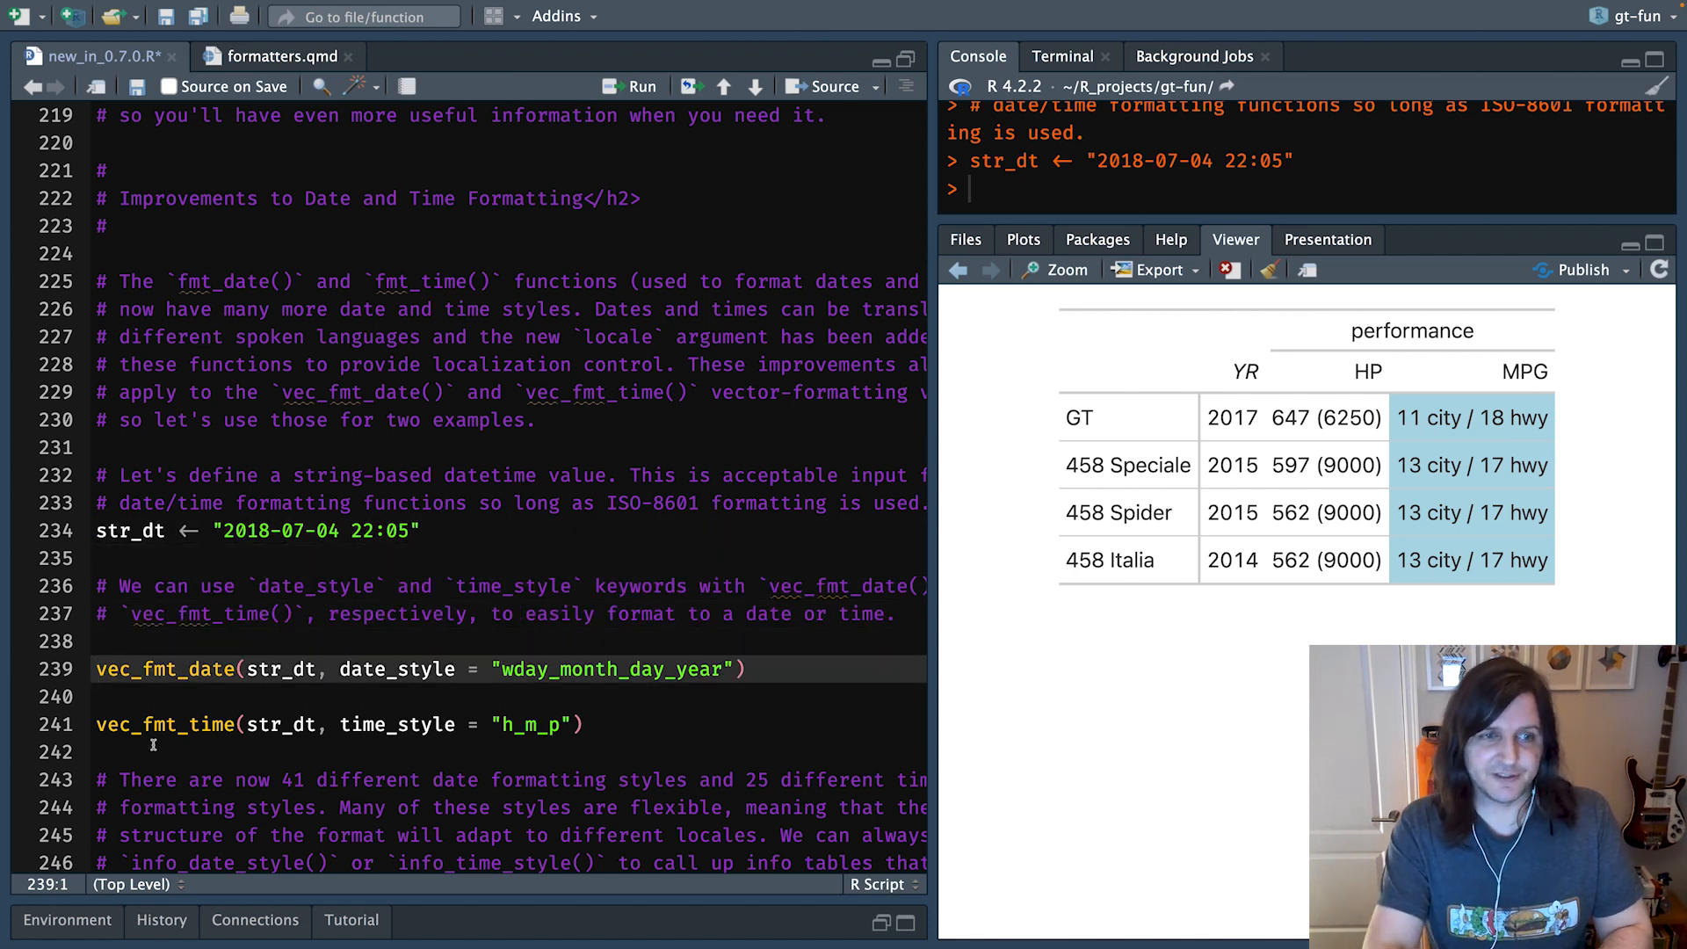
- Run vec_fmt_date() with wday_month_day_year and vec_fmt_time() on str_dt, giving July 4, 2018 and 10:05 PM
double_click(162, 670)
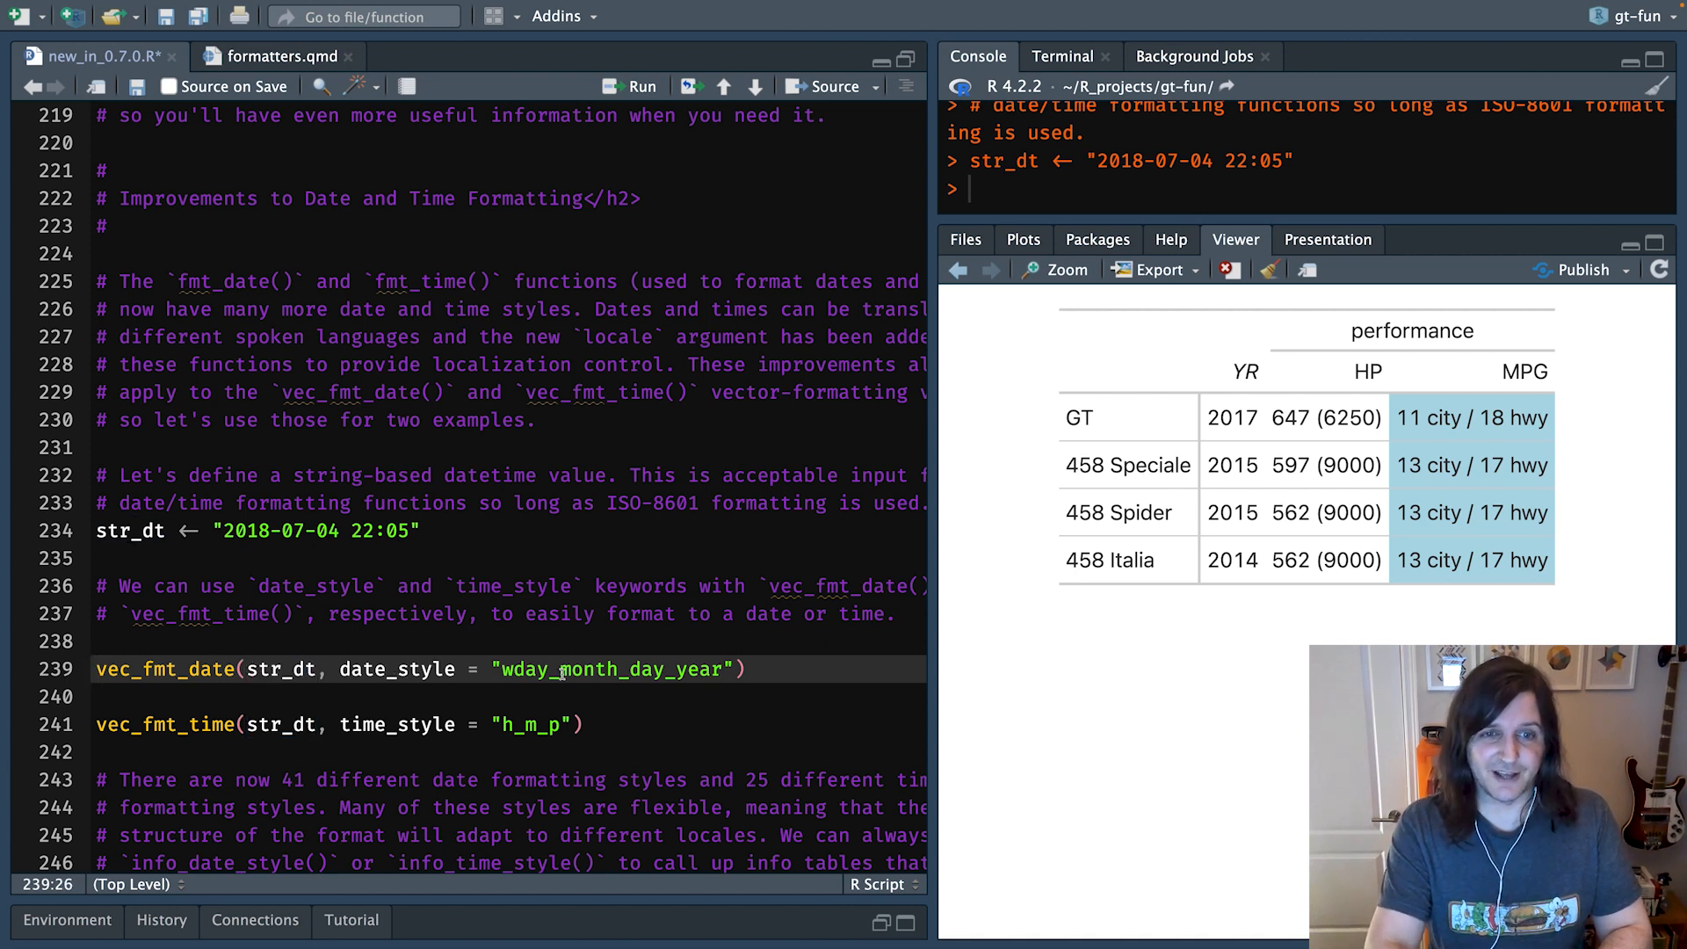
double_click(611, 670)
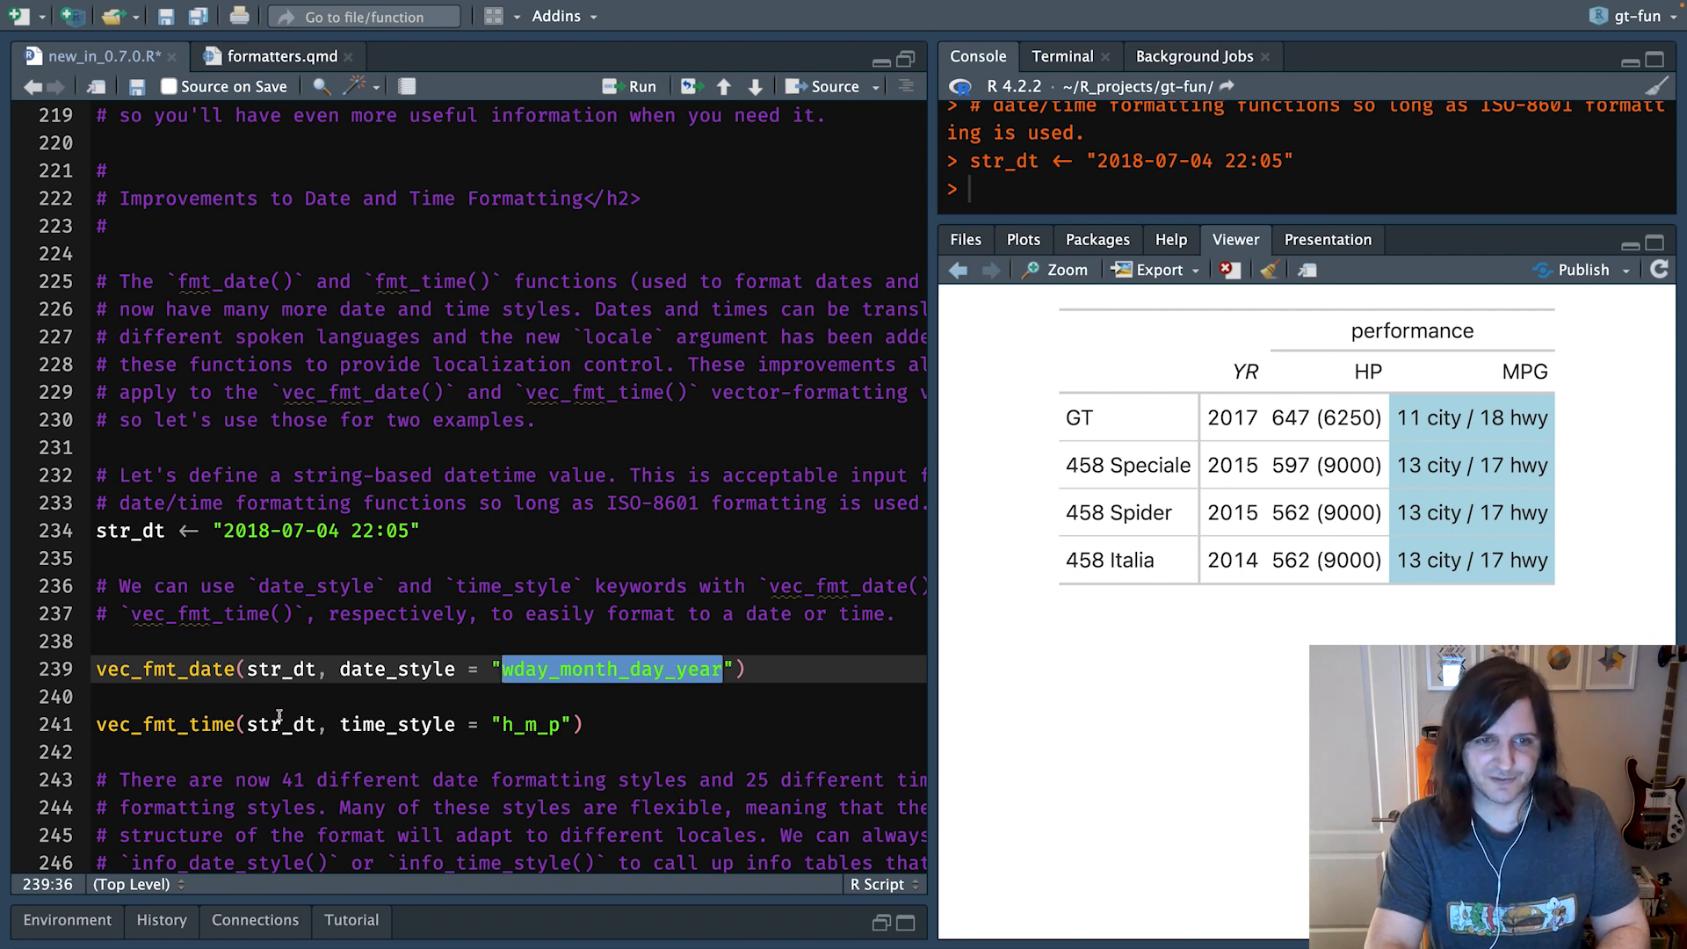
click(762, 670)
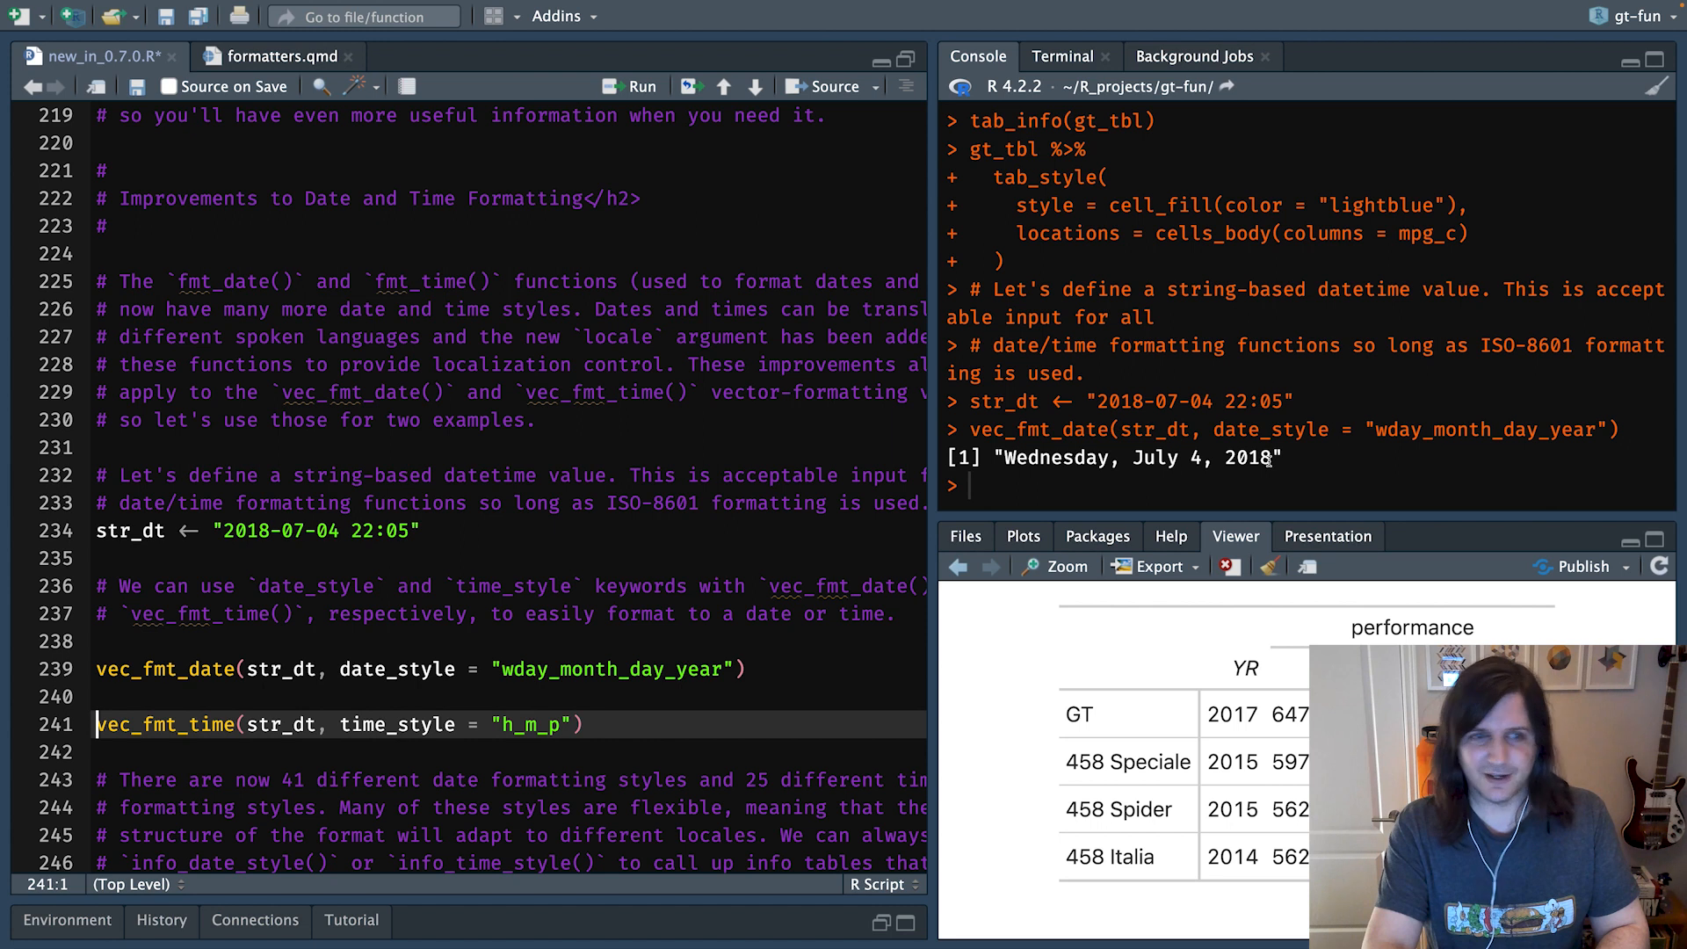
click(601, 726)
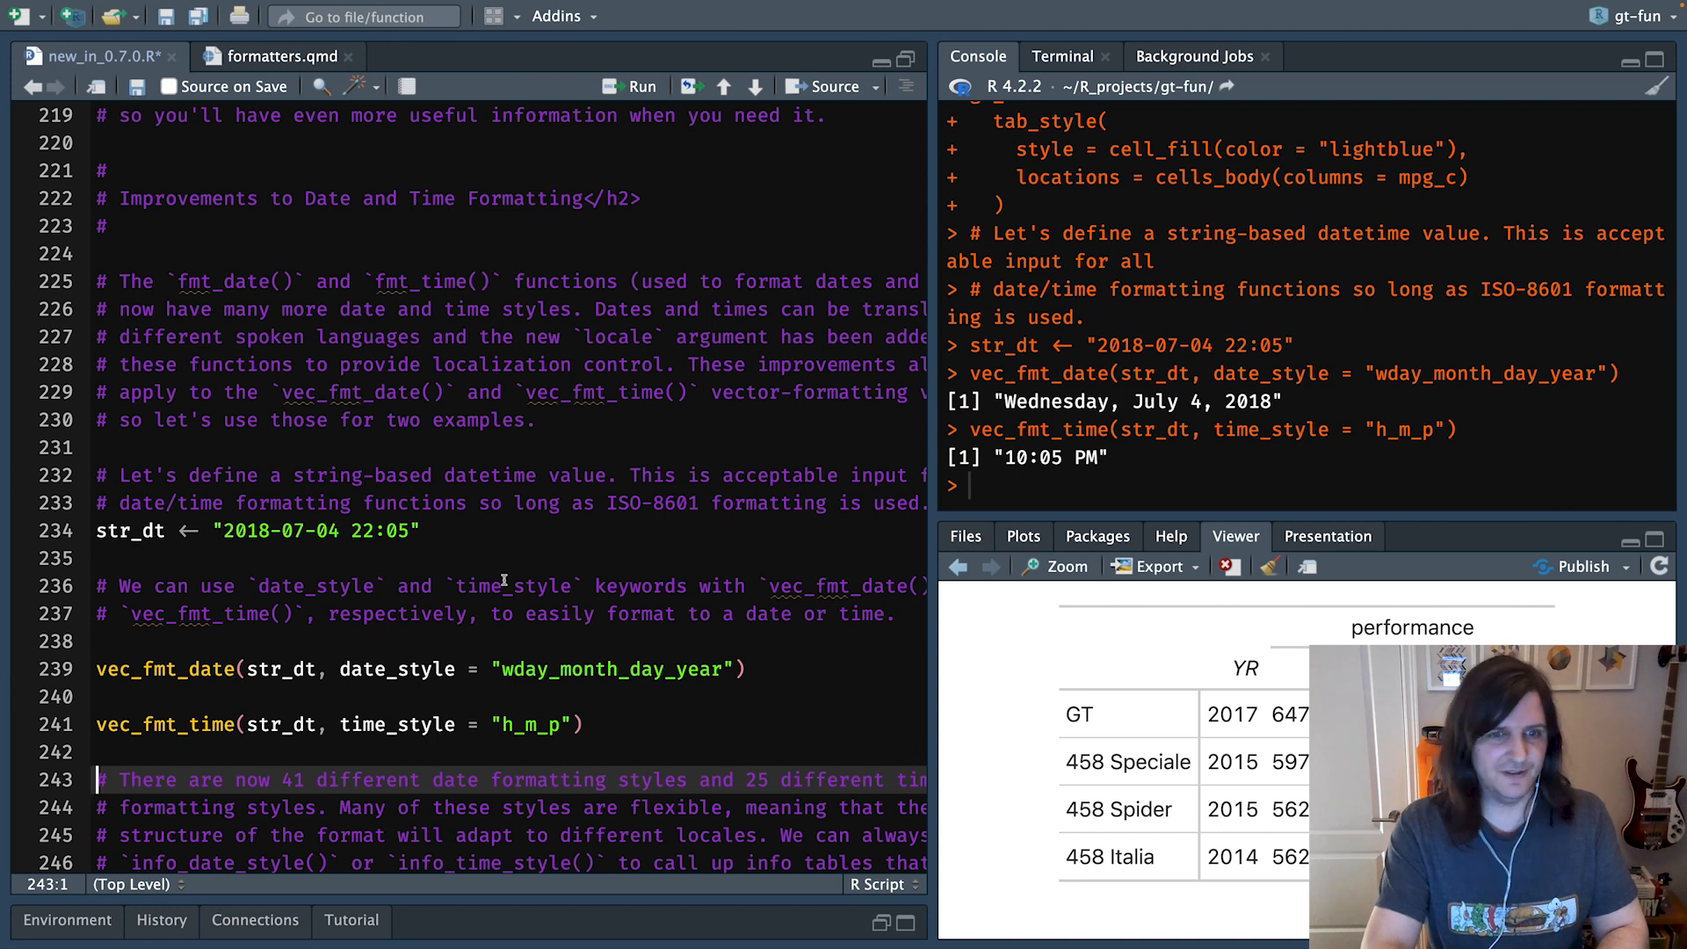
mouse_move(328, 440)
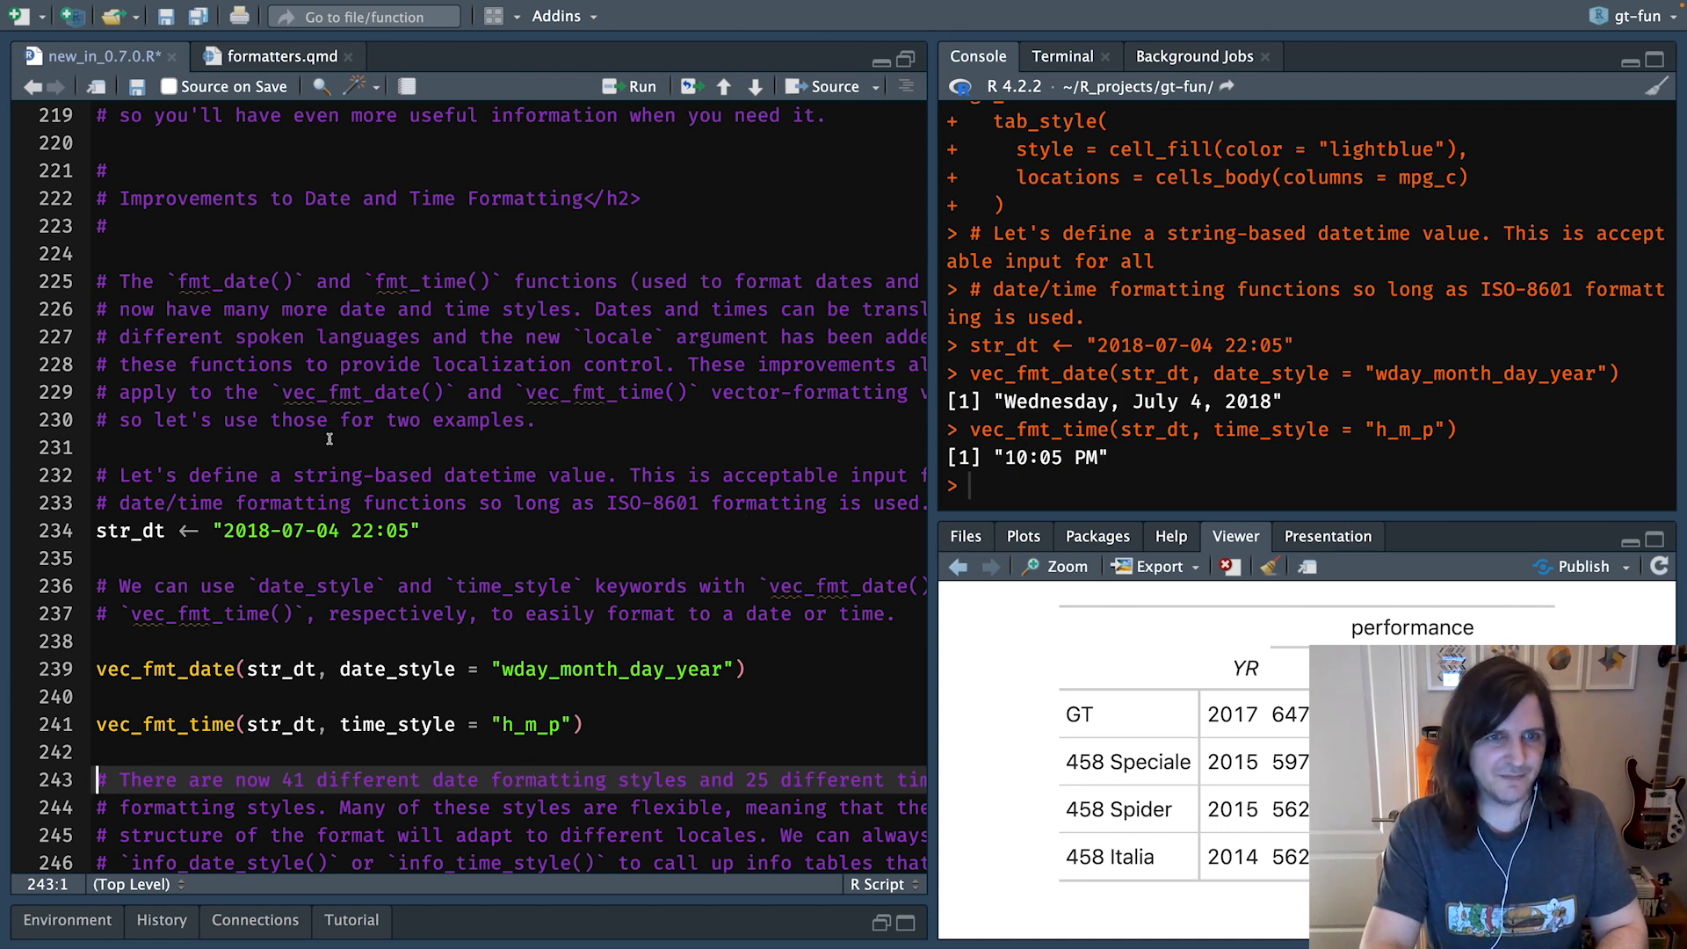
mouse_move(478, 575)
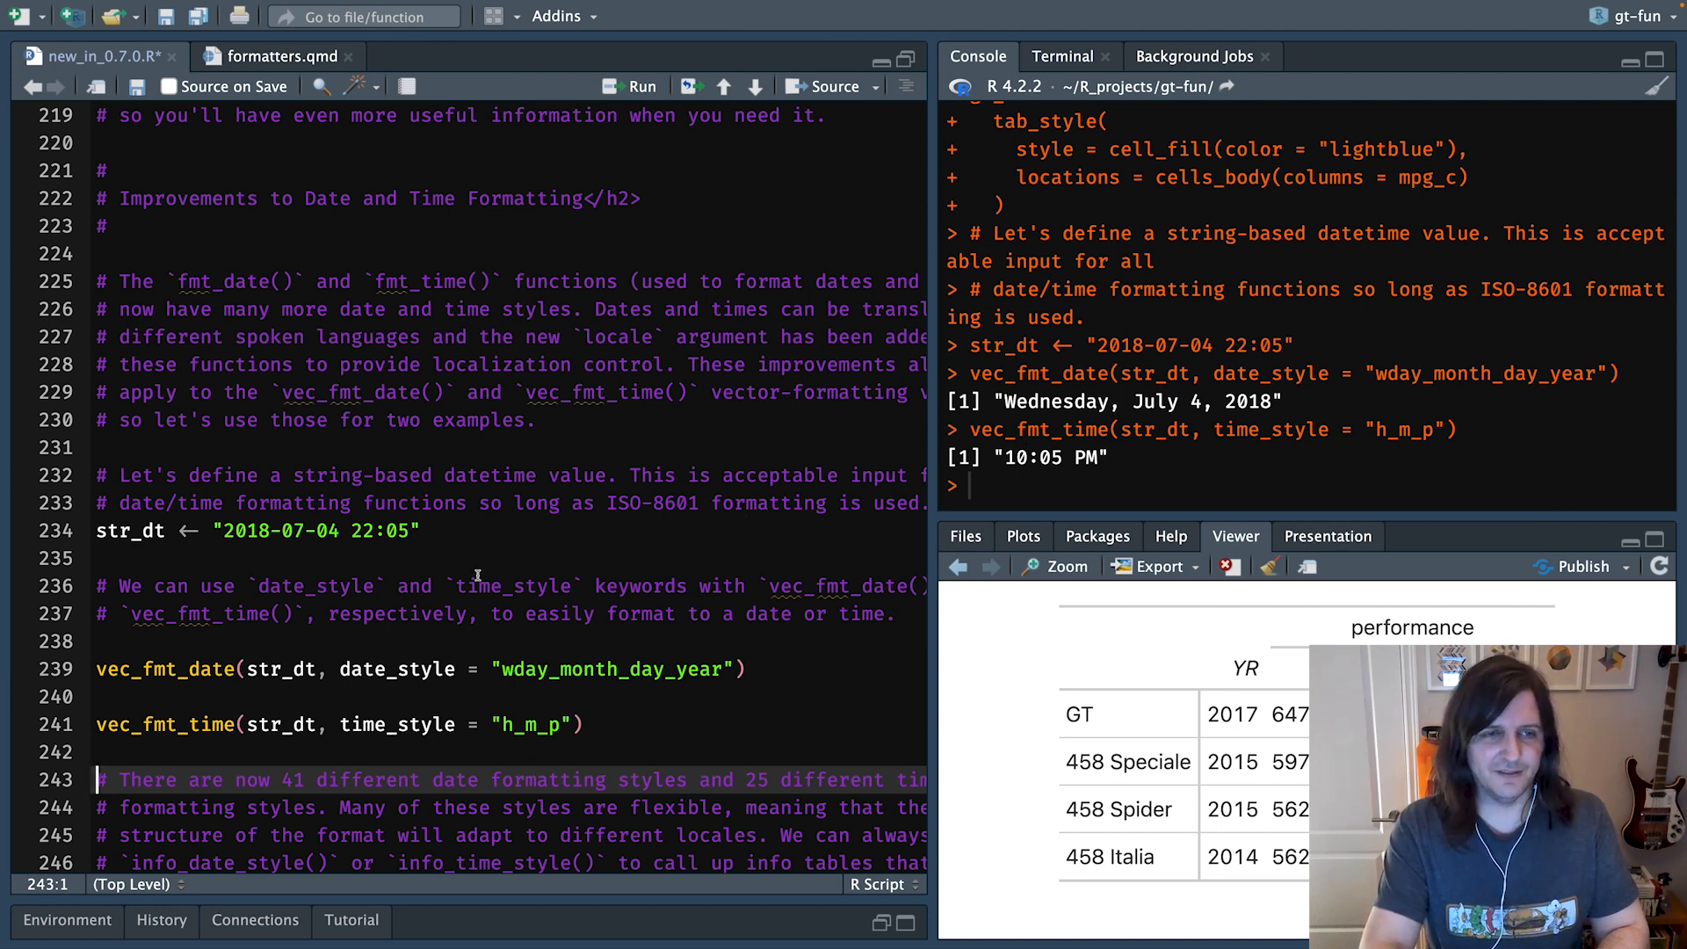
scroll(down, 3)
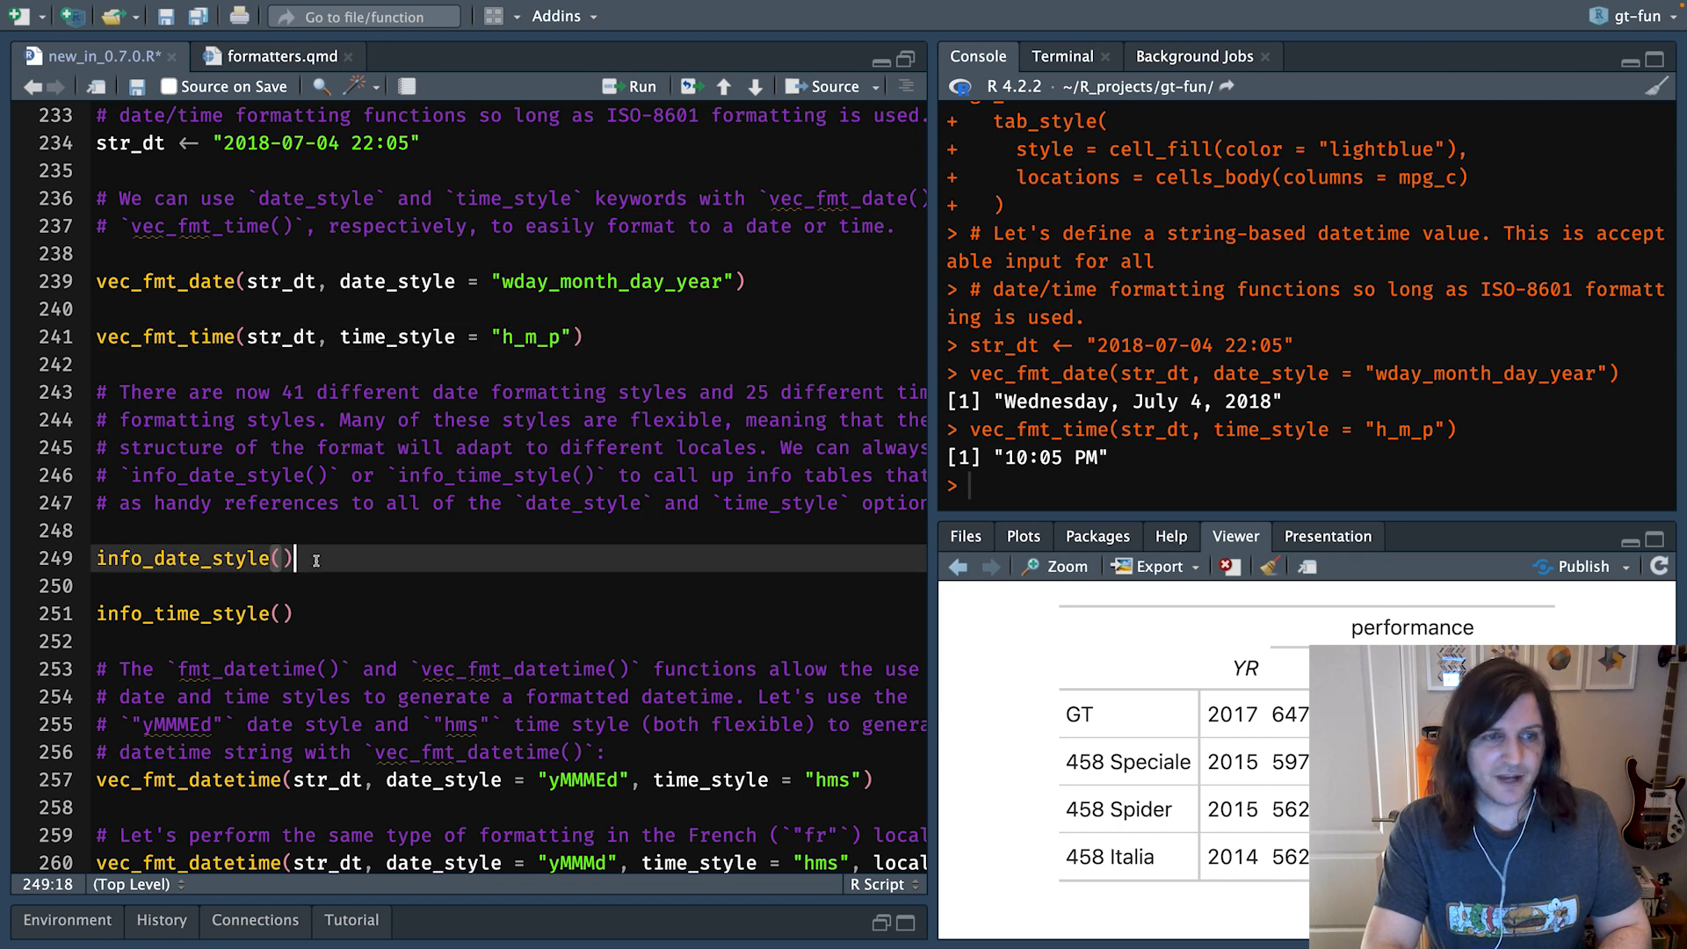
- Run info_date_style() and scroll the date styles table down to wday_month_day_year
double_click(182, 558)
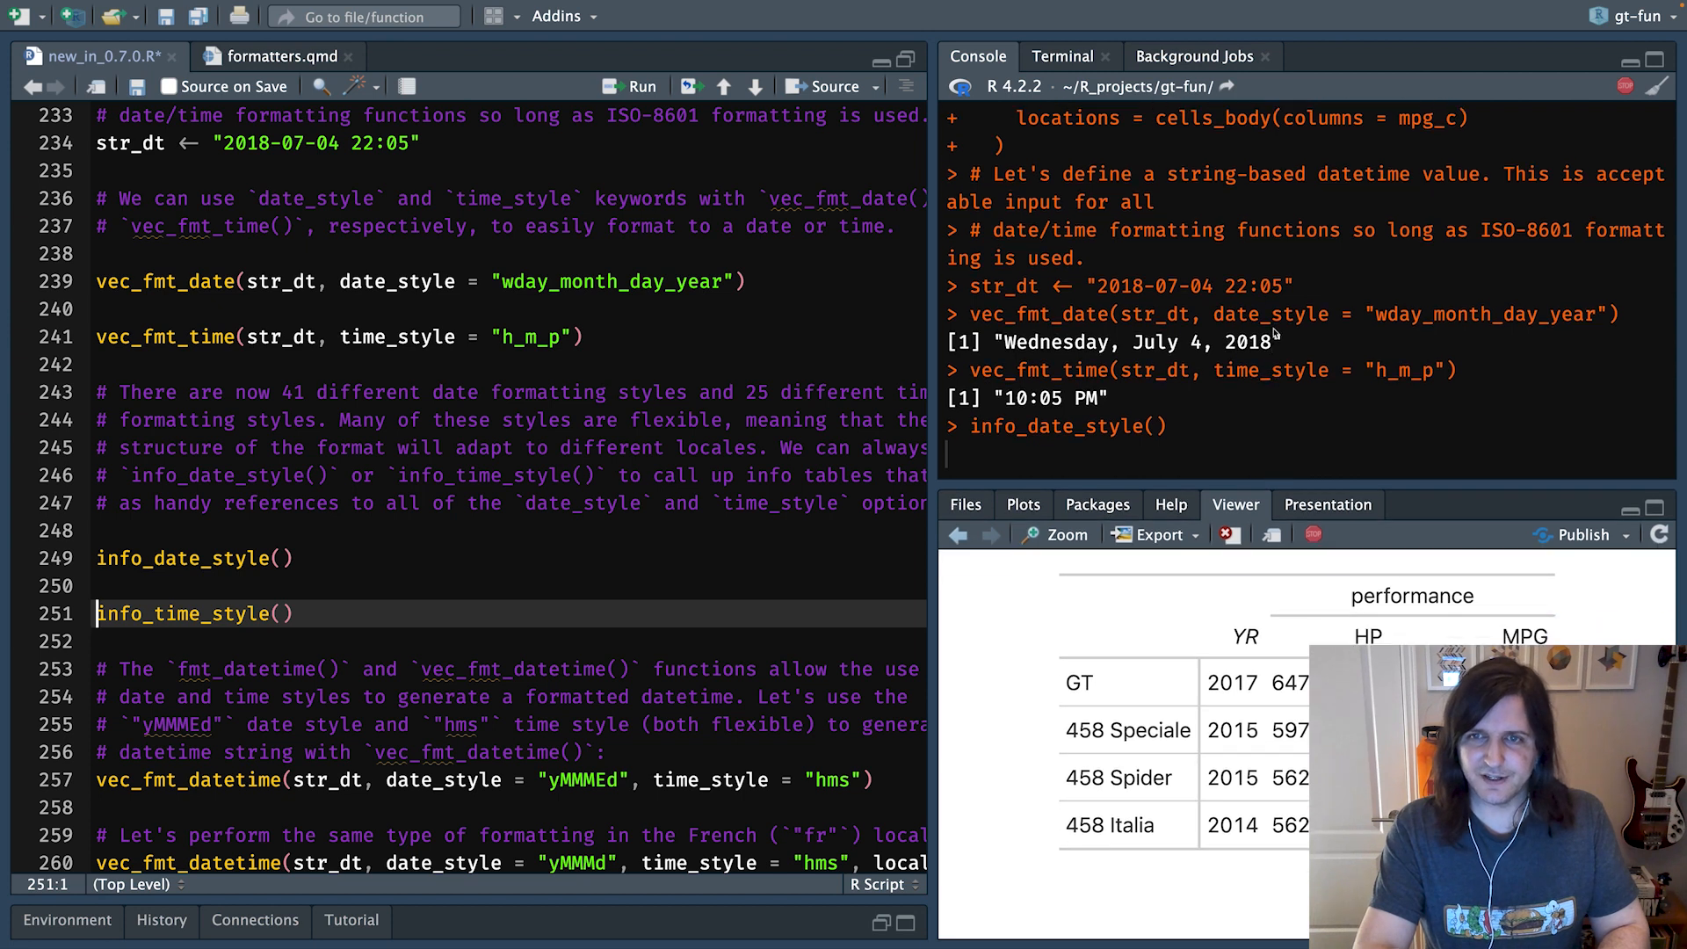
key(Return)
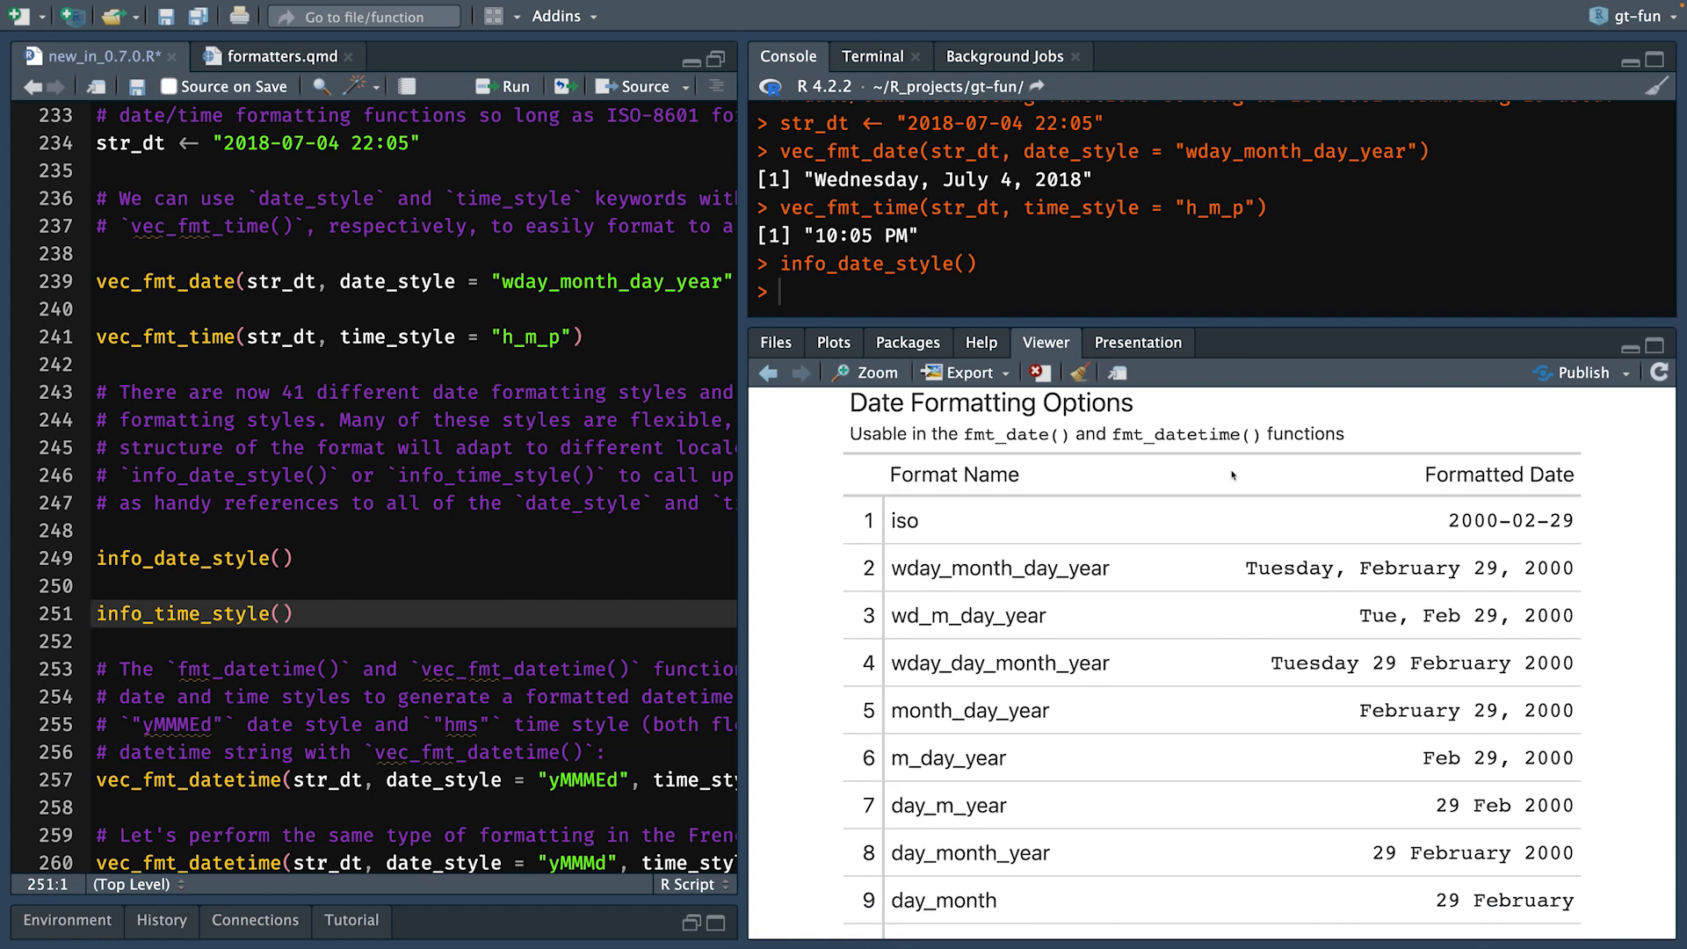
scroll(down, 3)
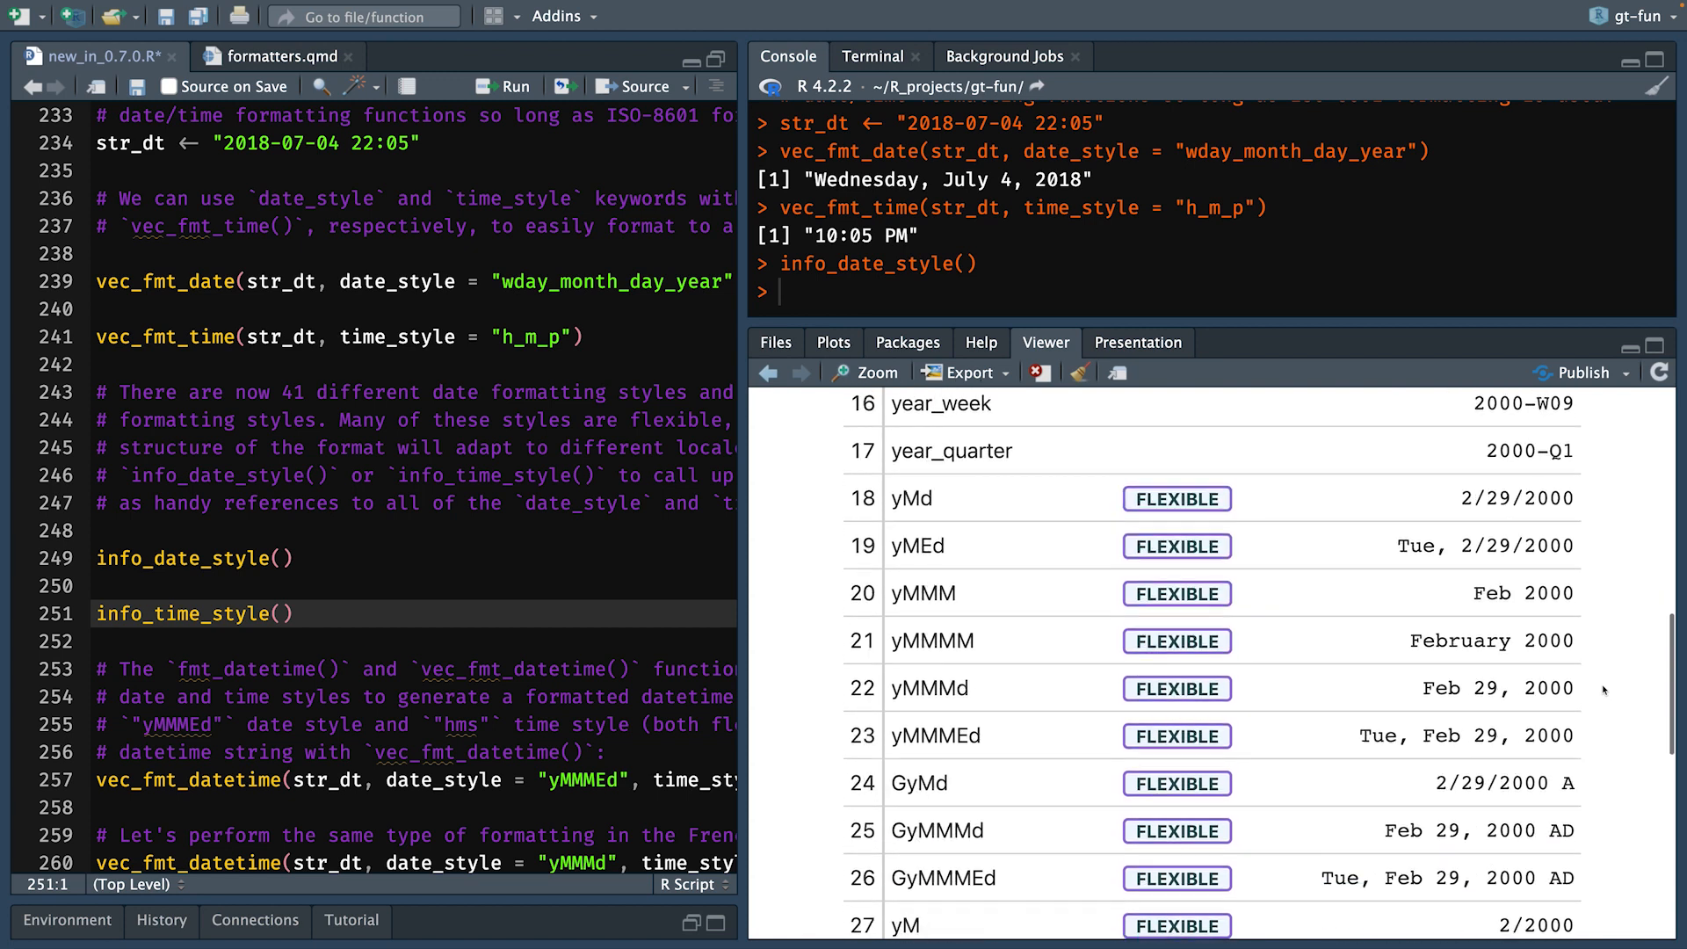
scroll(down, 3)
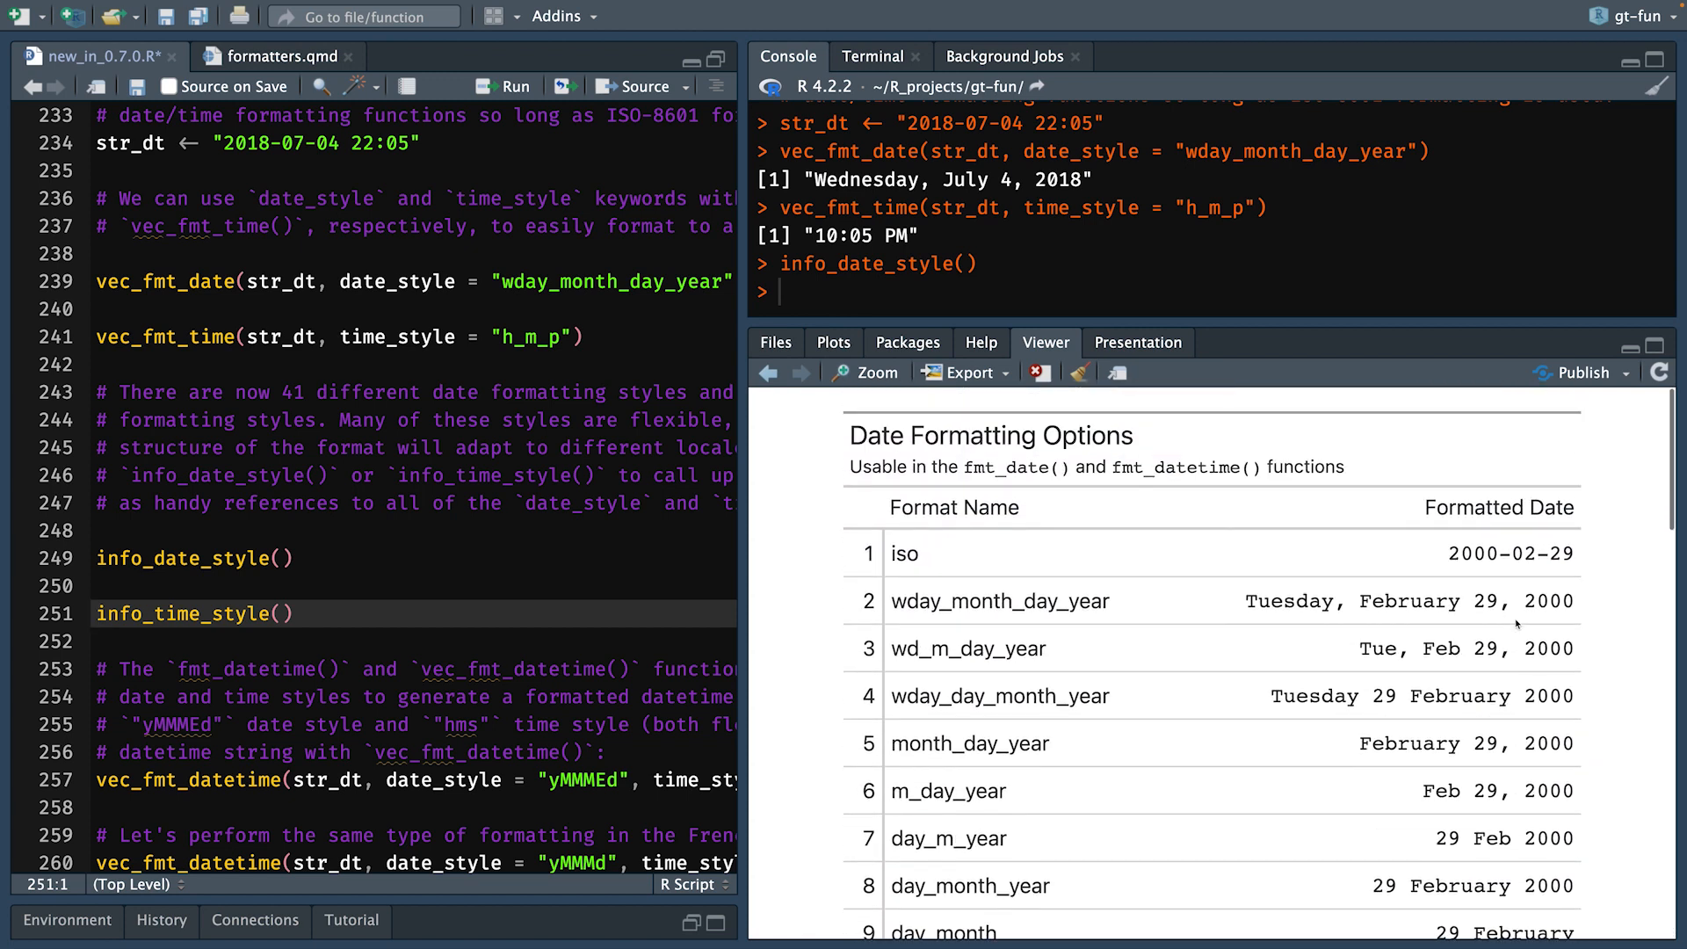
double_click(998, 601)
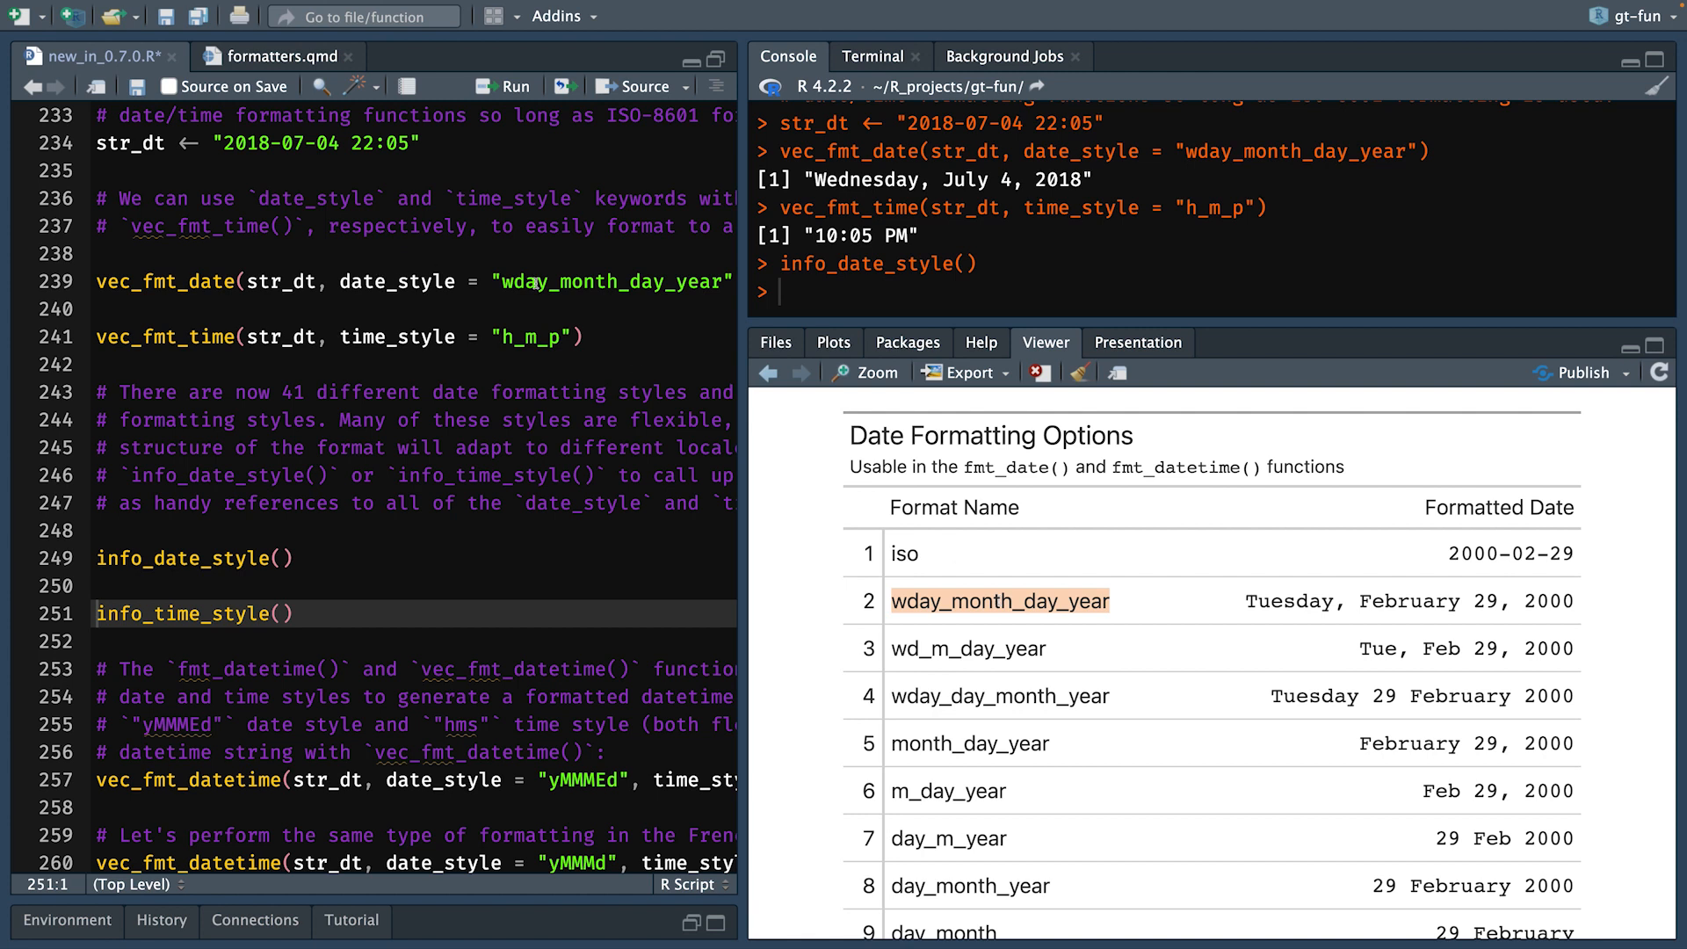
mouse_move(743, 255)
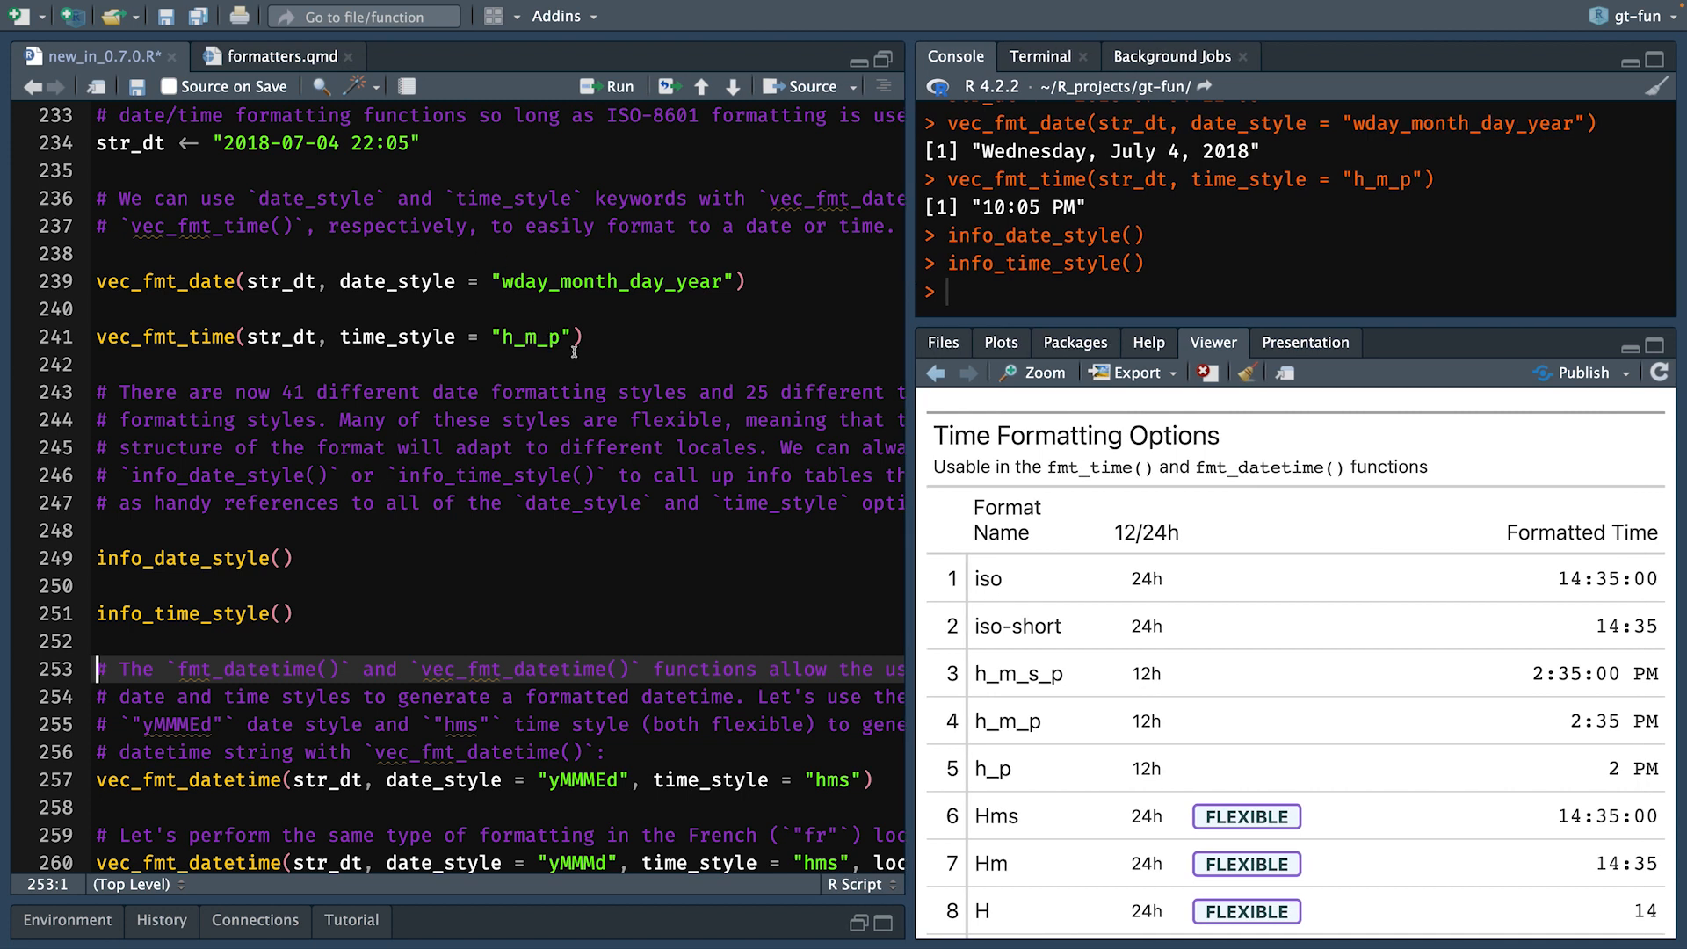
mouse_move(1549, 753)
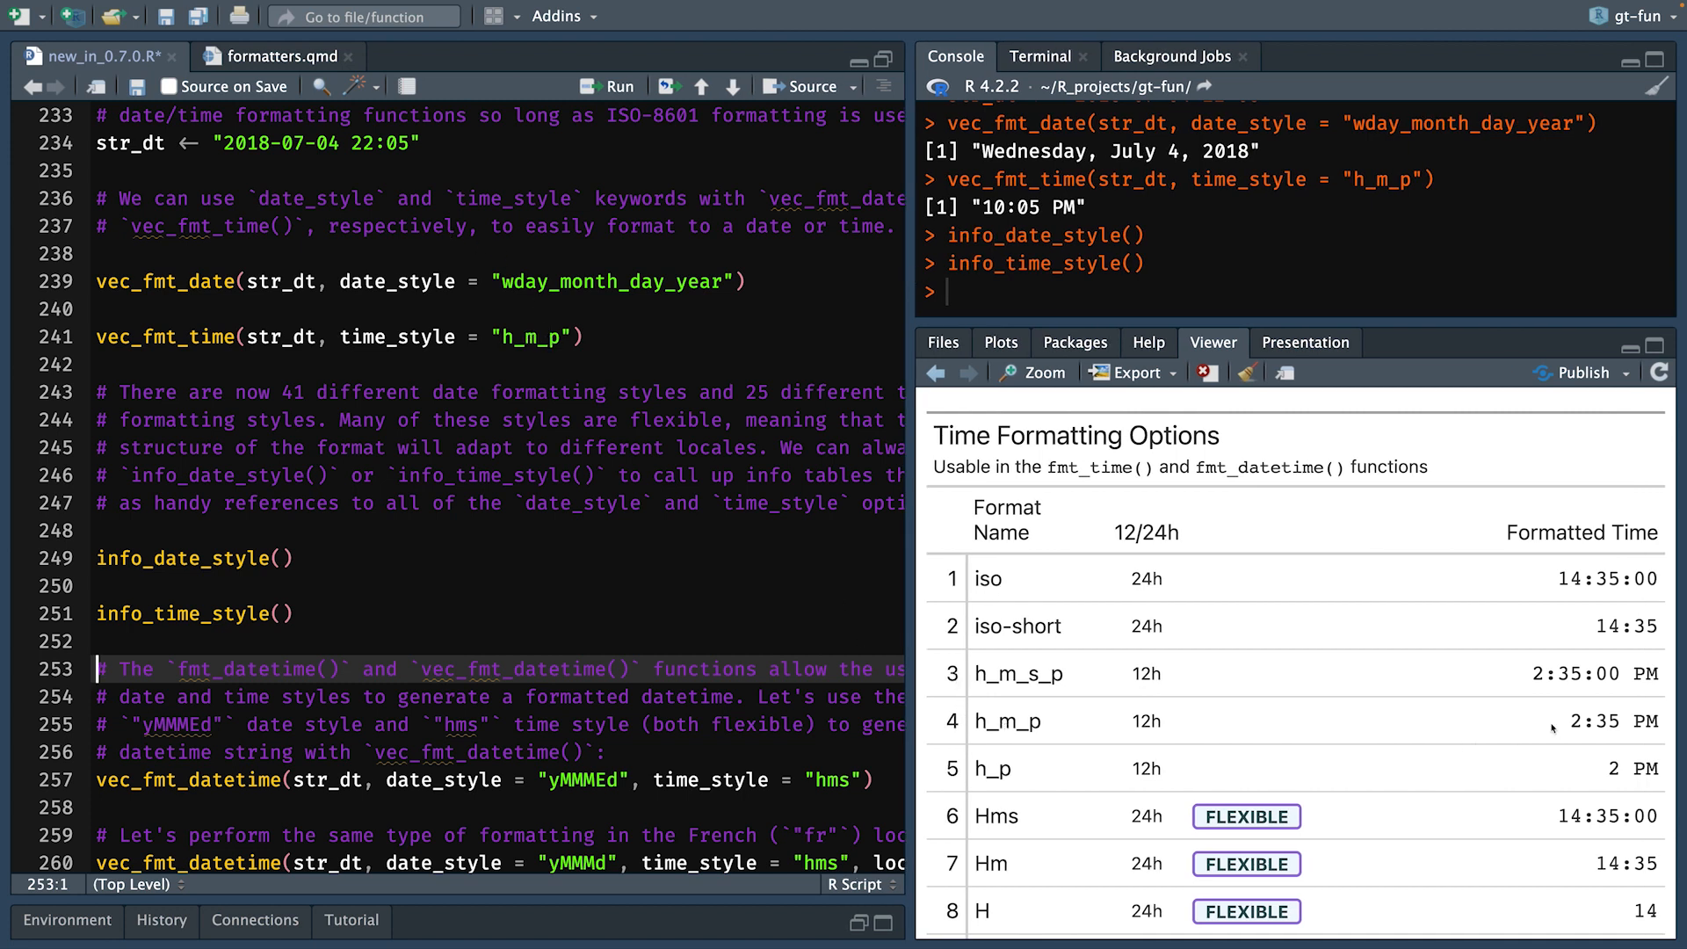
click(480, 475)
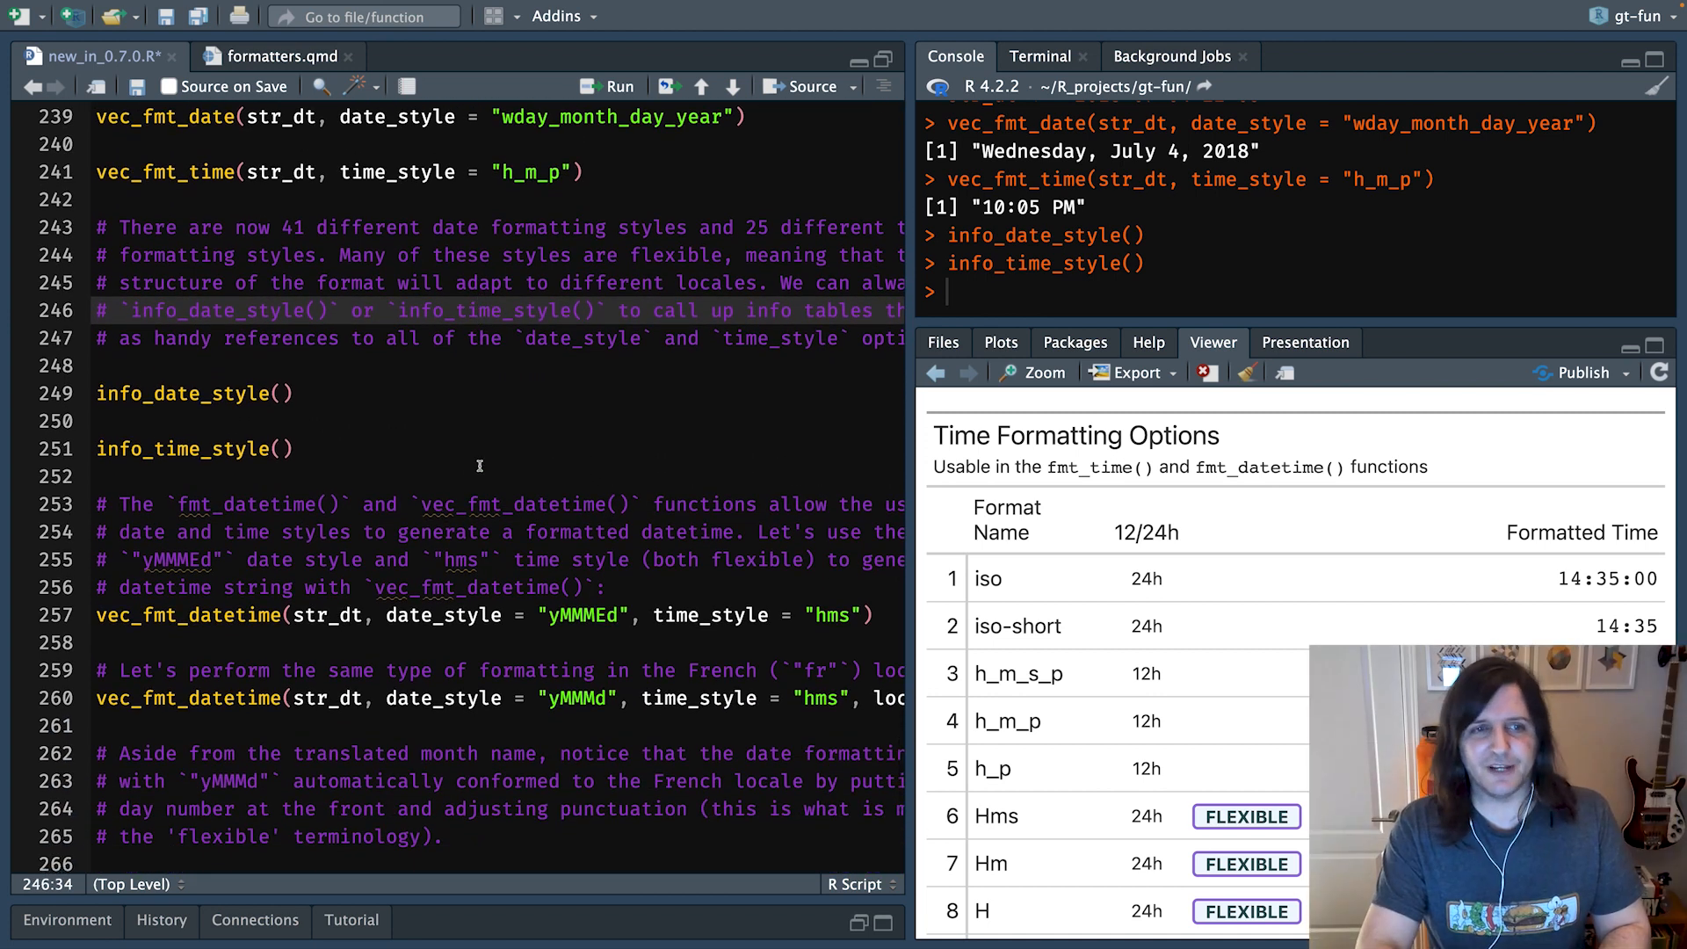
mouse_move(166, 602)
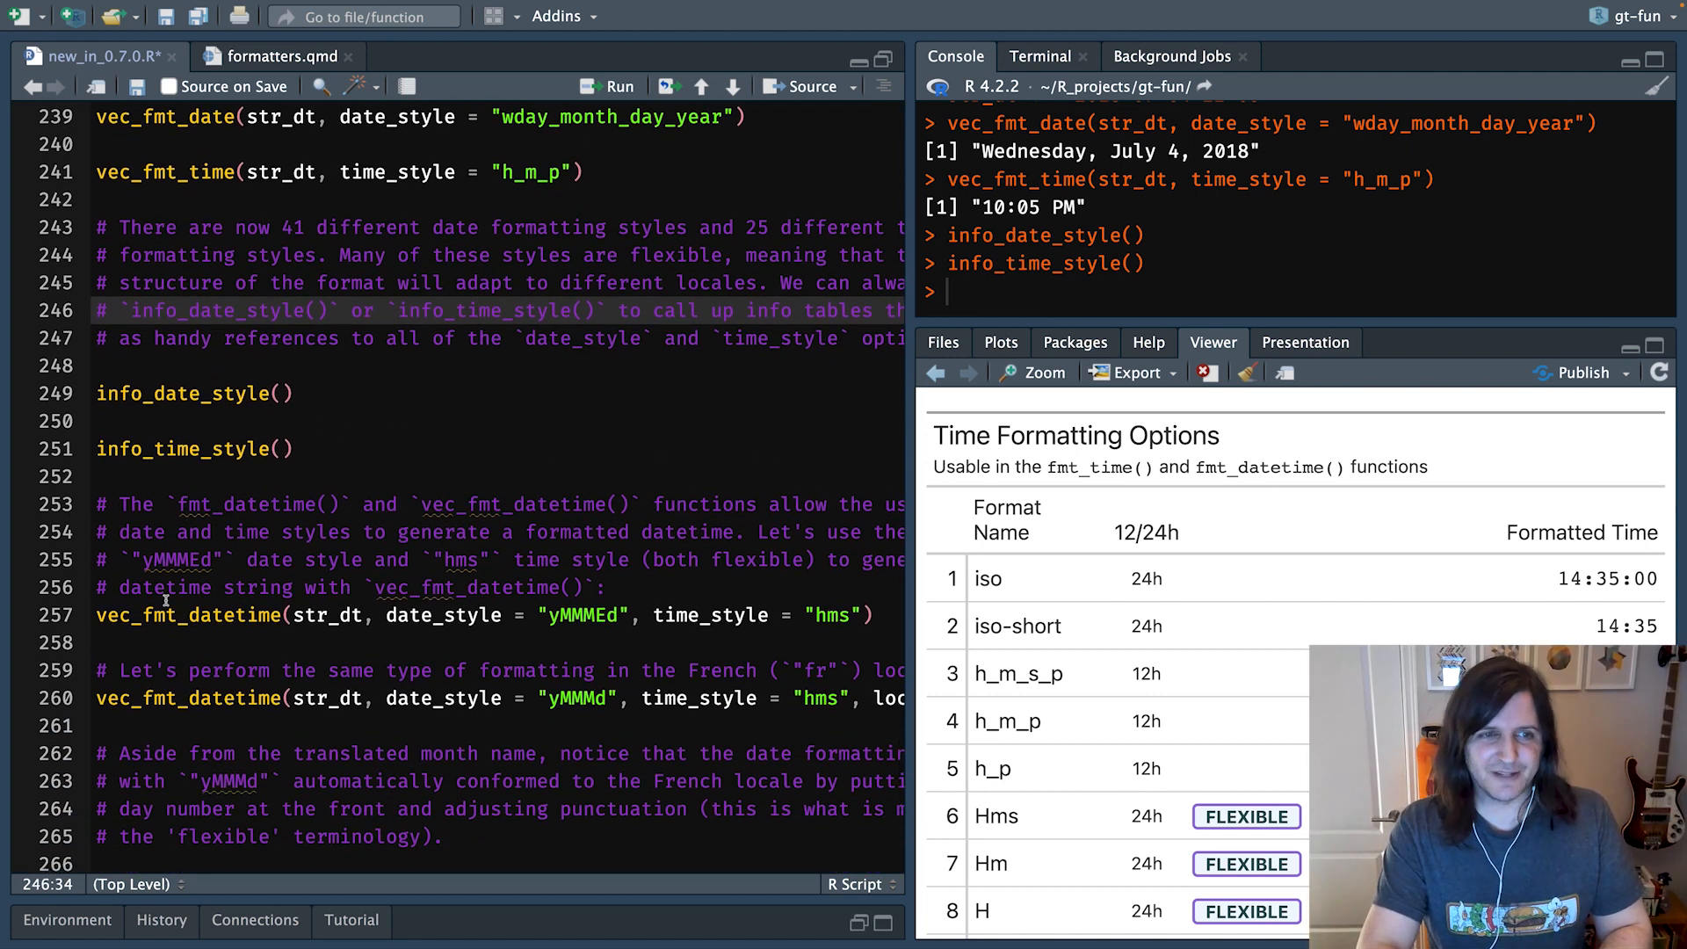
double_click(189, 615)
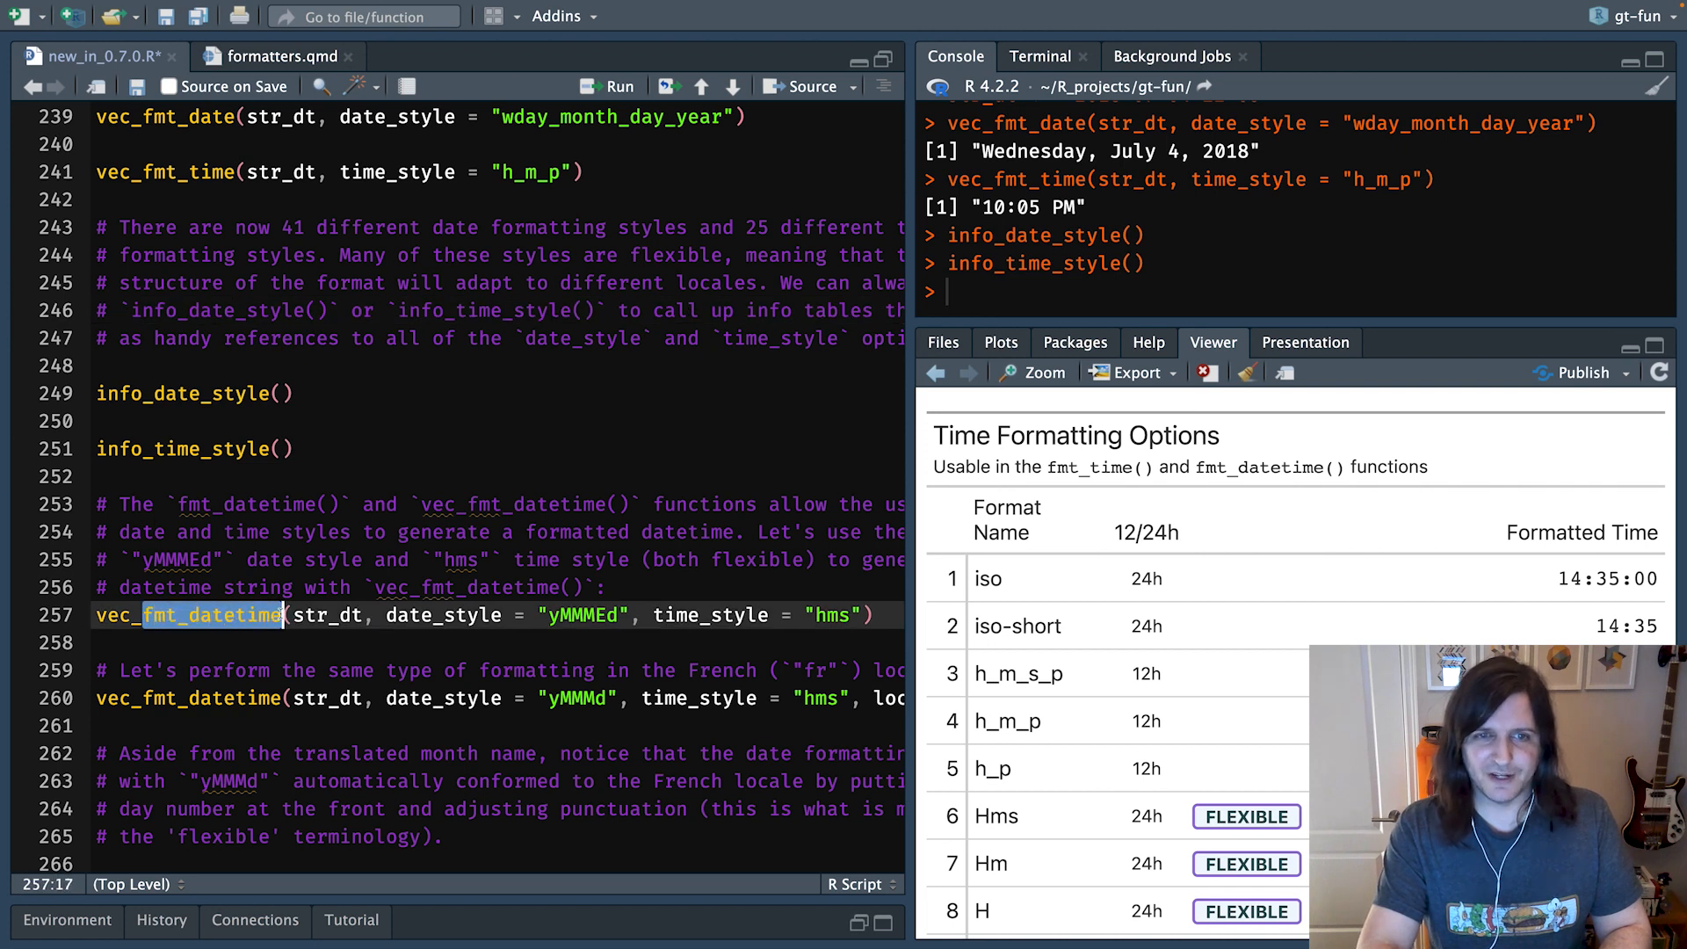
mouse_move(216, 616)
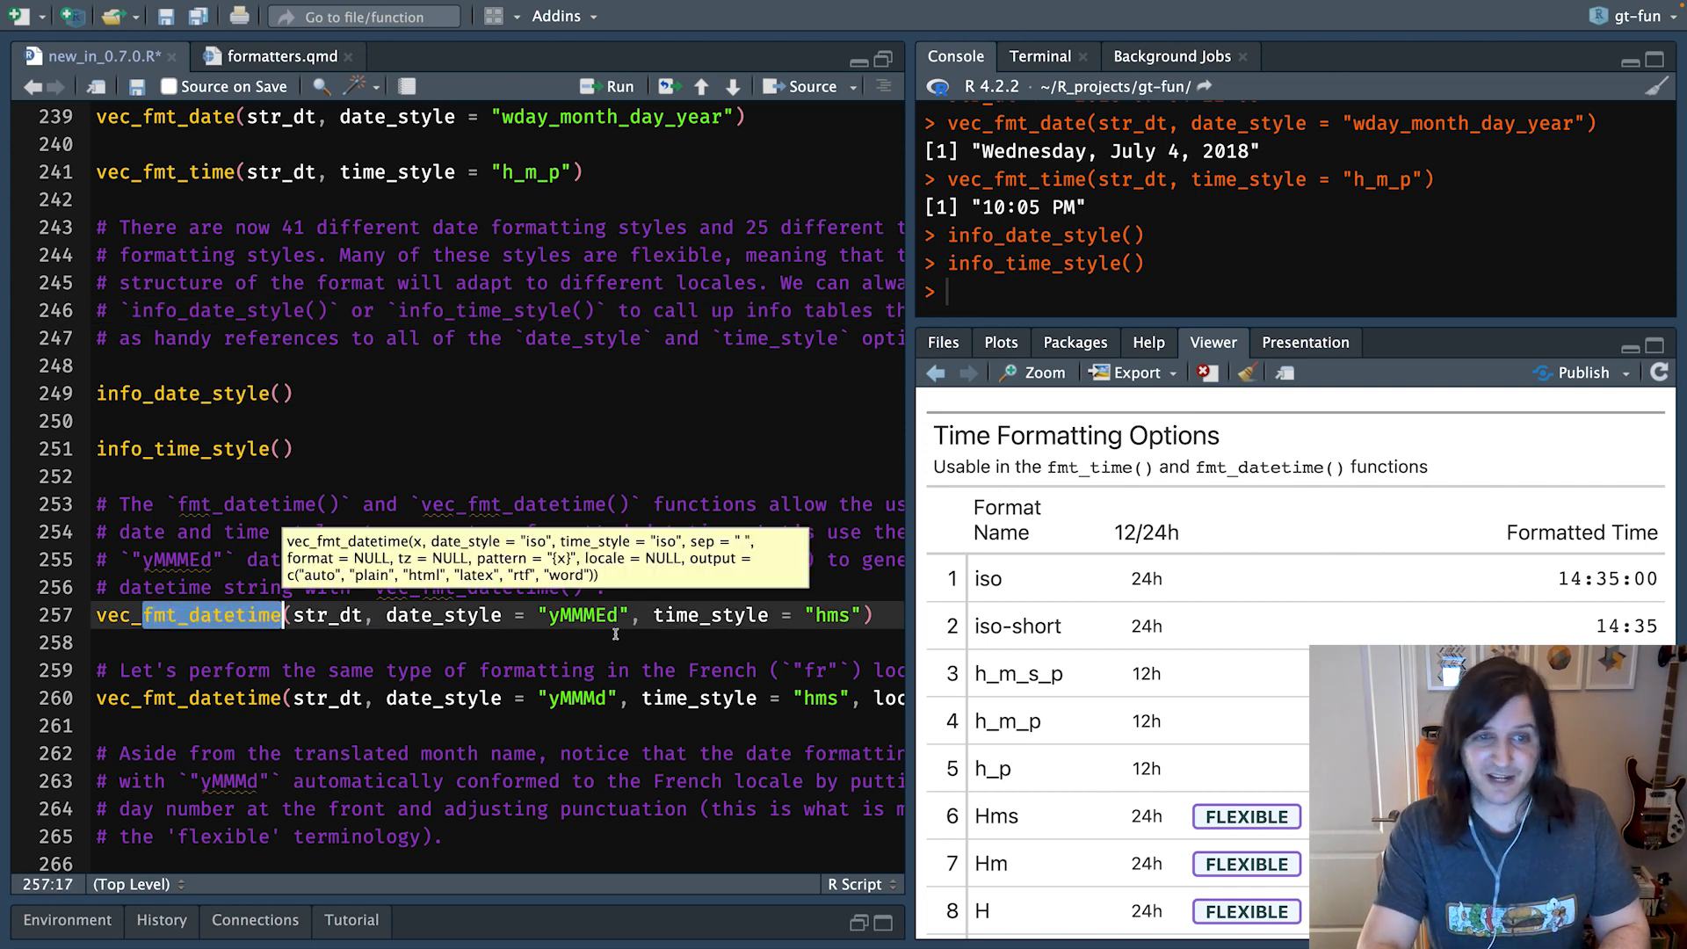
double_click(442, 615)
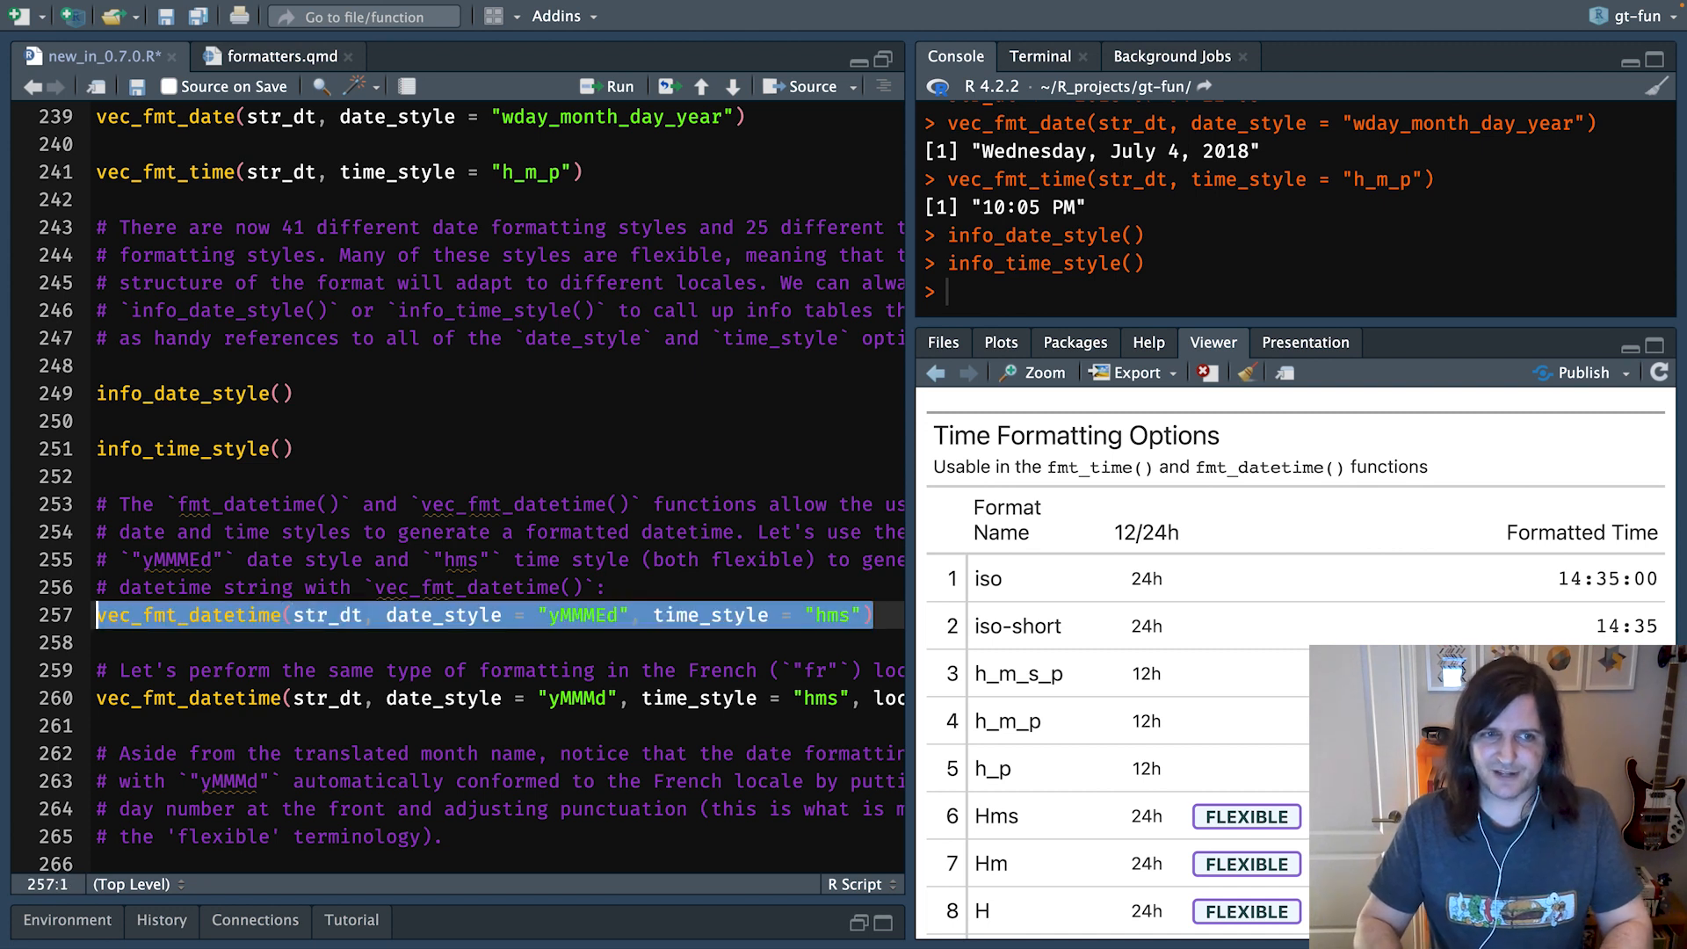
- Run vec_fmt_datetime() on line 257, then the locale = "fr" version on line 260
click(608, 85)
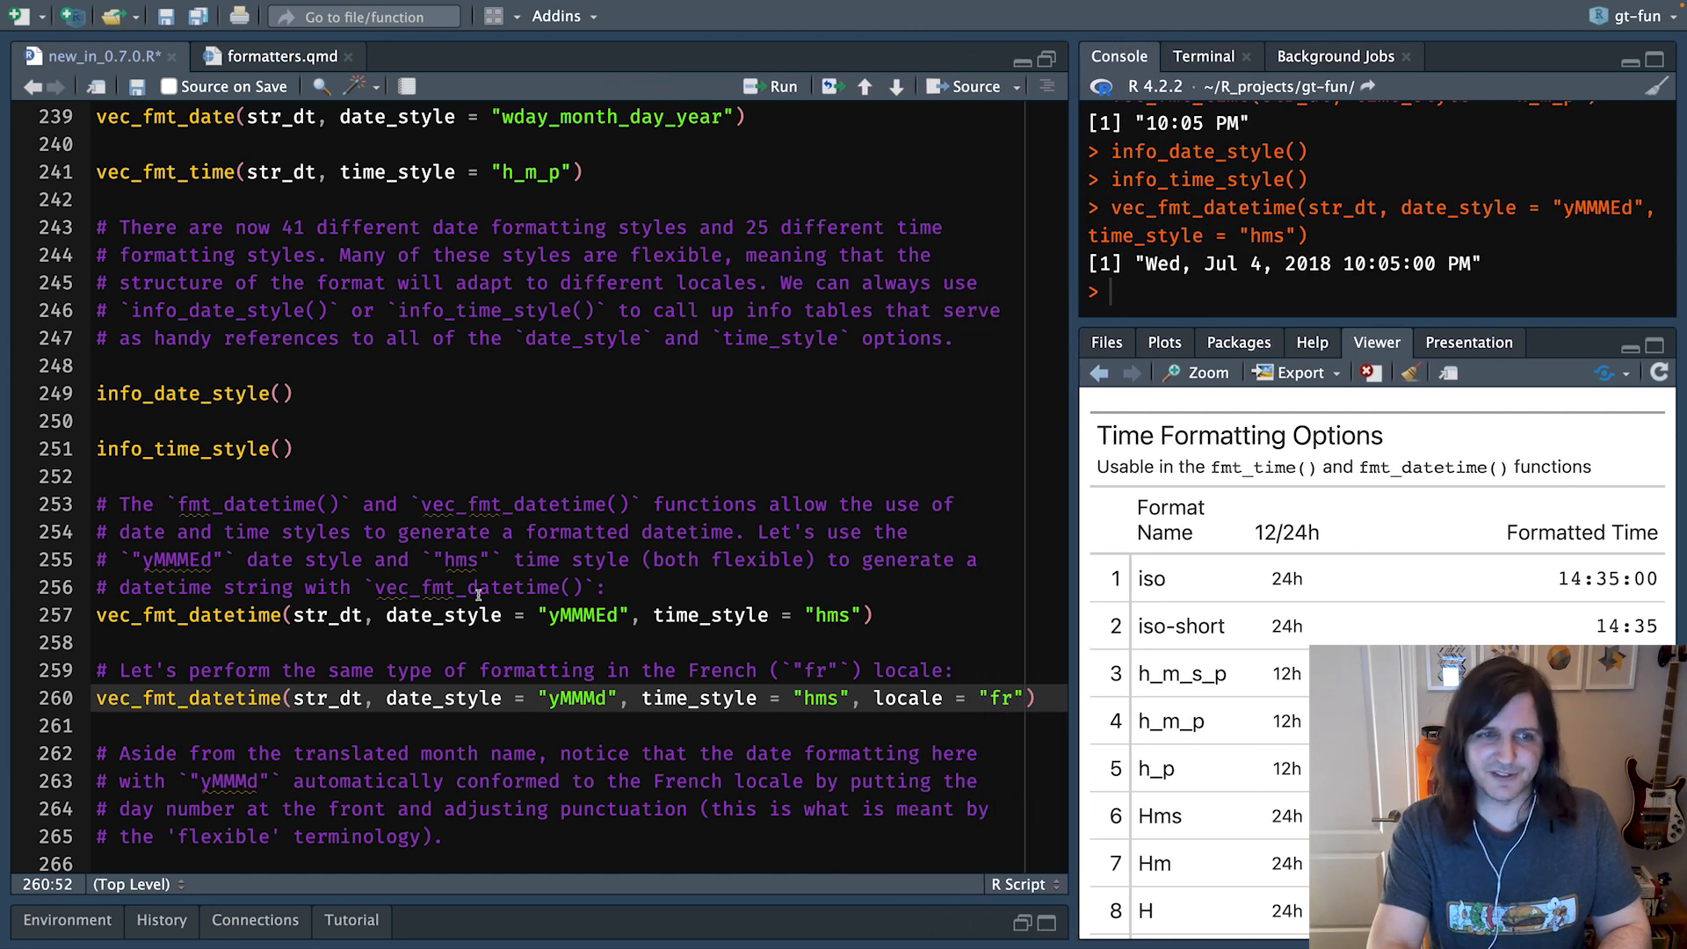
double_click(326, 698)
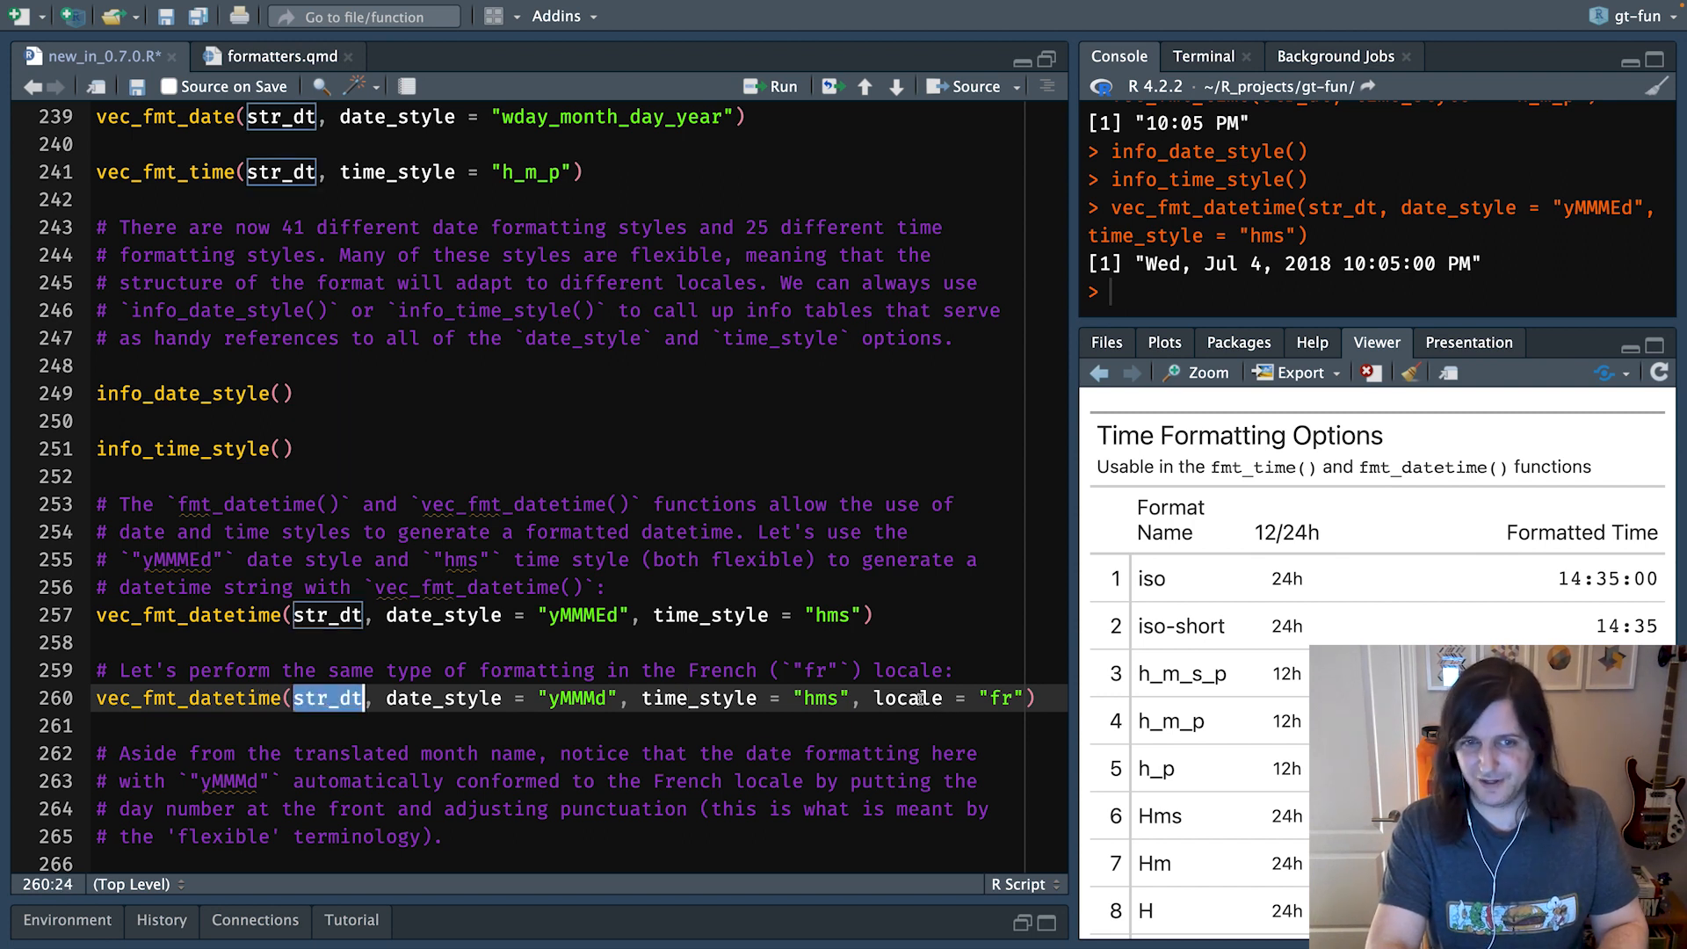
click(899, 699)
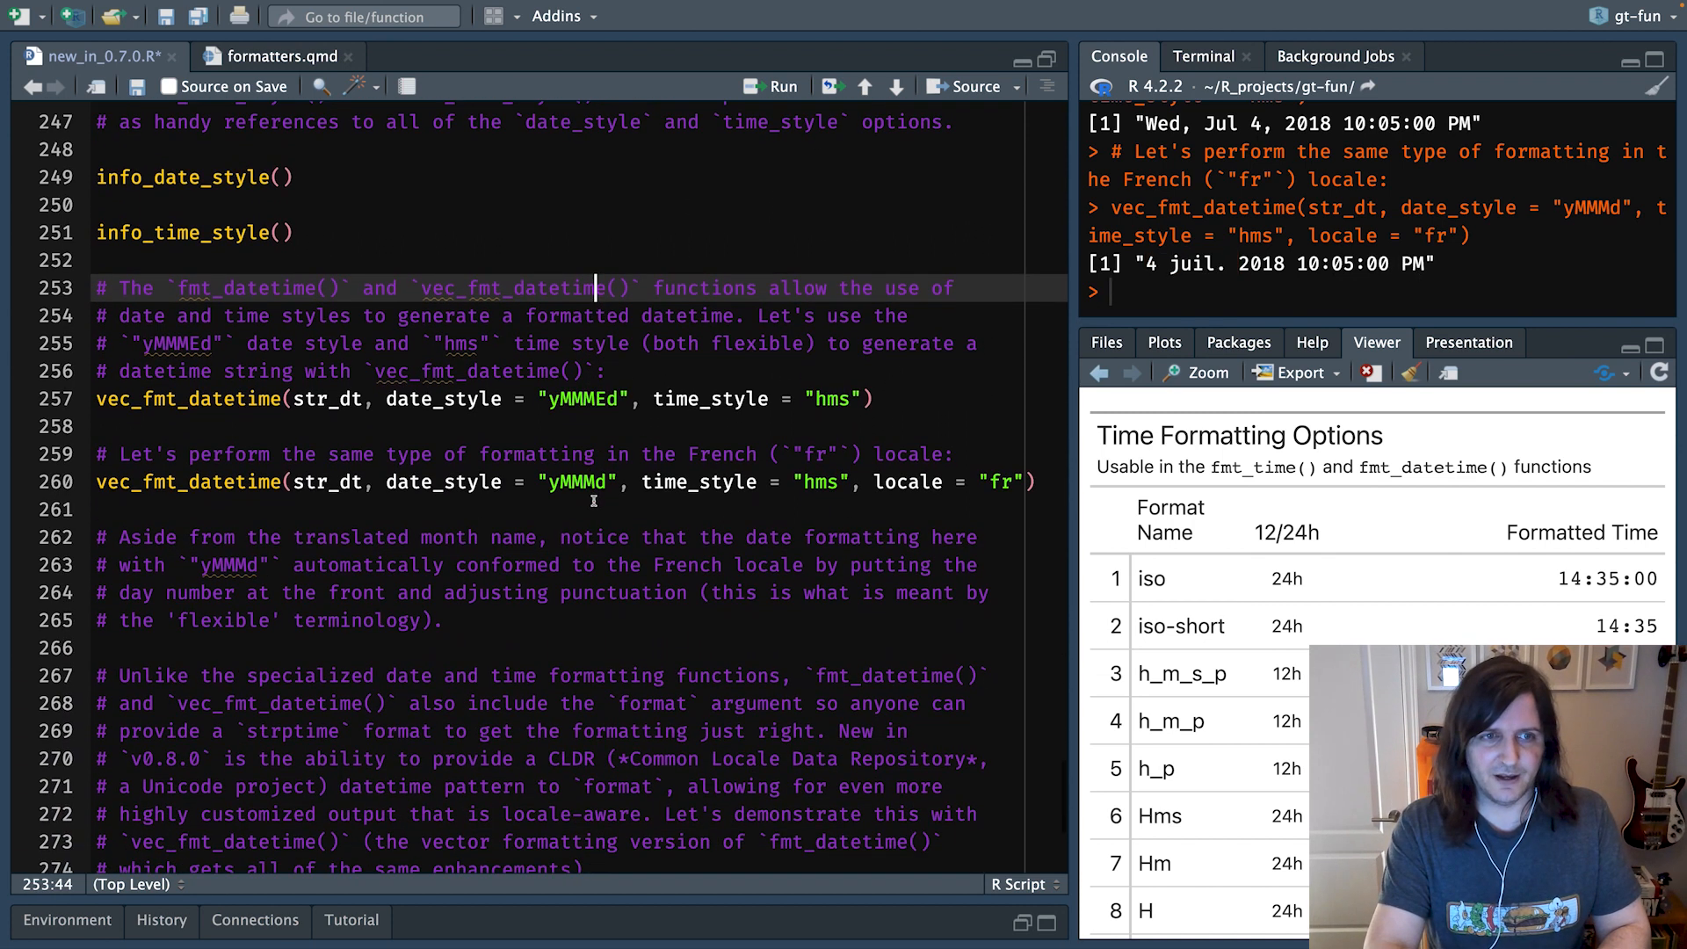
- Scroll to line 278 and run the CLDR-pattern vec_fmt_datetime() examples, including locale = "nl"
scroll(down, 3)
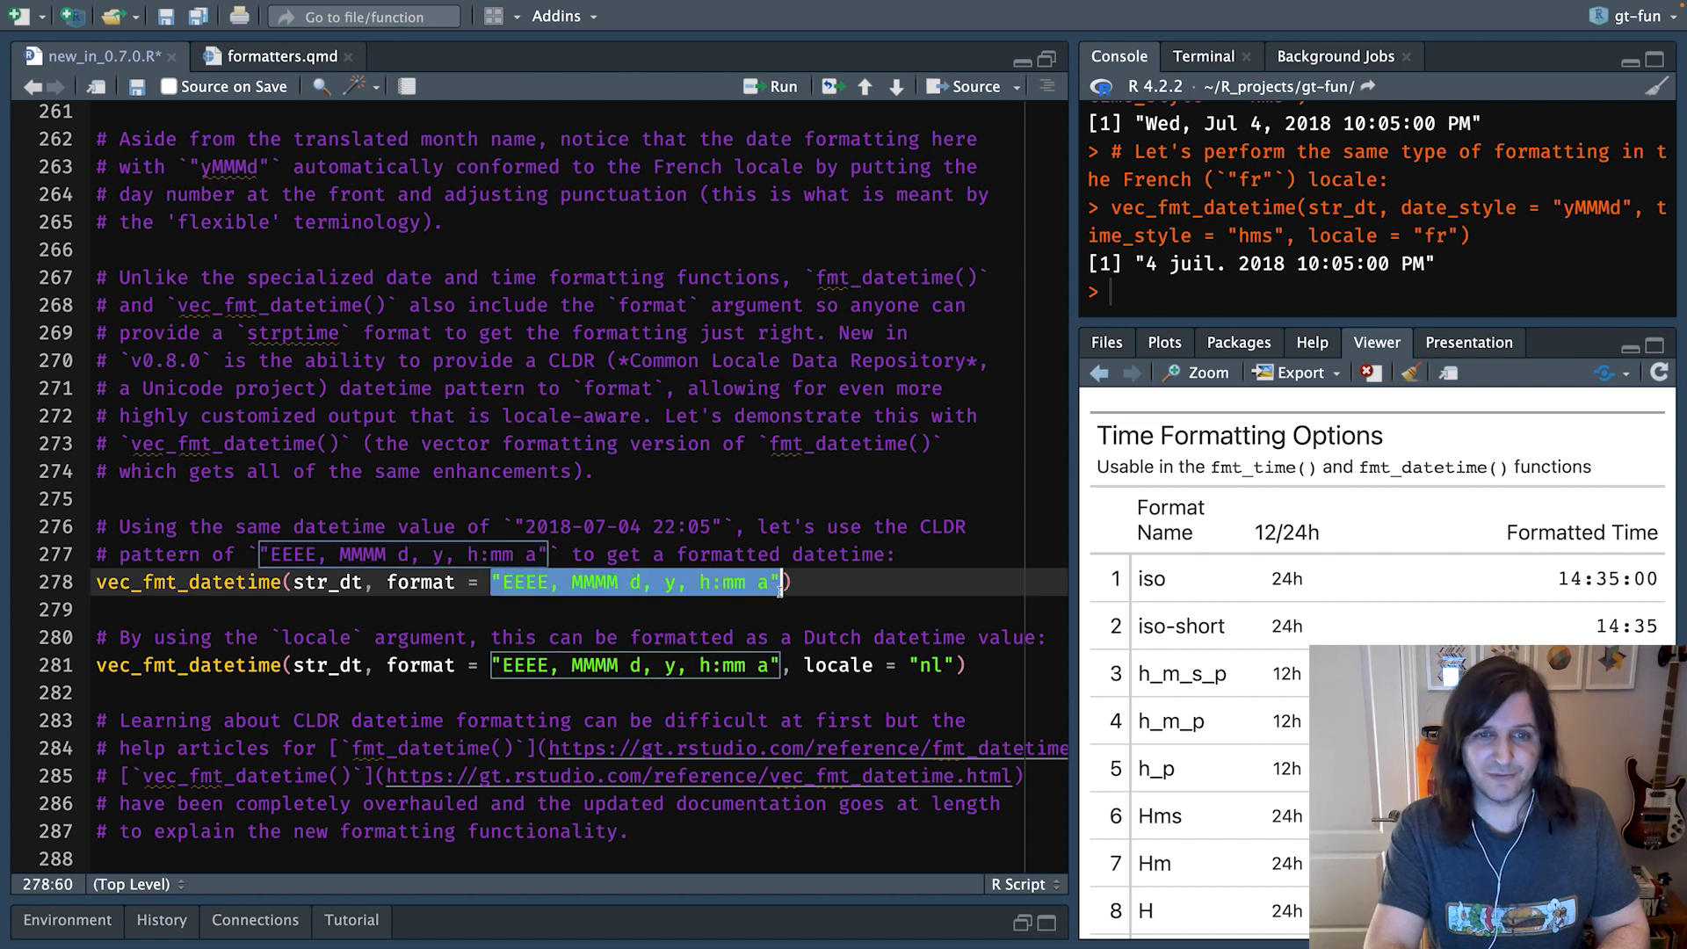
click(801, 582)
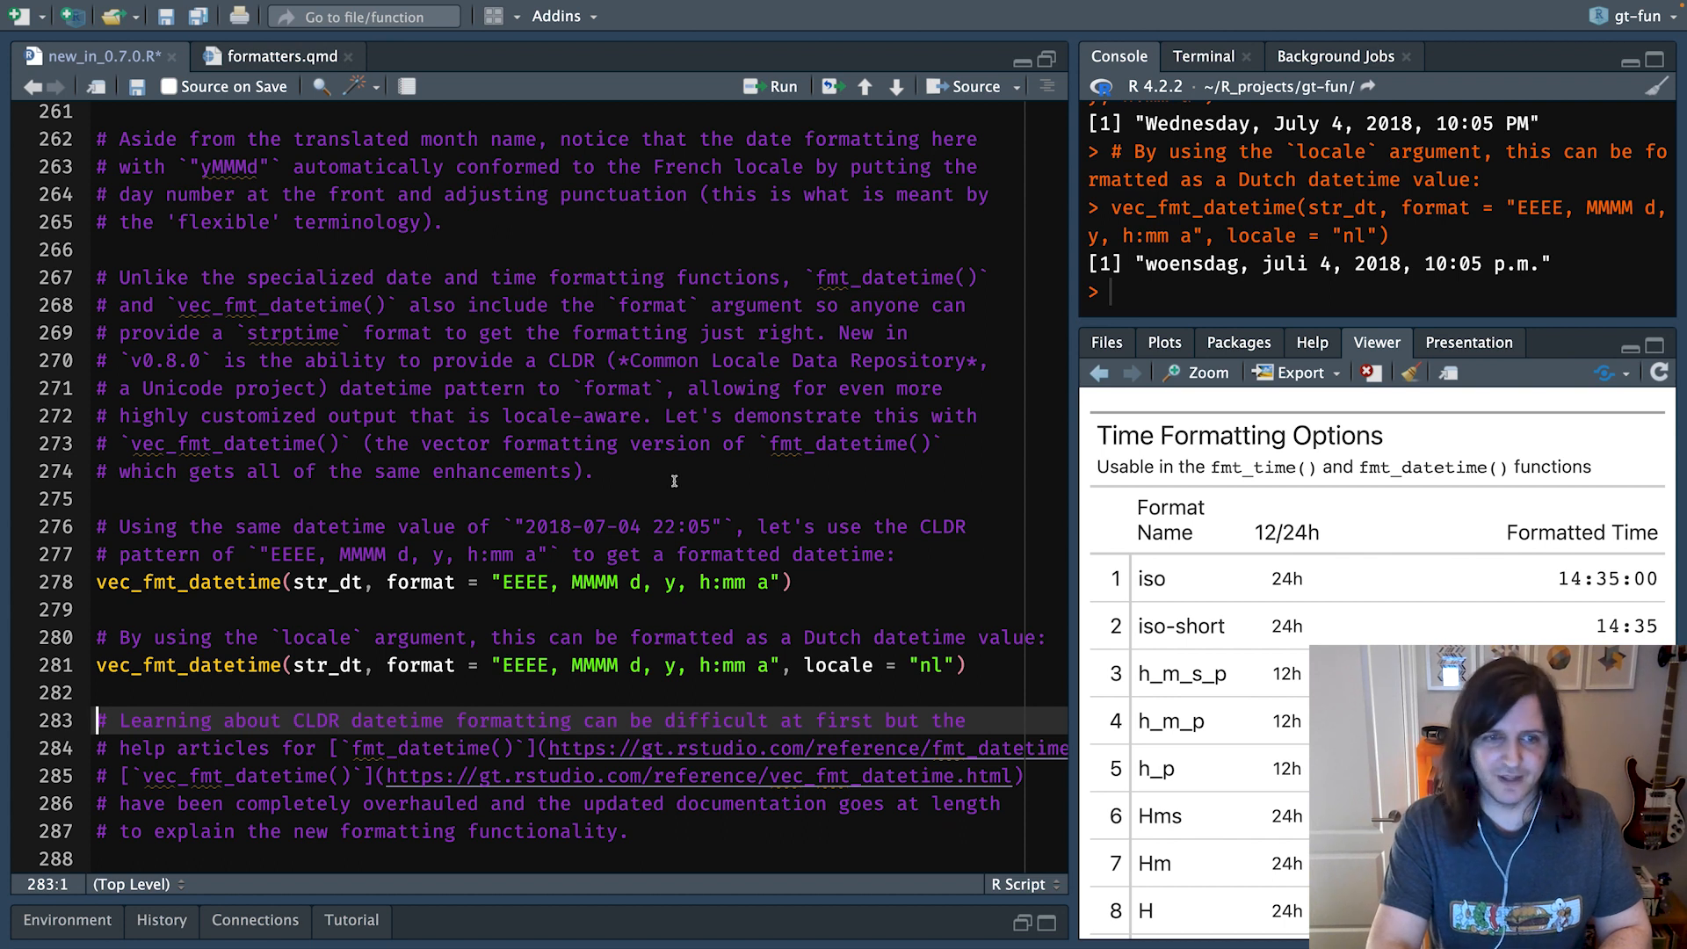
mouse_move(695, 666)
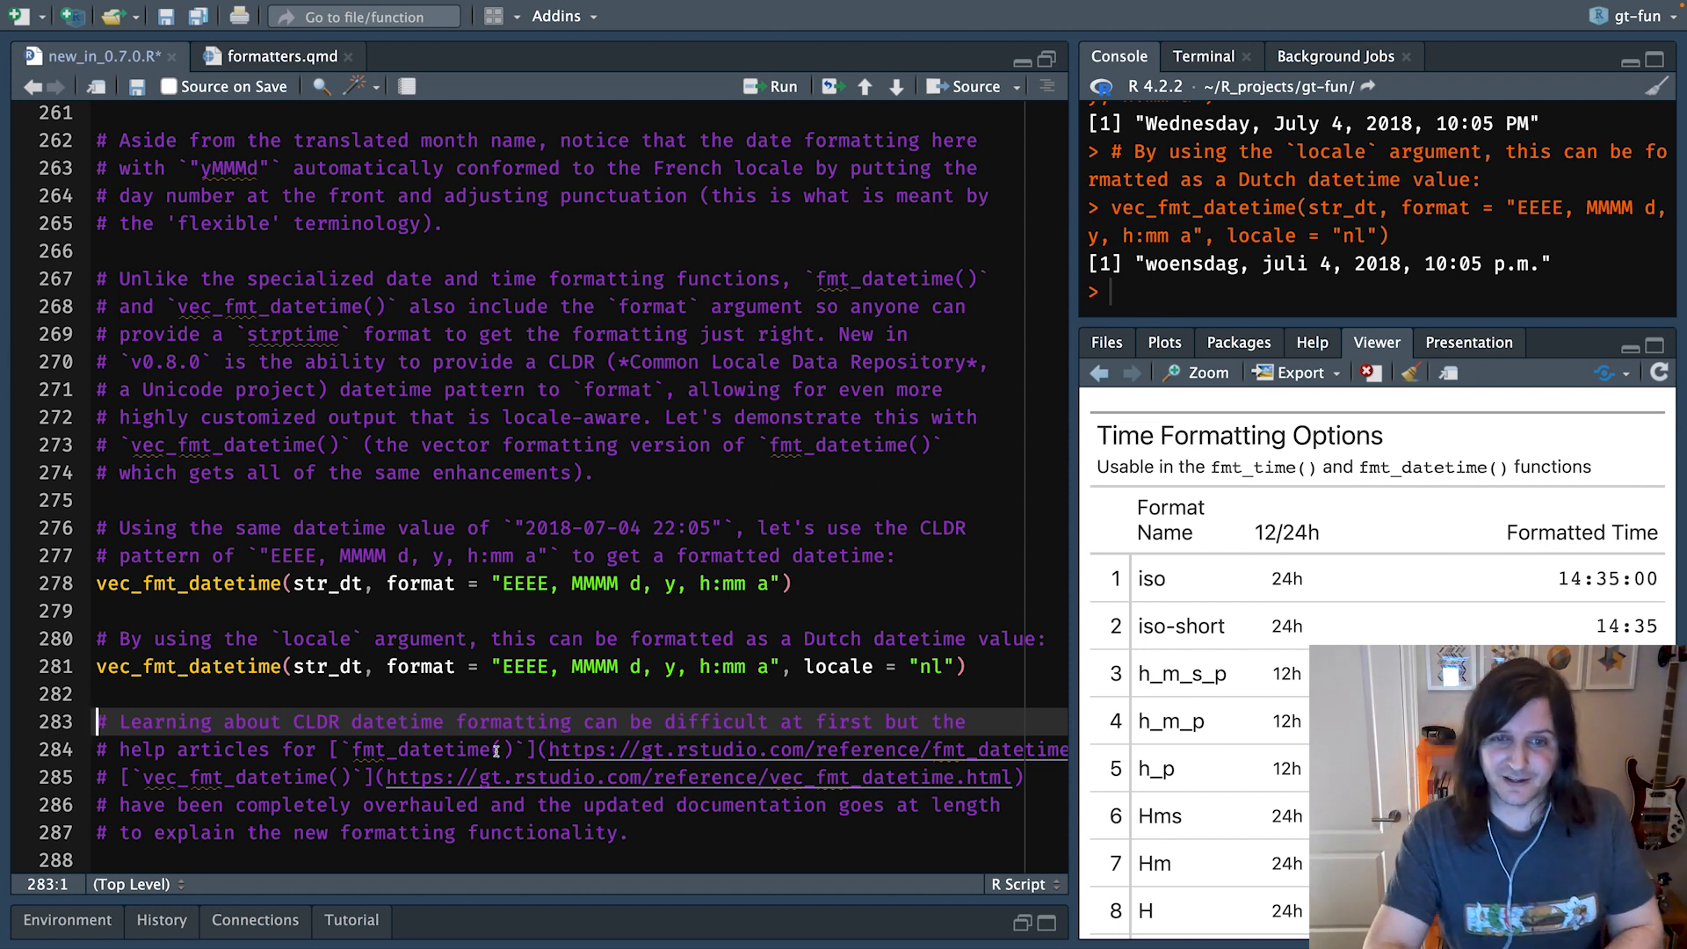
mouse_move(605, 576)
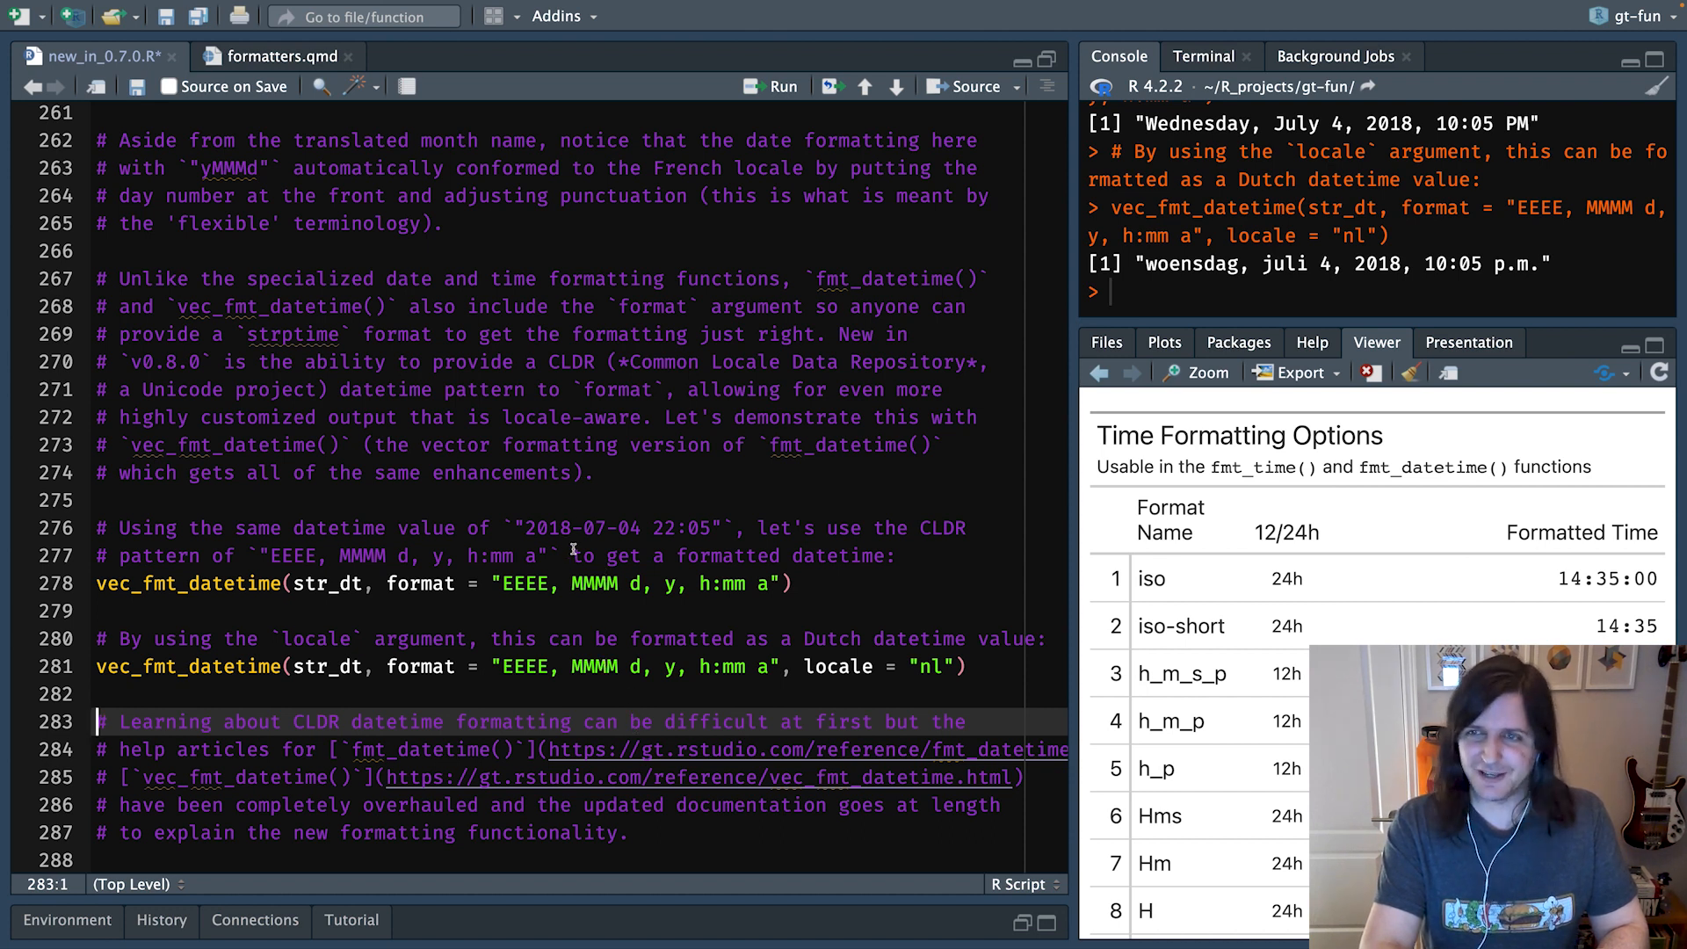
mouse_move(324, 566)
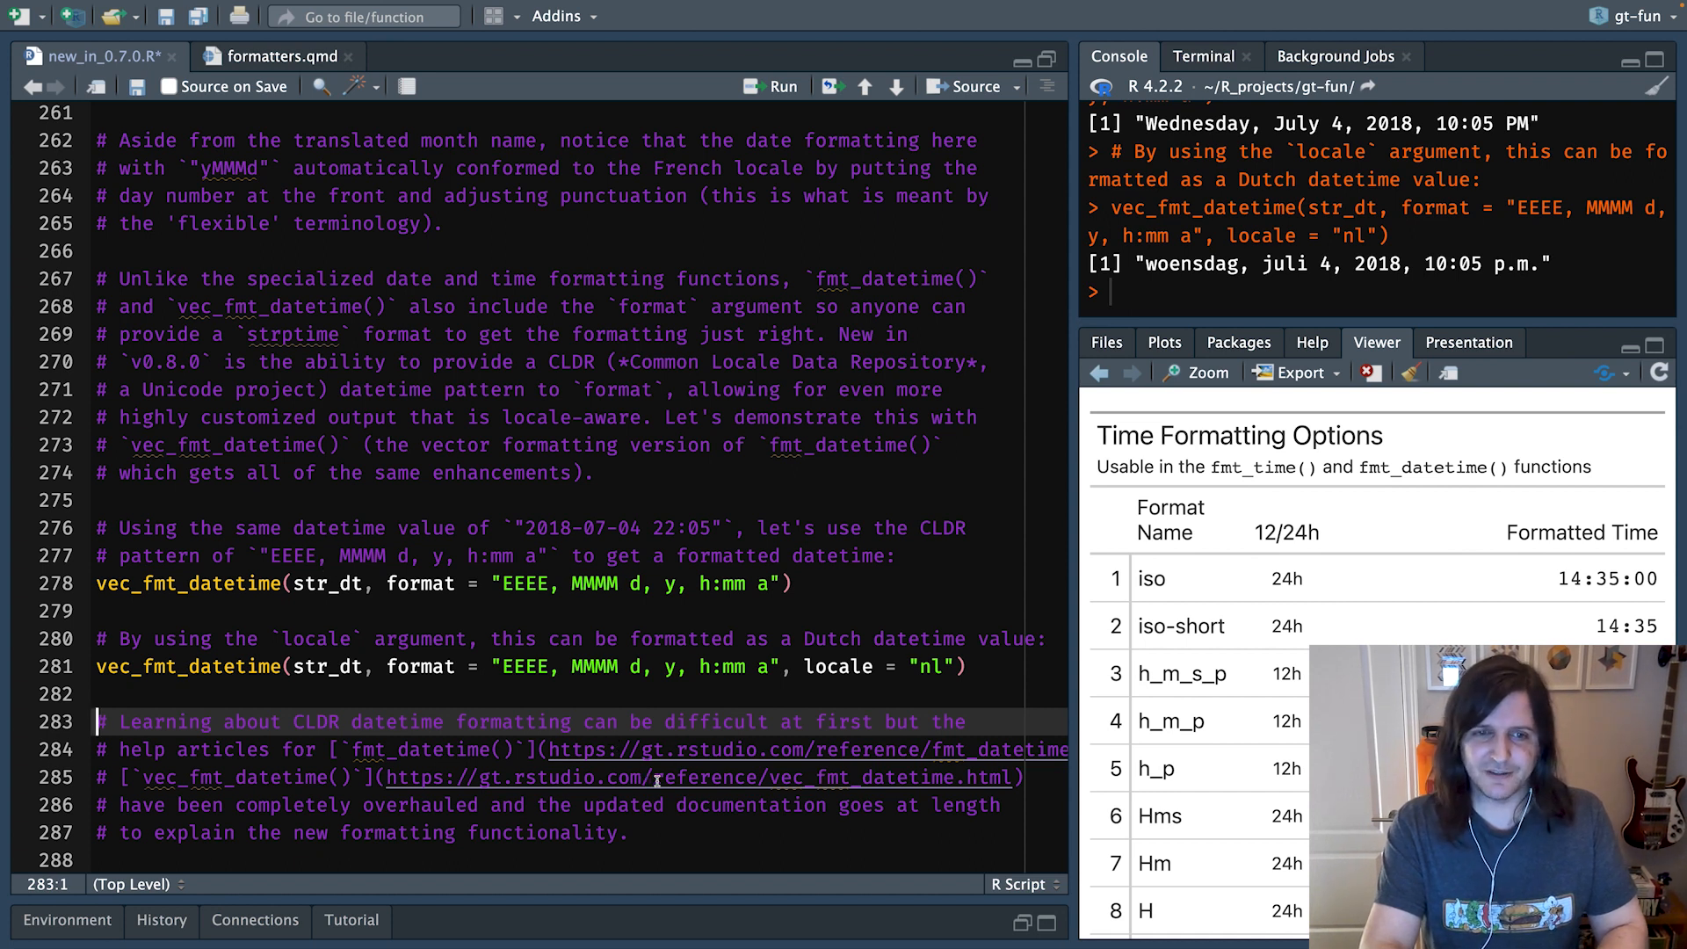
mouse_move(880, 805)
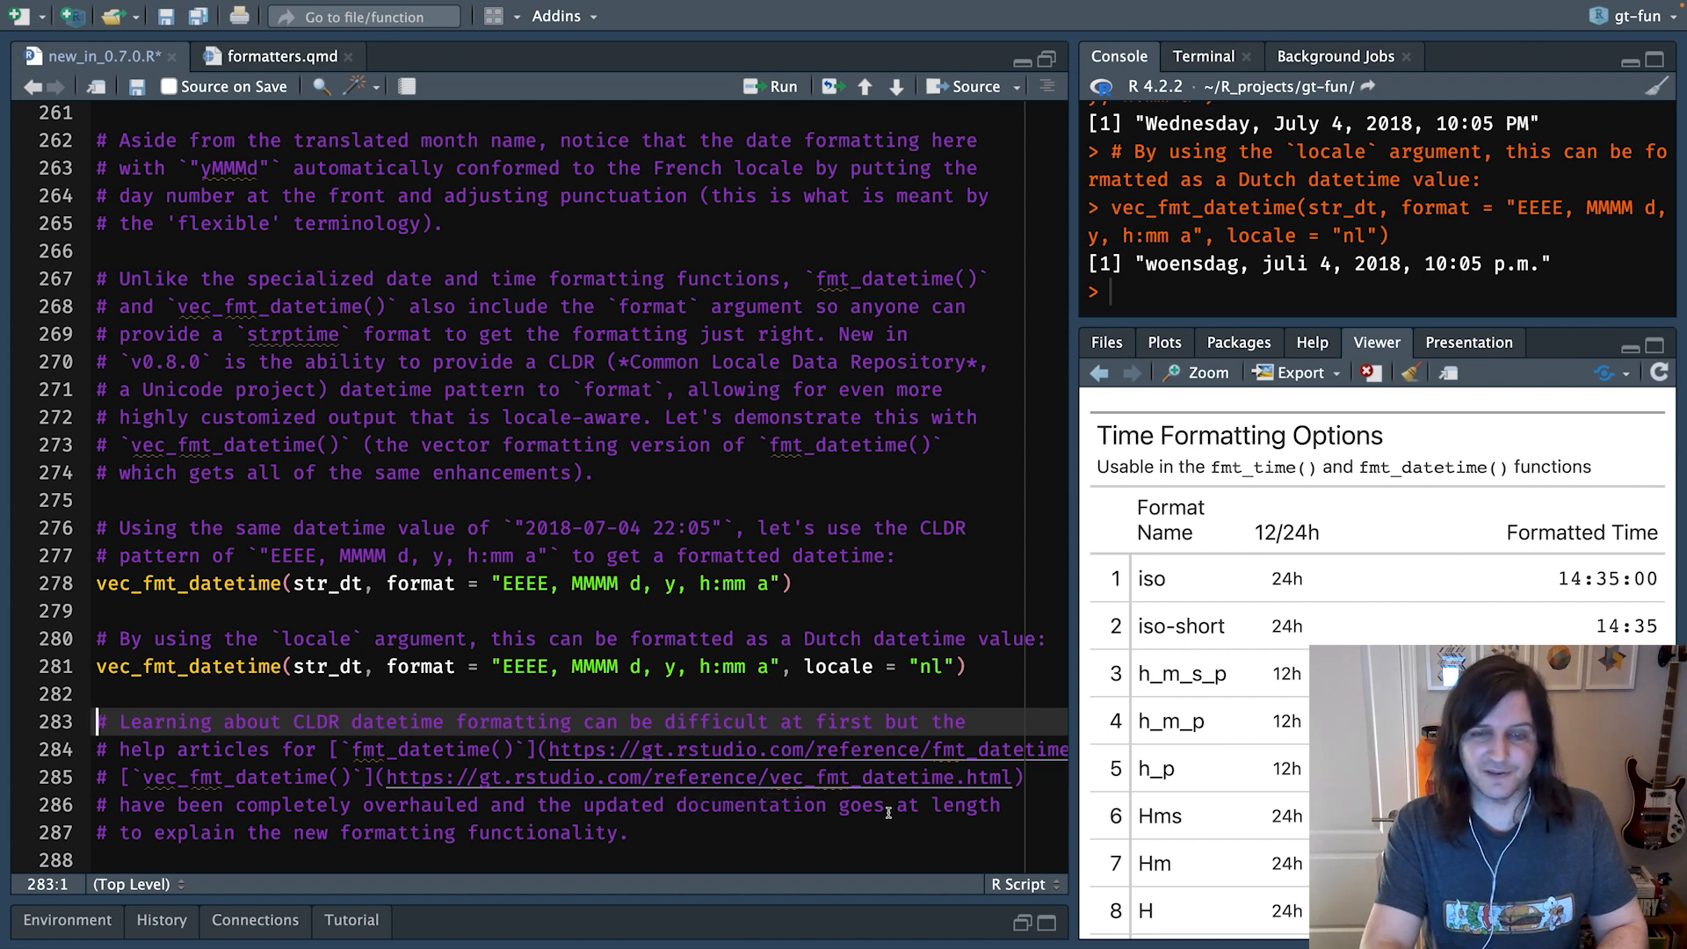
mouse_move(872, 789)
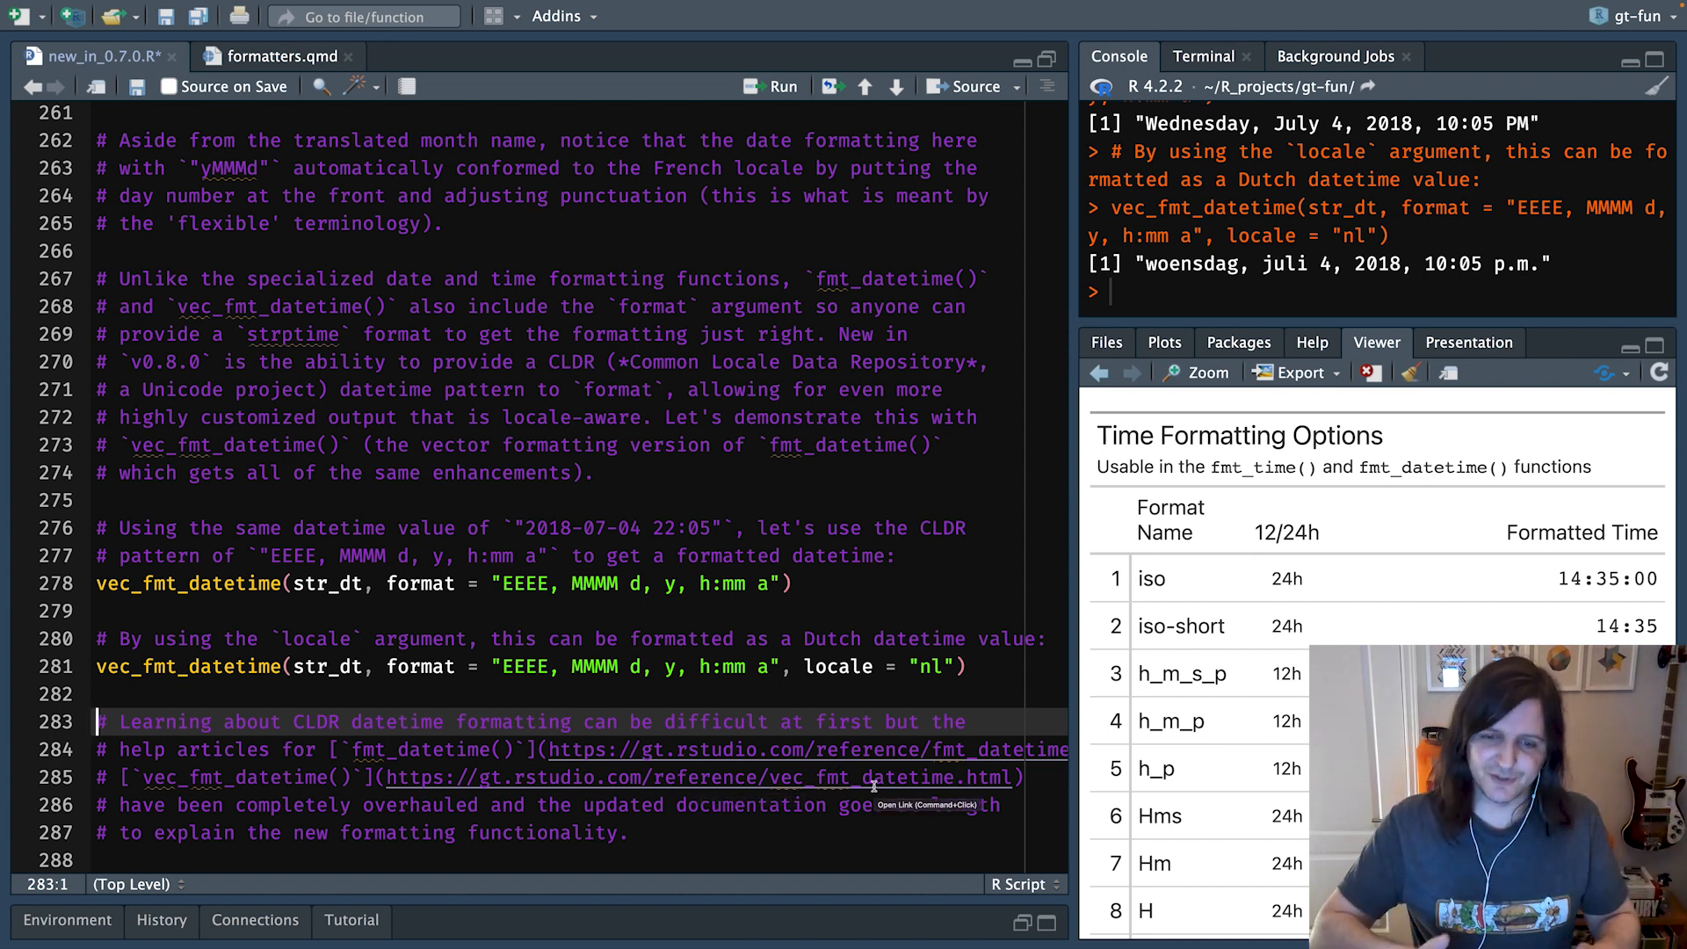